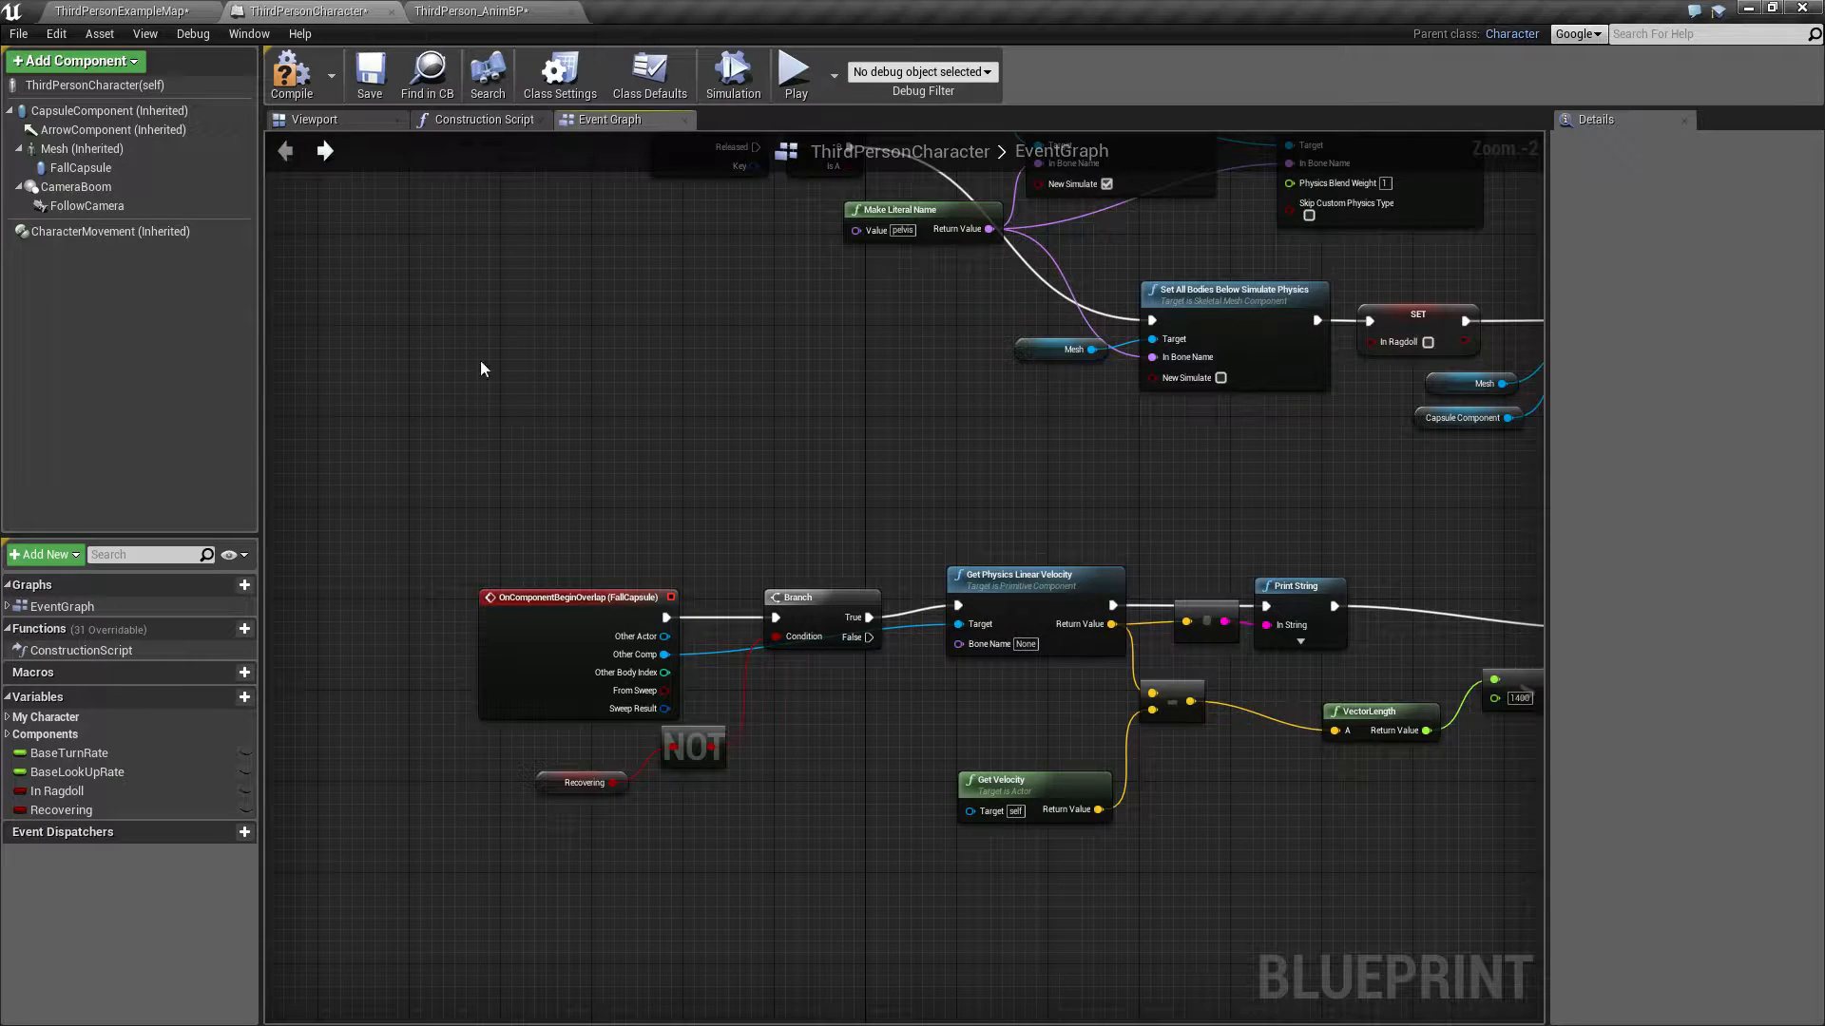
{"action": "mouse_move", "coordinate": [705, 399]}
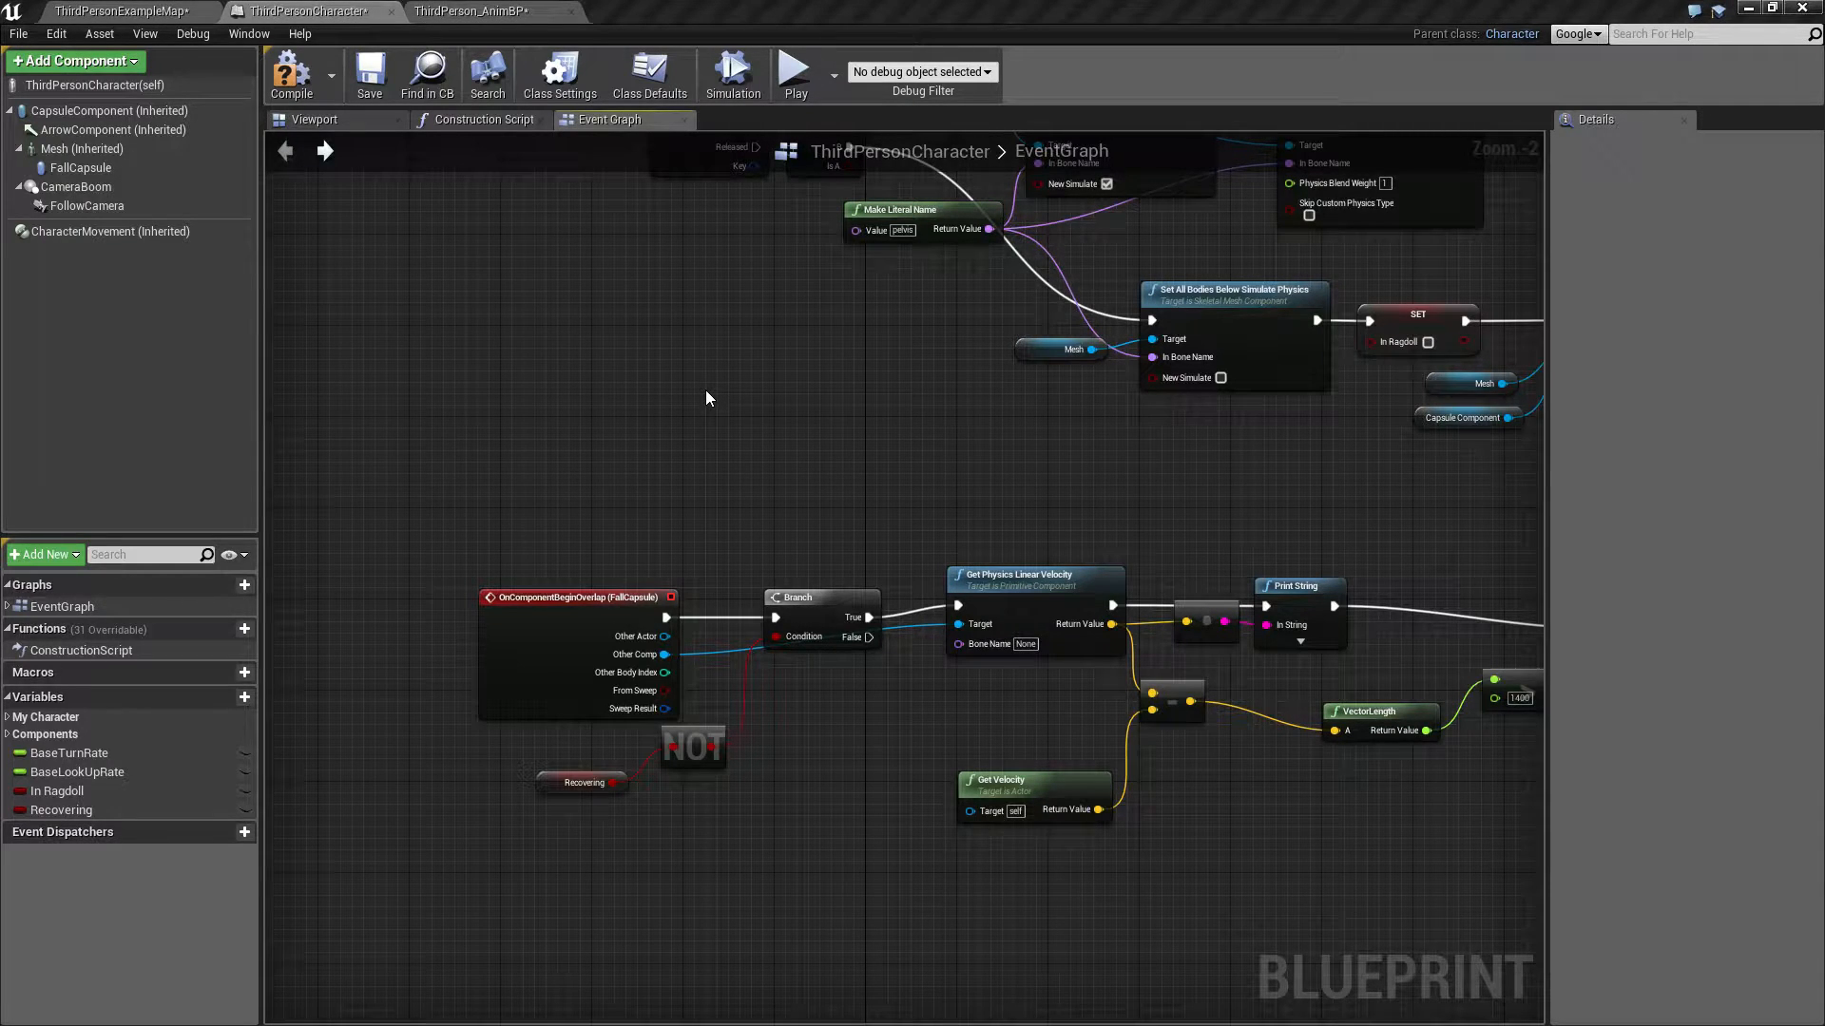
{"action": "mouse_move", "coordinate": [745, 549]}
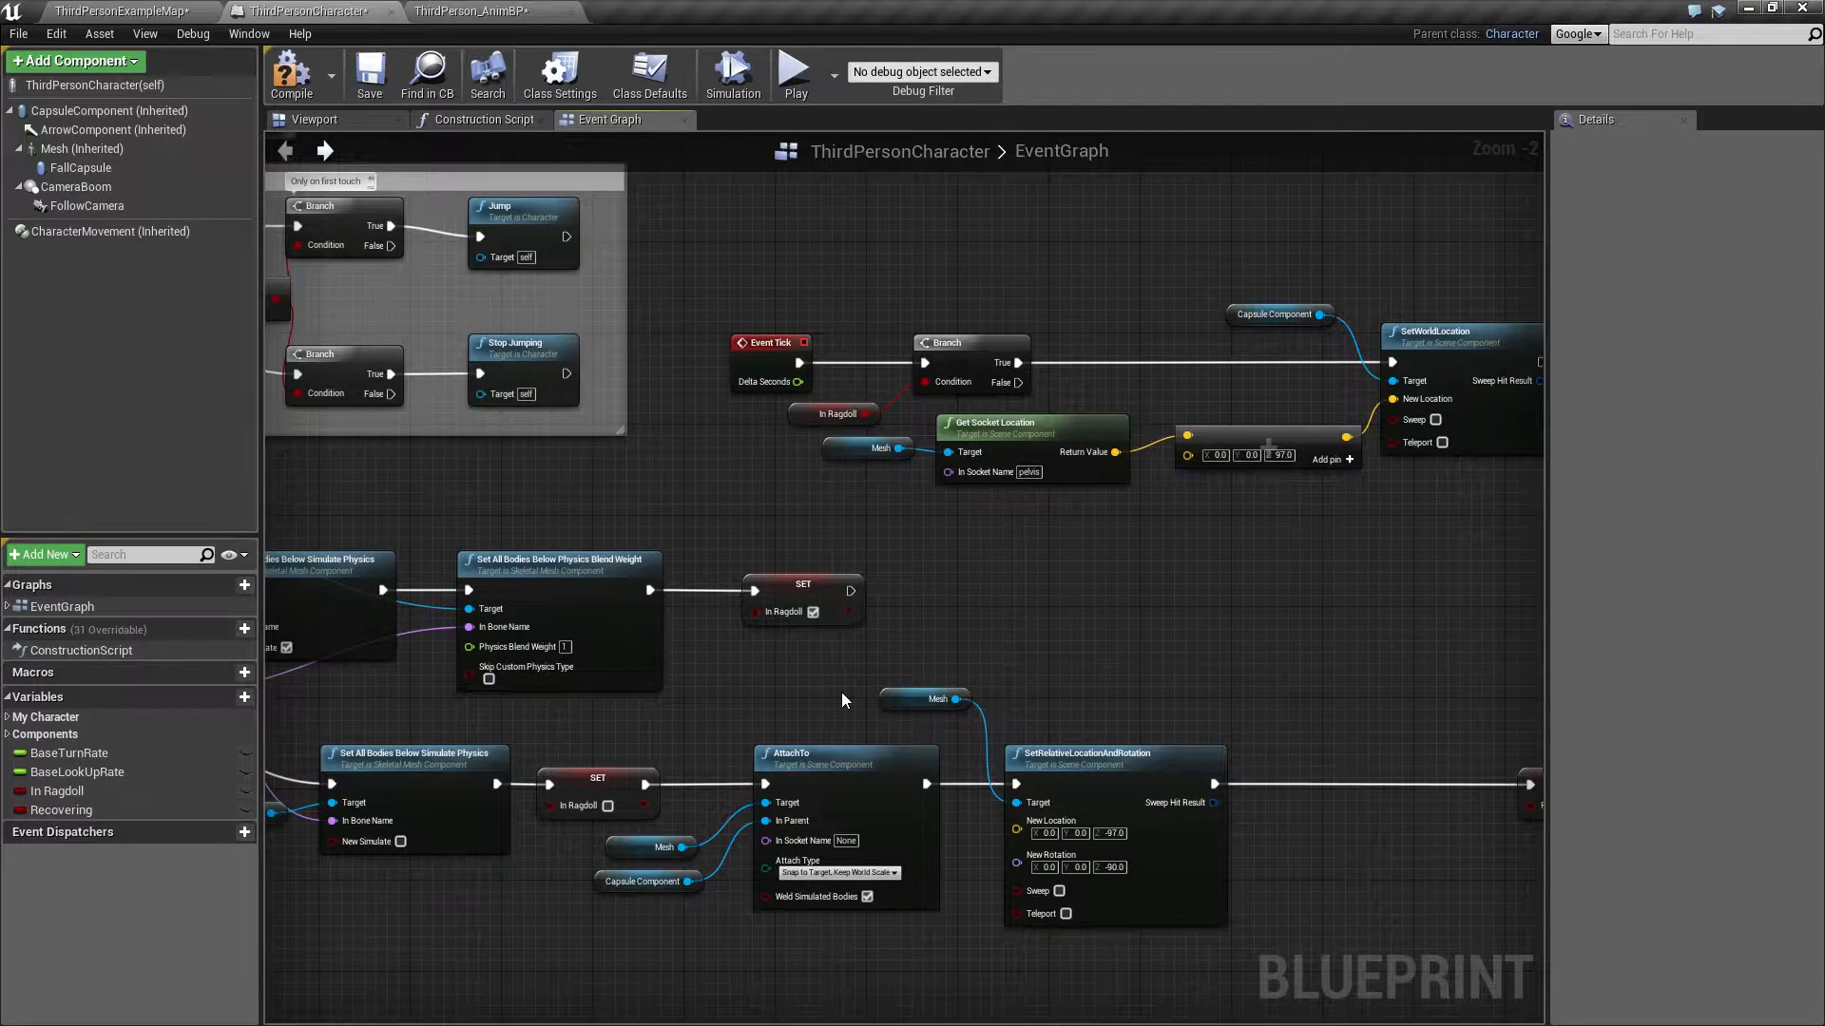
Step: Leave the ThirdPersonCharacter Event Graph for the ThirdPersonExampleMap level editor
{"action": "left_click", "coordinate": [123, 10]}
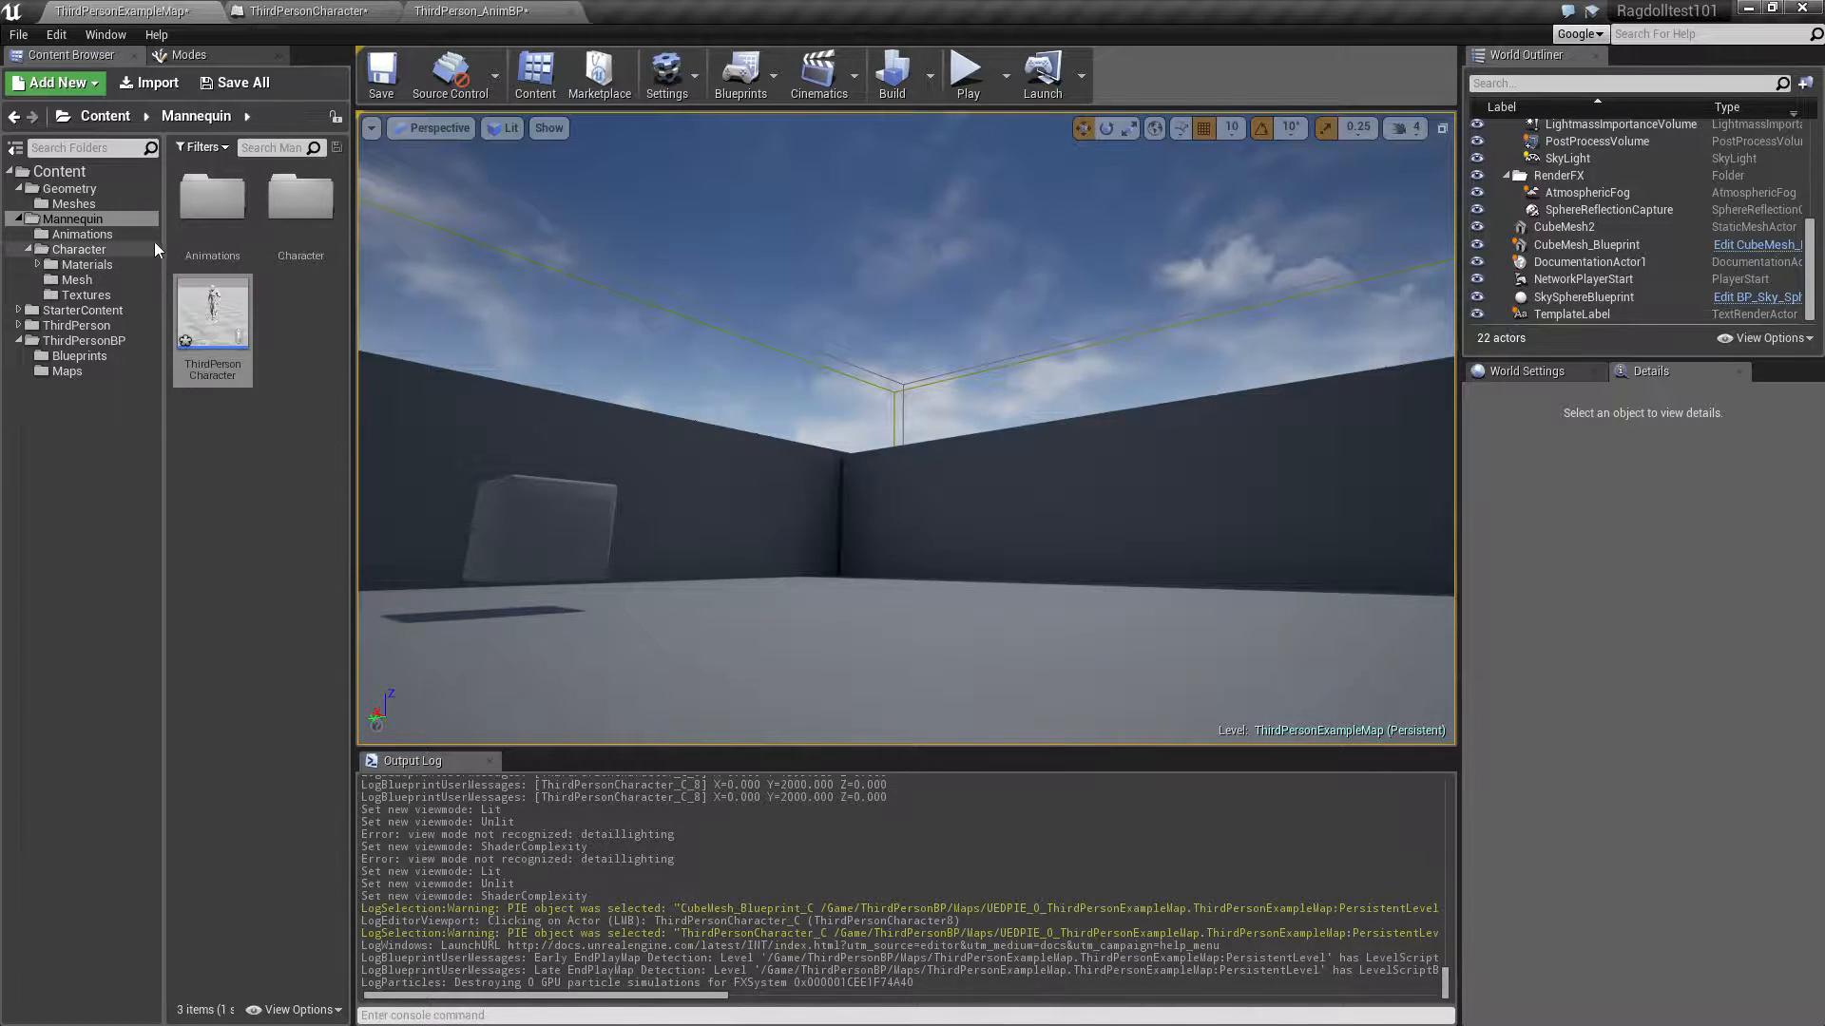
{"action": "mouse_move", "coordinate": [82, 234]}
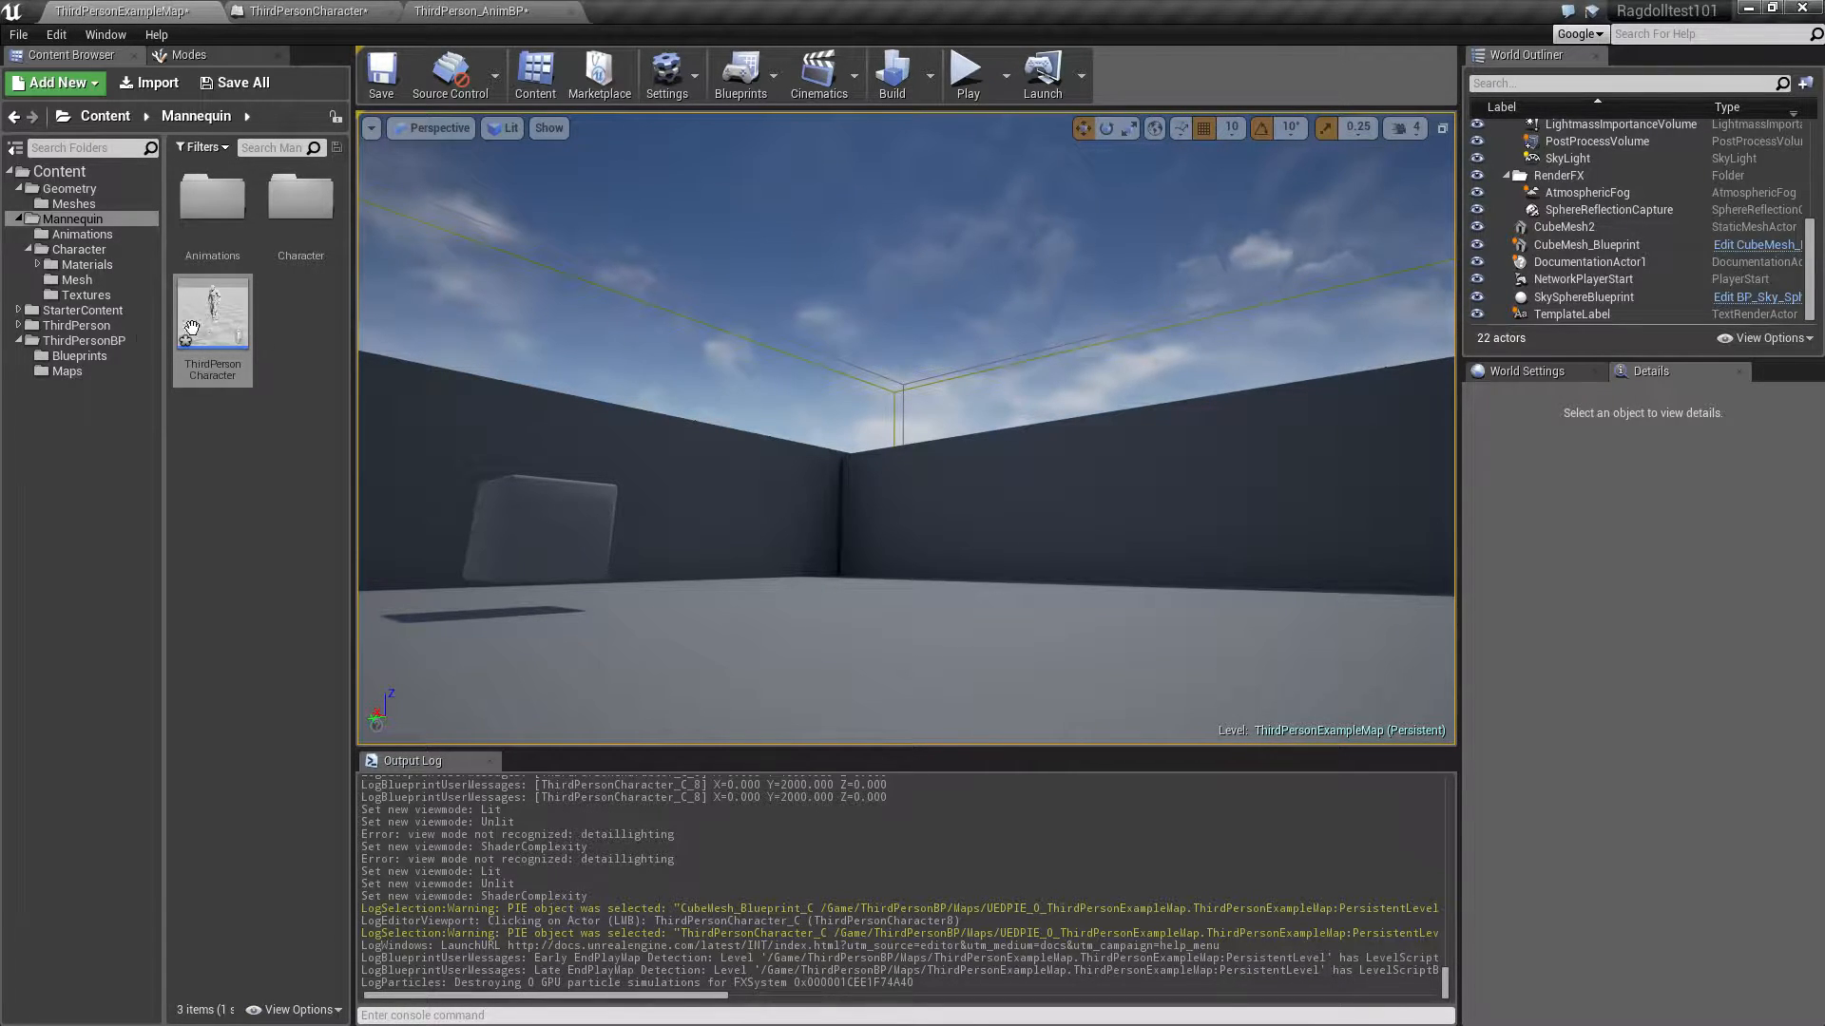
{"action": "mouse_move", "coordinate": [81, 234]}
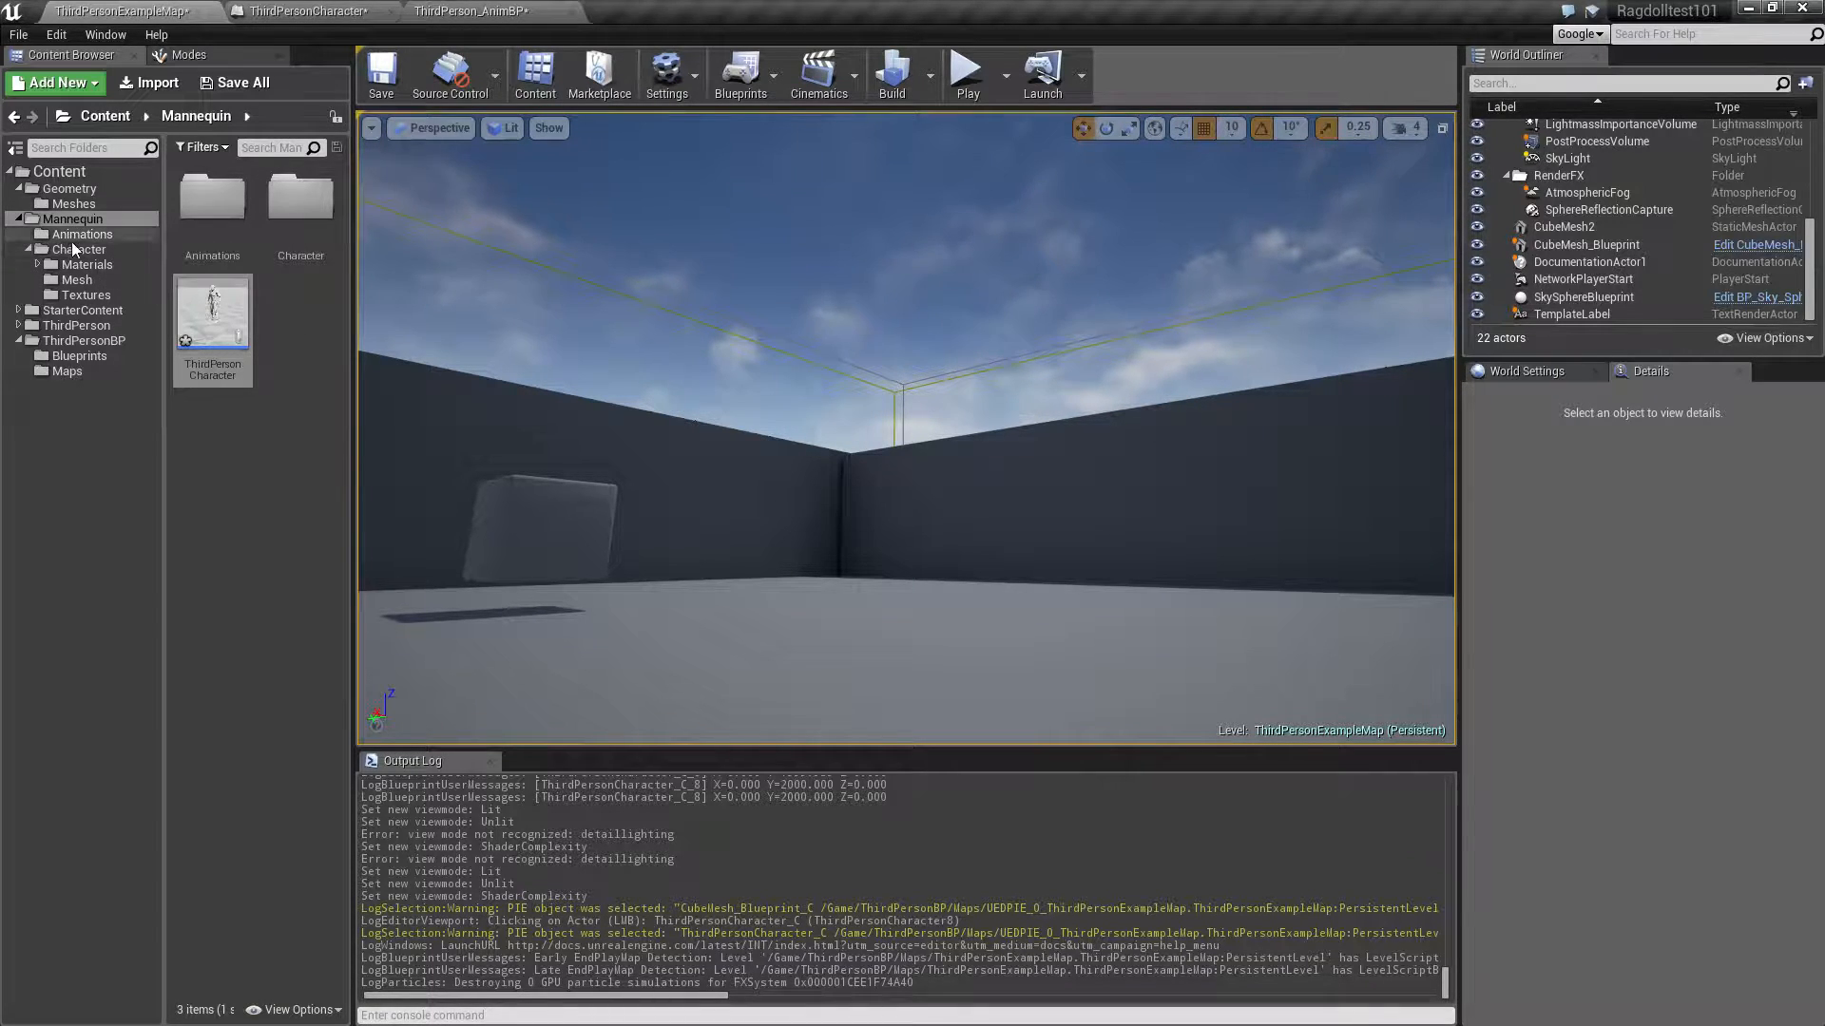
{"action": "mouse_move", "coordinate": [968, 72]}
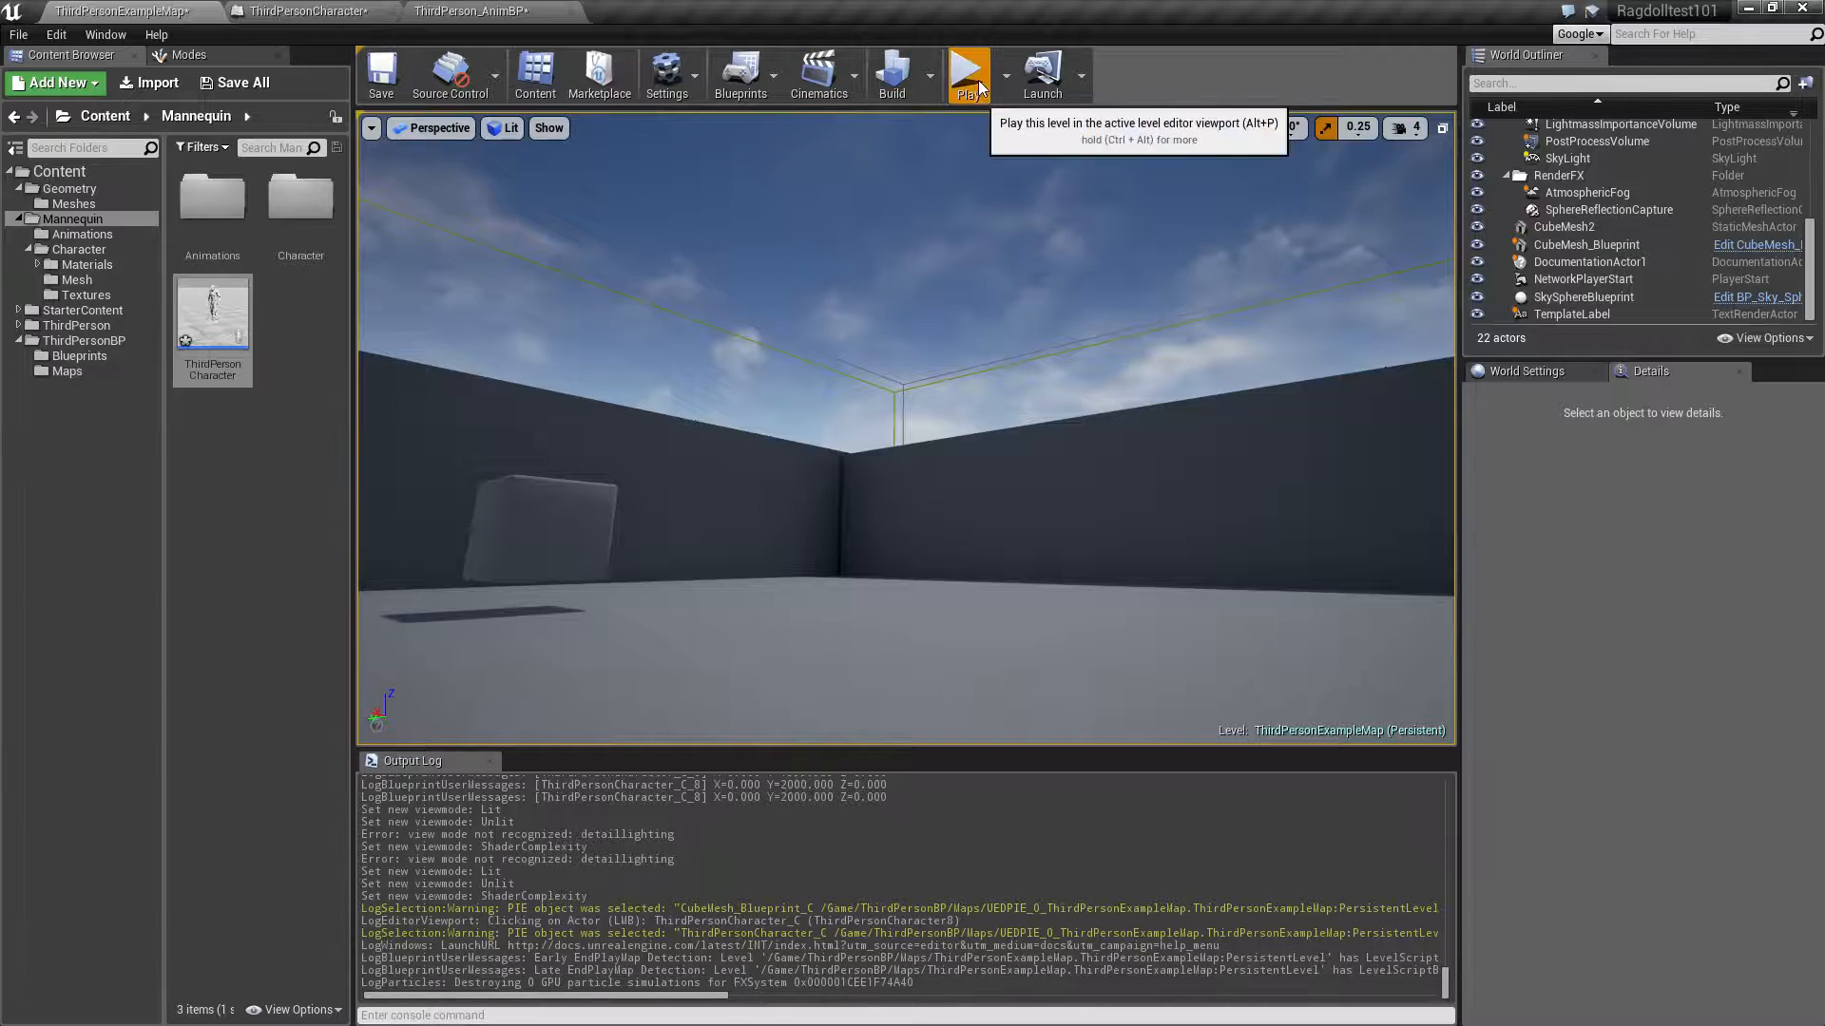
Step: Test-play the level, then open SK_Mannequin_PhysicsAsset from the Mannequin mesh folder
{"action": "left_click", "coordinate": [968, 72]}
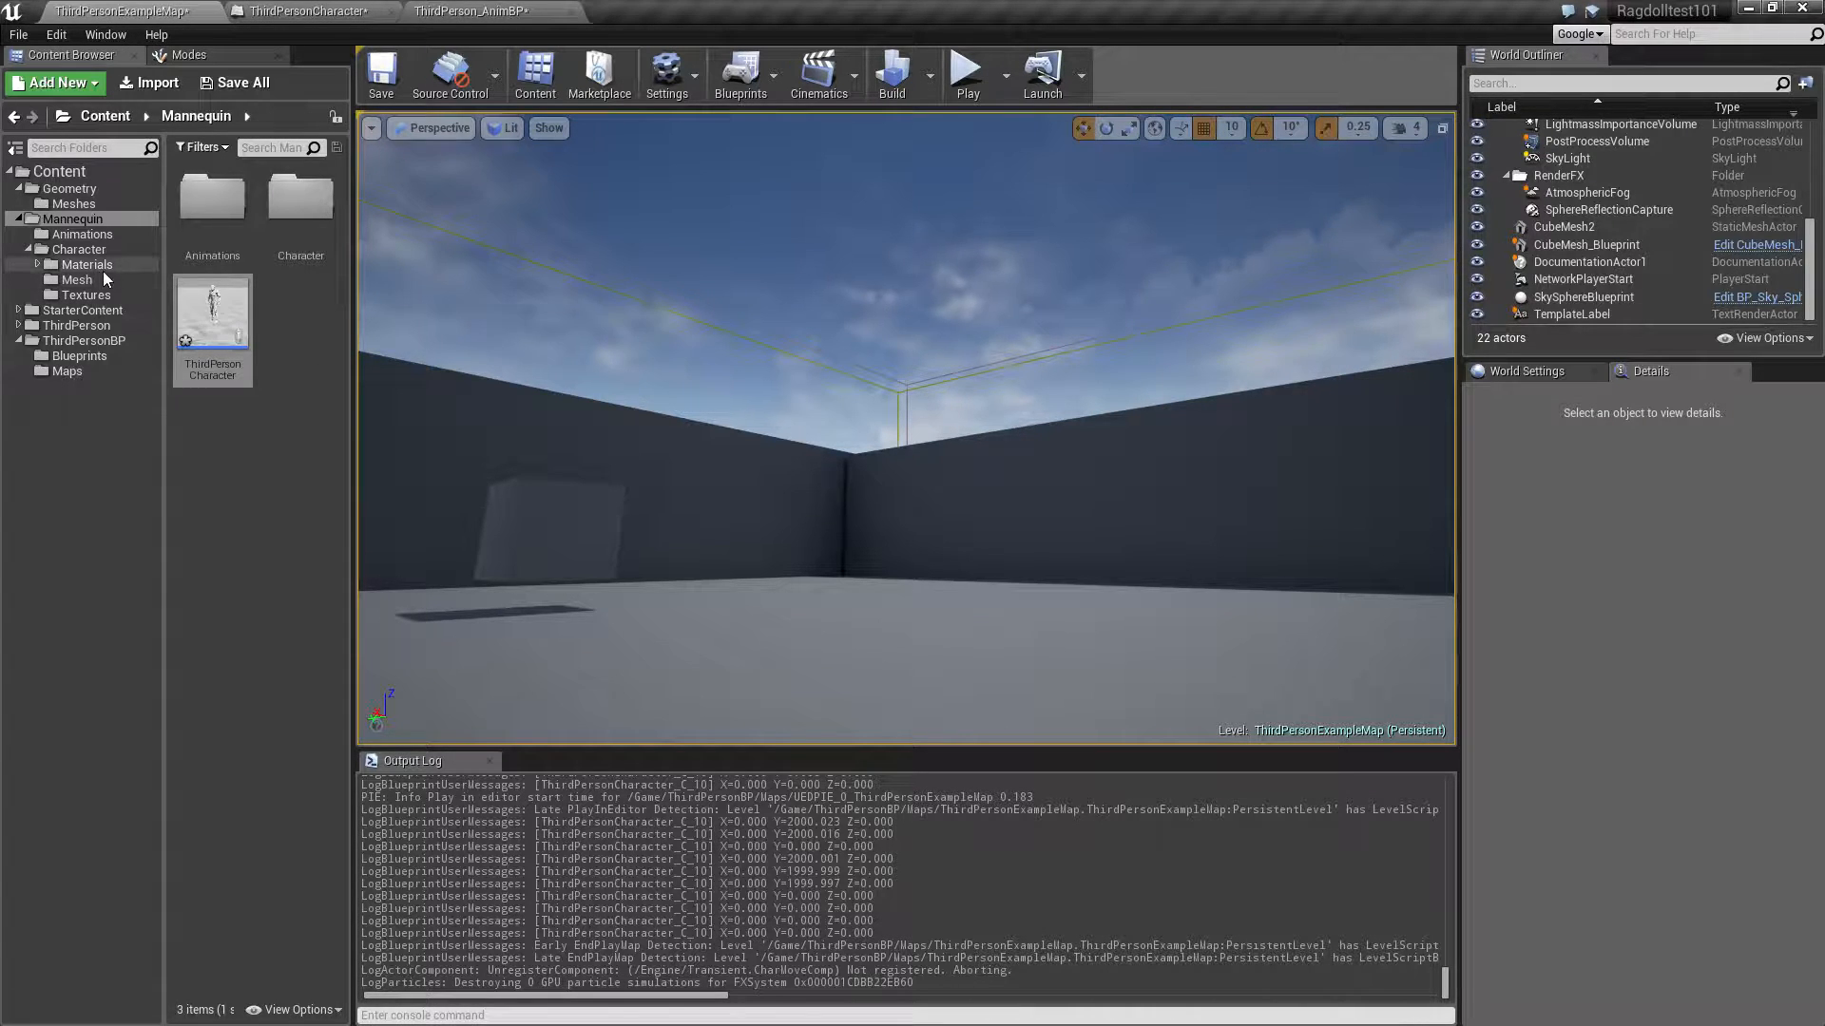
{"action": "mouse_move", "coordinate": [73, 219]}
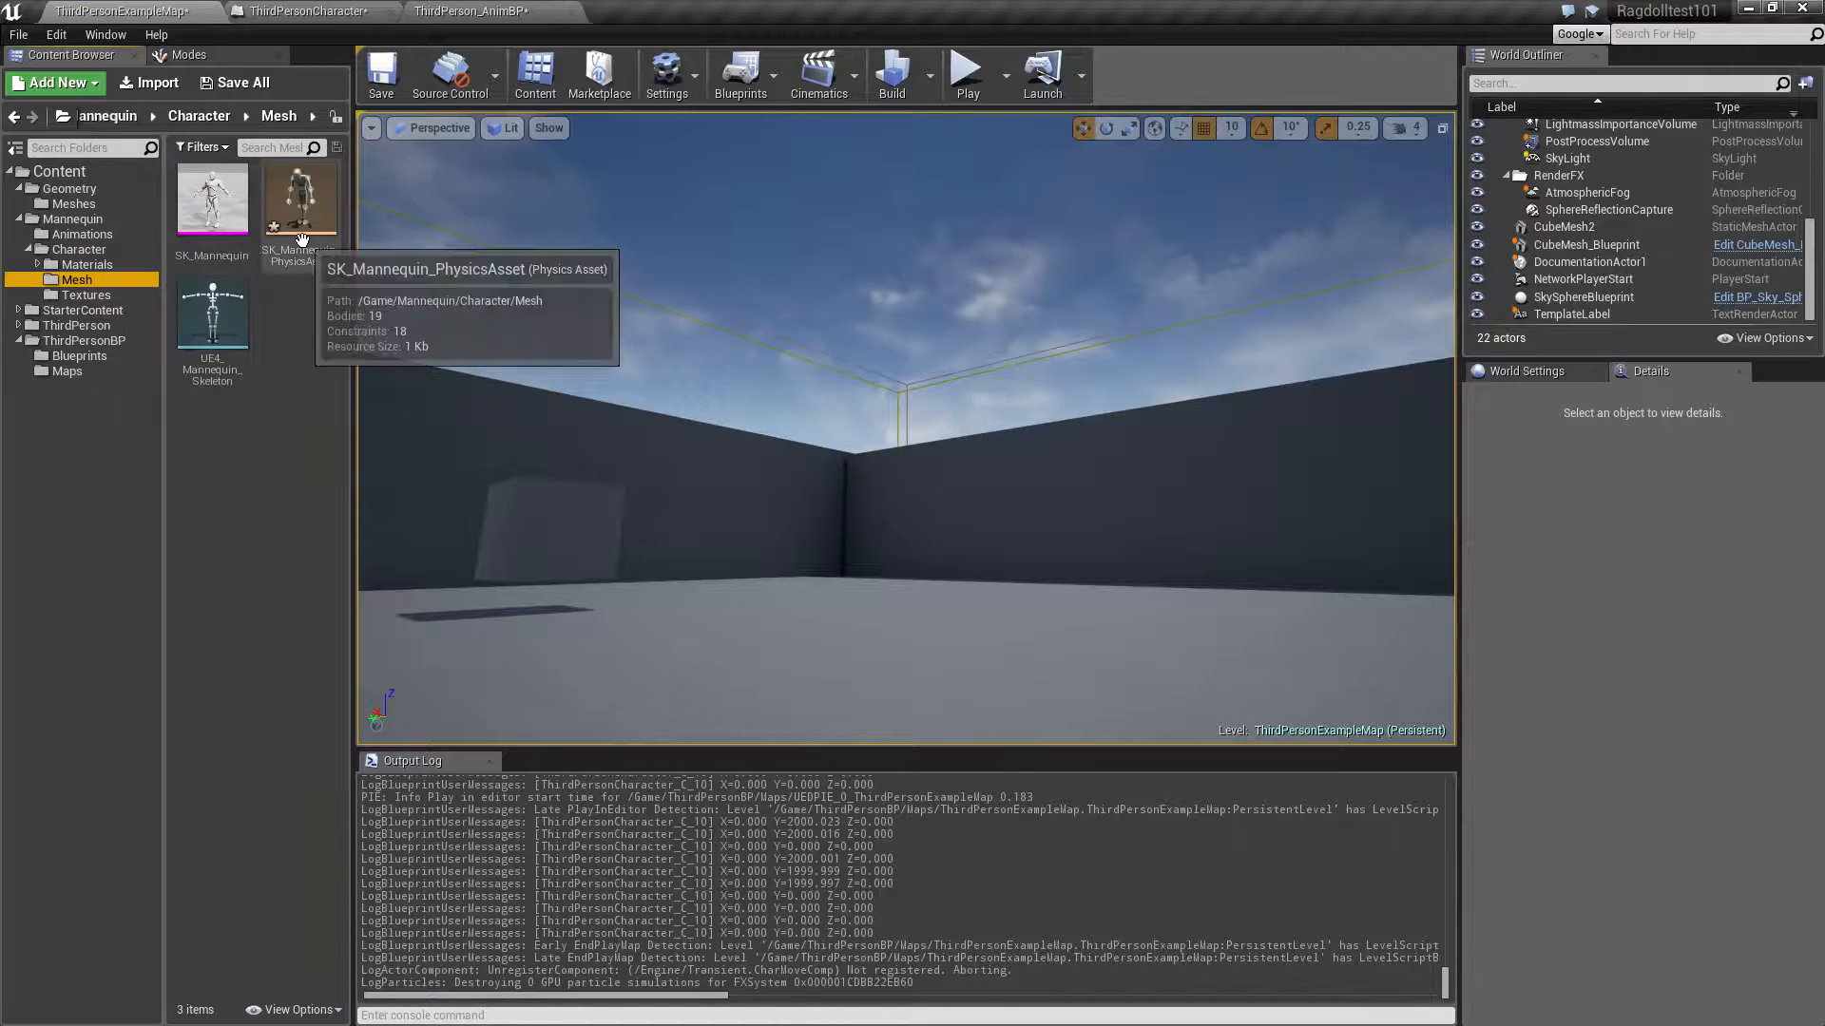
{"action": "double_click", "coordinate": [298, 201]}
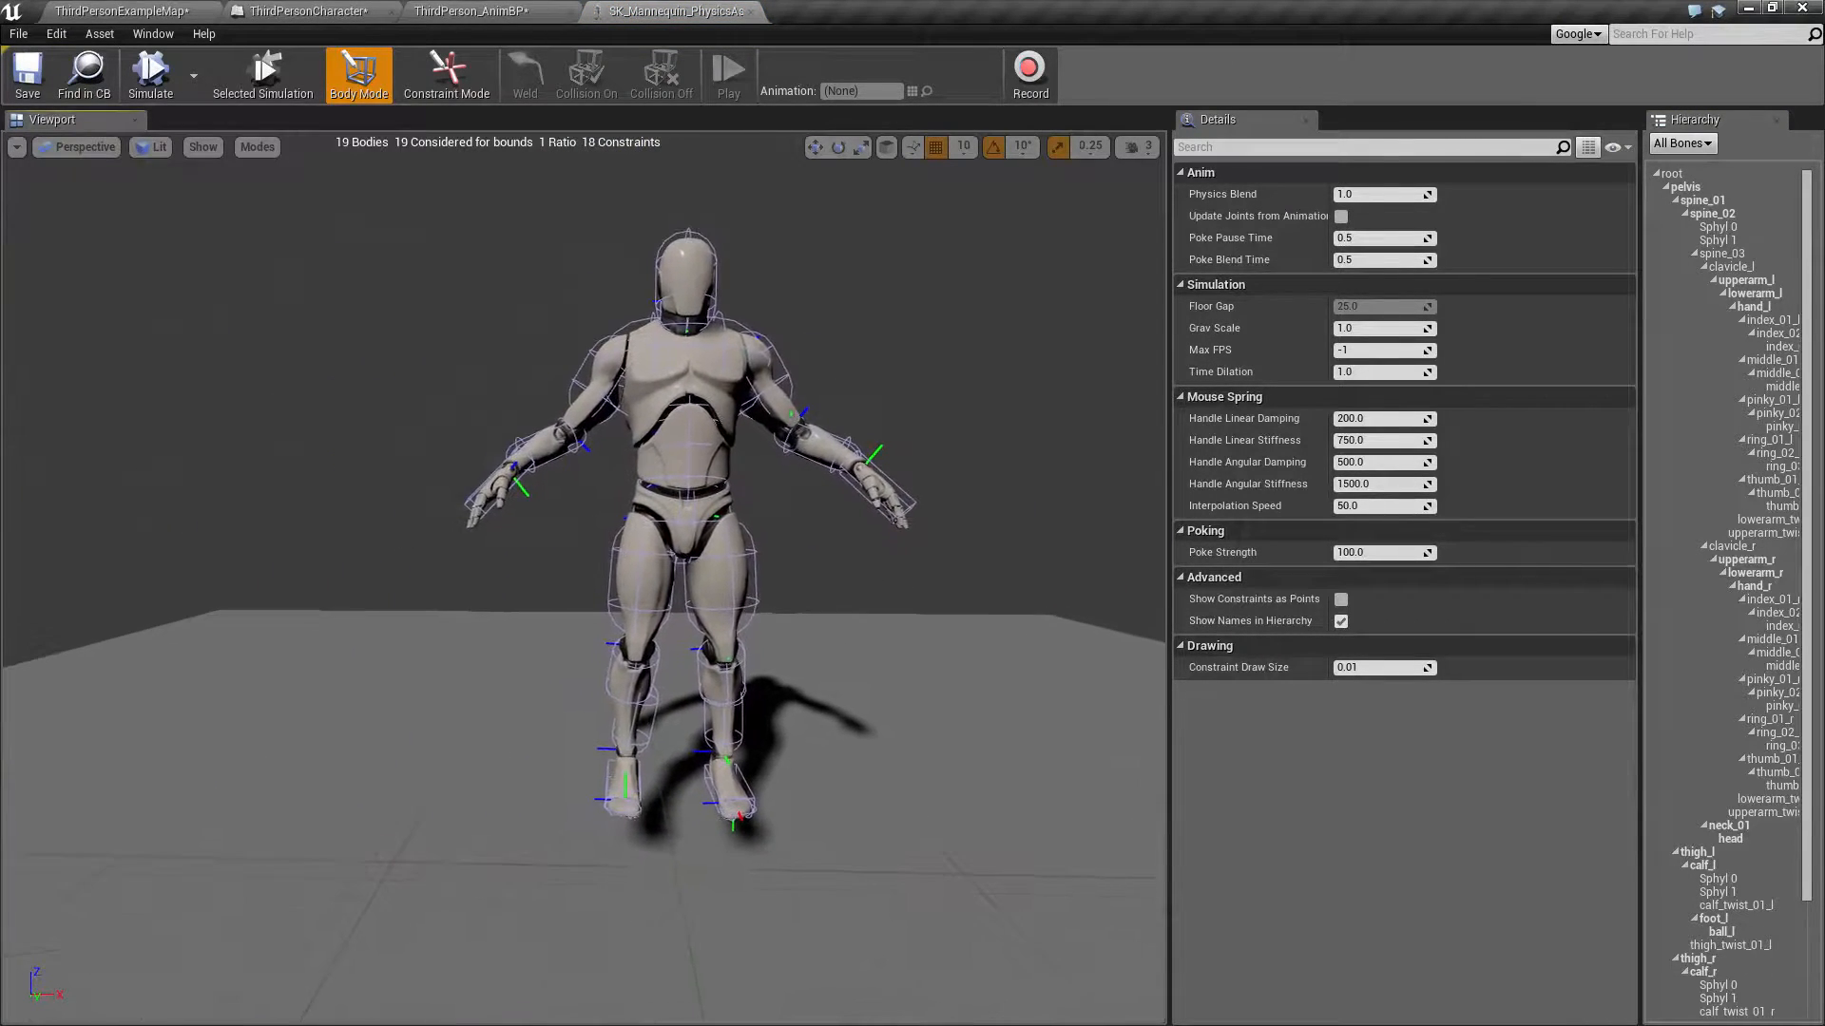
Step: Simulate the ragdoll and set the preview animation to ThirdPersonWalk
{"action": "left_click", "coordinate": [150, 72]}
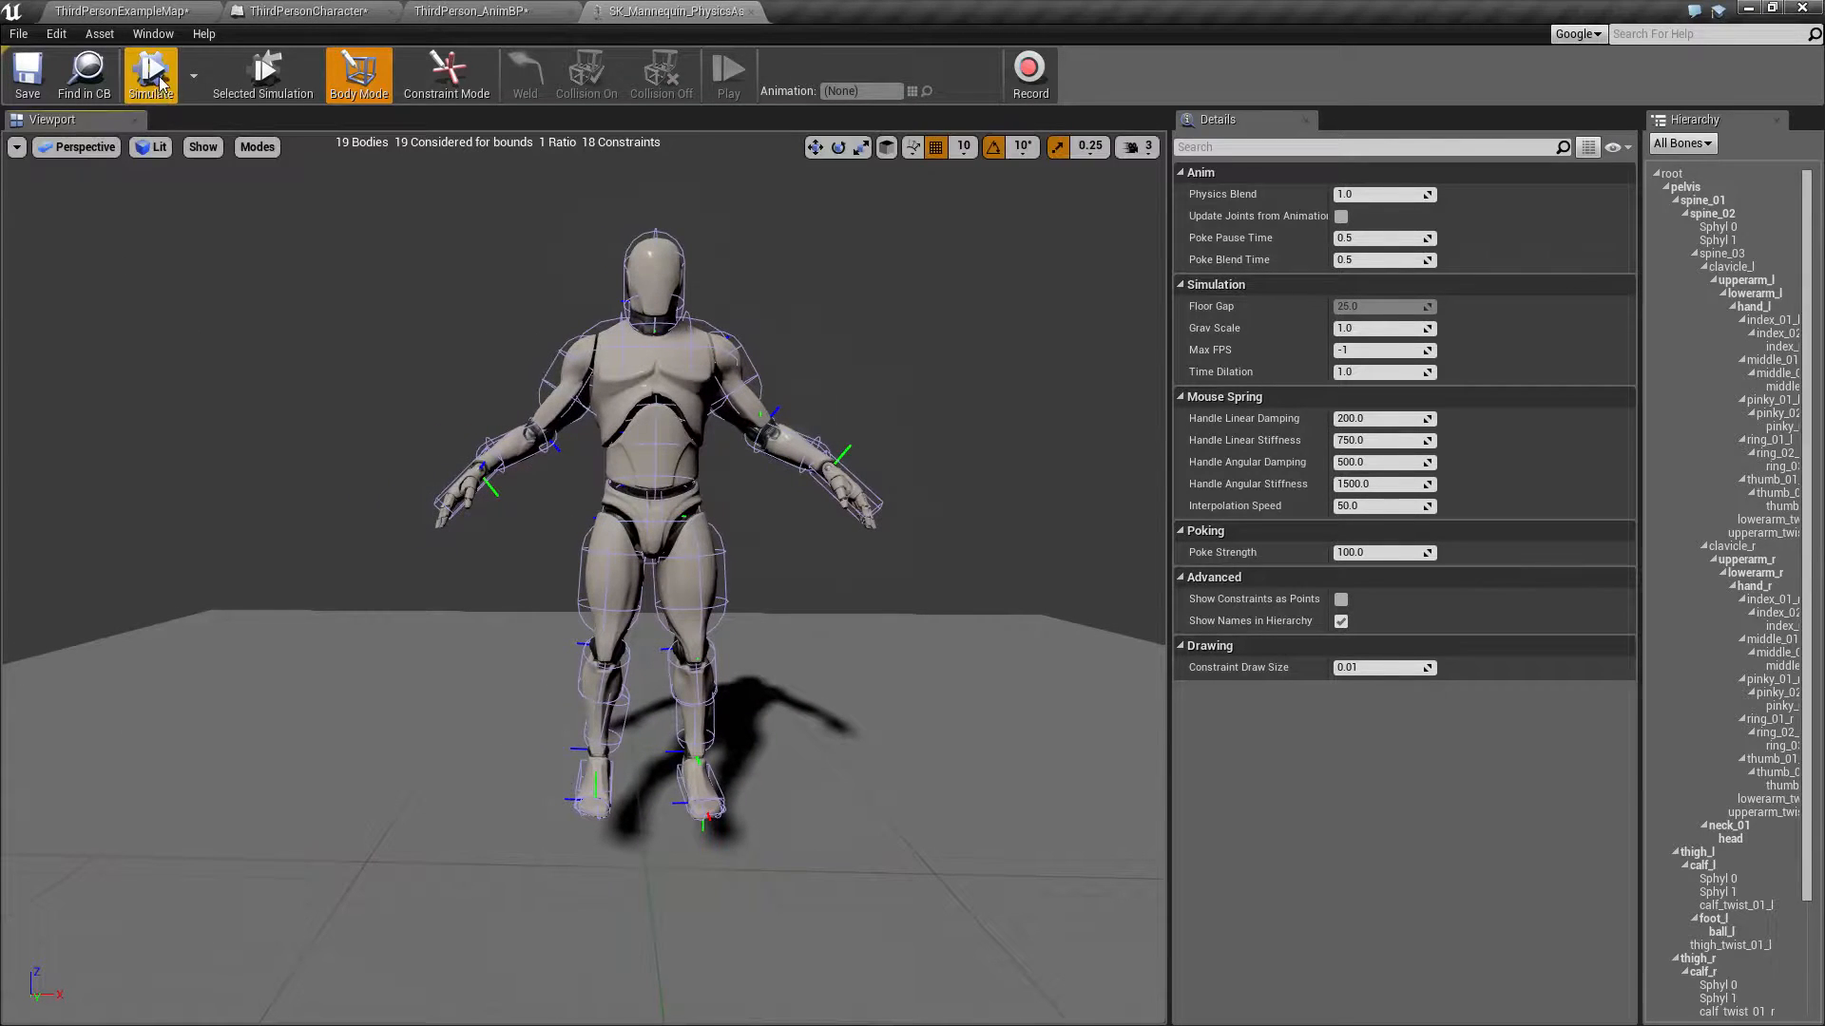
{"action": "left_click", "coordinate": [150, 73]}
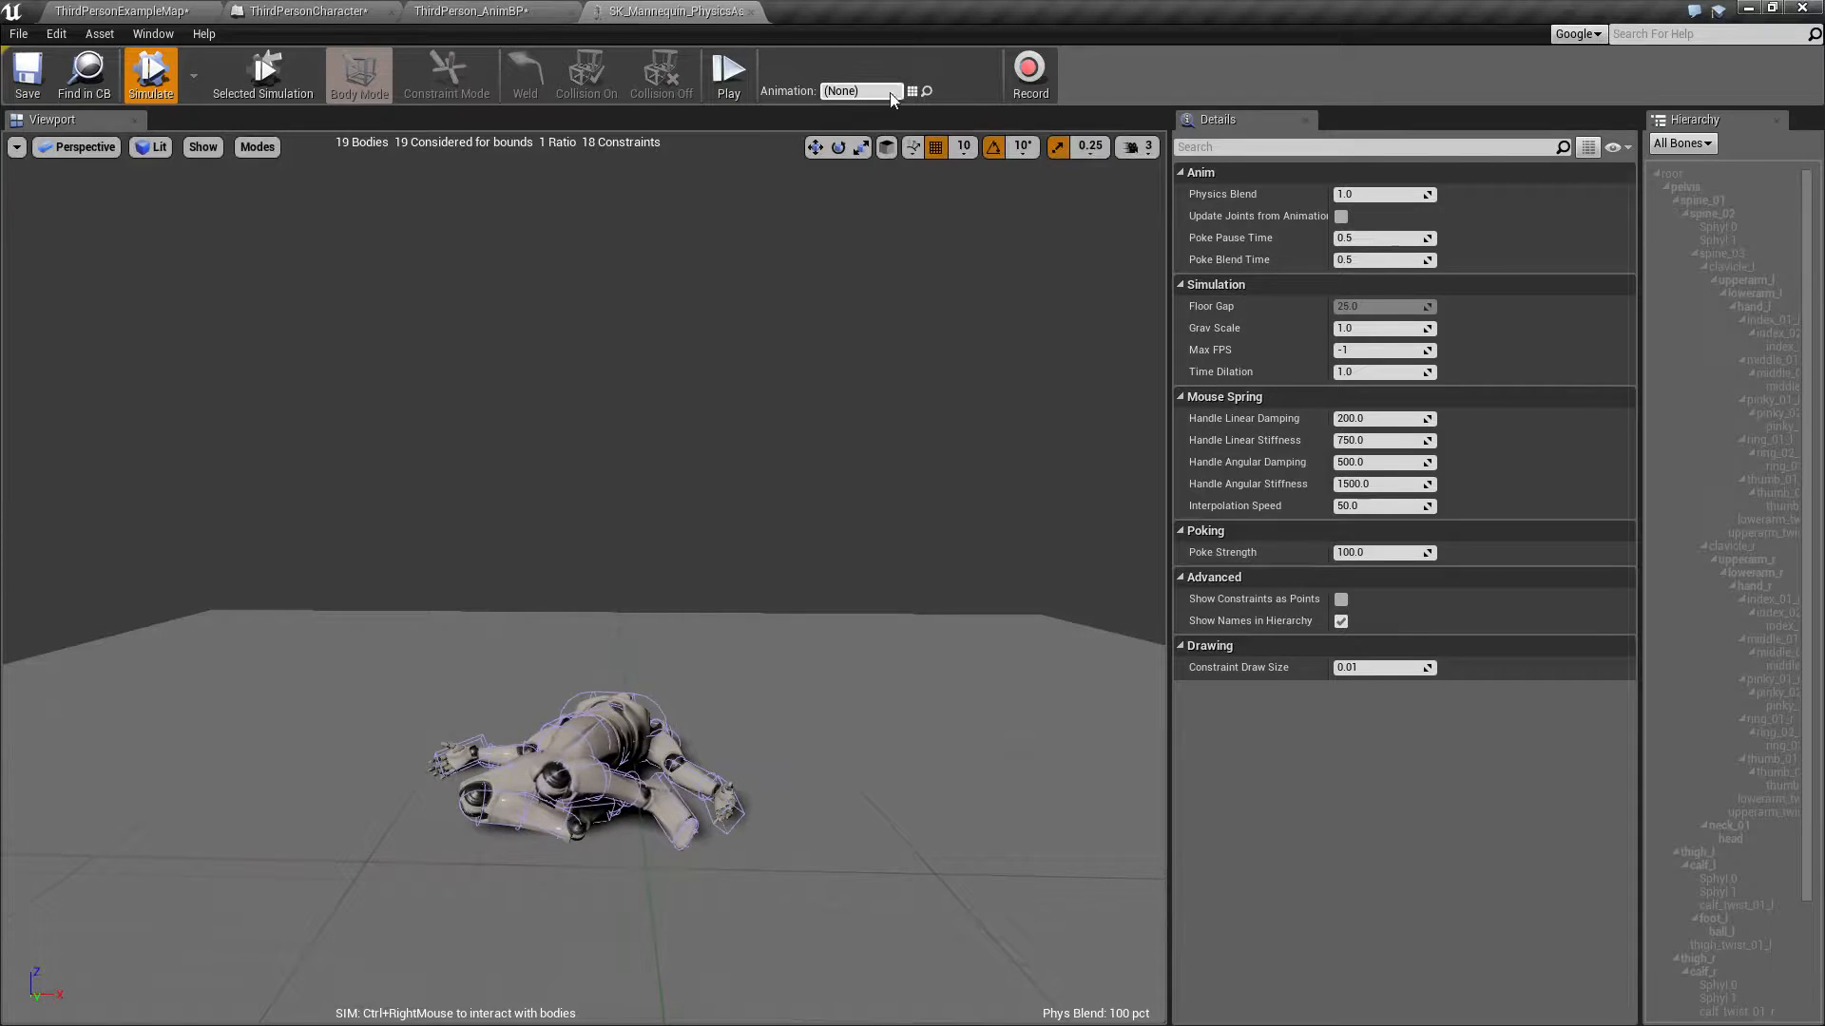
{"action": "left_click", "coordinate": [890, 91]}
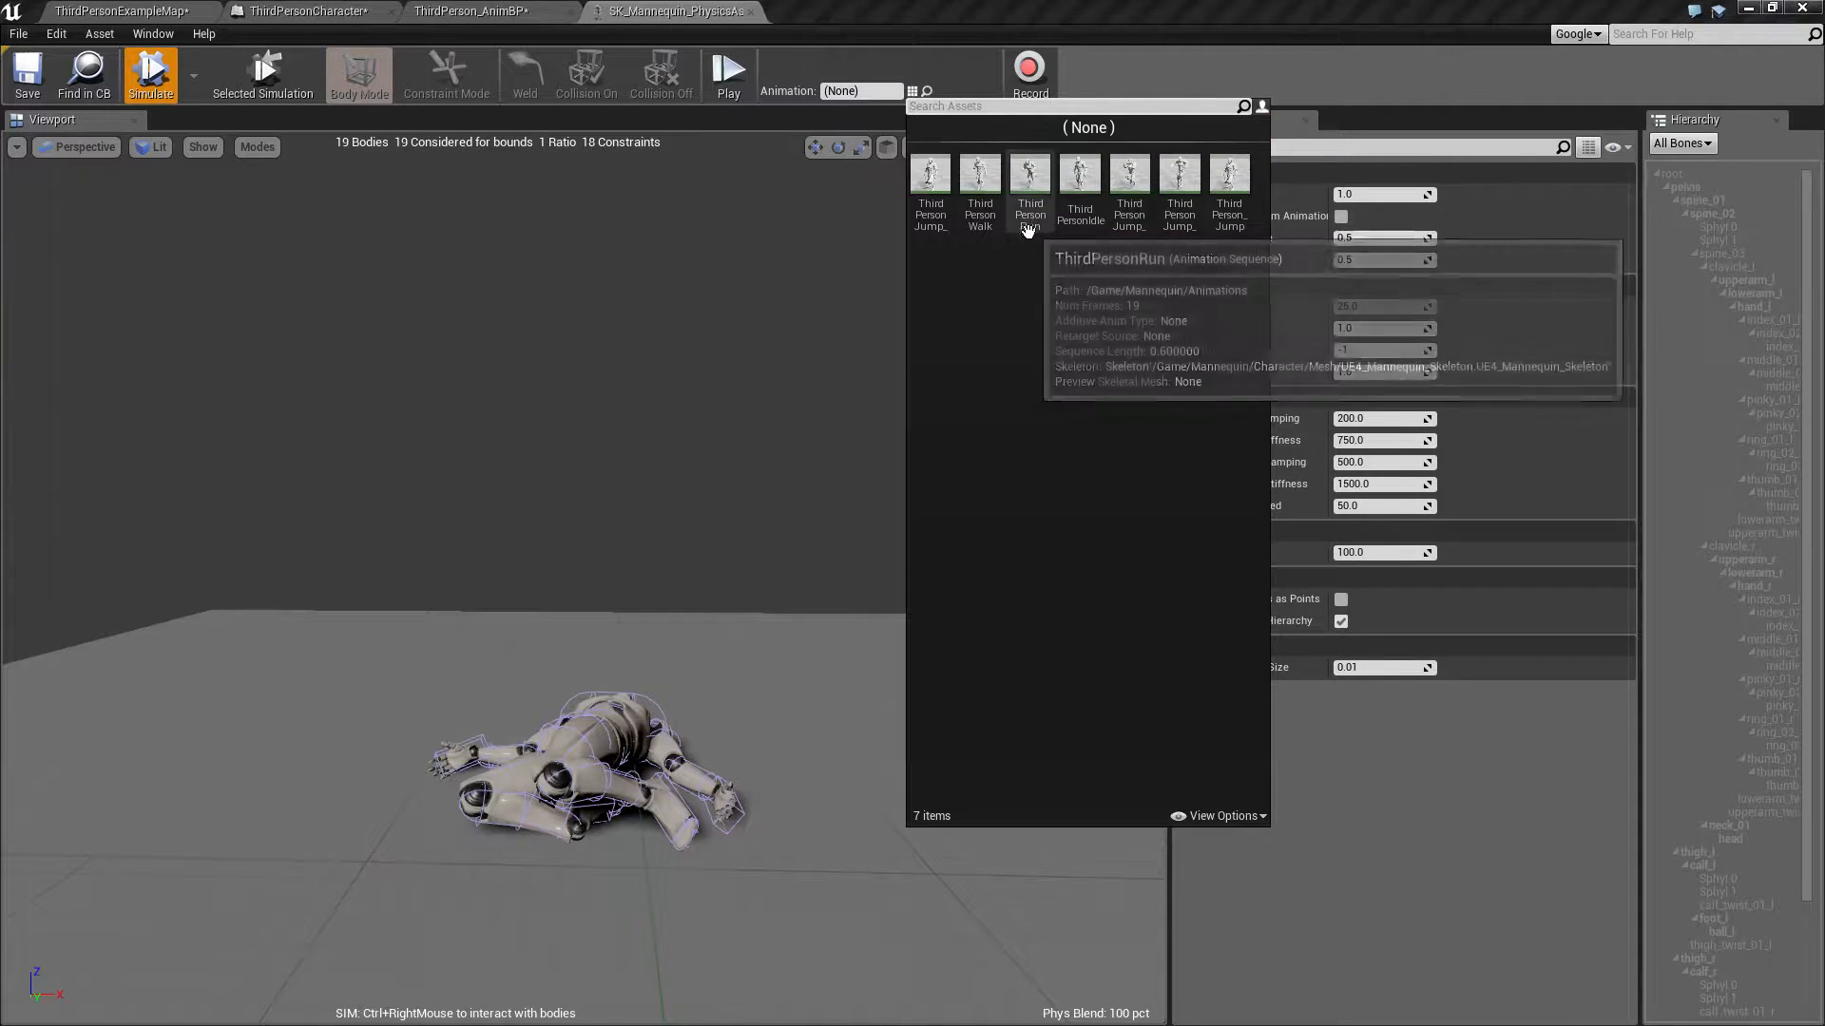
{"action": "left_click", "coordinate": [979, 173]}
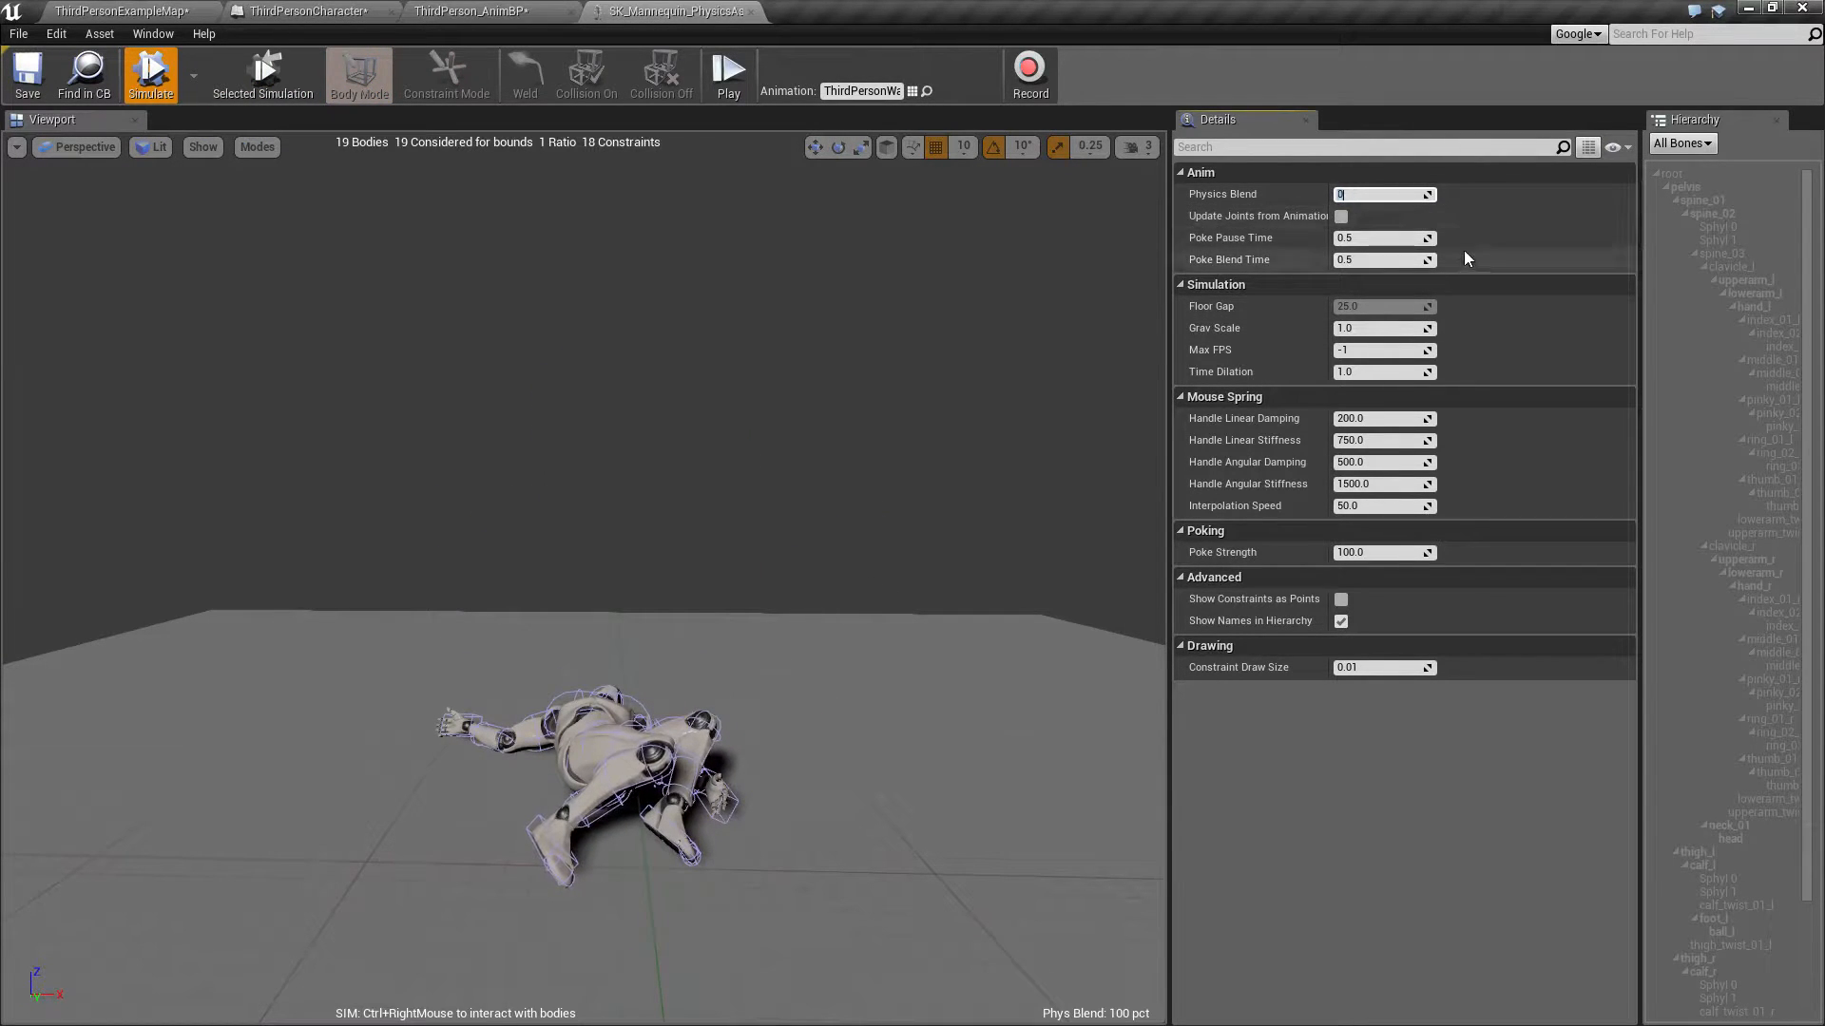
Step: Set Physics Blend to 0.5 and rerun the simulation with the animation playing
{"action": "left_click", "coordinate": [150, 72]}
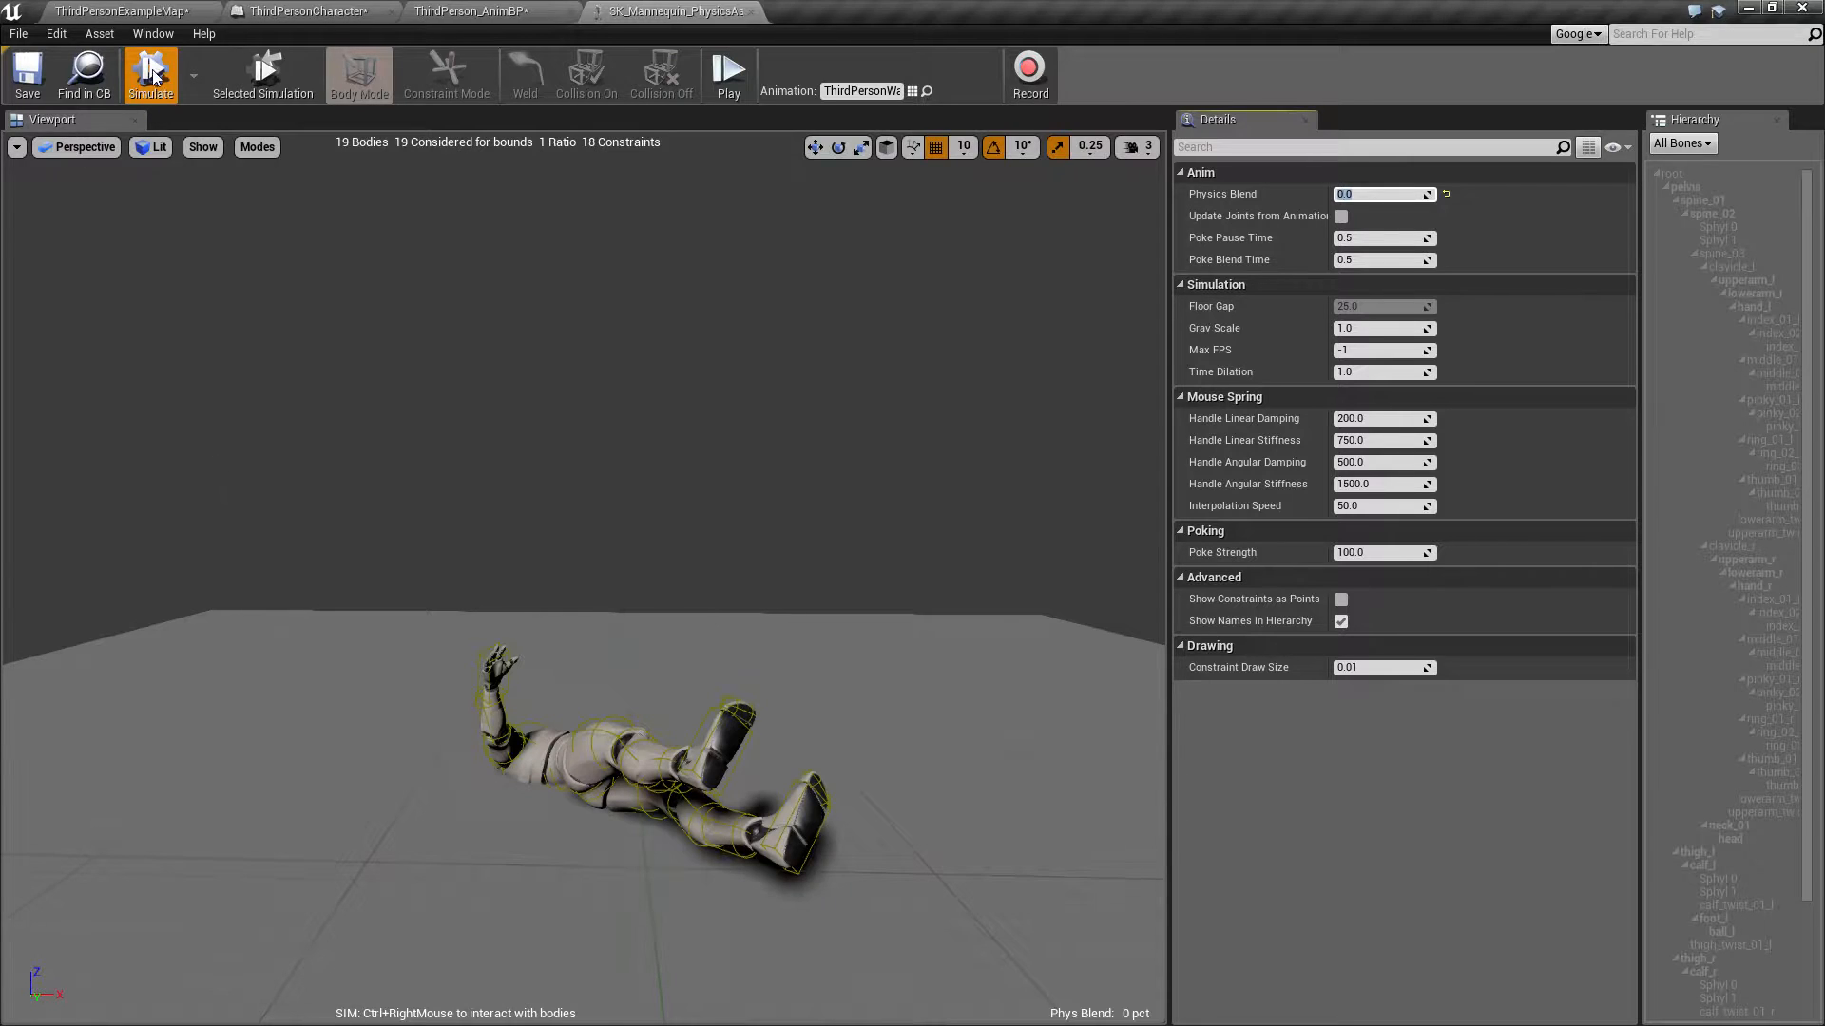
{"action": "left_click", "coordinate": [727, 72]}
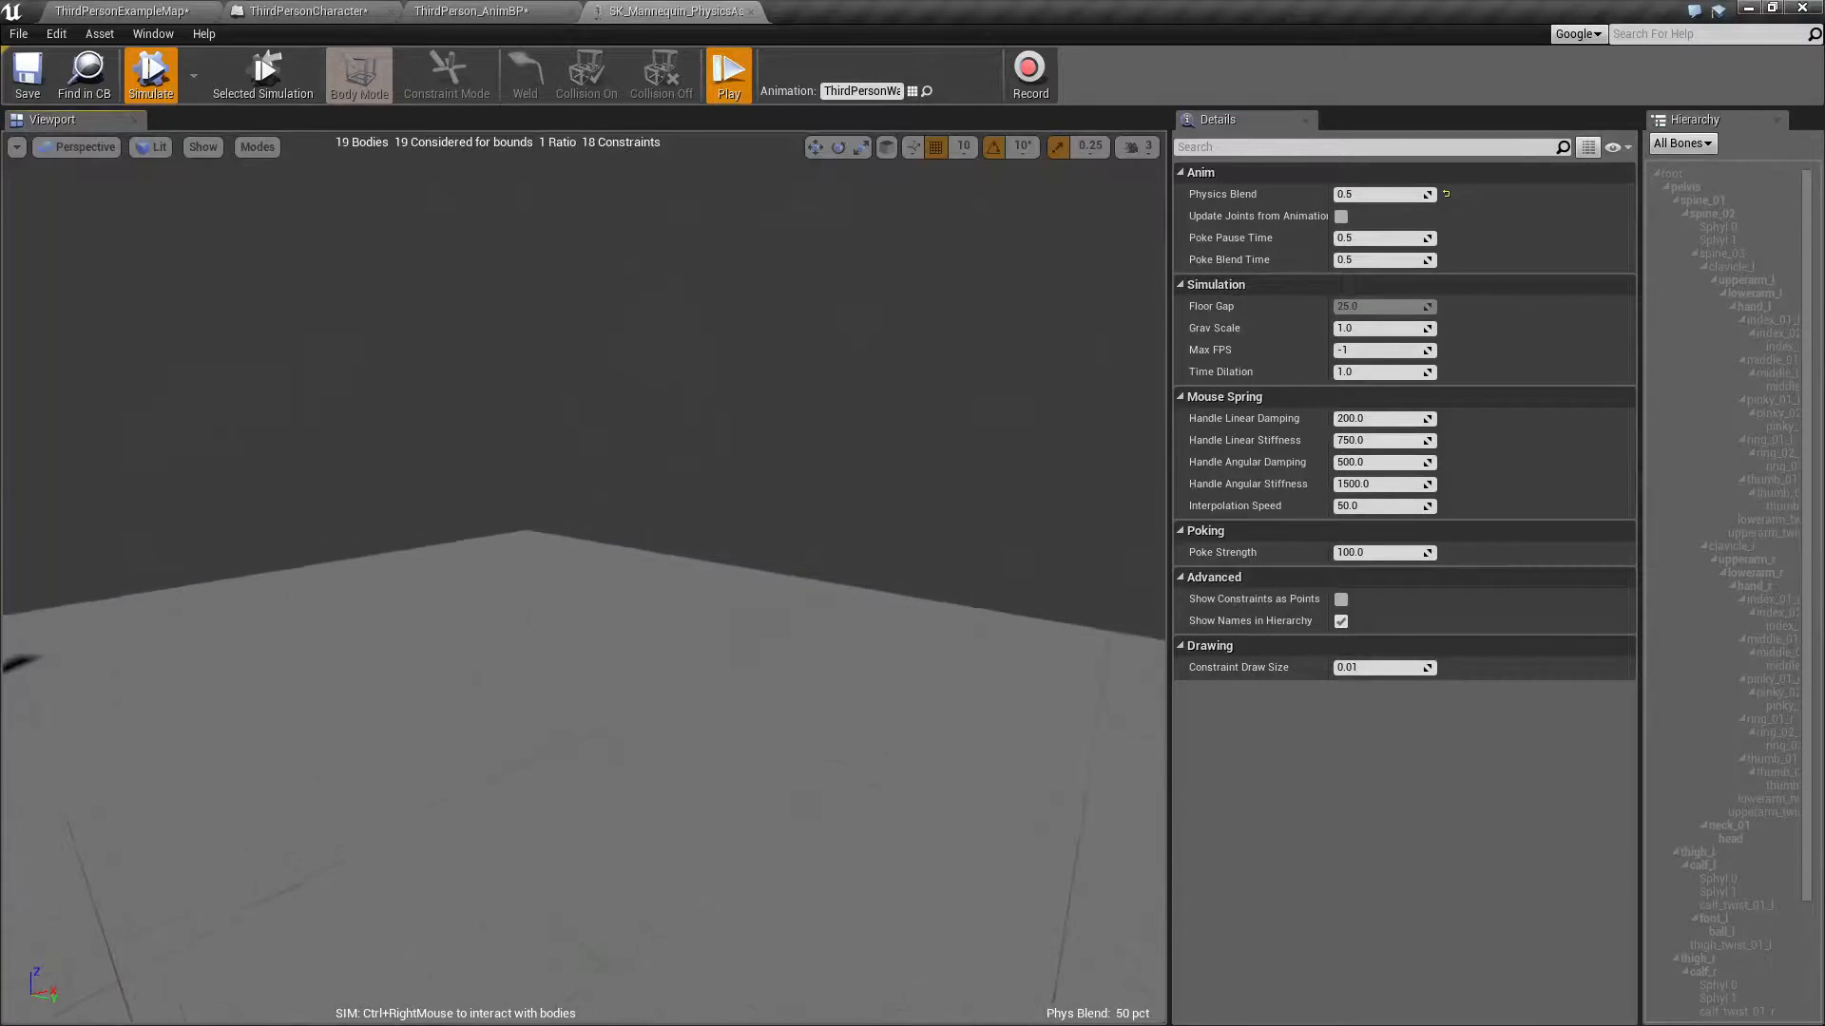
{"action": "left_click", "coordinate": [151, 69]}
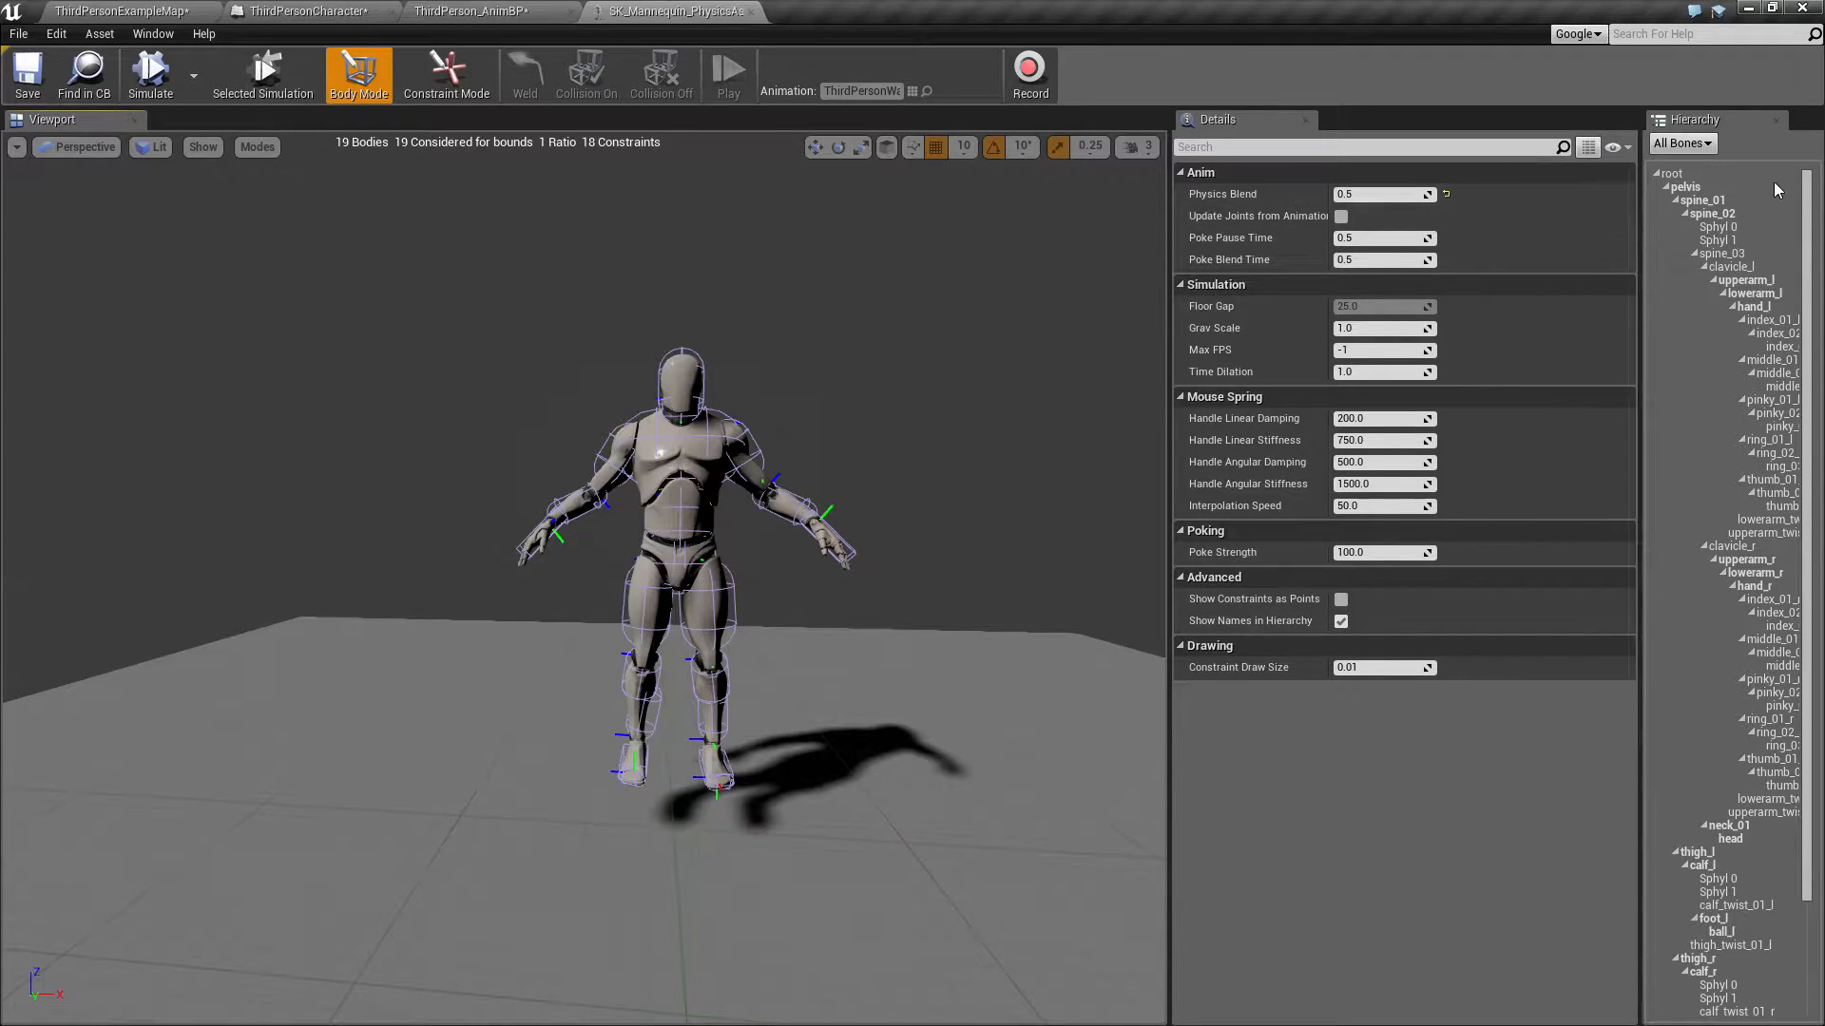
Step: Add a default physics body to the root bone, then select the pelvis body
{"action": "right_click", "coordinate": [1669, 173]}
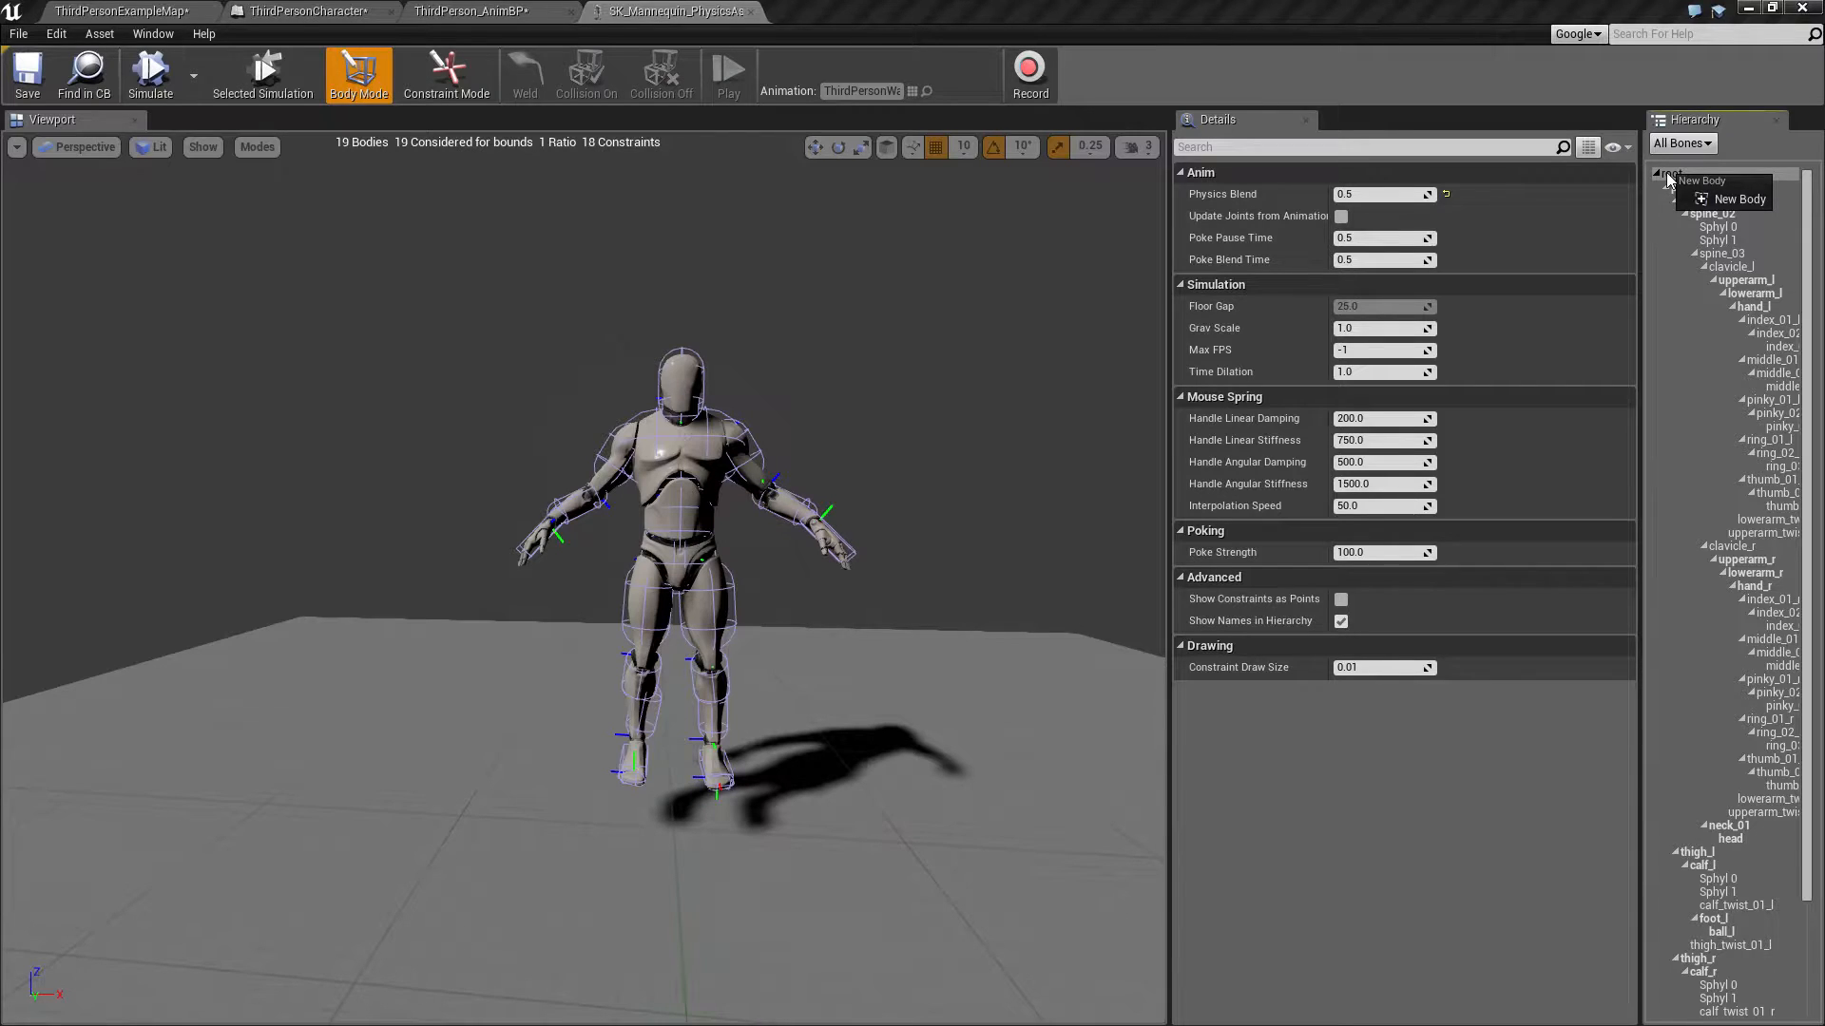
{"action": "left_click", "coordinate": [1740, 198]}
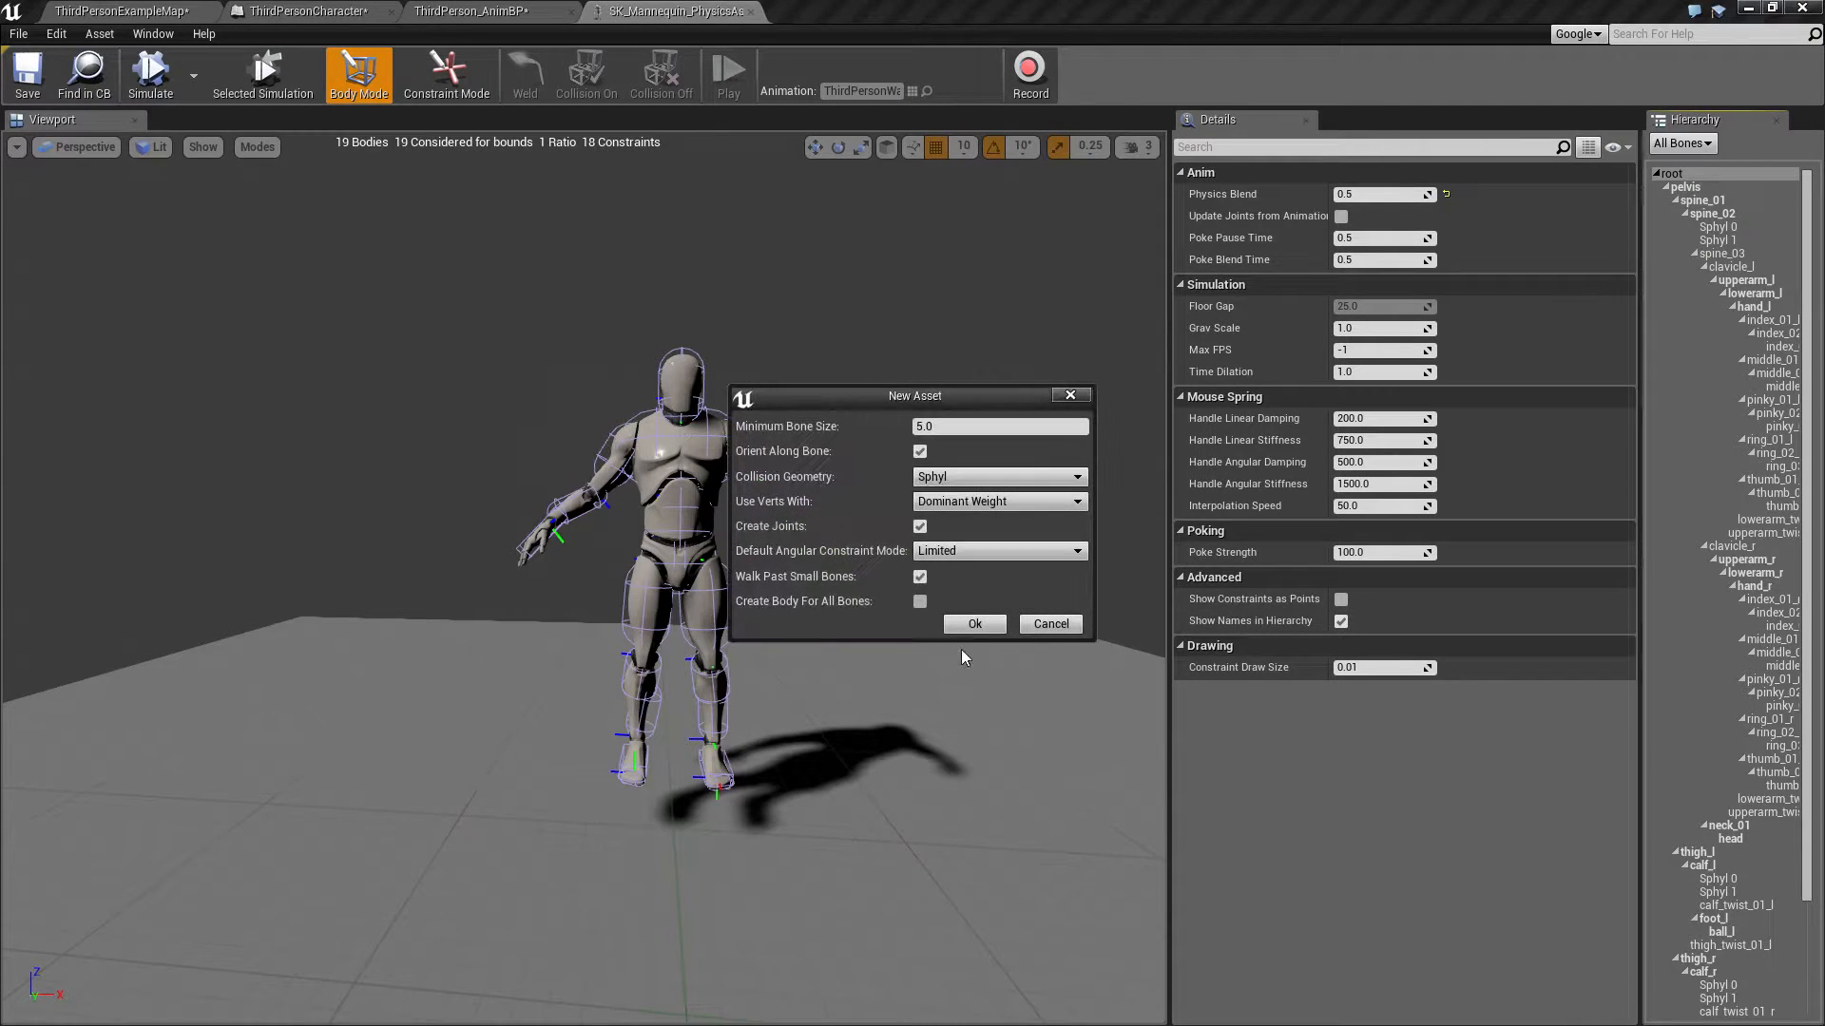
{"action": "left_click", "coordinate": [975, 623]}
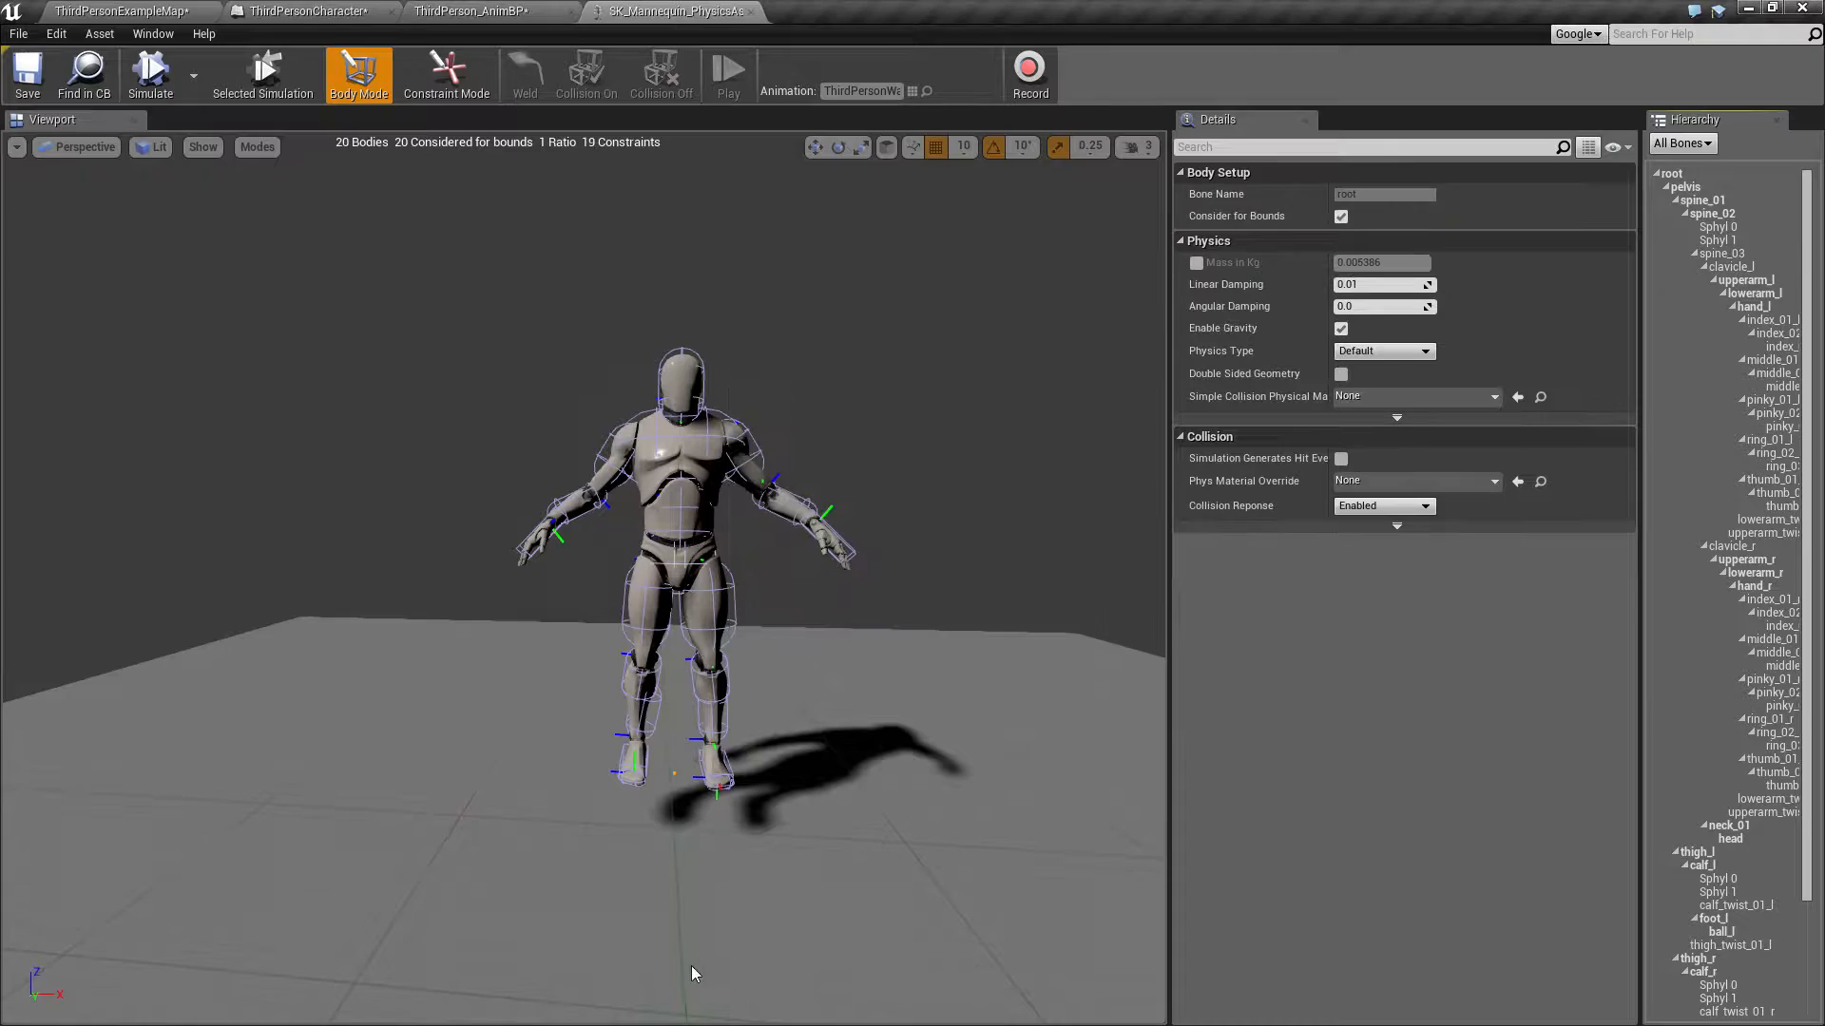
{"action": "mouse_move", "coordinate": [677, 788]}
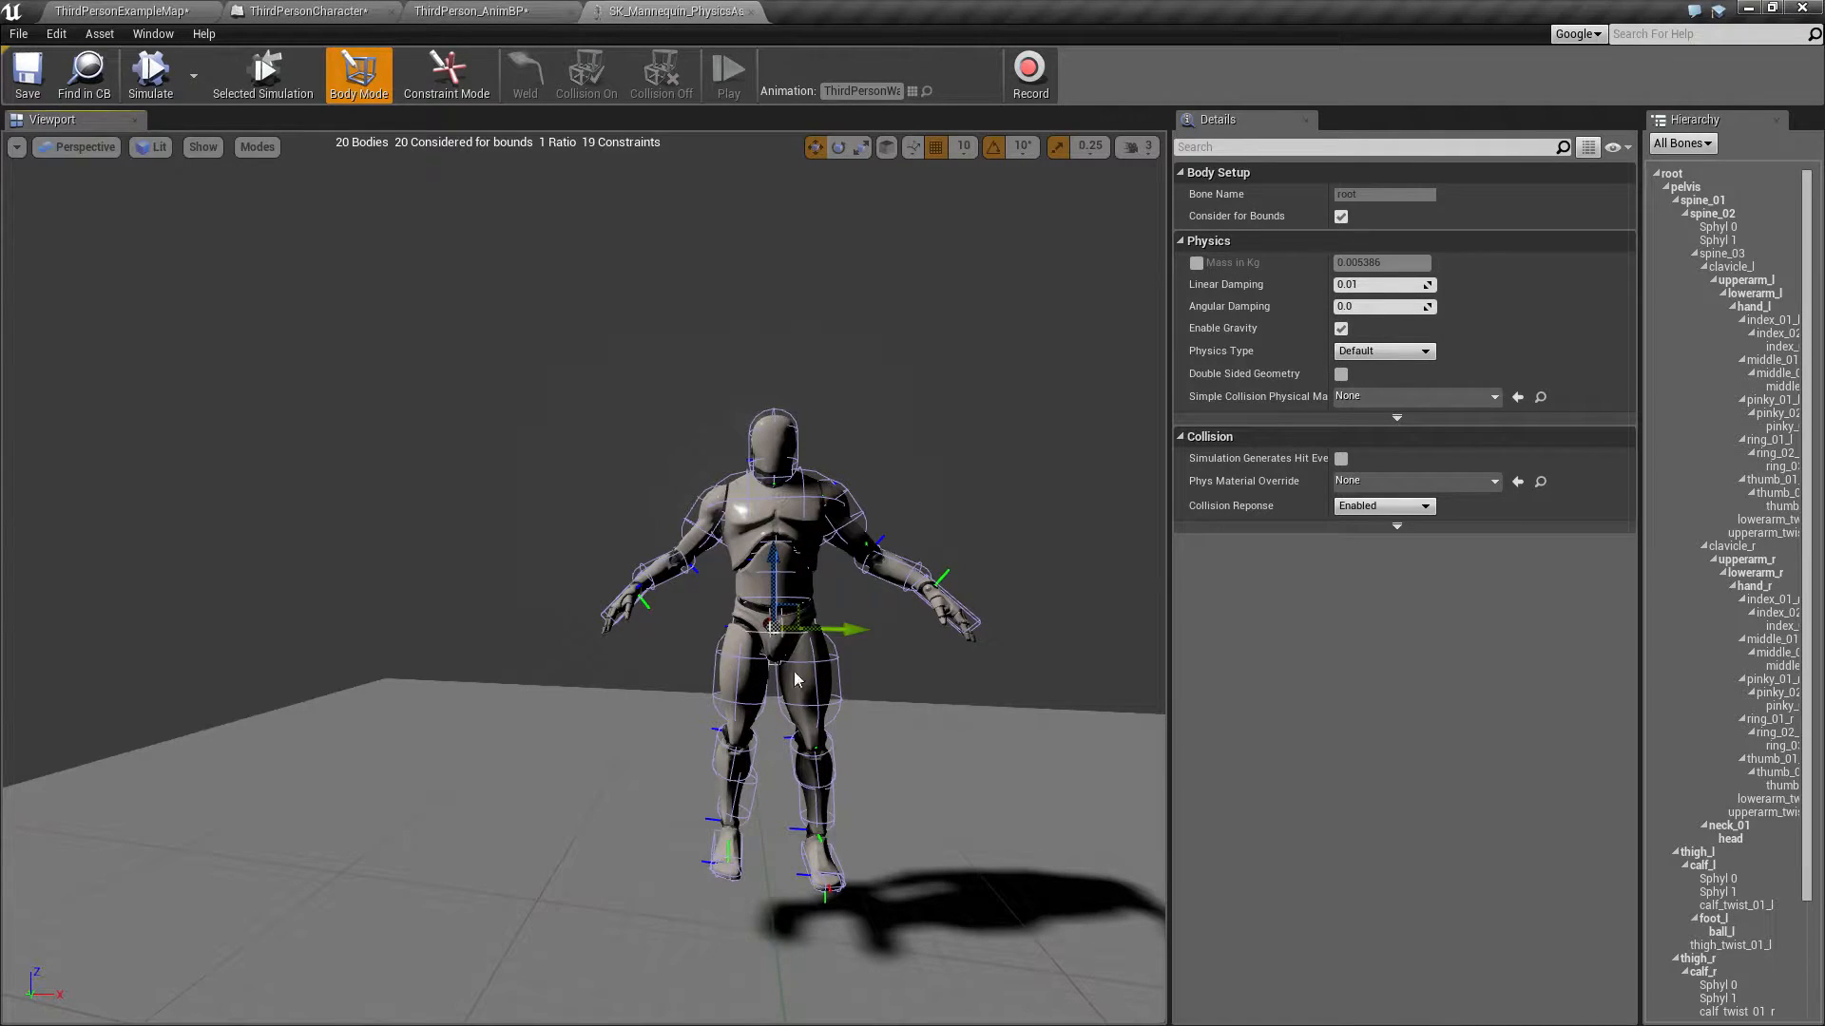
{"action": "mouse_move", "coordinate": [753, 613]}
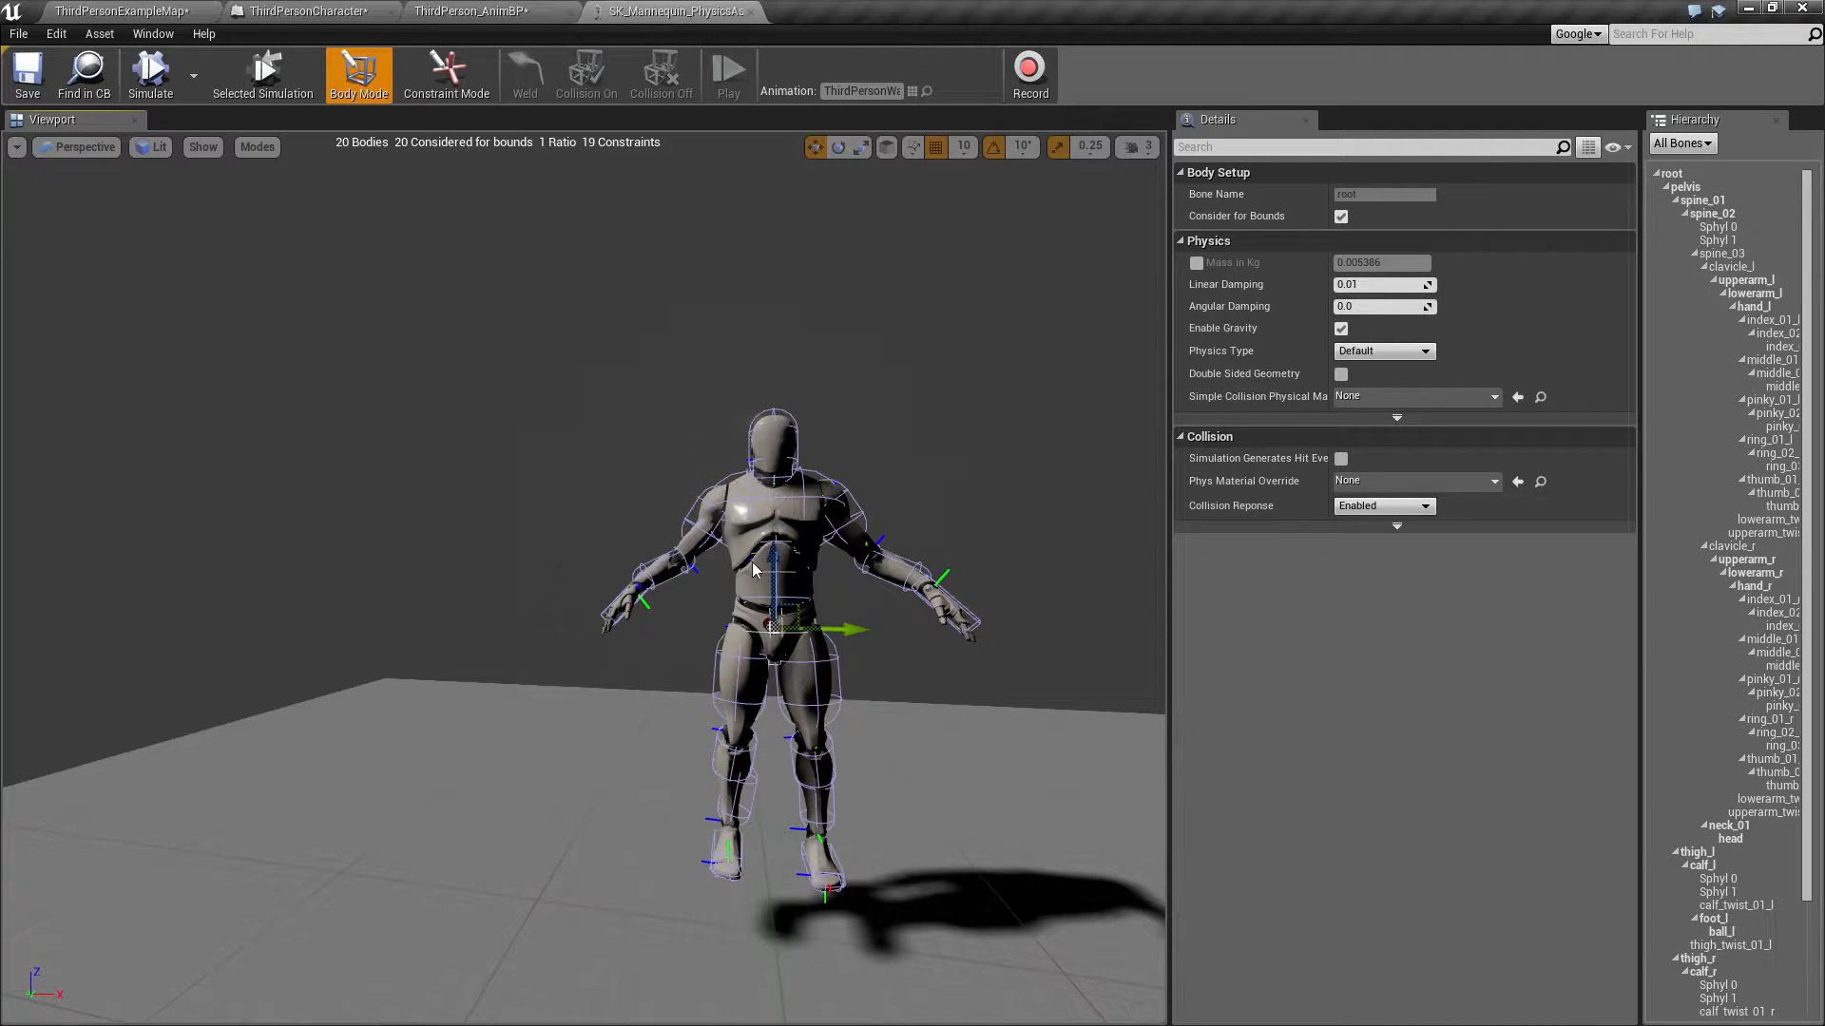
{"action": "mouse_move", "coordinate": [758, 701]}
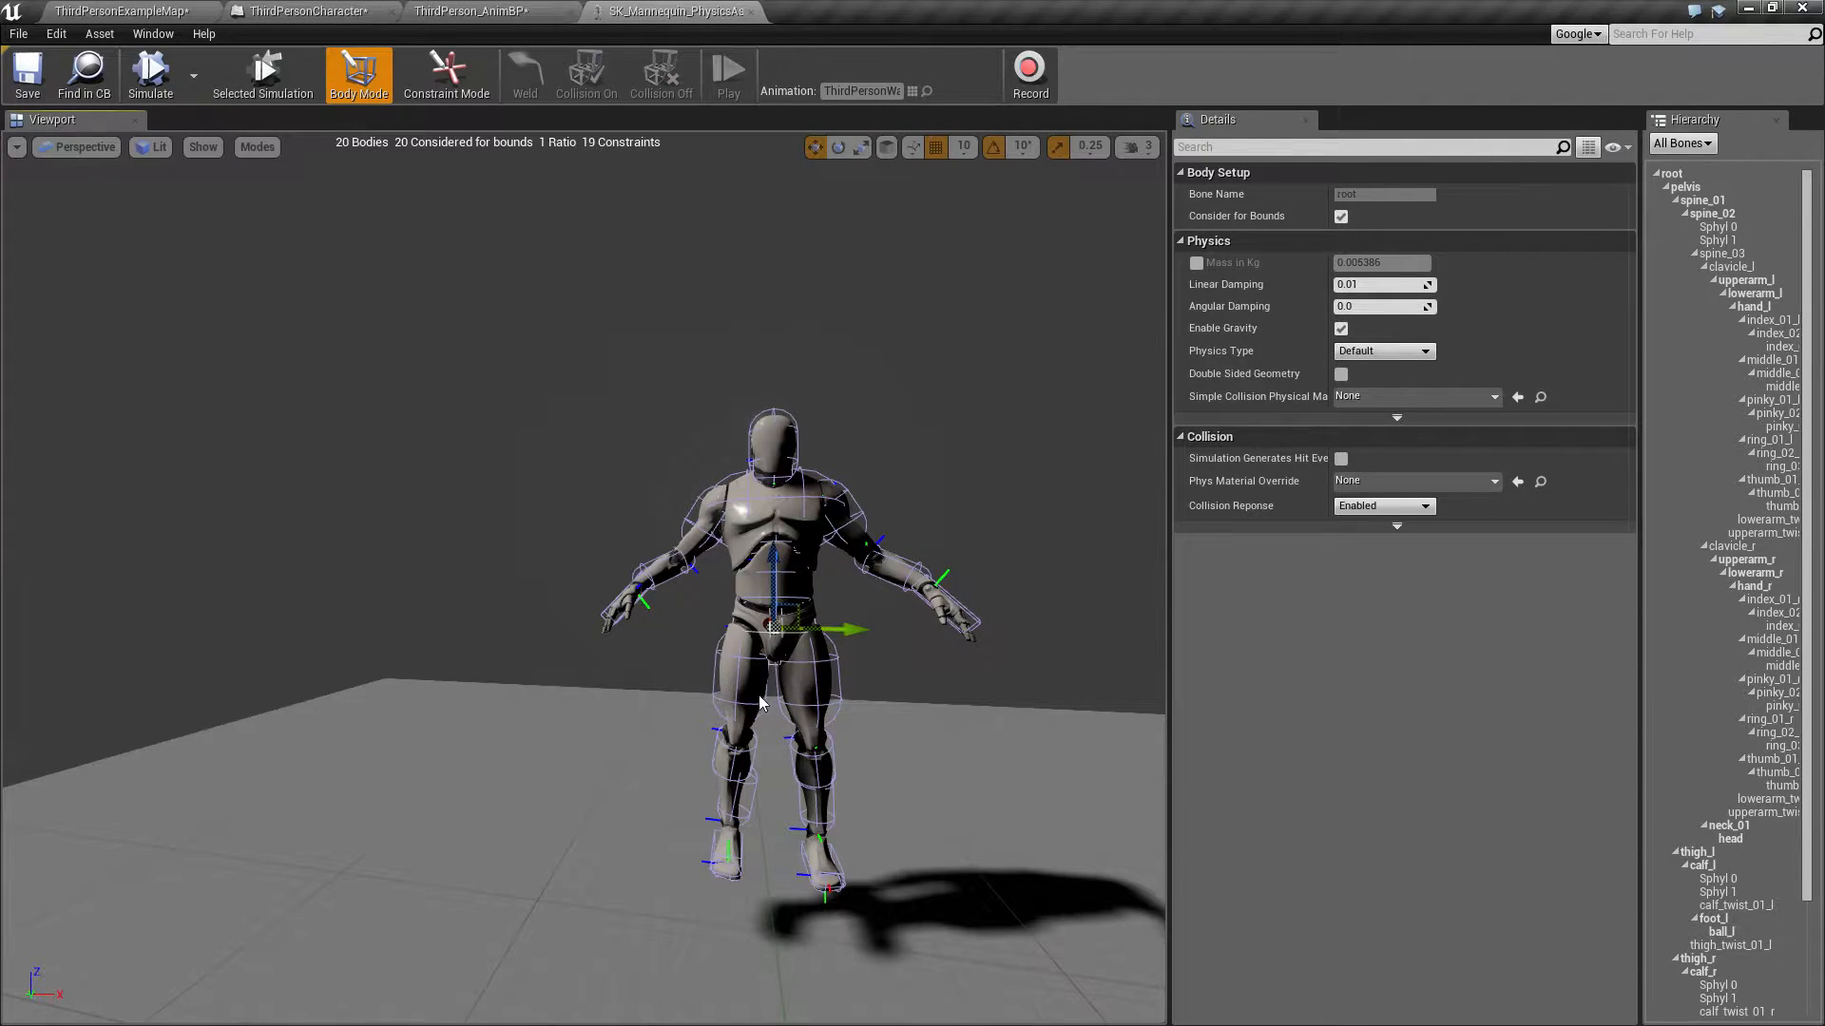
{"action": "mouse_move", "coordinate": [731, 662]}
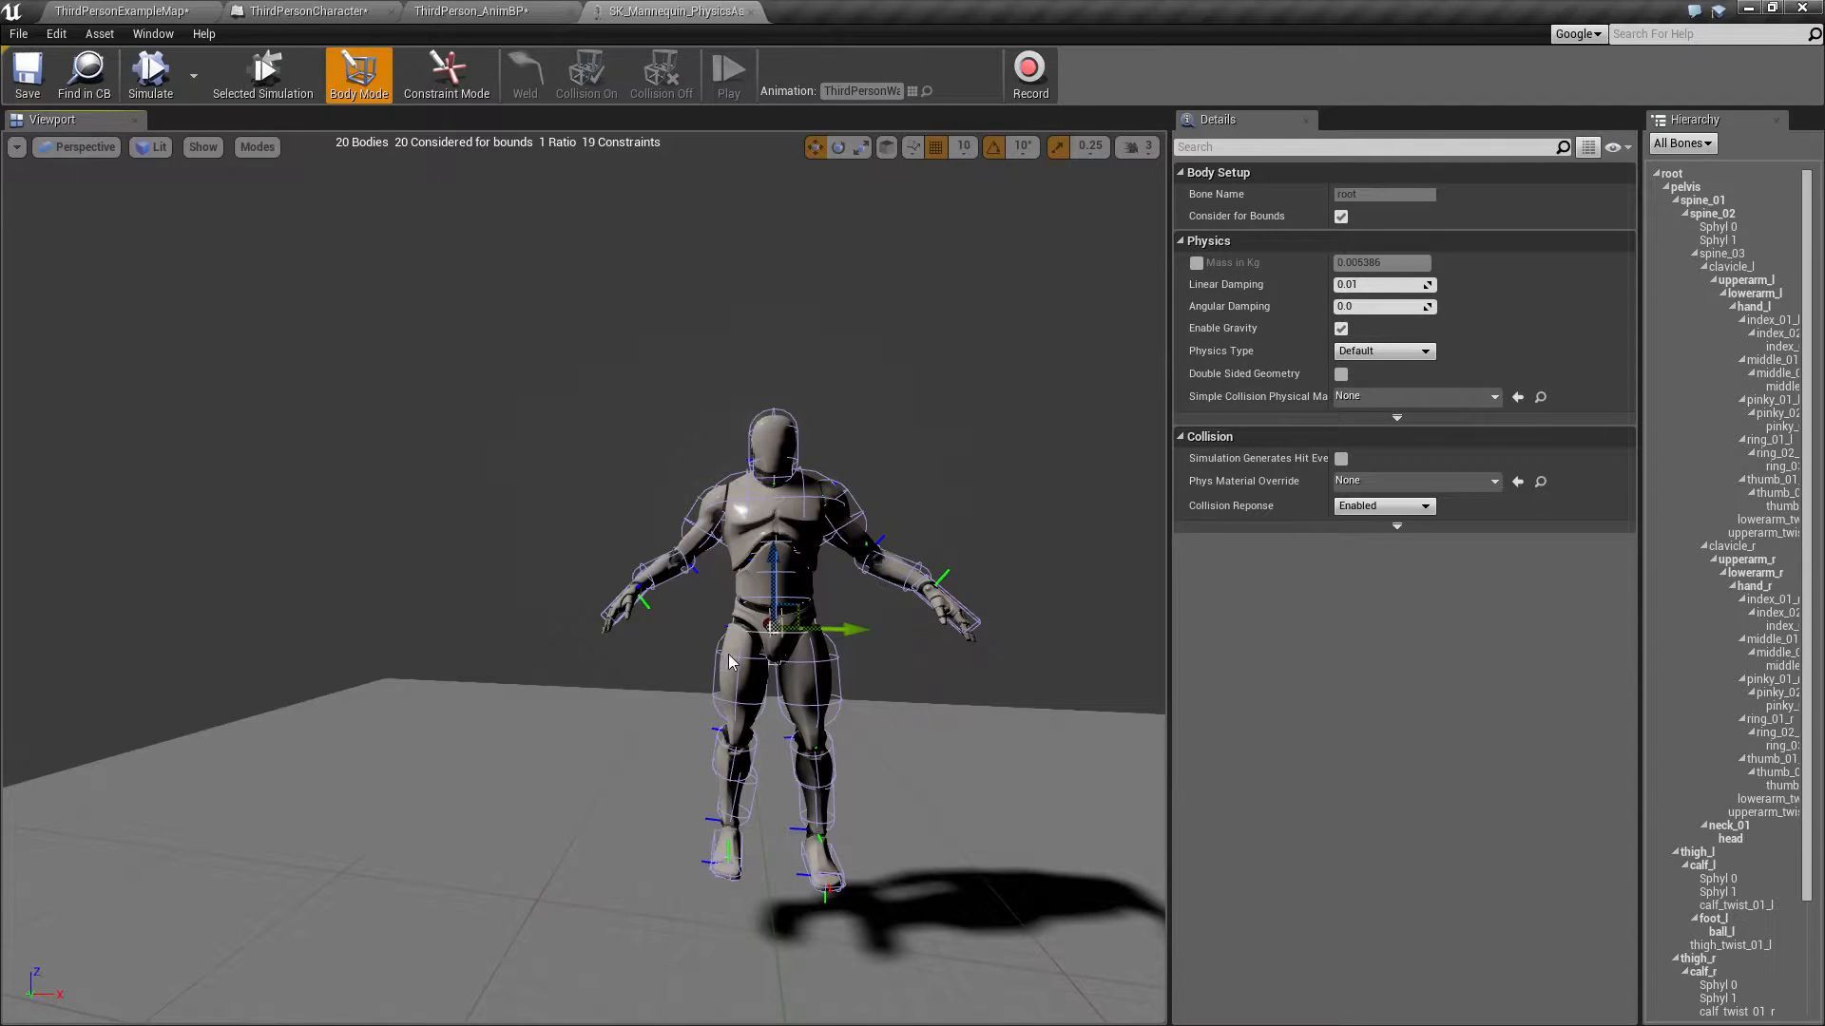
{"action": "left_click", "coordinate": [727, 669]}
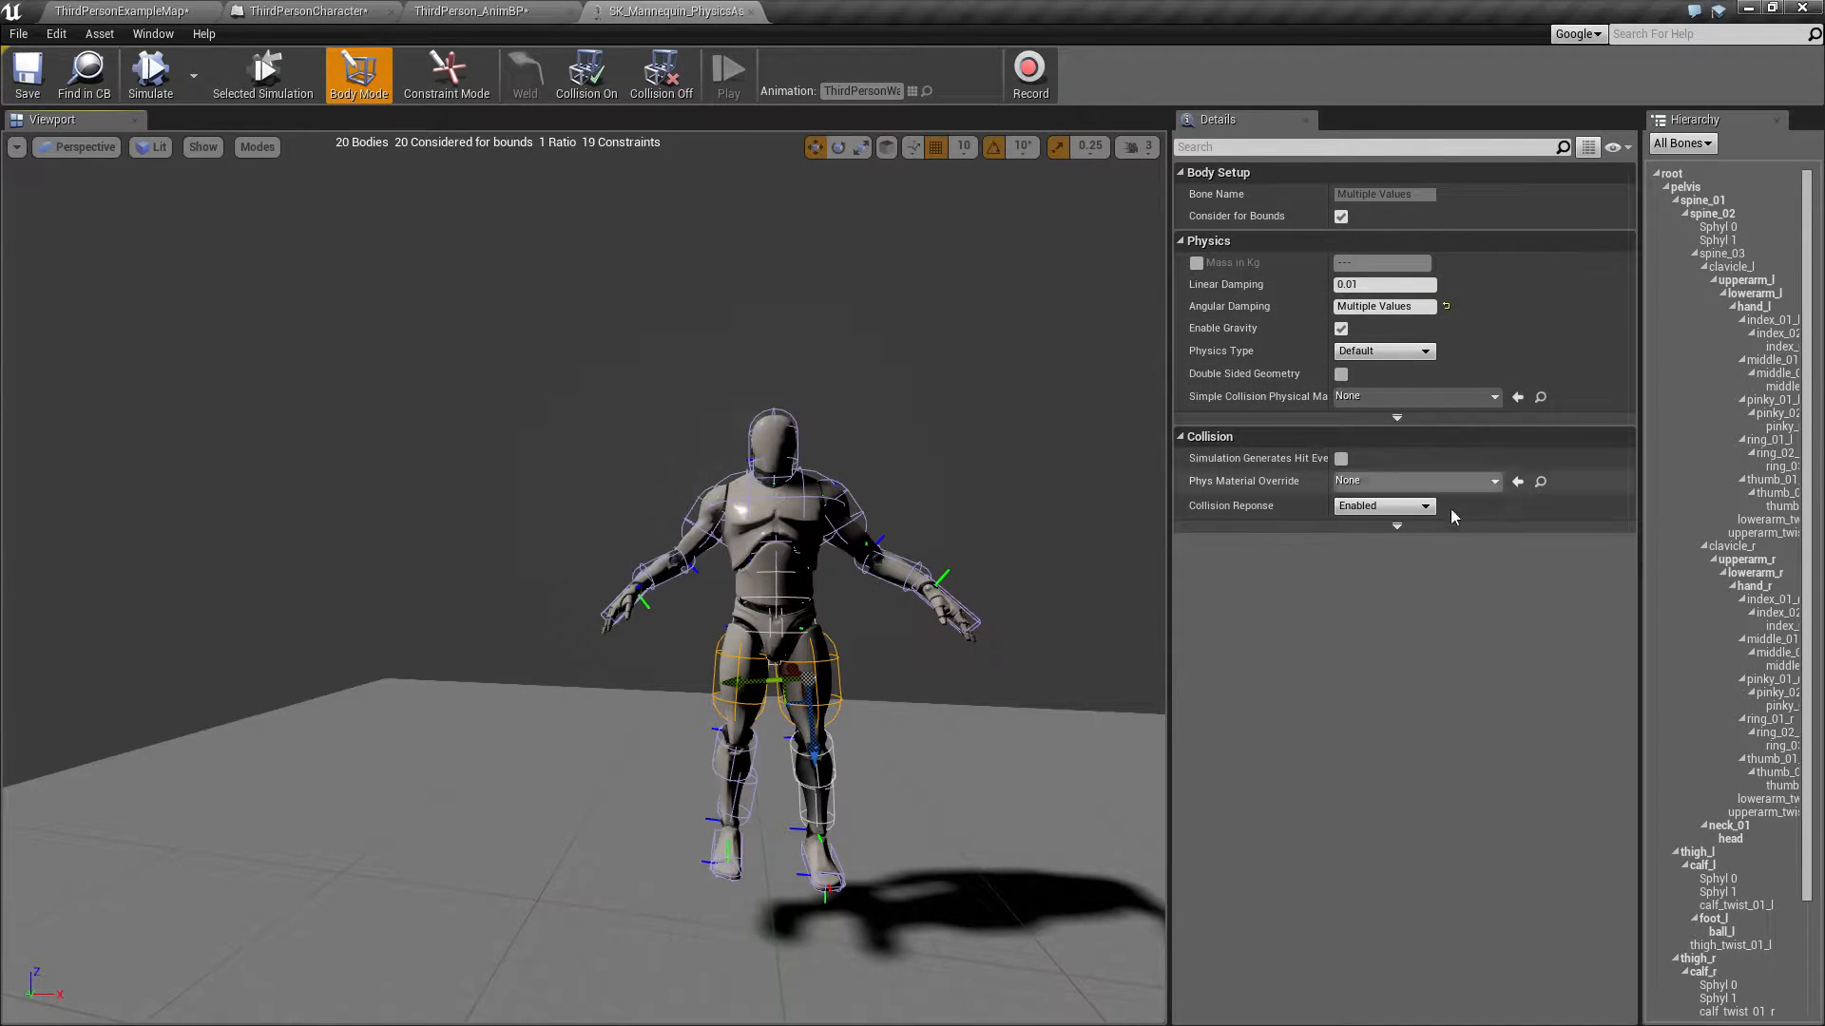
{"action": "mouse_move", "coordinate": [1385, 512]}
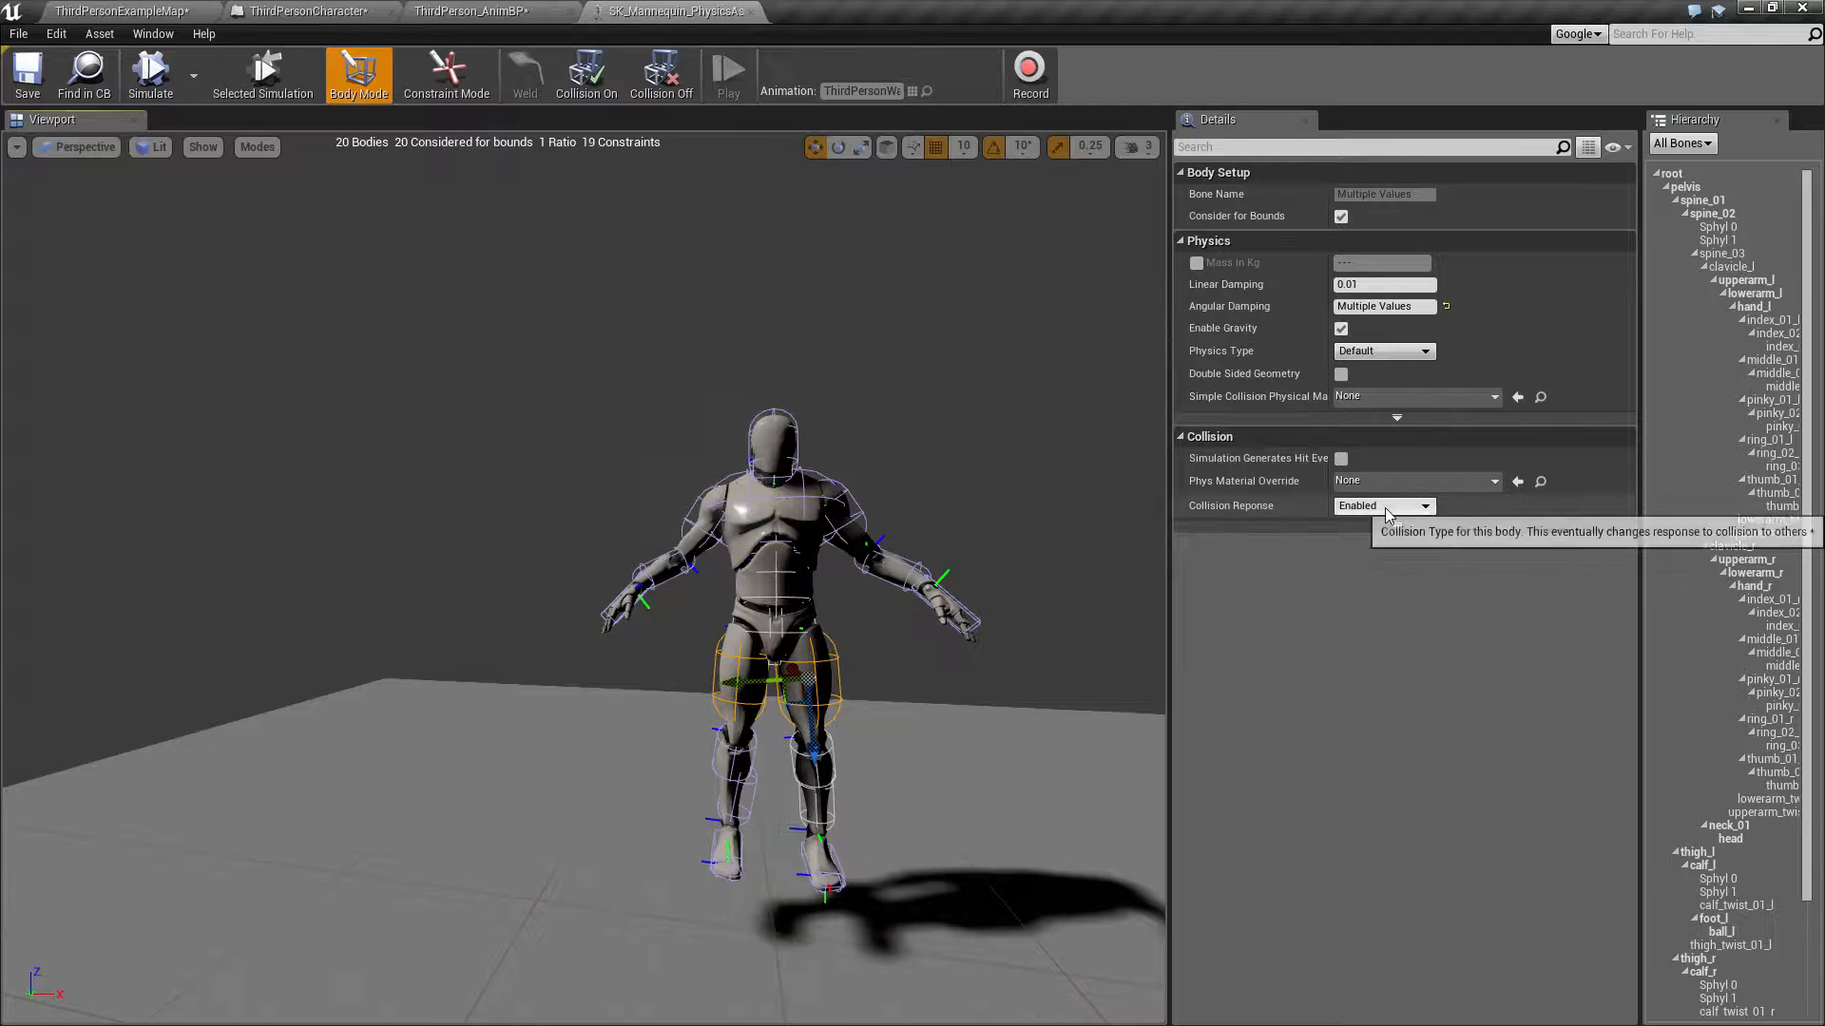
{"action": "mouse_move", "coordinate": [440, 629]}
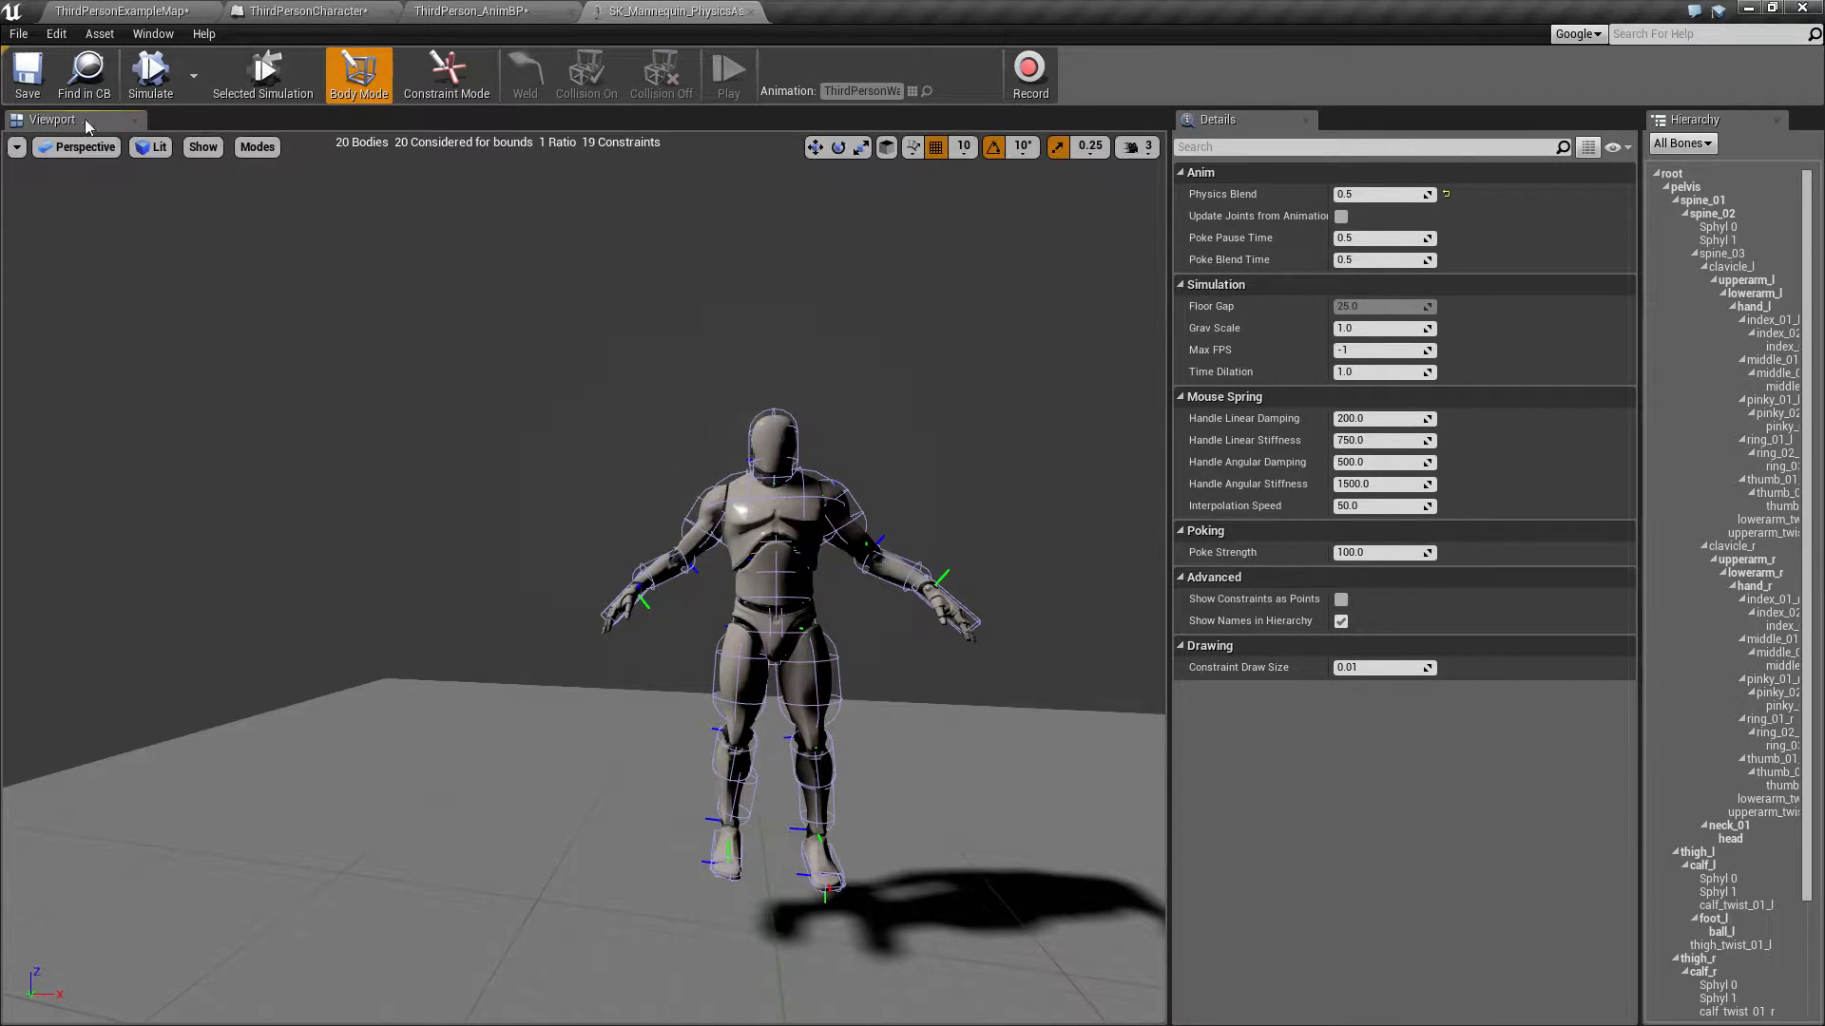
Step: Make the root body Kinematic, then rerun and stop the walk-animation simulation
{"action": "left_click", "coordinate": [149, 74]}
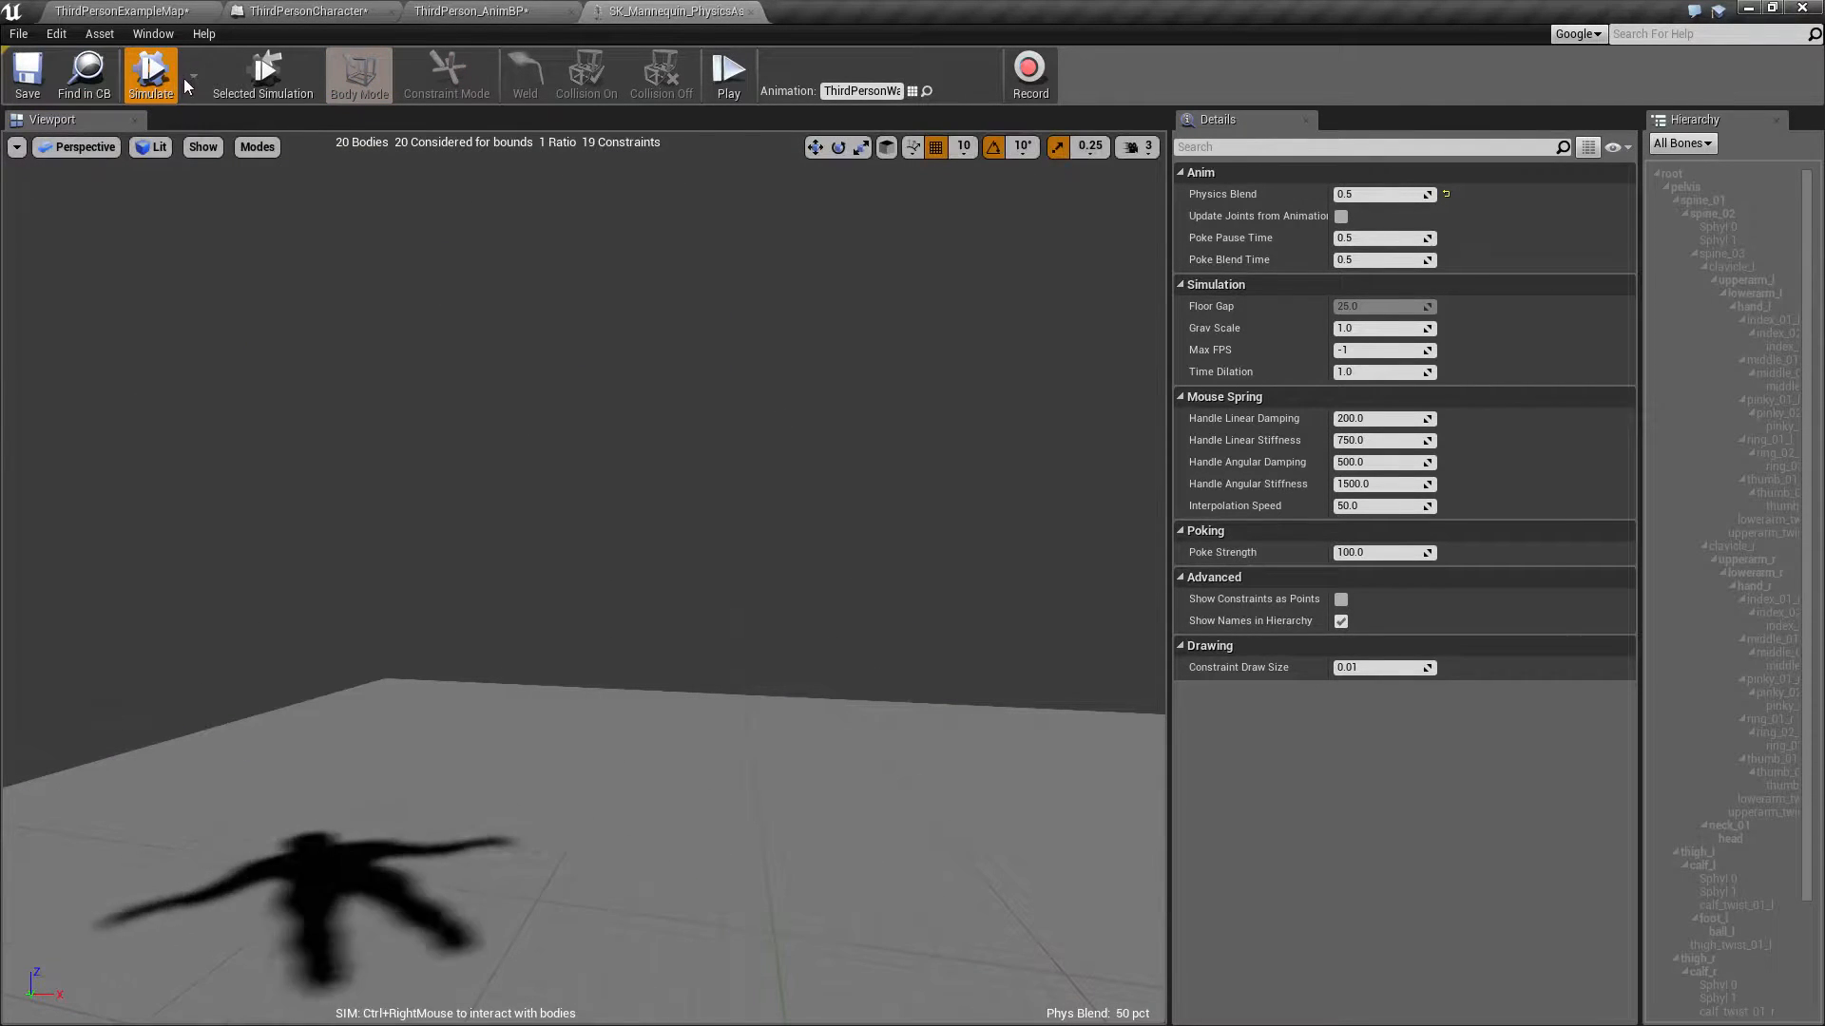
{"action": "left_click", "coordinate": [358, 69]}
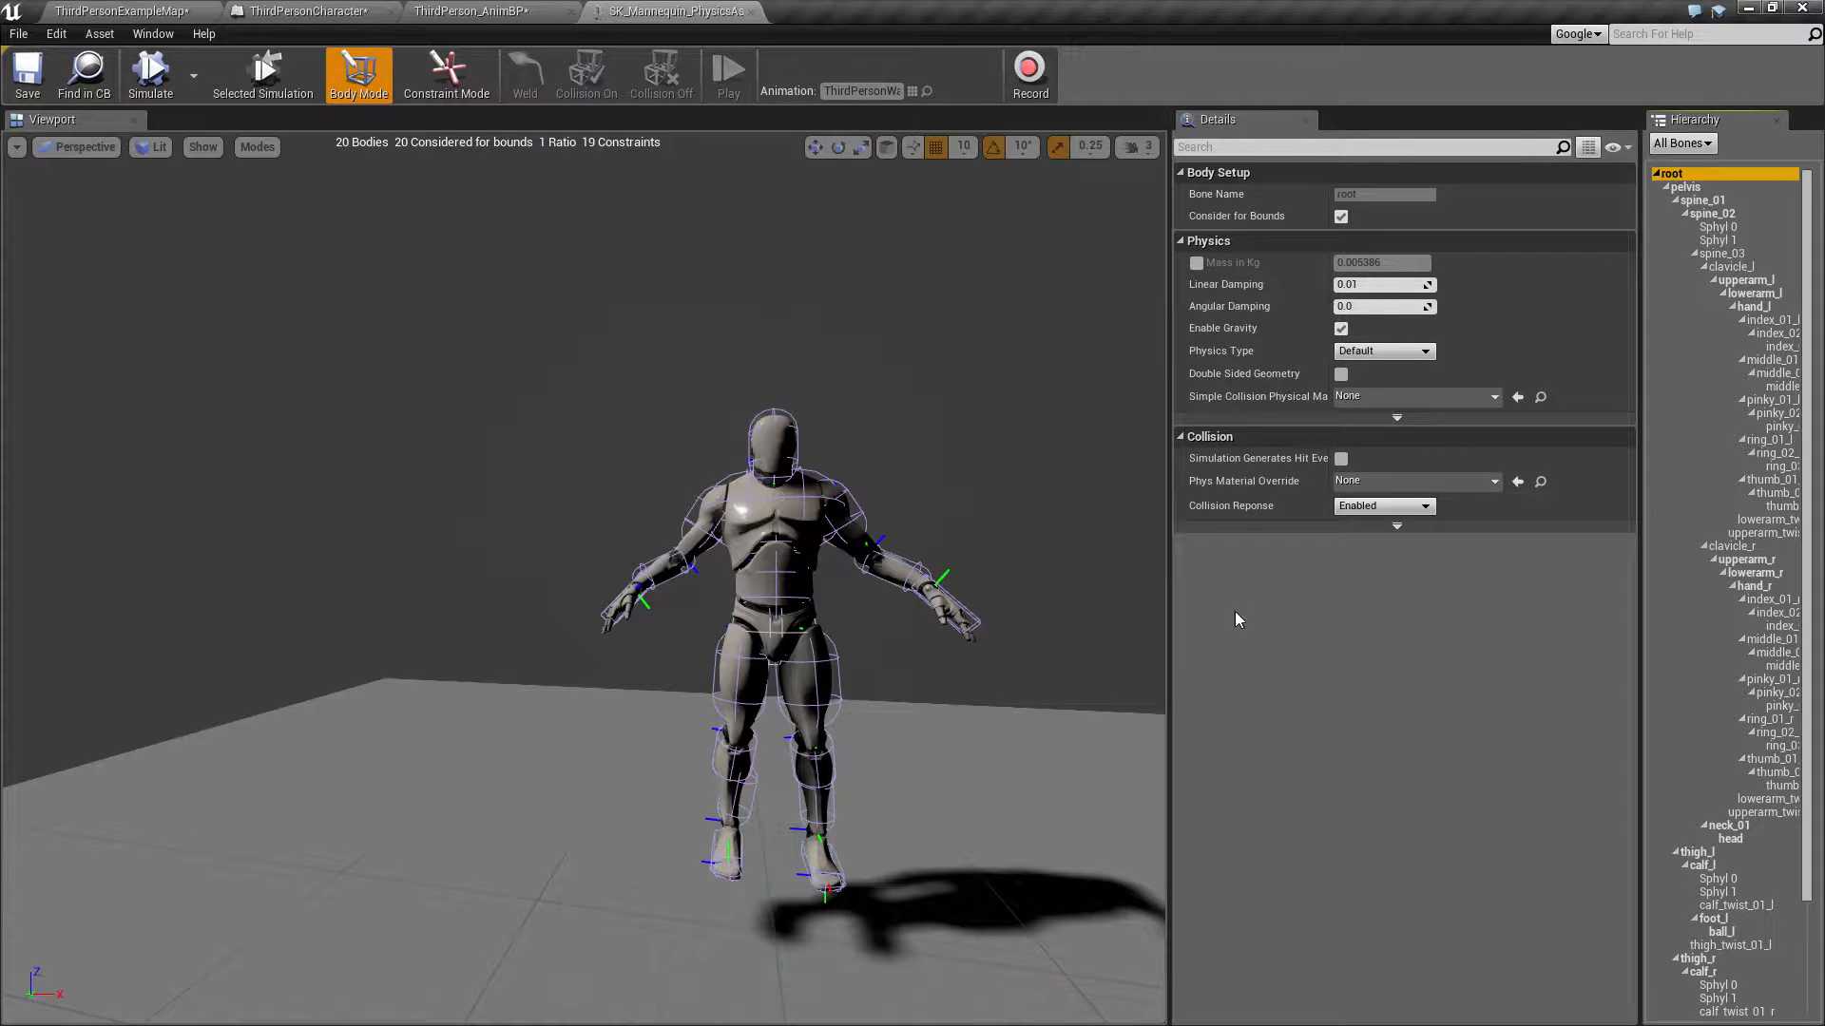
{"action": "mouse_move", "coordinate": [815, 146]}
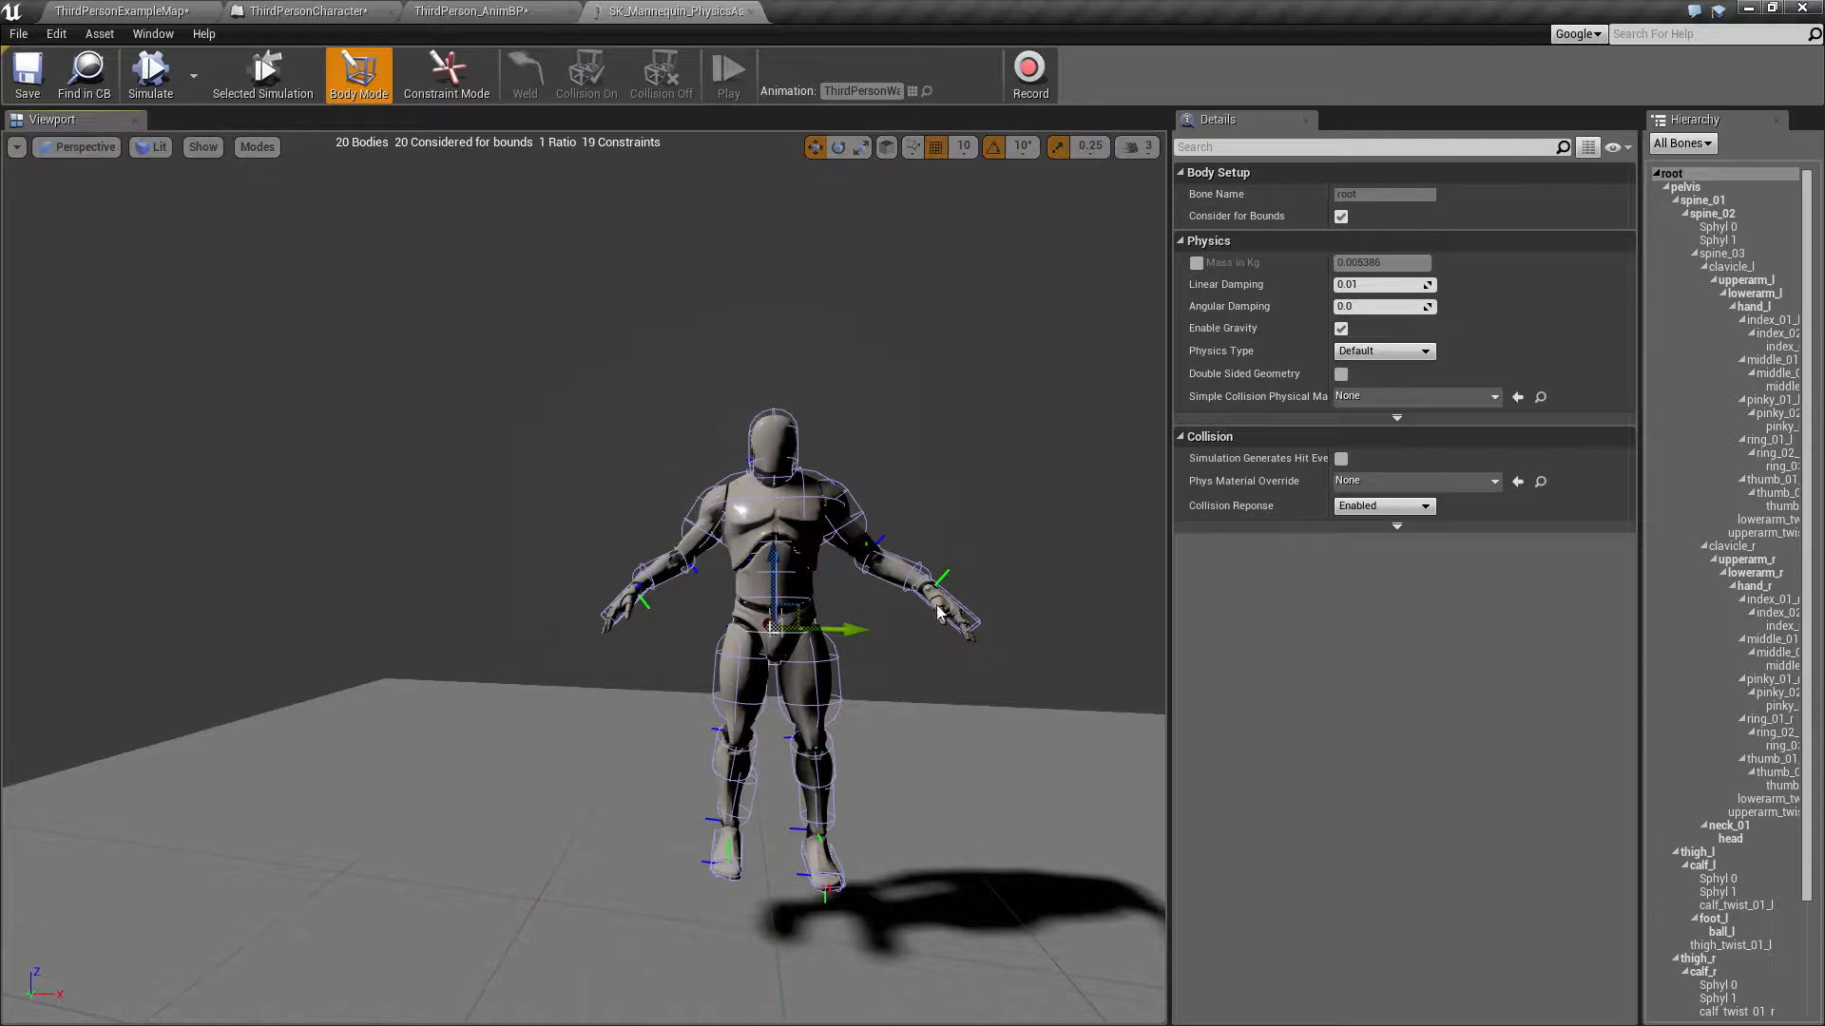
{"action": "mouse_move", "coordinate": [1358, 364]}
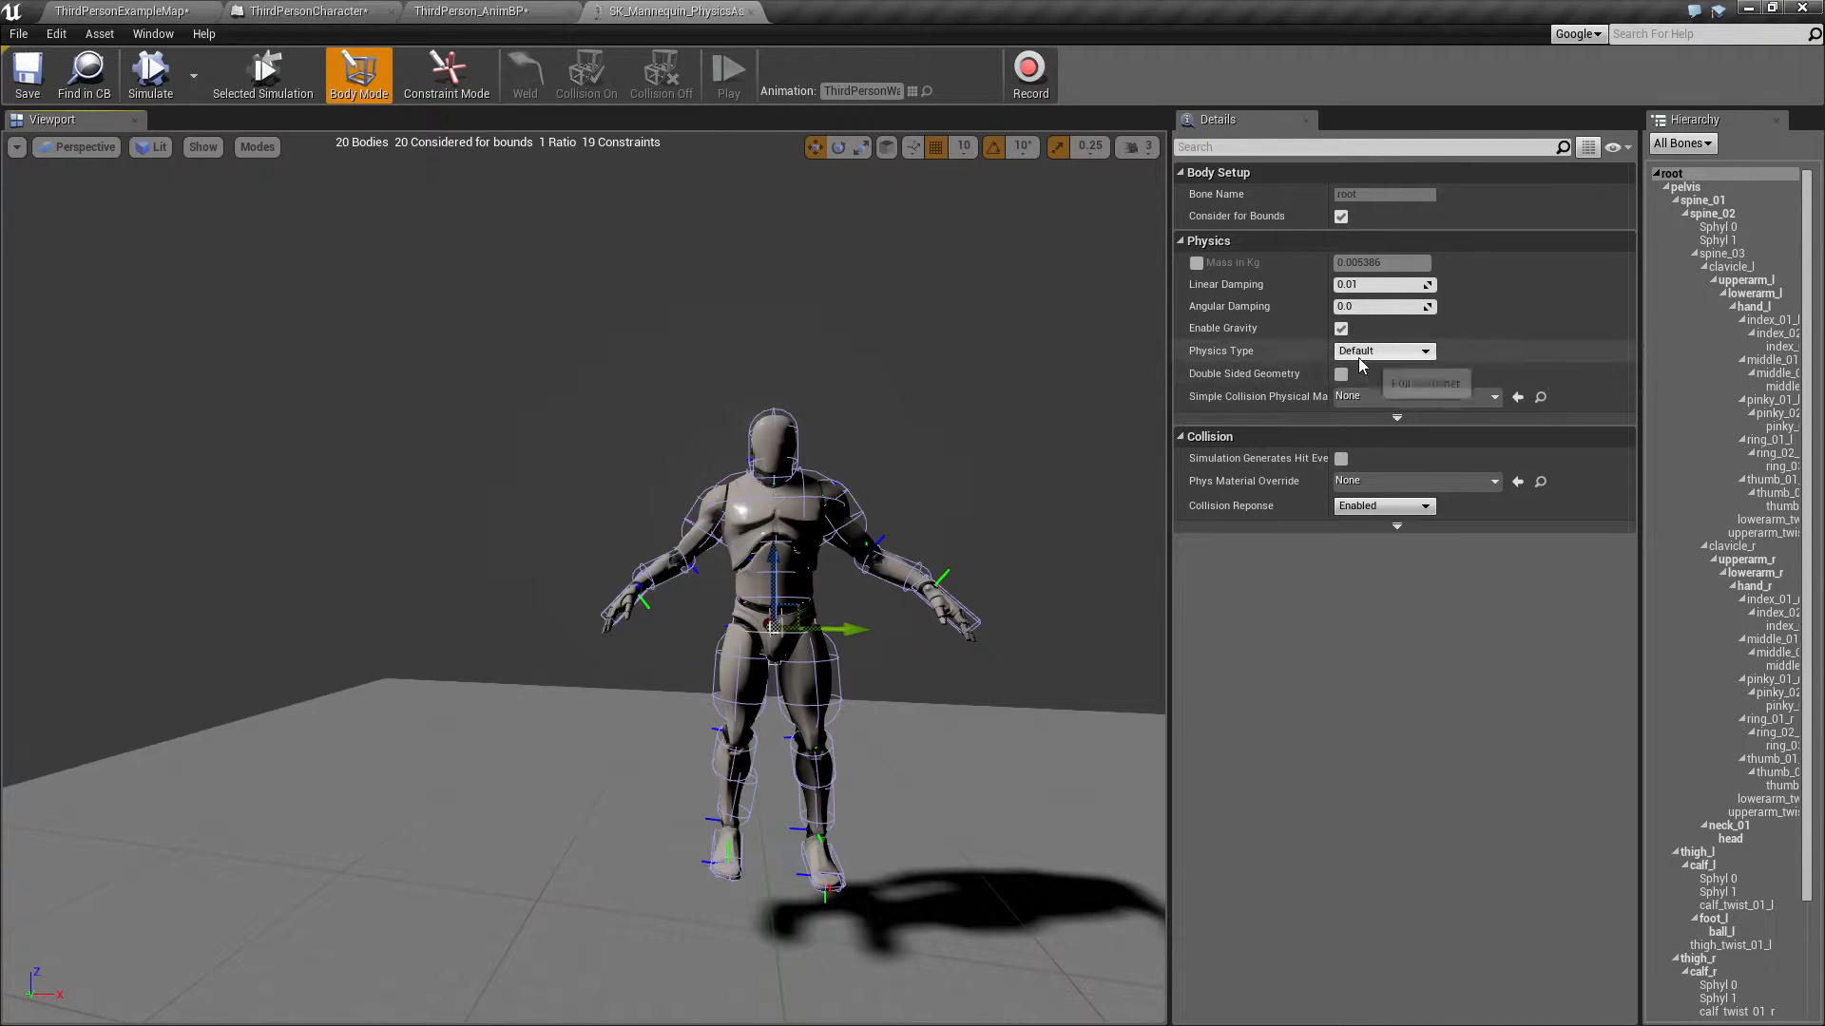
{"action": "left_click", "coordinate": [1383, 351]}
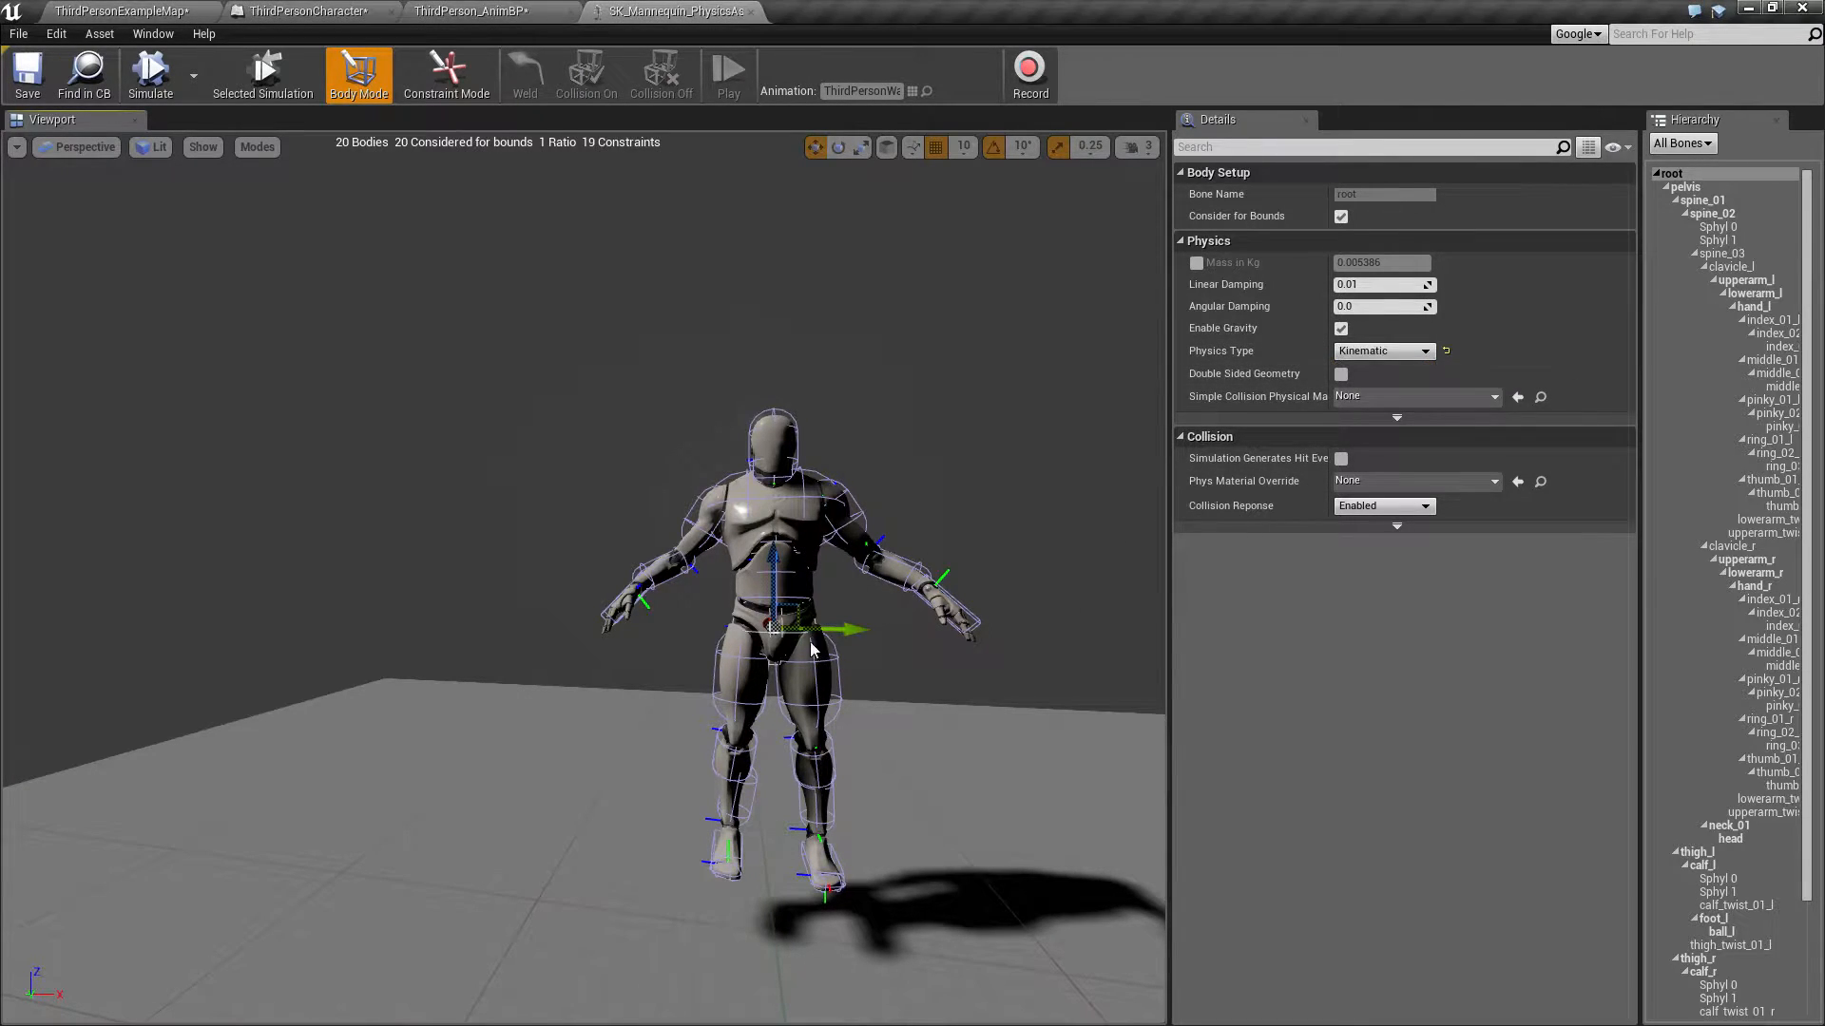
{"action": "mouse_move", "coordinate": [149, 186]}
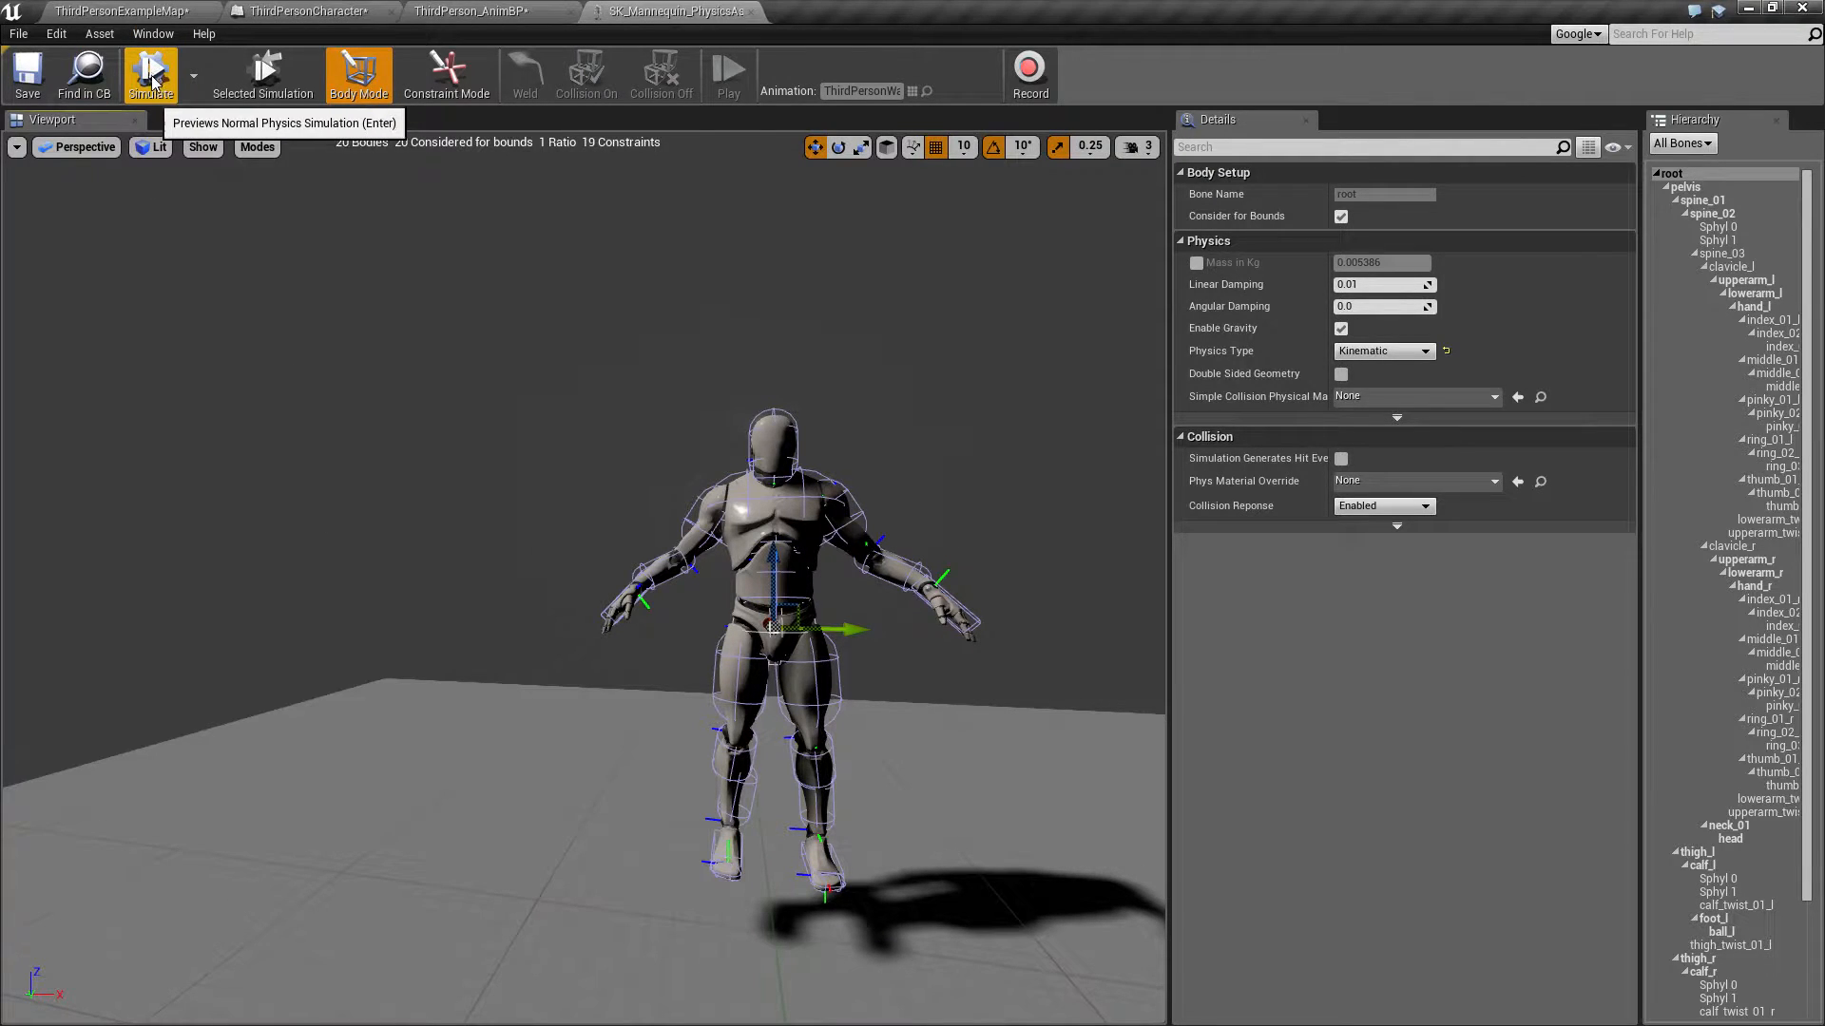
{"action": "left_click", "coordinate": [150, 73]}
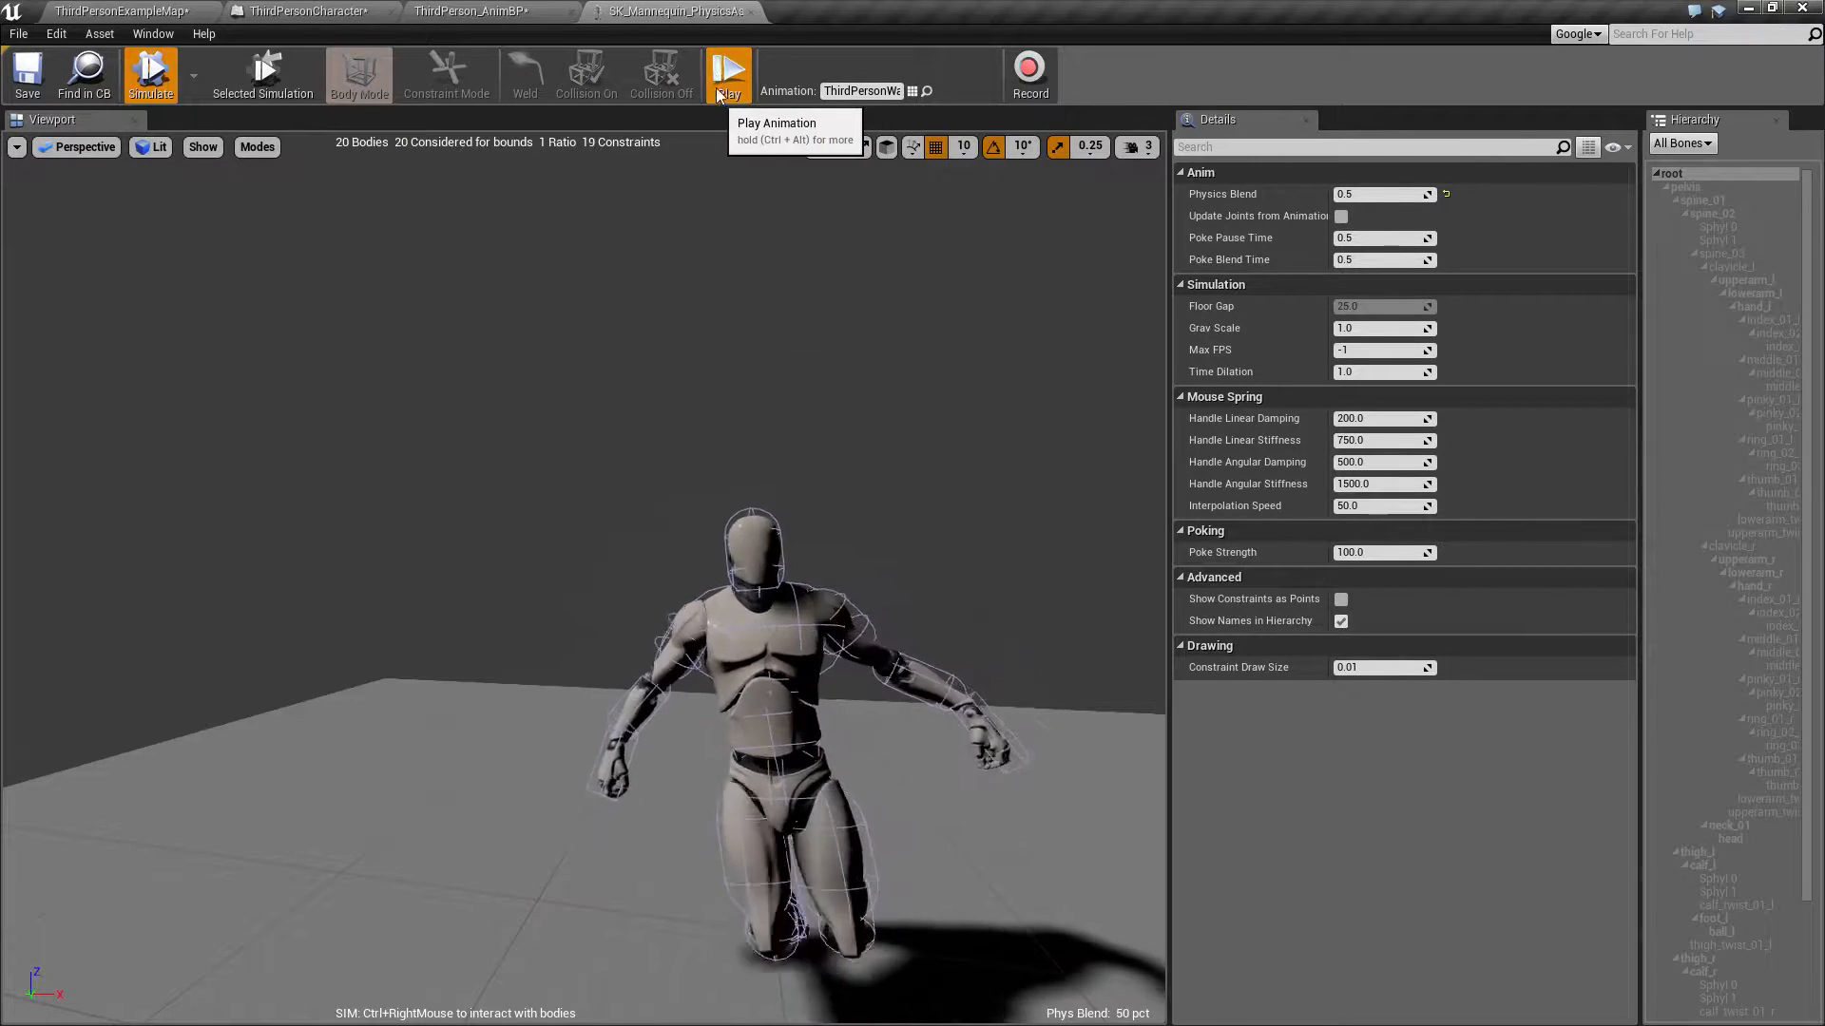
{"action": "left_click", "coordinate": [727, 74]}
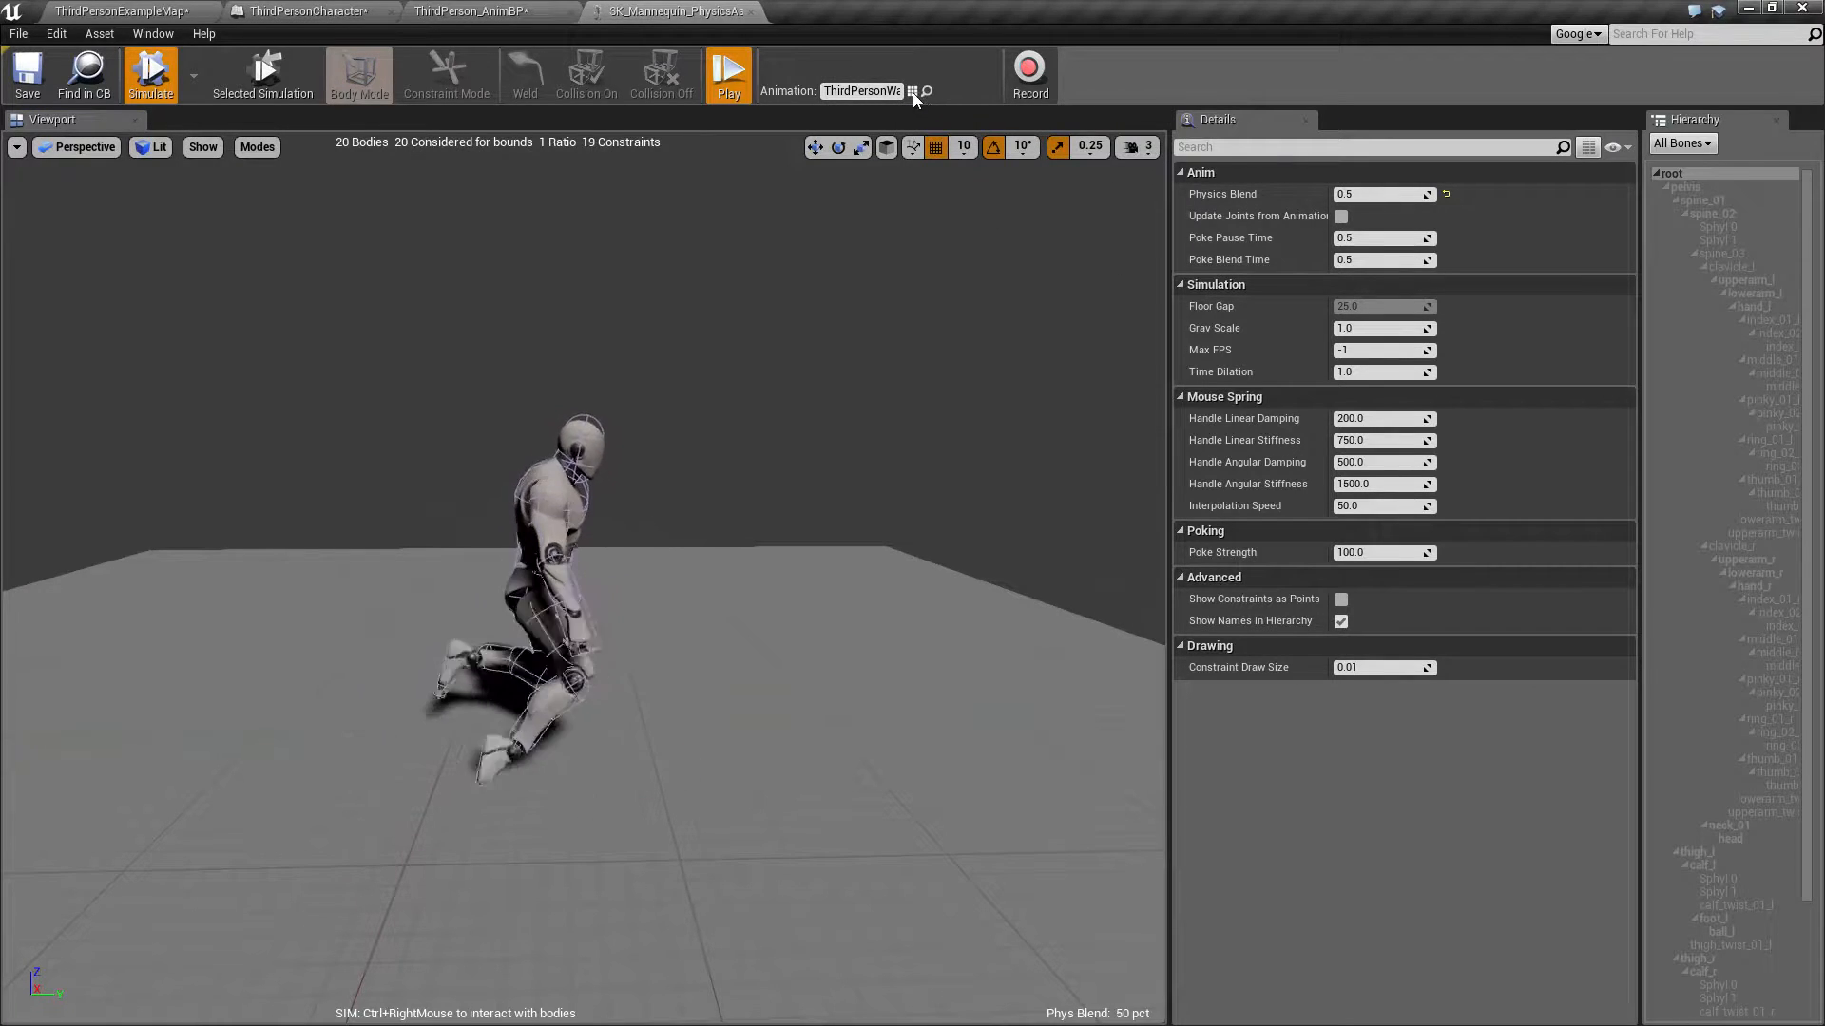
{"action": "left_click", "coordinate": [925, 91]}
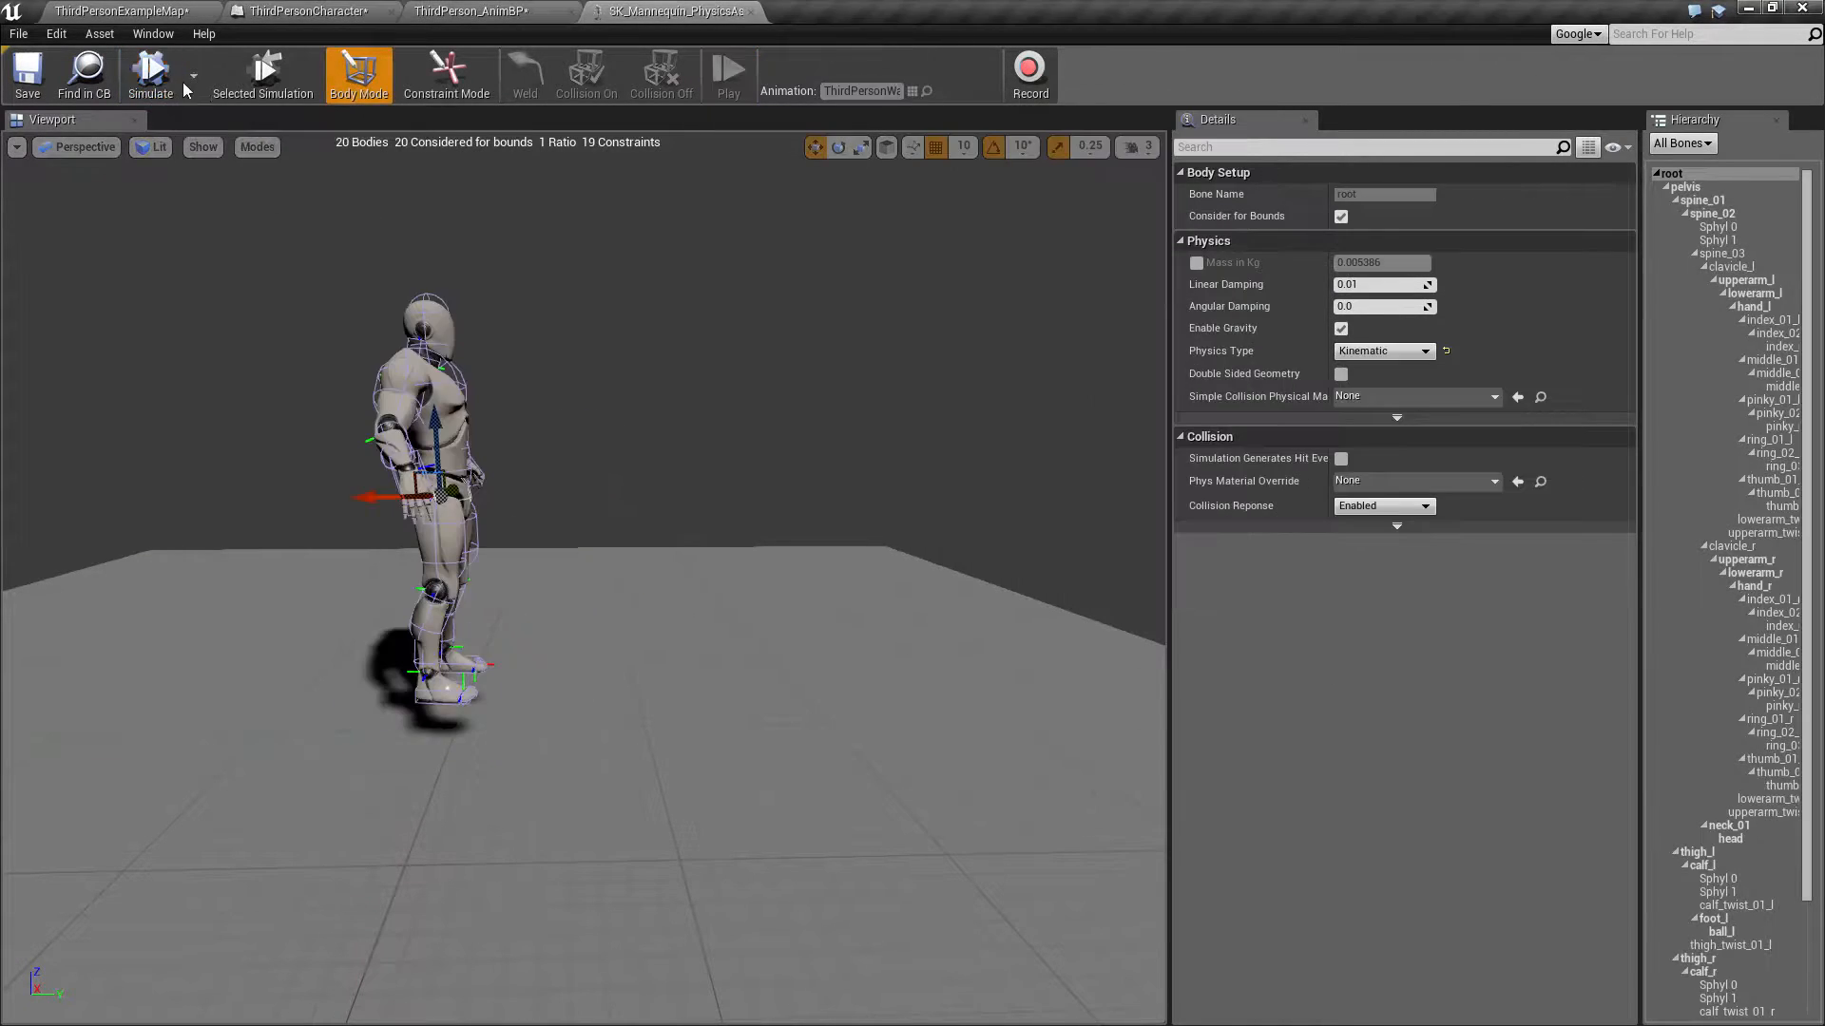
Step: Restart the simulation and pick ThirdPersonJump as the preview animation
{"action": "left_click", "coordinate": [149, 73]}
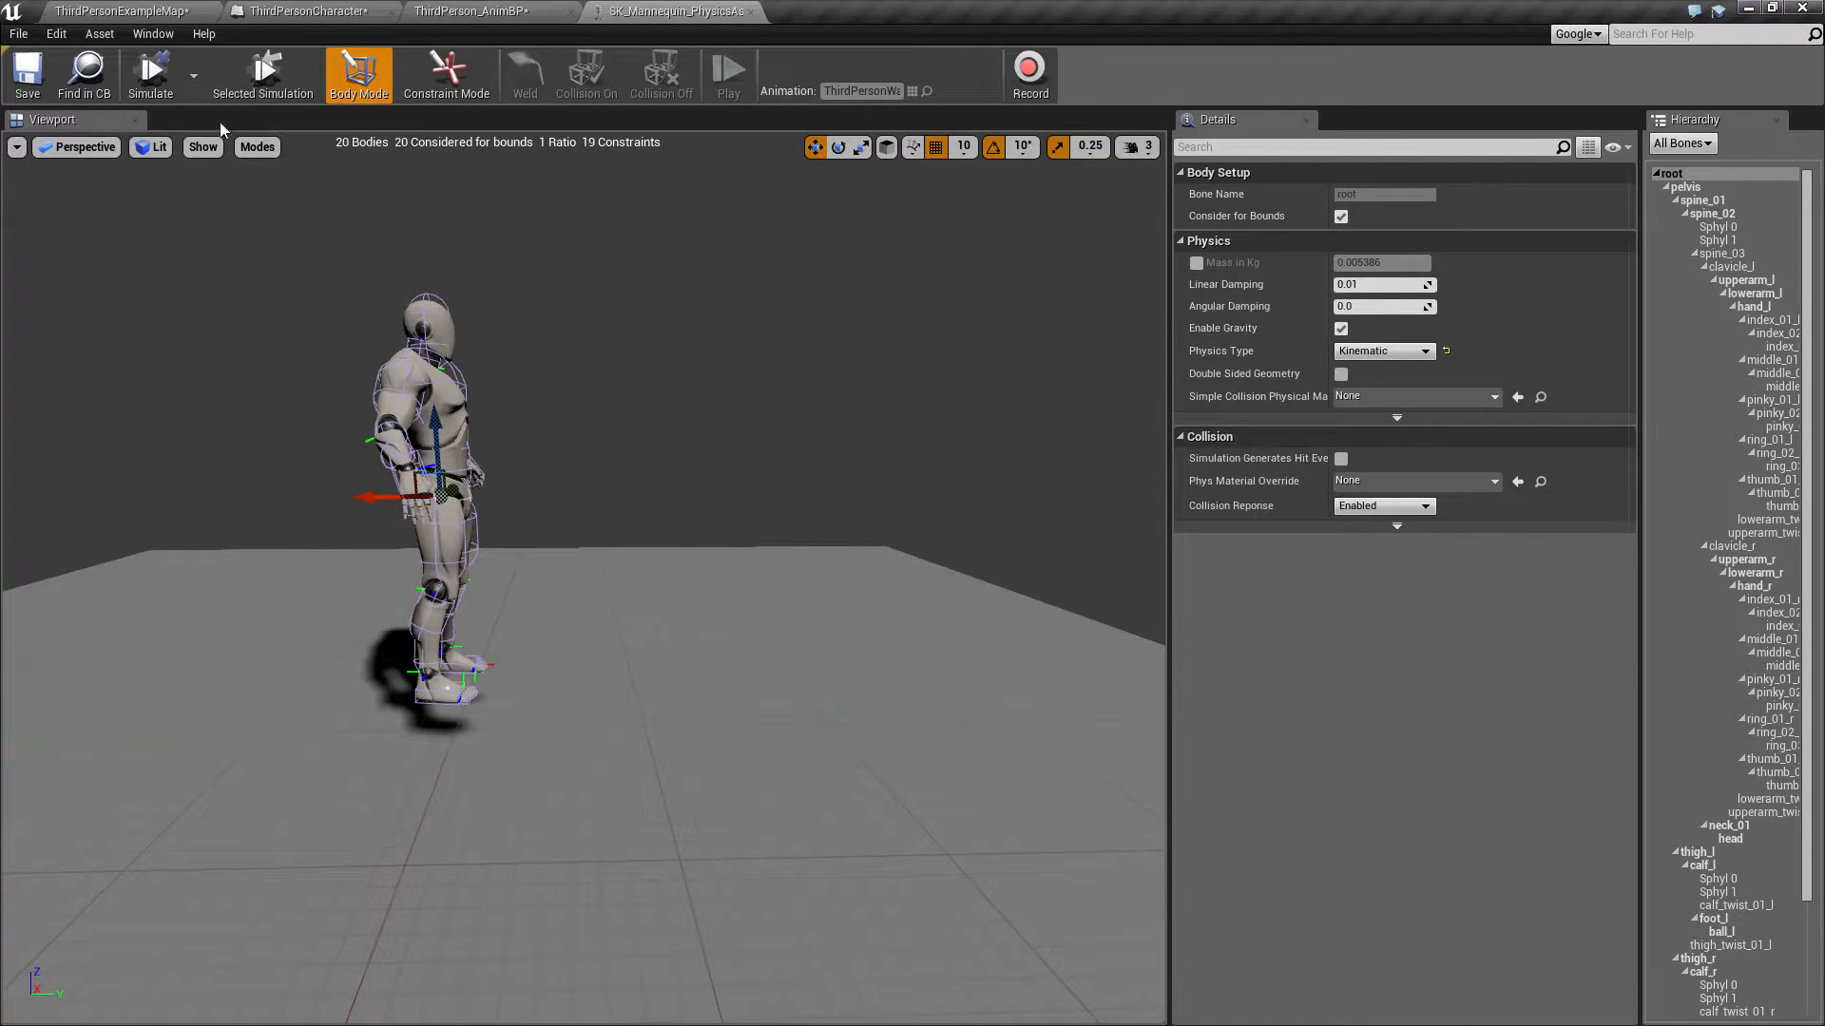
{"action": "mouse_move", "coordinate": [196, 91]}
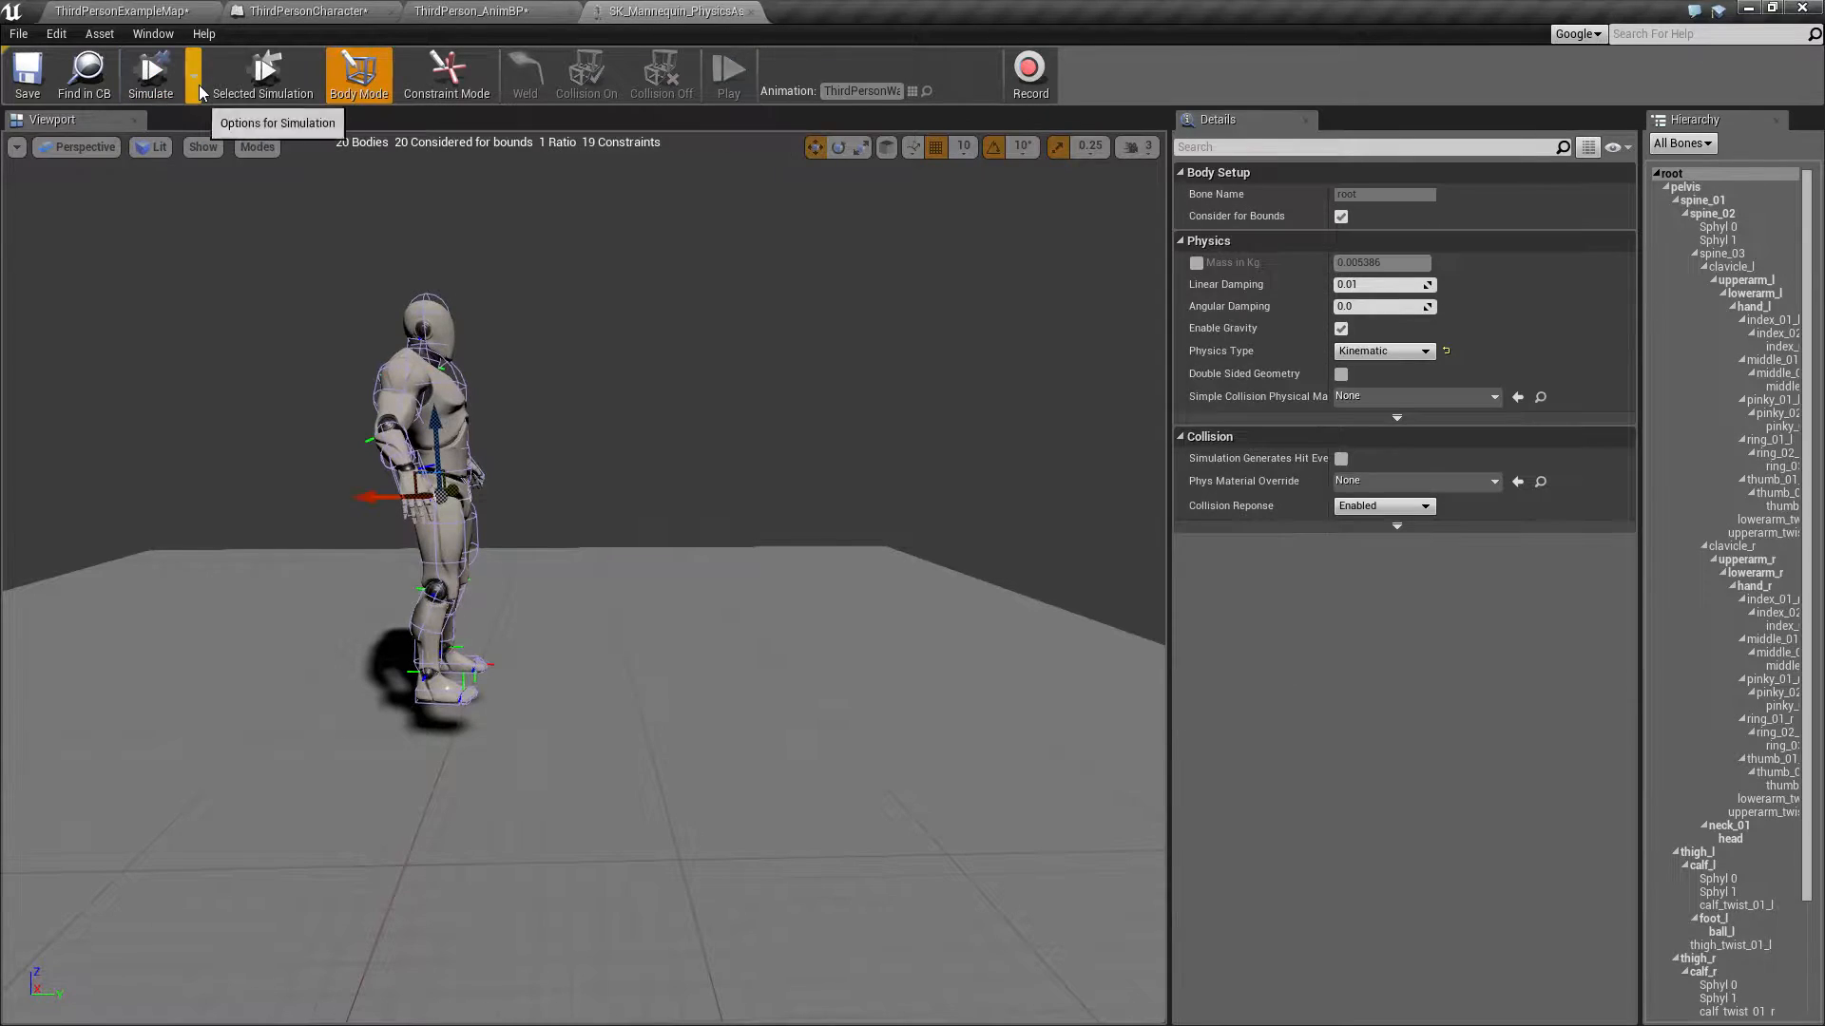
{"action": "left_click", "coordinate": [193, 78]}
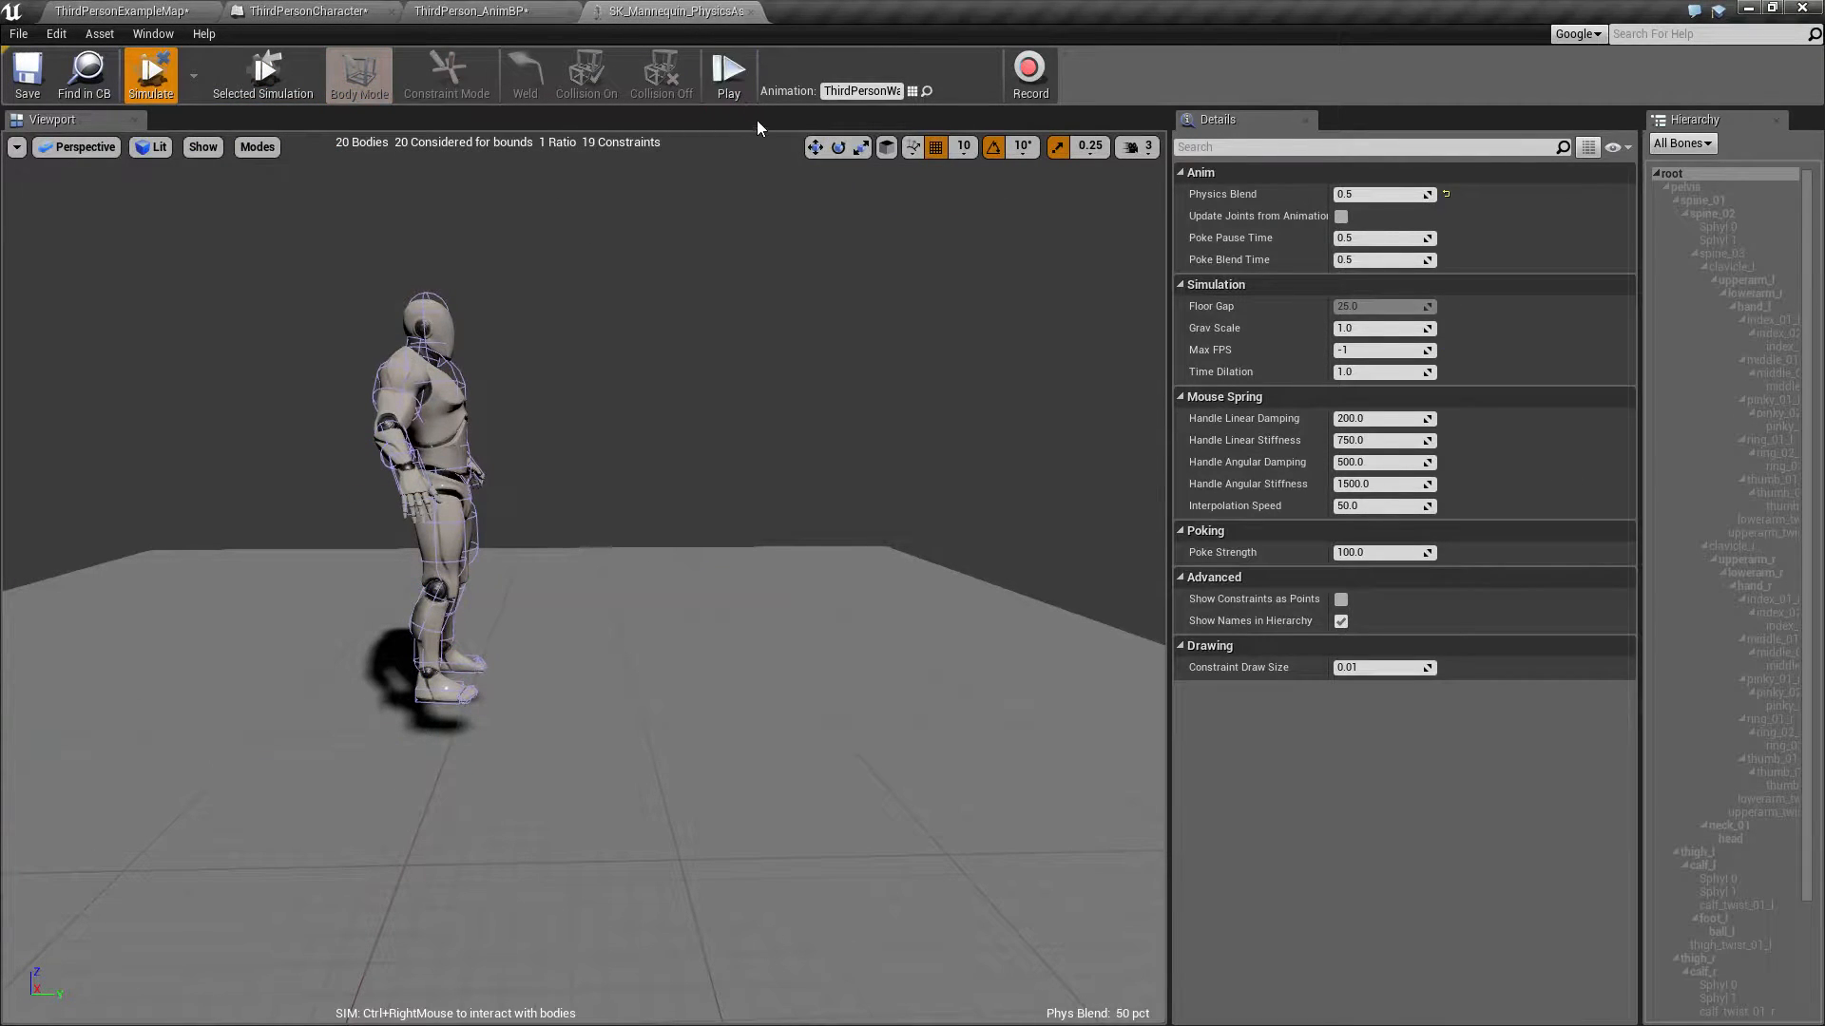
{"action": "left_click", "coordinate": [729, 73]}
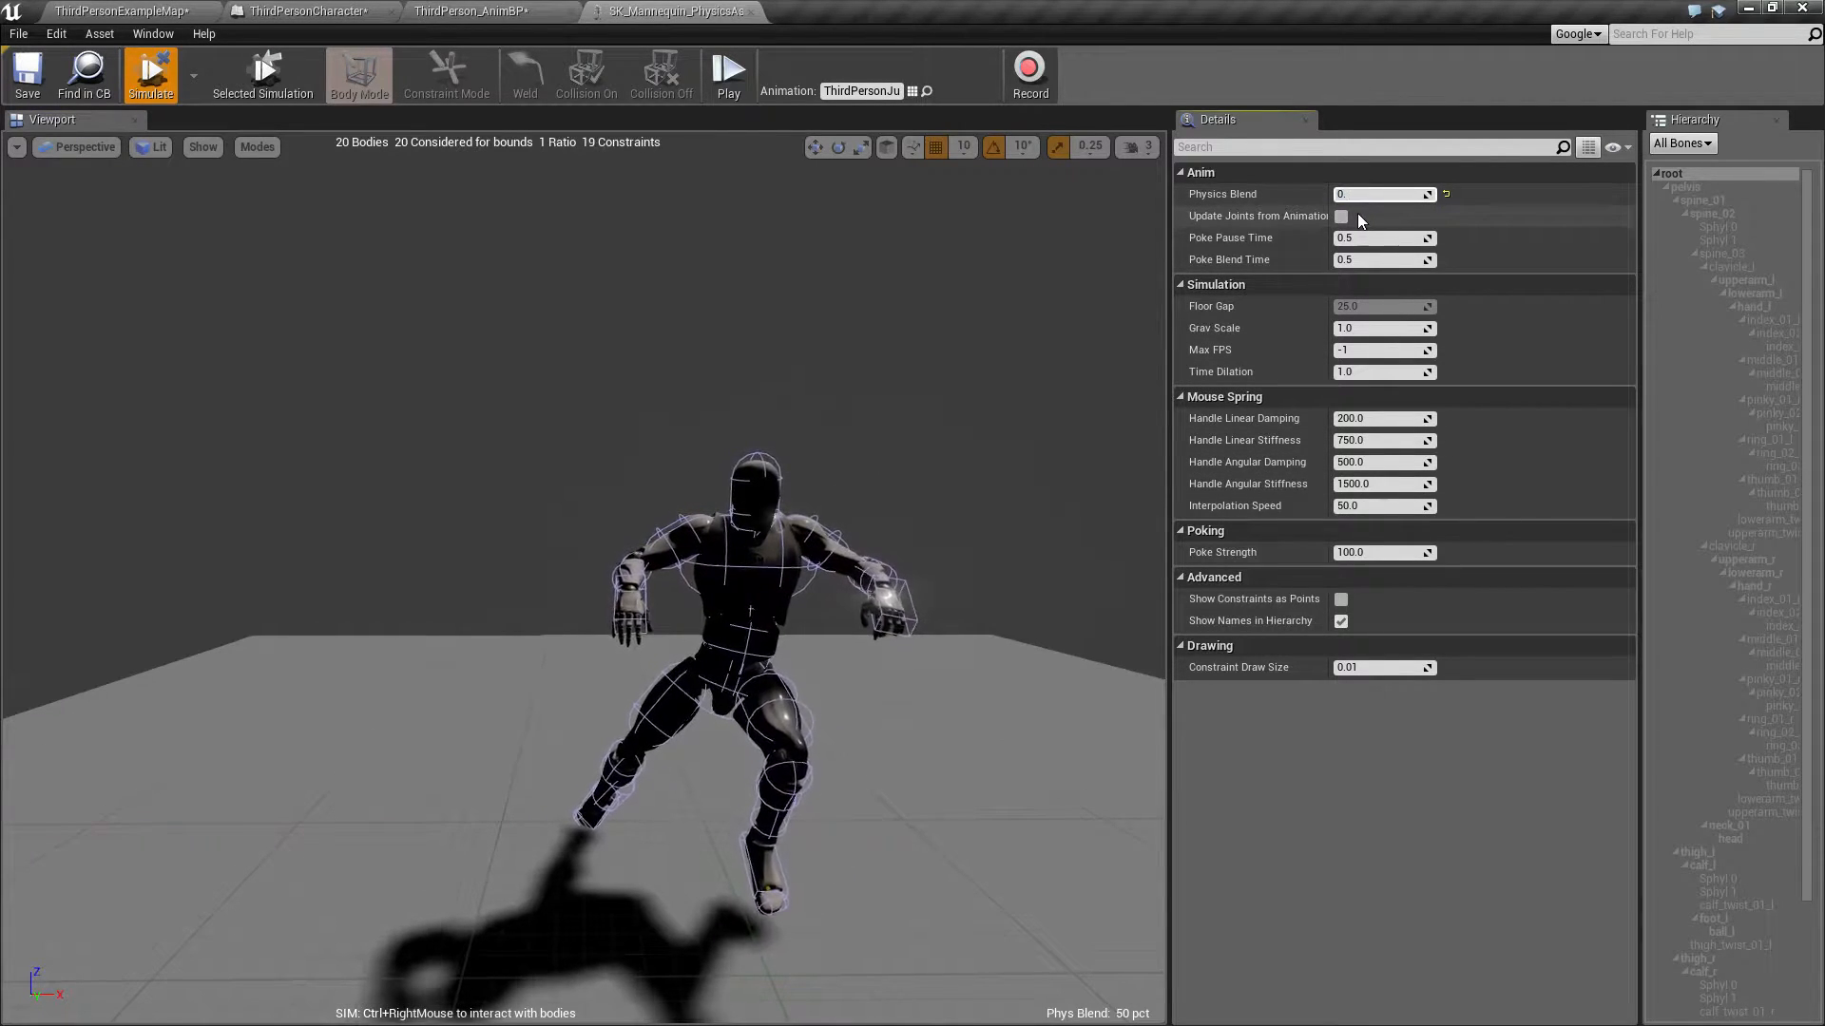
Step: Try Physics Blend at 0.9 and 0, then set it to 1.0 for a full ragdoll
{"action": "type", "text": "0.9"}
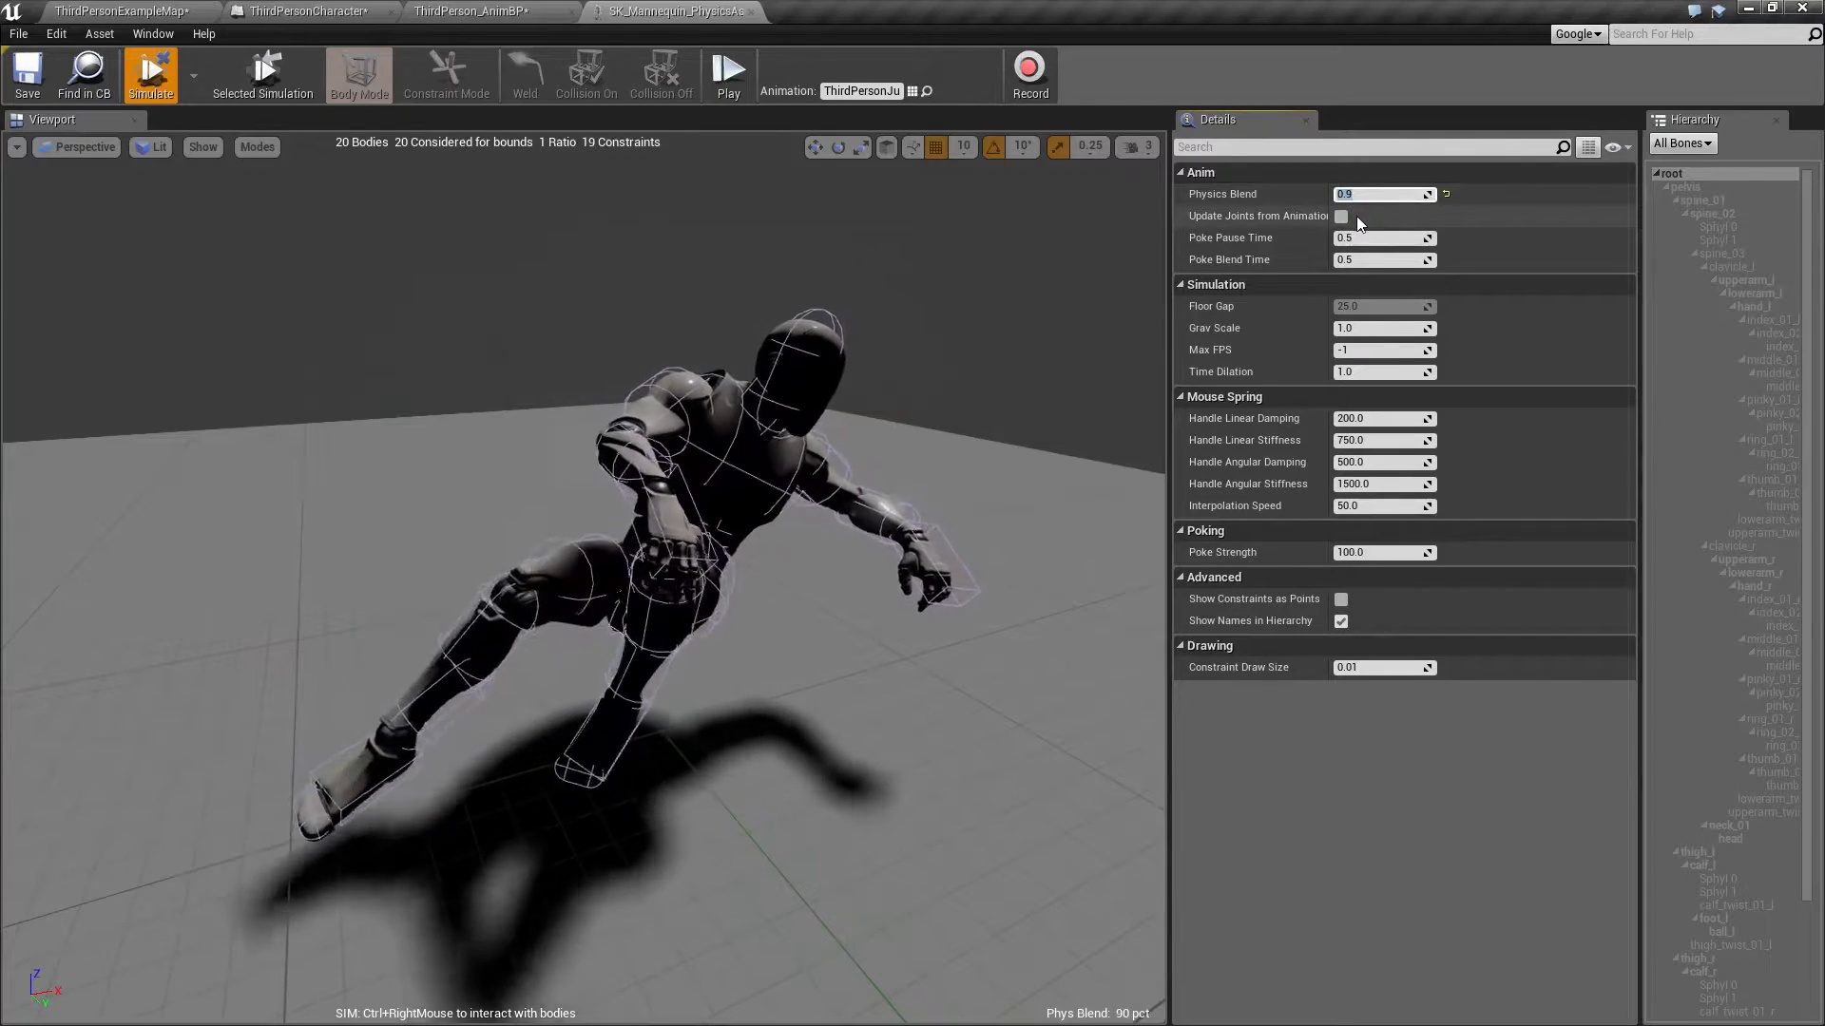
{"action": "type", "text": "0.0"}
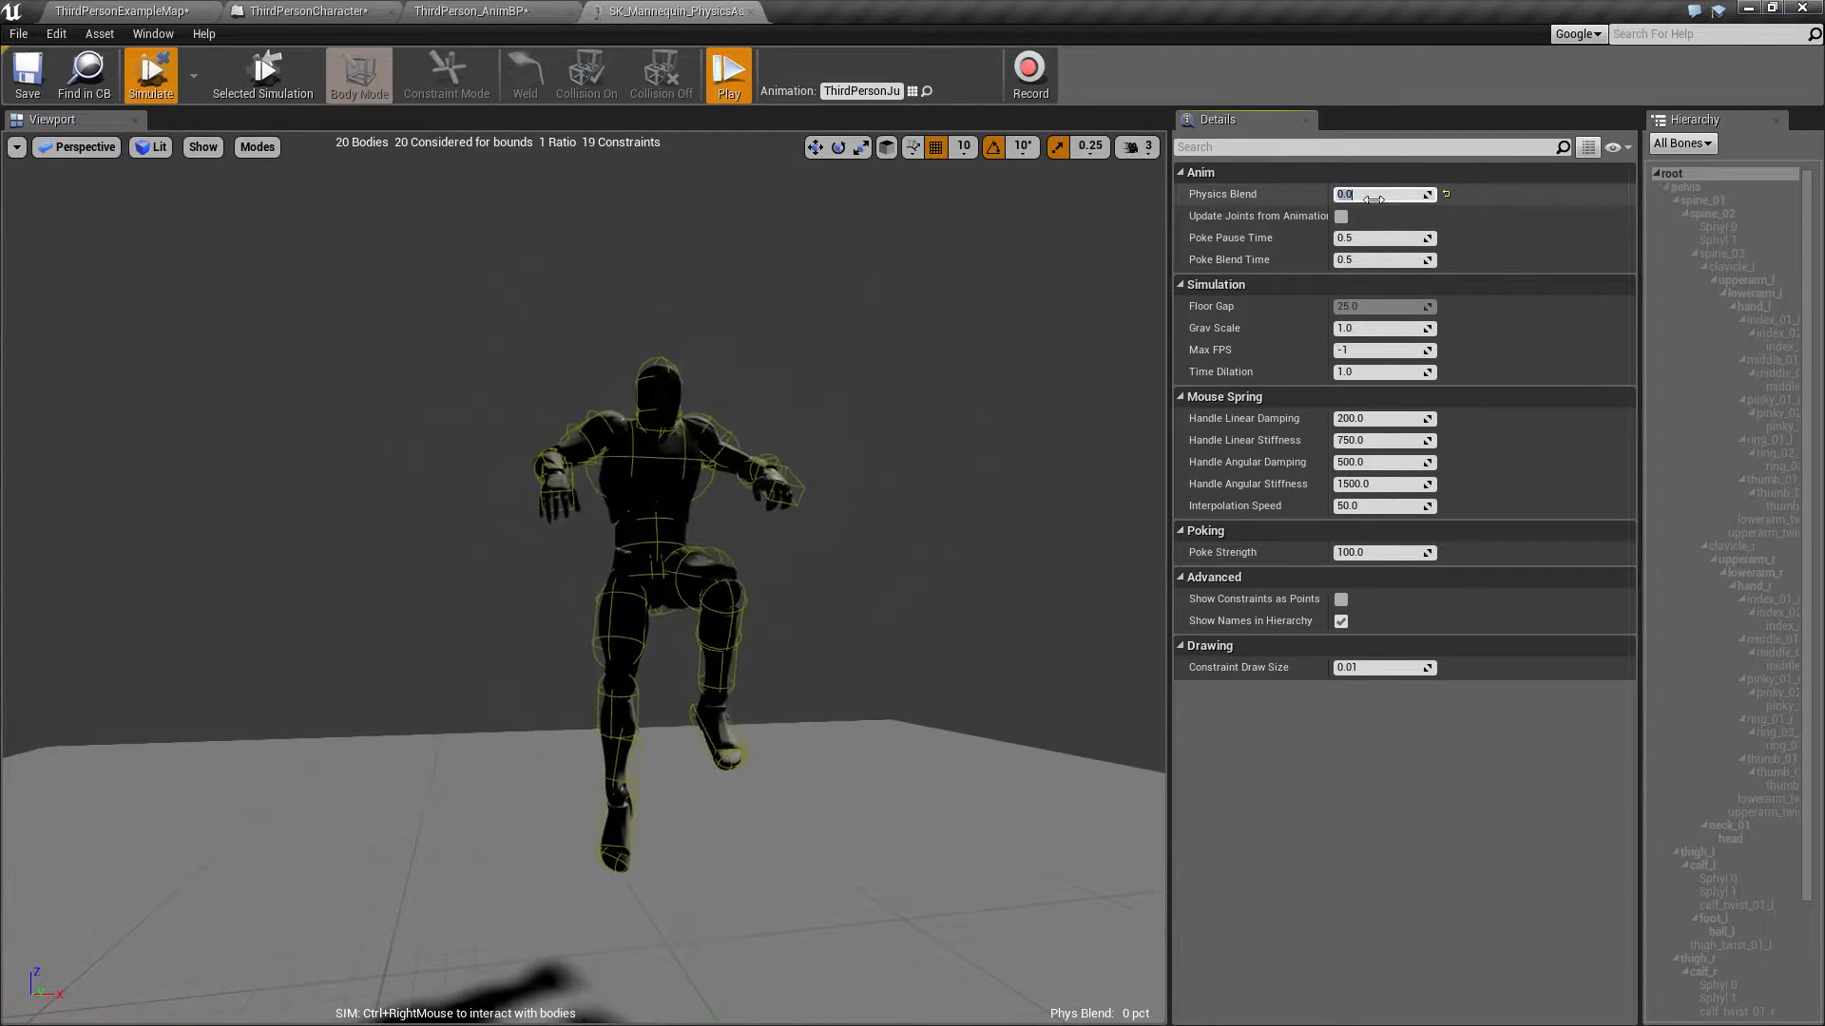
{"action": "mouse_move", "coordinate": [1373, 193]}
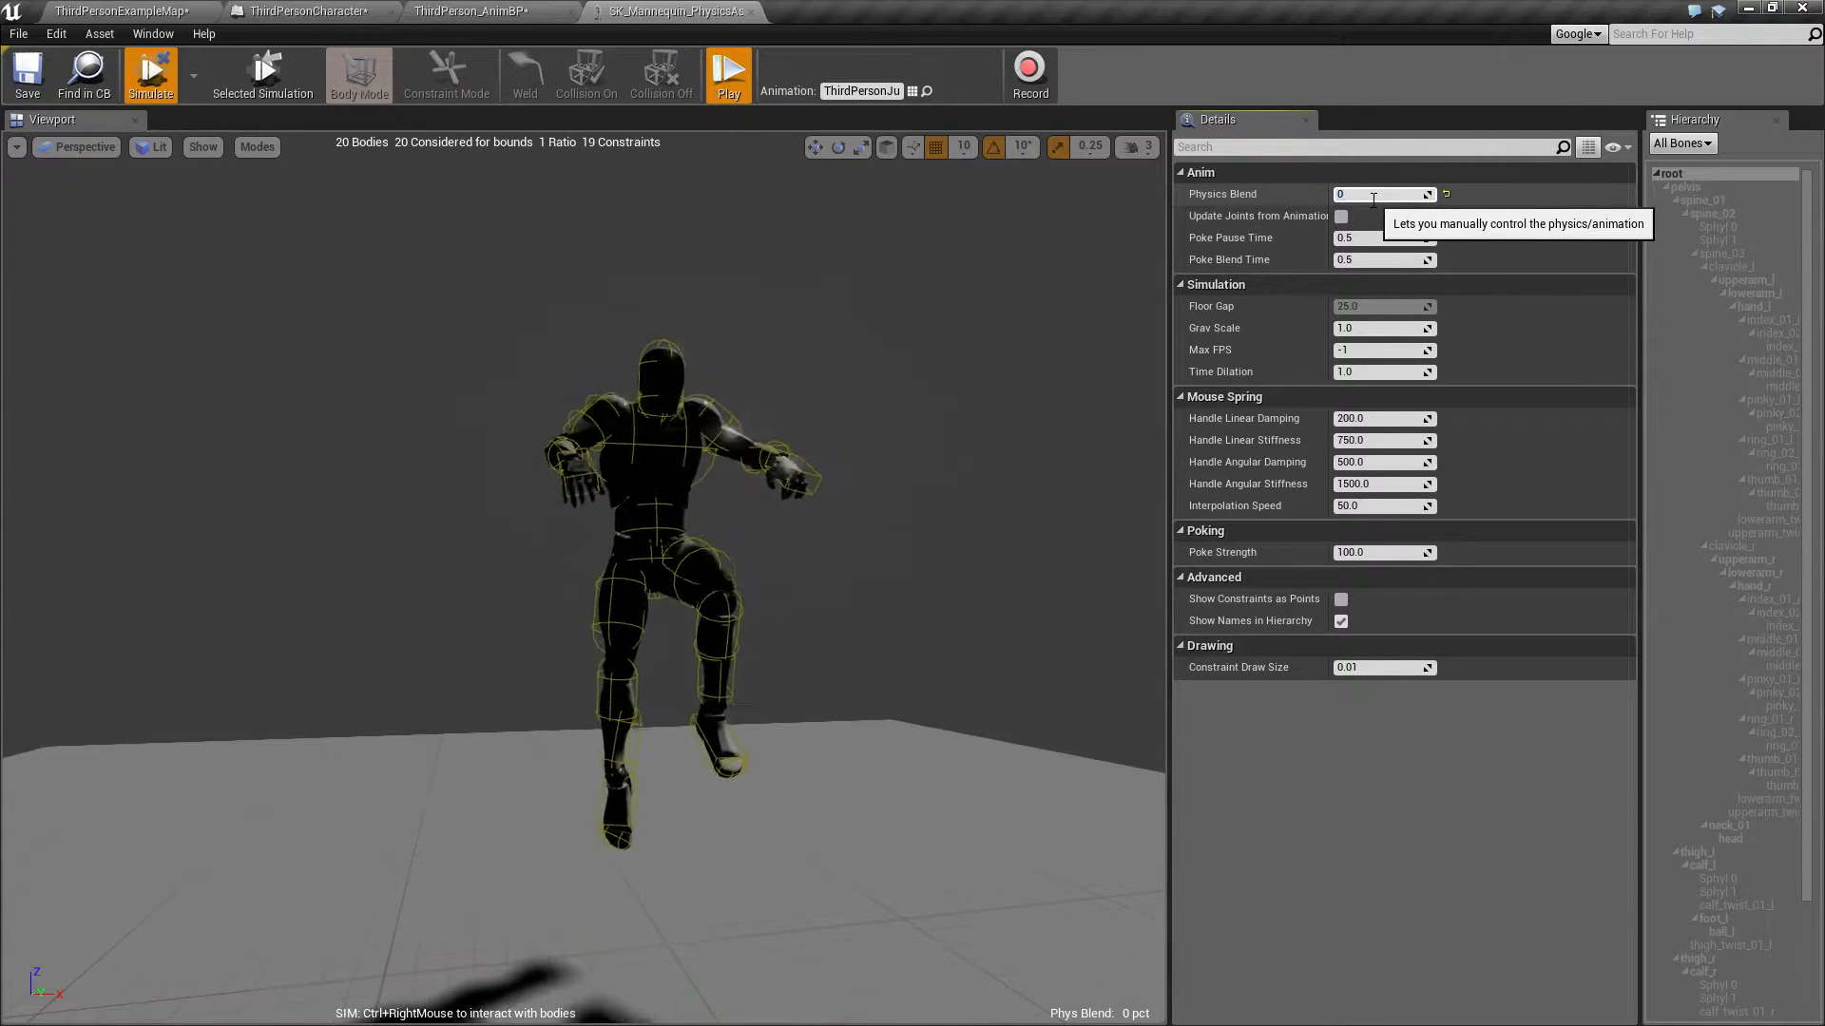
{"action": "type", "text": "0.9"}
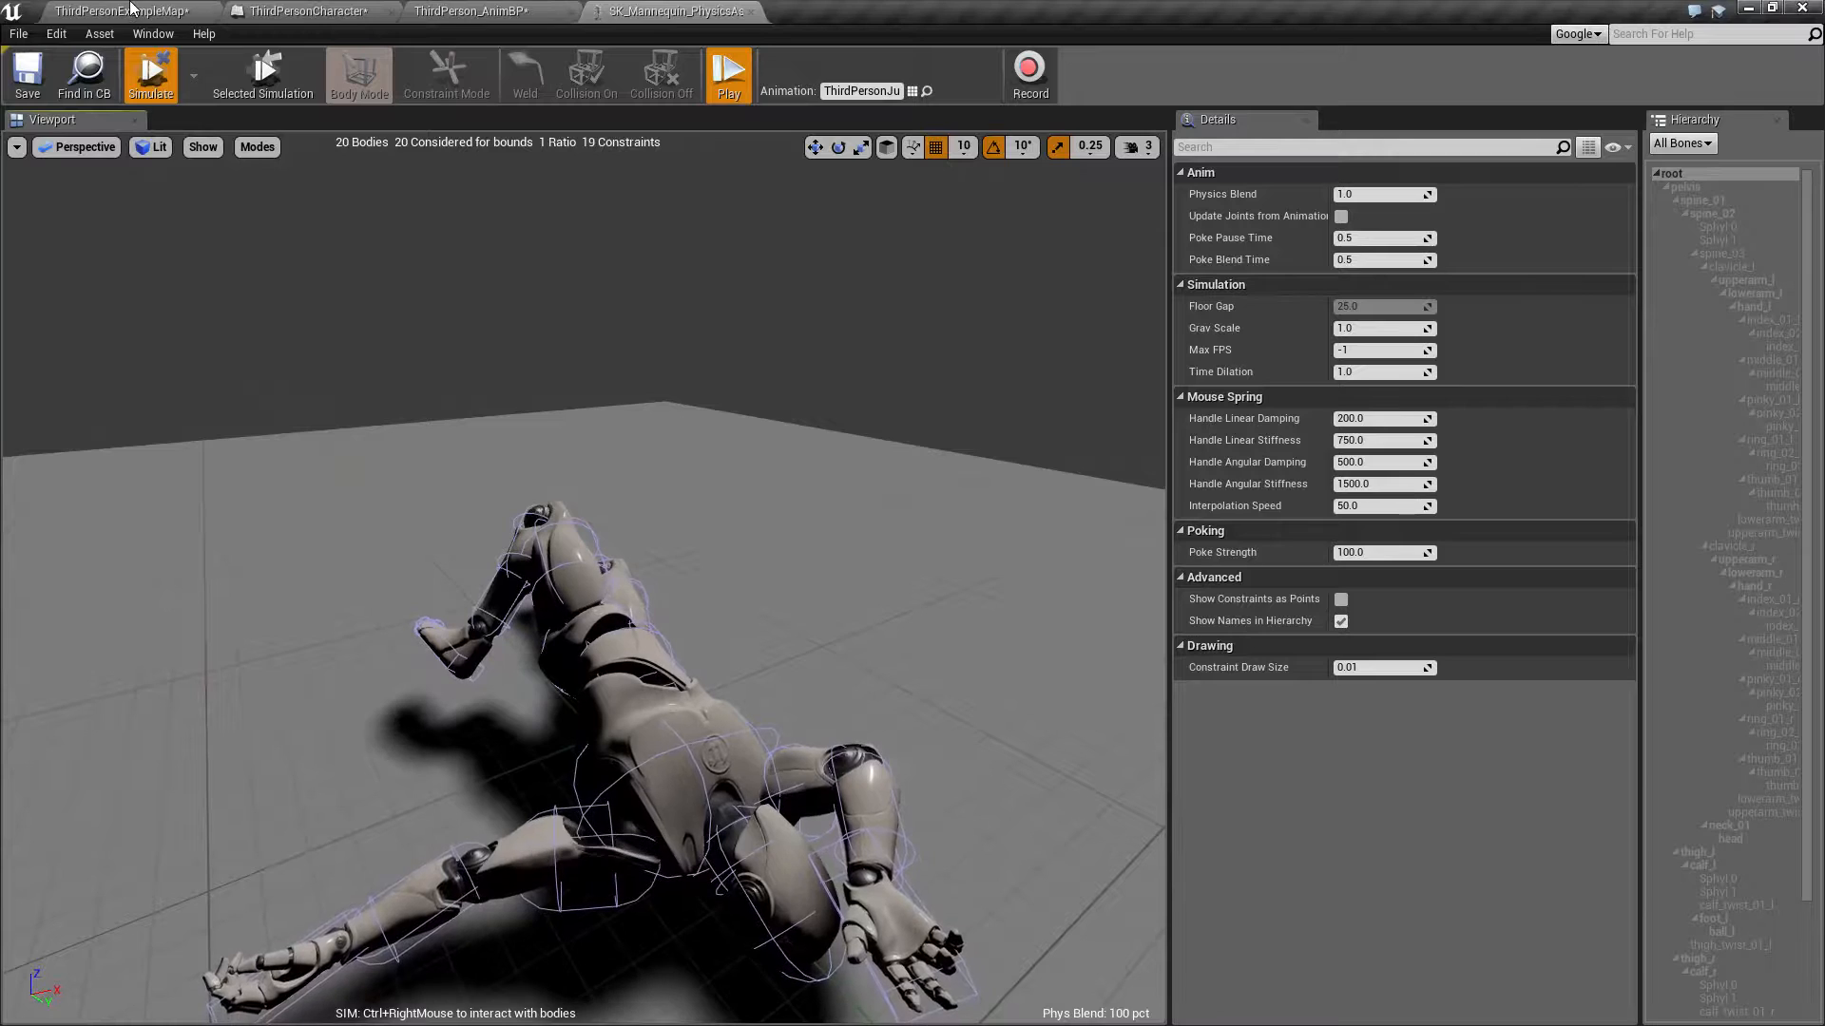
Step: Box-select the Simulate Physics and blend weight nodes in ThirdPersonCharacter, then return to the physics preview
{"action": "left_click", "coordinate": [116, 10]}
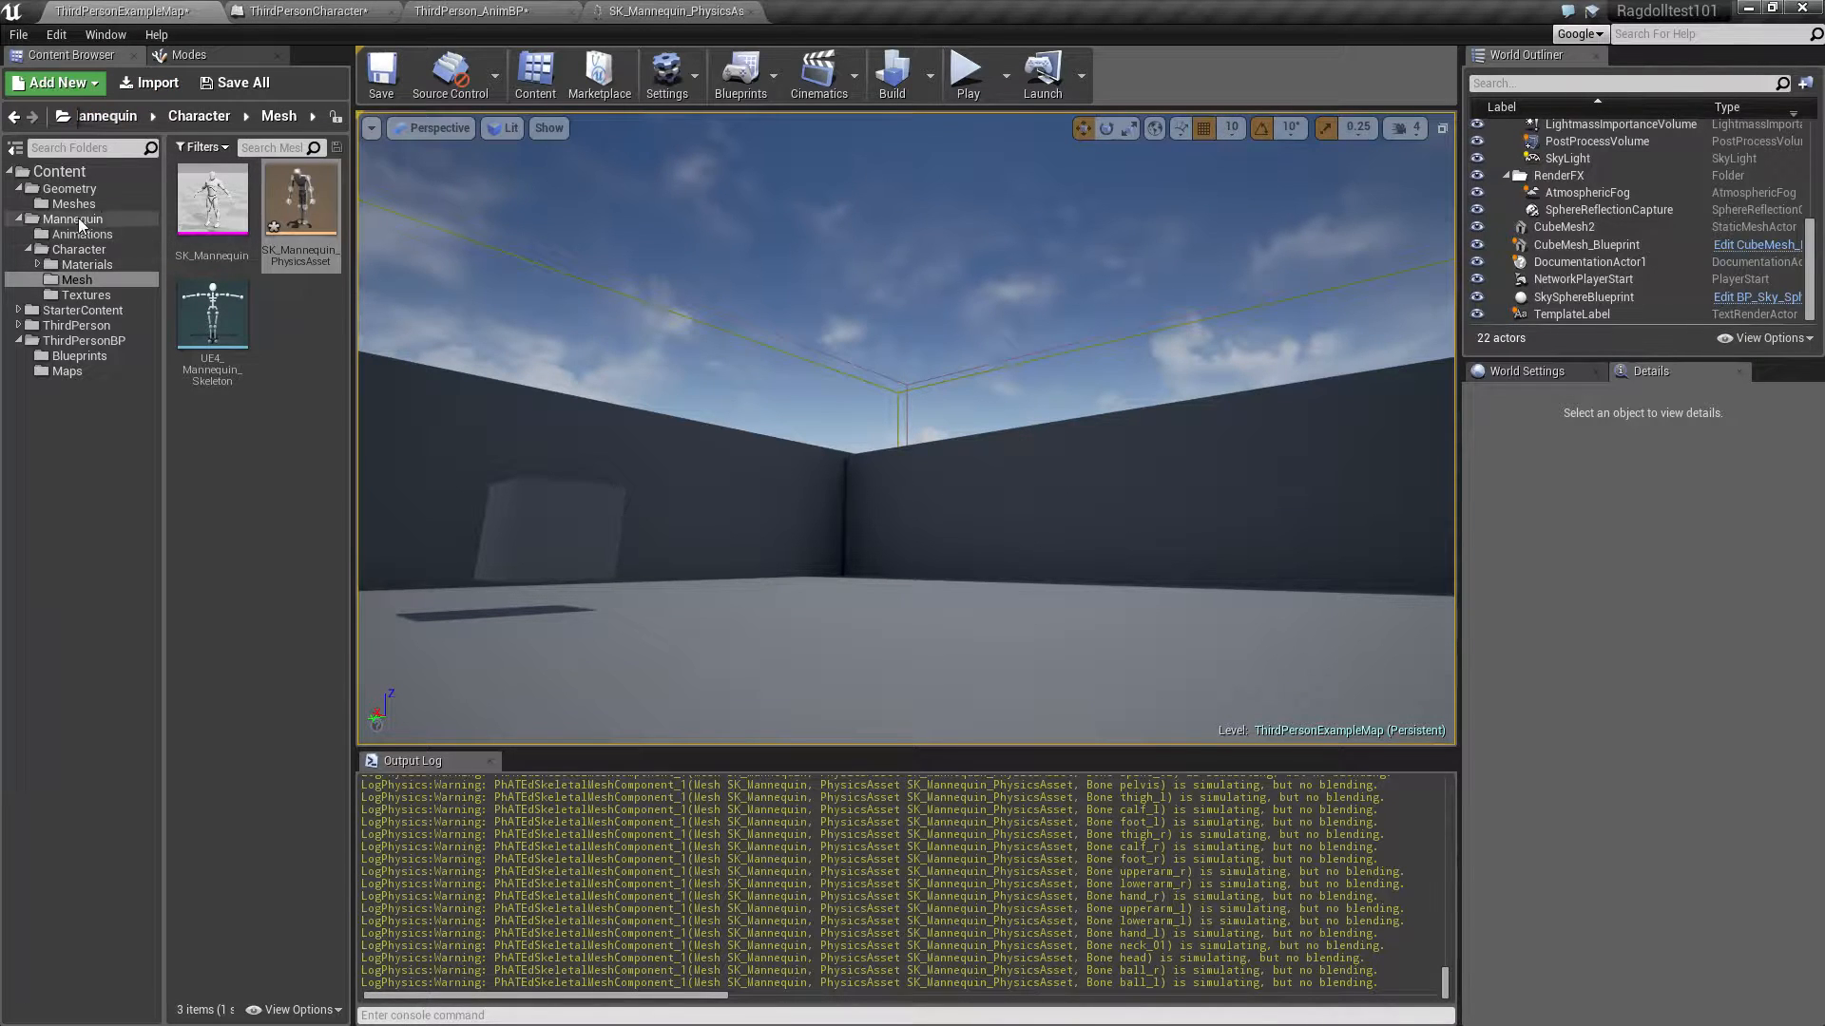
{"action": "left_click", "coordinate": [308, 10]}
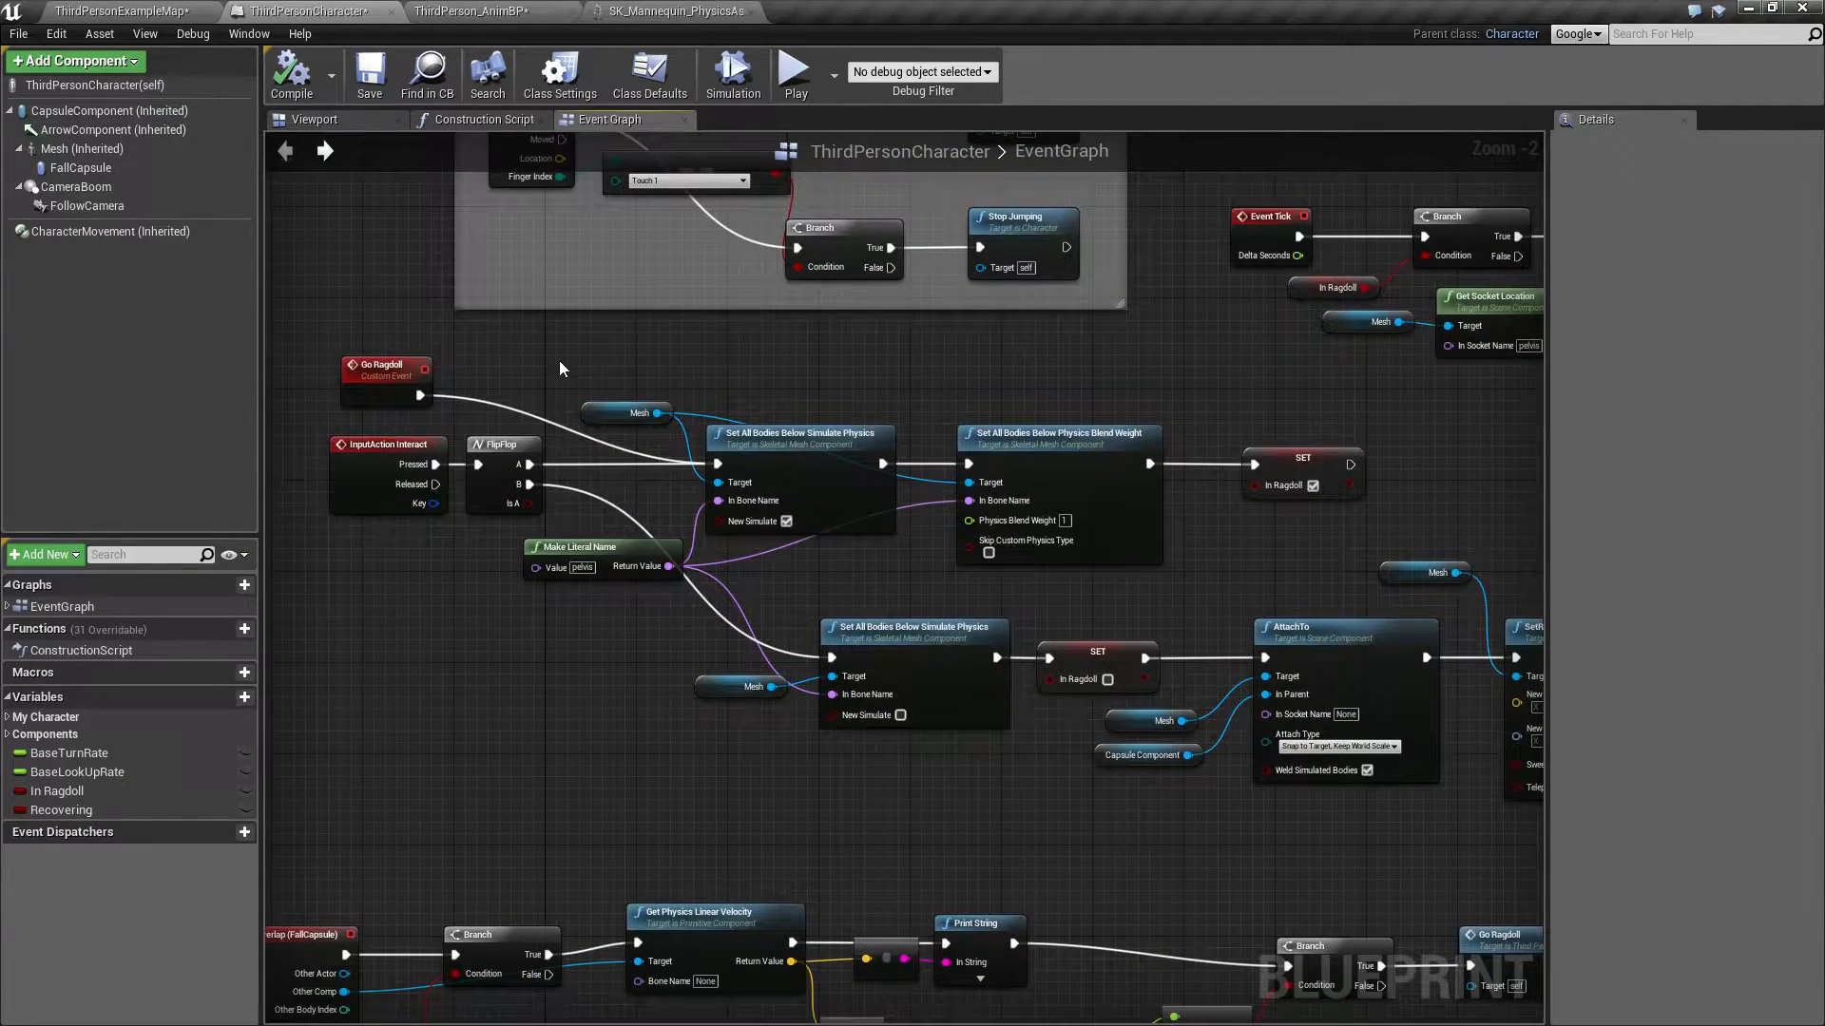
{"action": "left_click_drag", "start_coordinate": [562, 368], "coordinate": [1043, 597]}
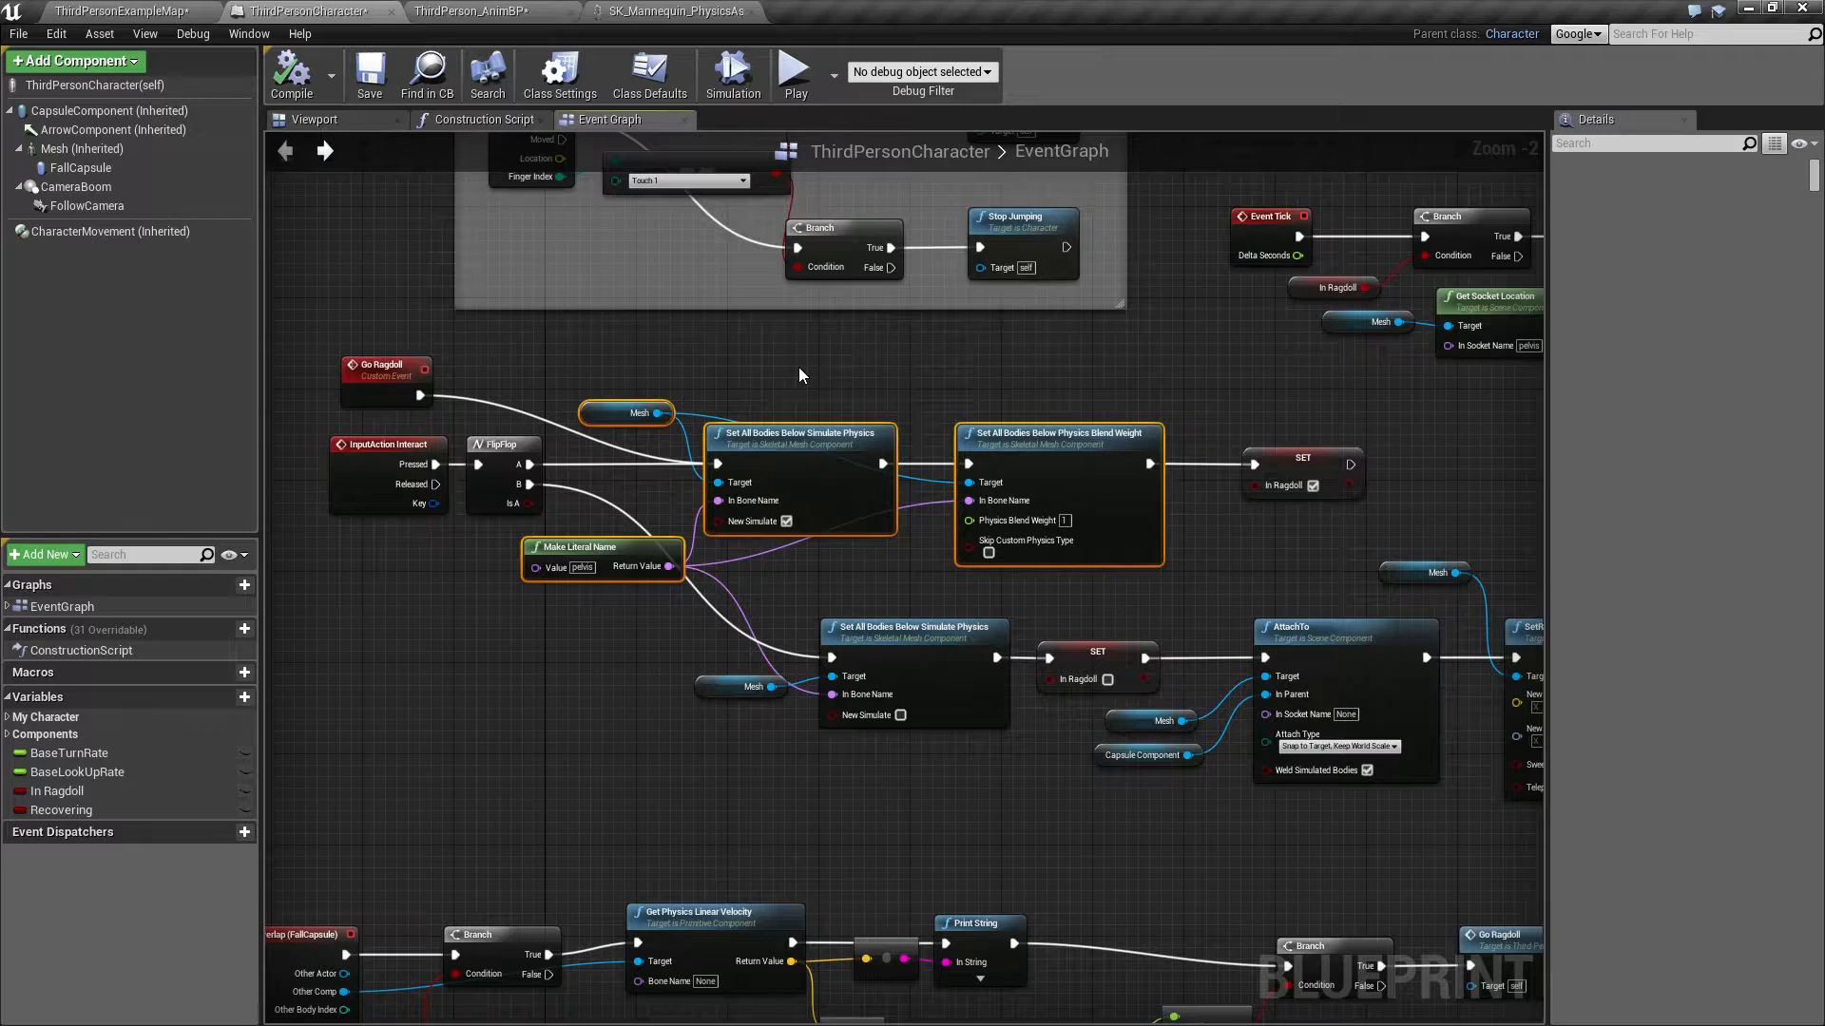
{"action": "mouse_move", "coordinate": [590, 633]}
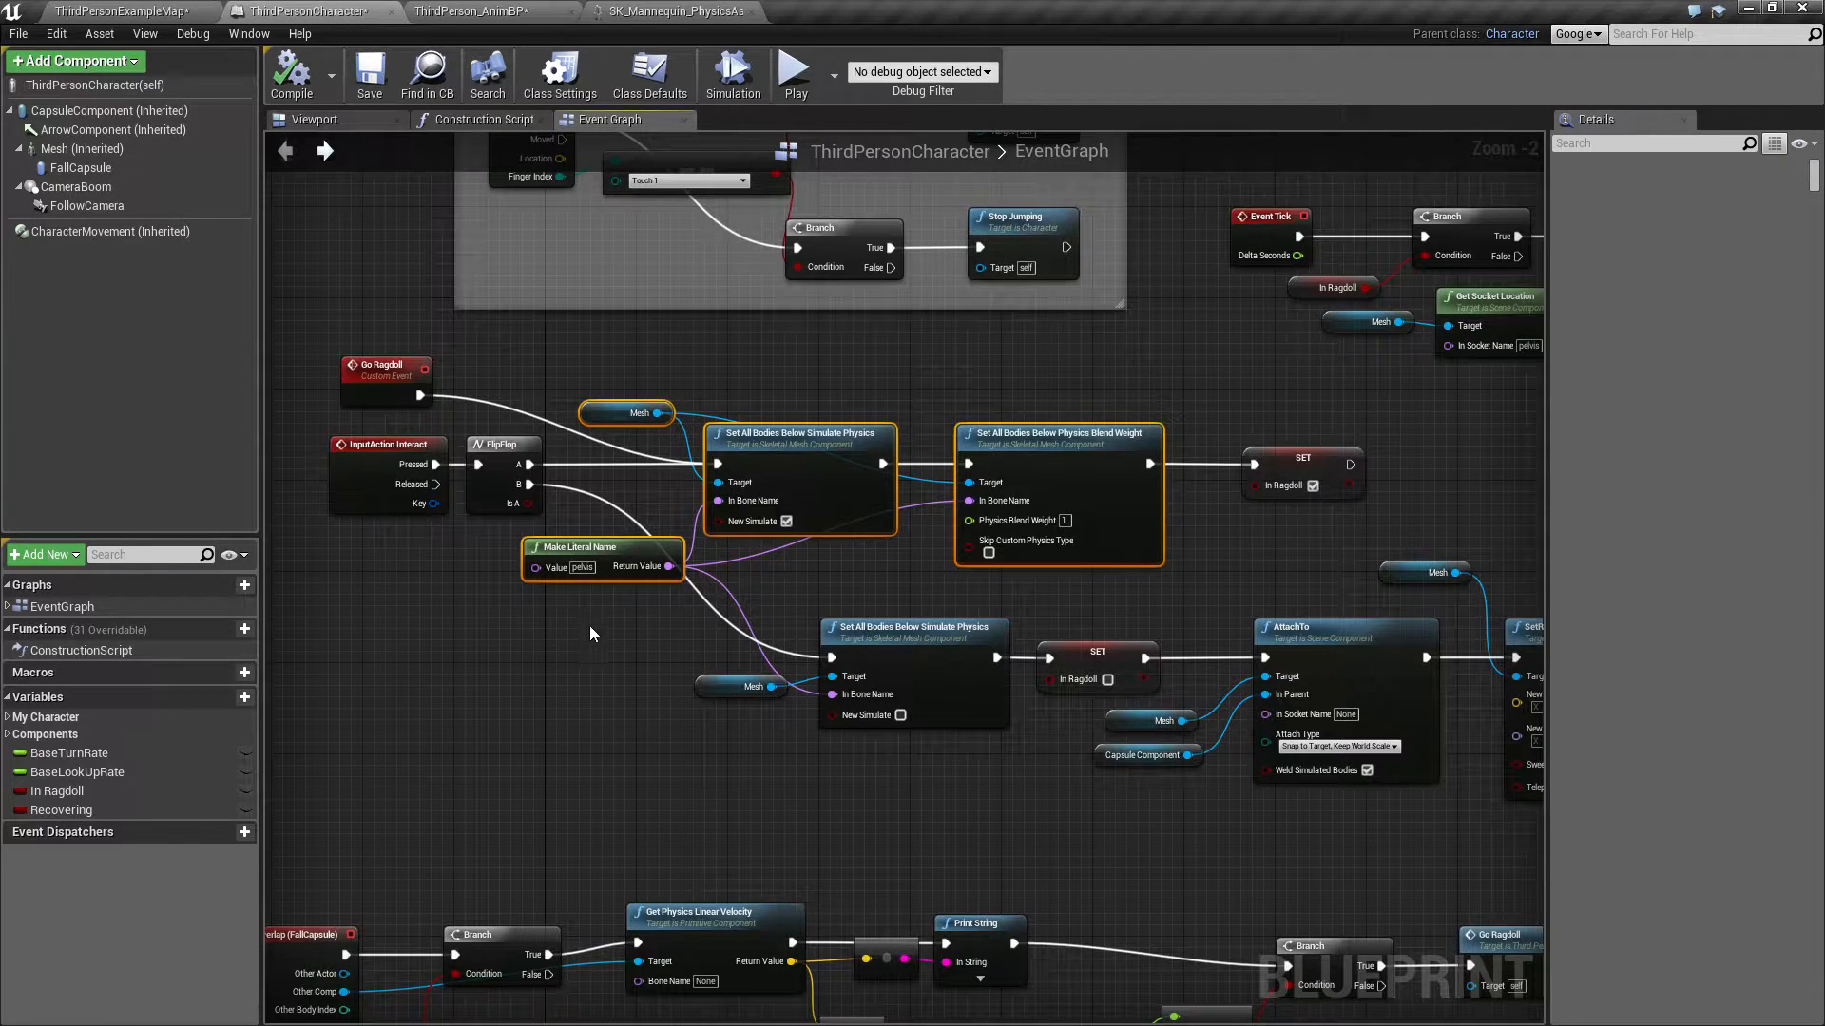
{"action": "mouse_move", "coordinate": [579, 613]}
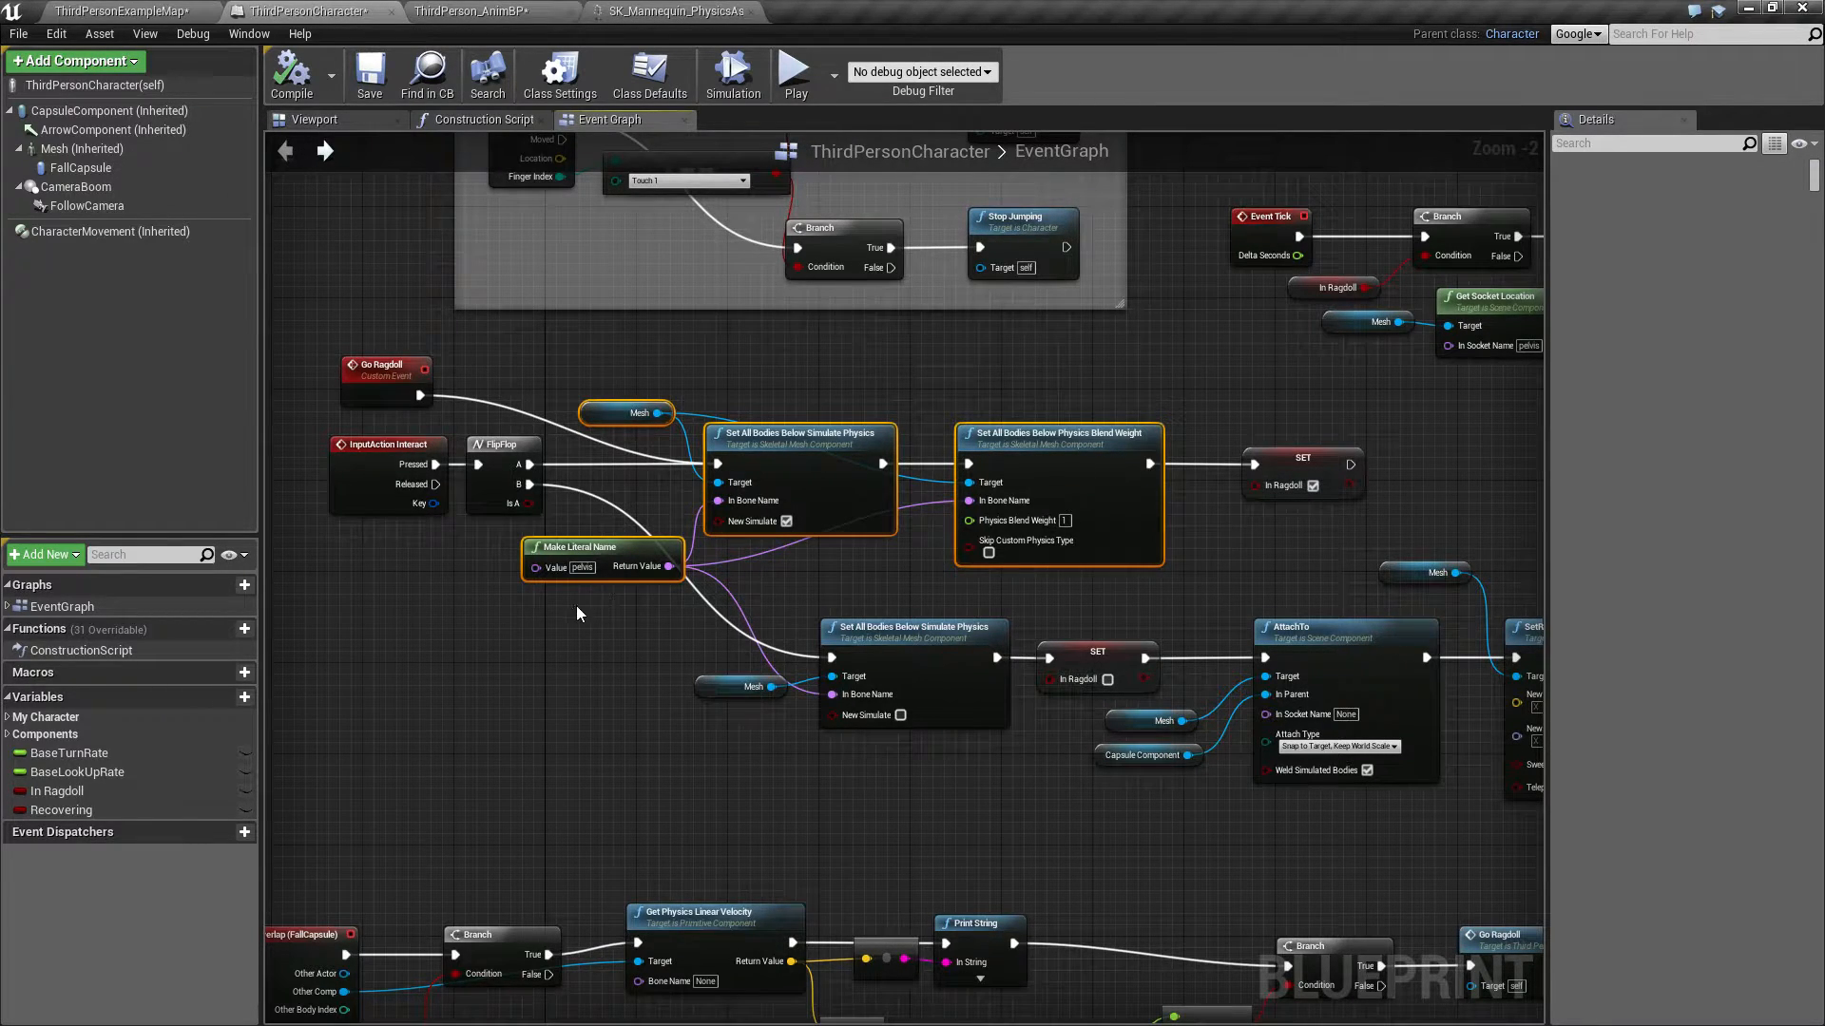
{"action": "mouse_move", "coordinate": [555, 569]}
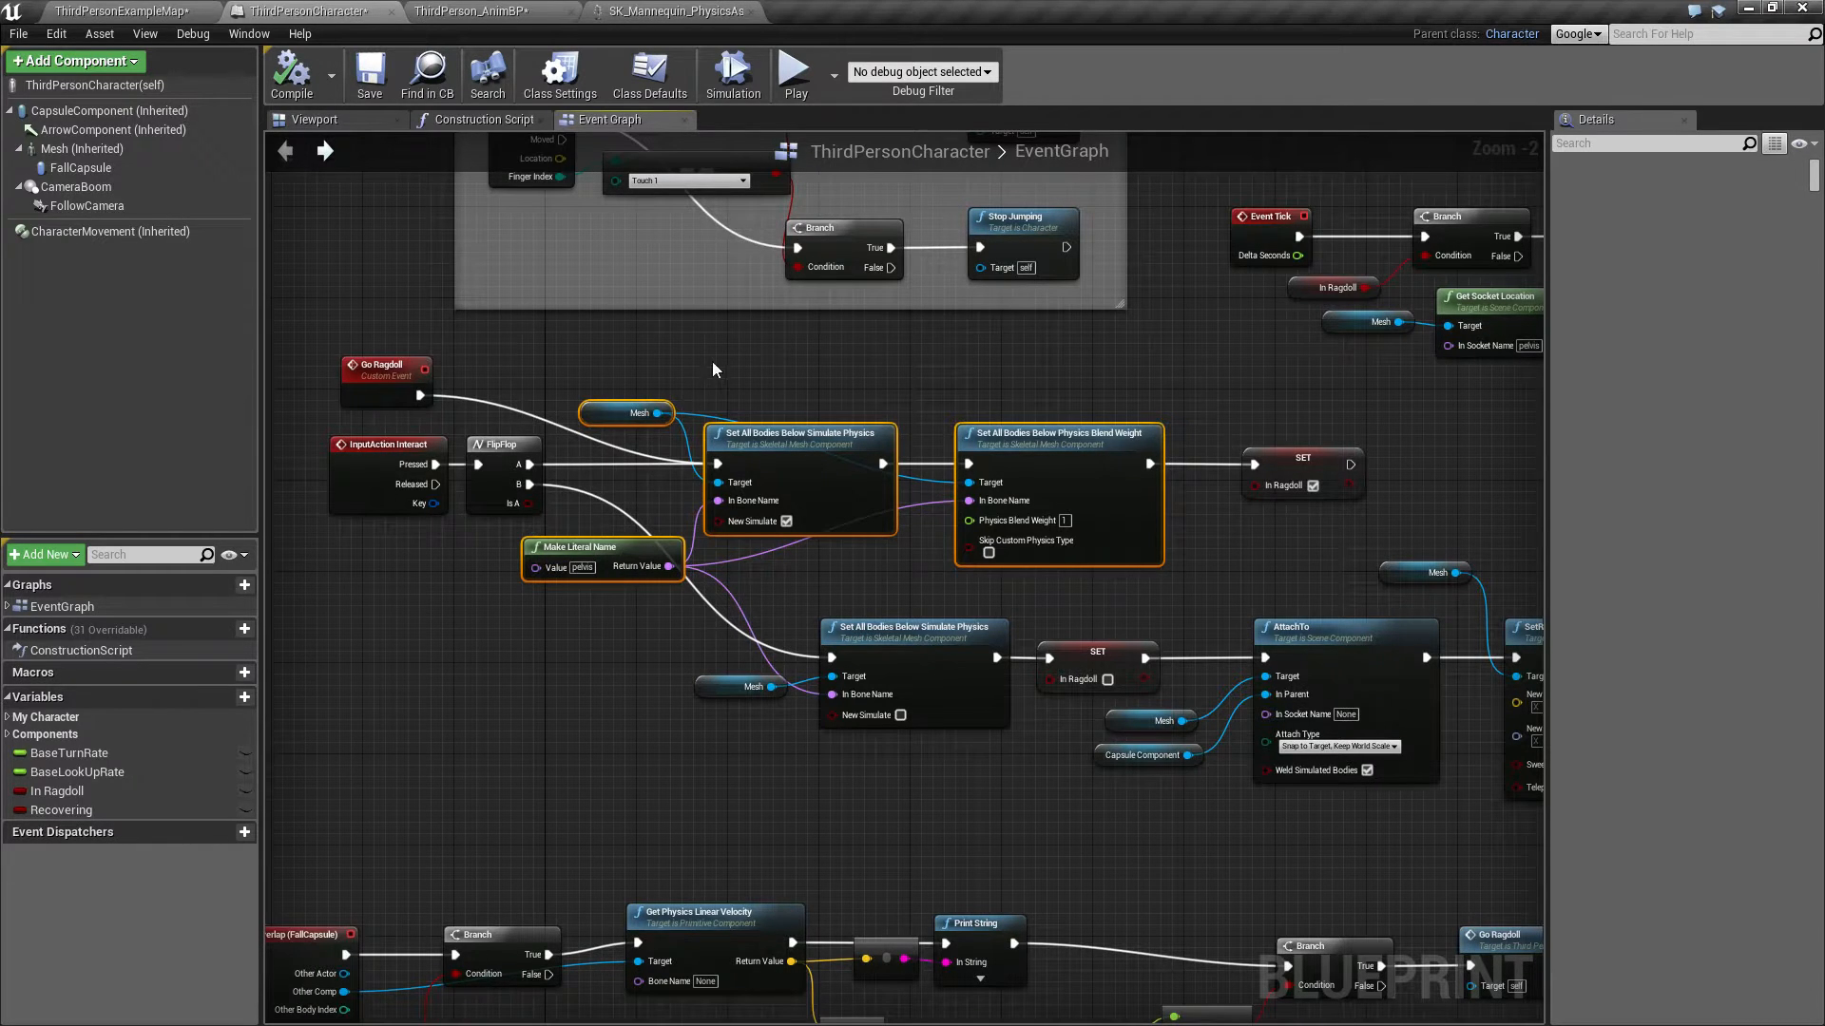
{"action": "mouse_move", "coordinate": [56, 149]}
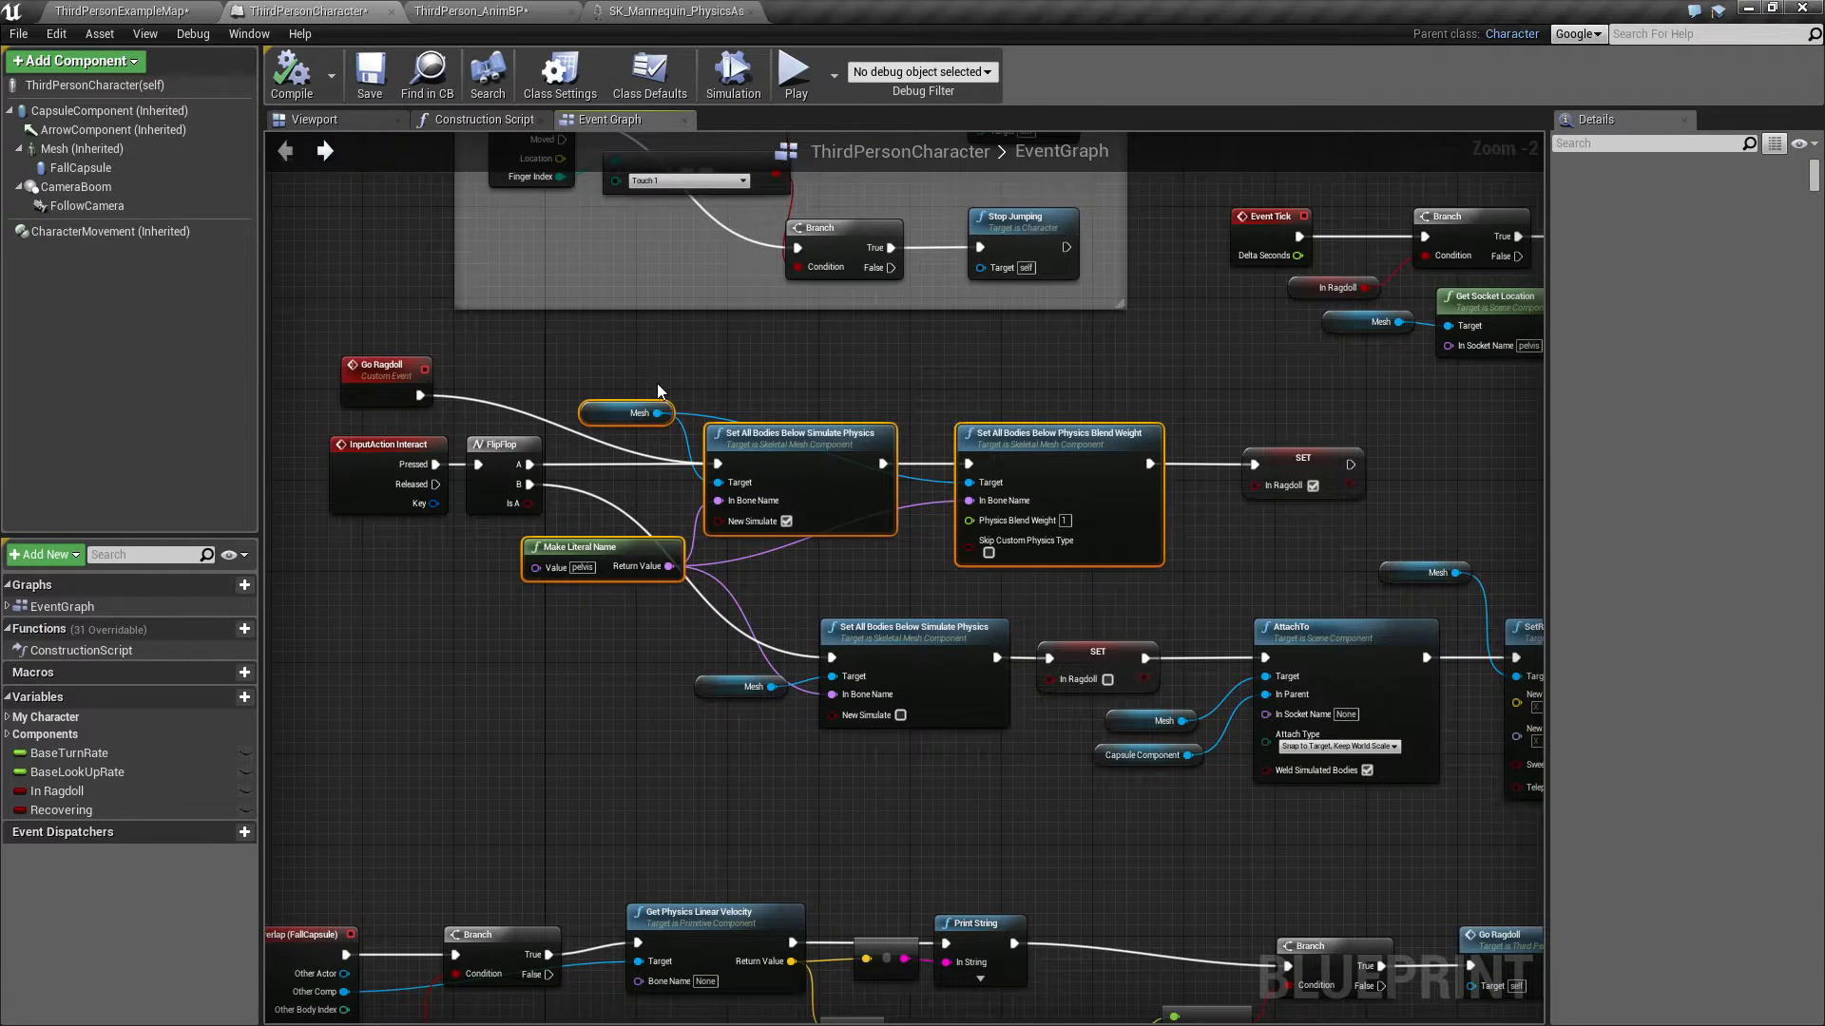
{"action": "mouse_move", "coordinate": [570, 372]}
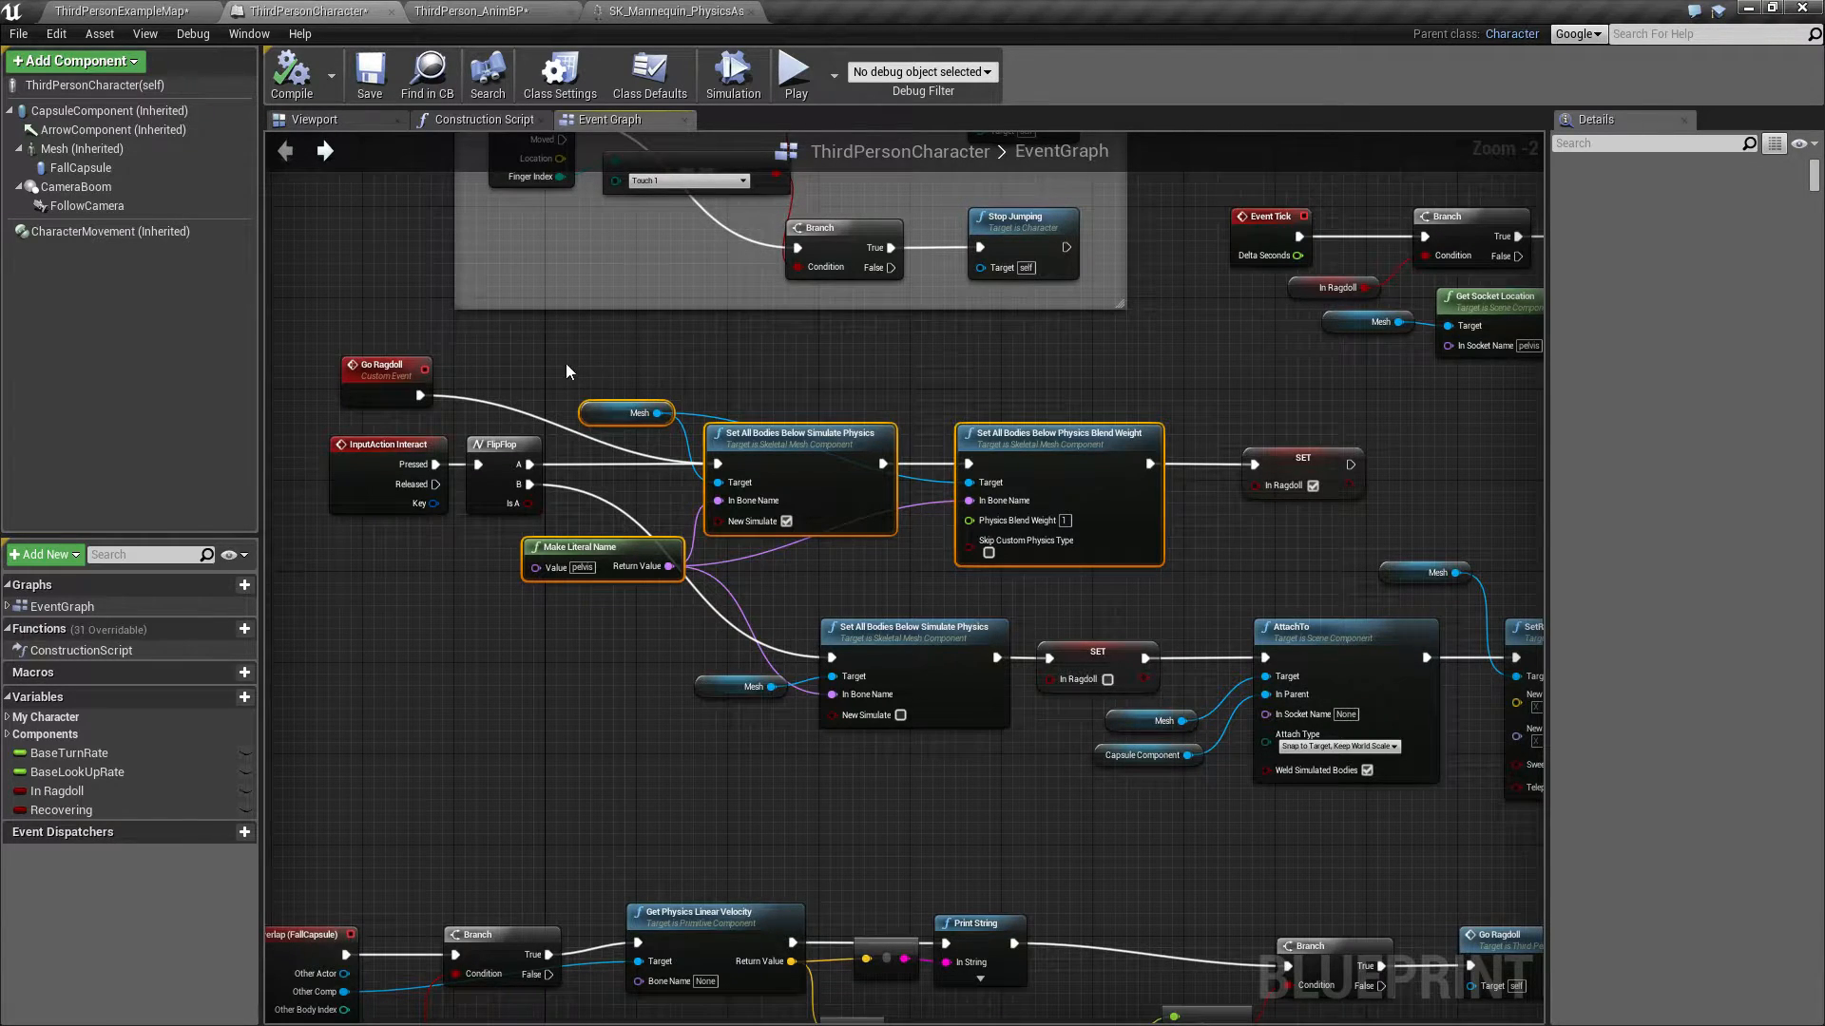
{"action": "mouse_move", "coordinate": [727, 419]}
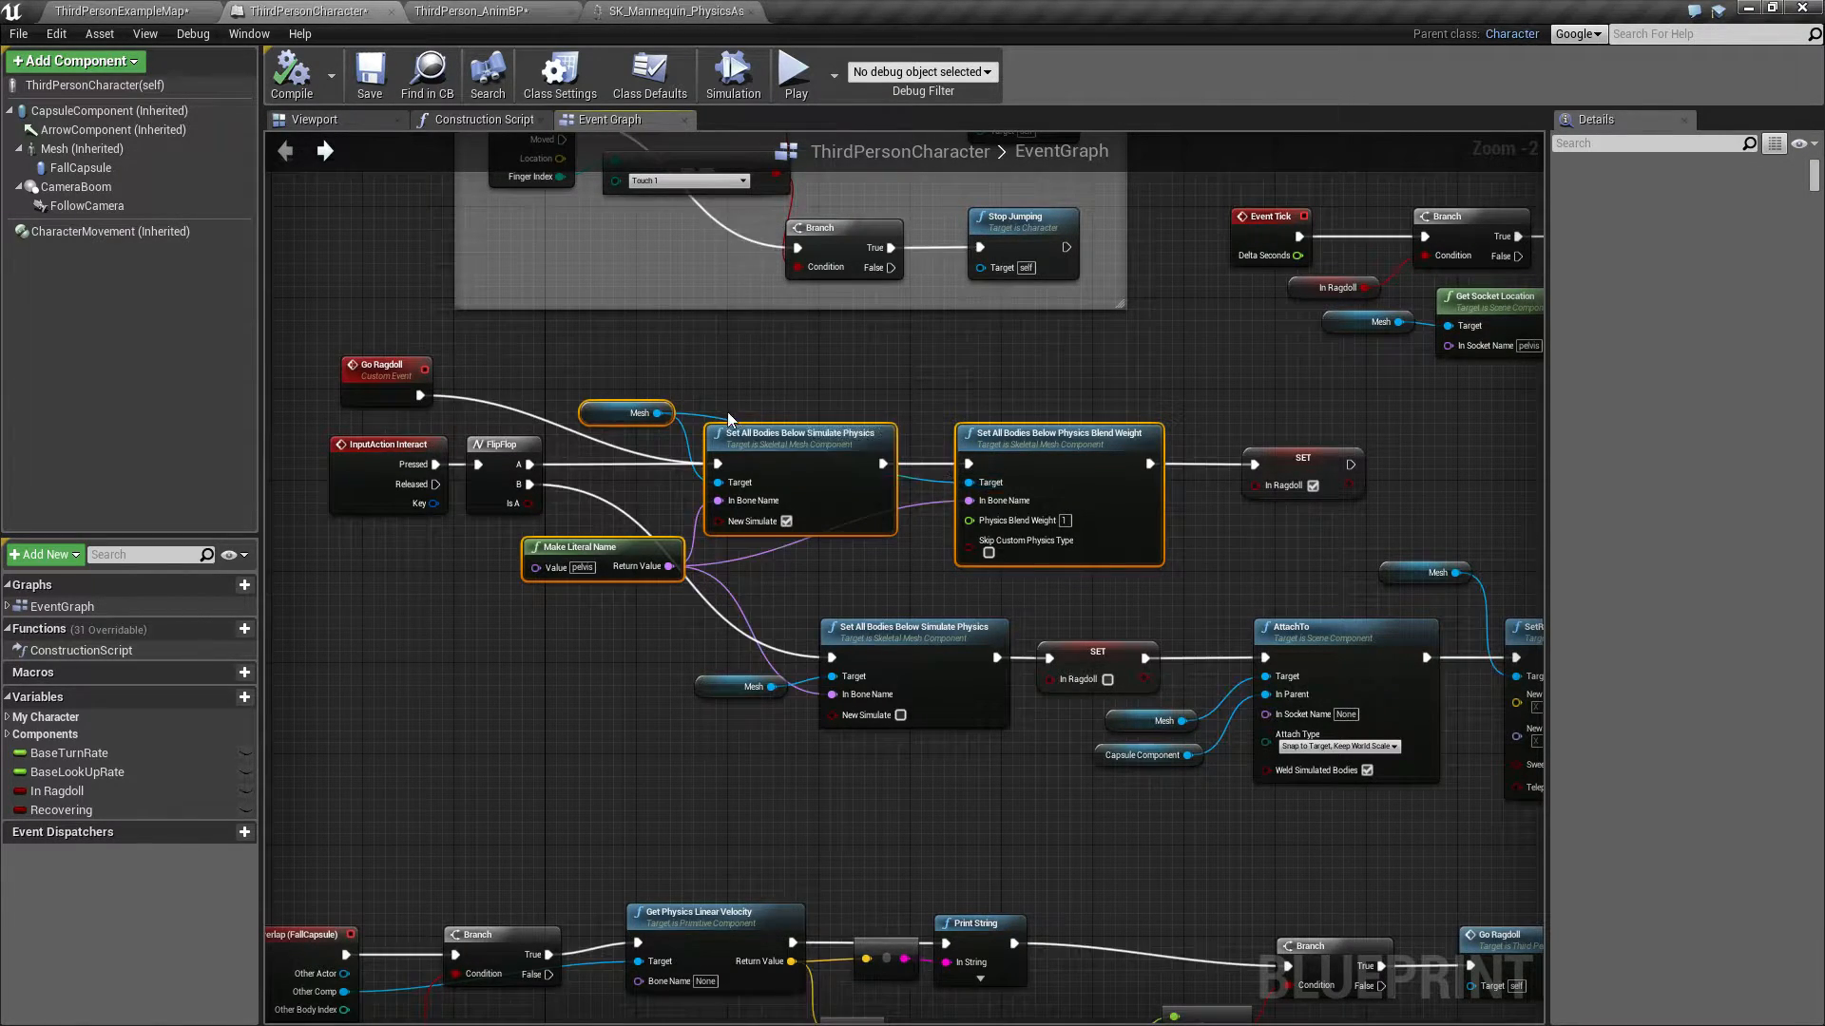
{"action": "mouse_move", "coordinate": [646, 681]}
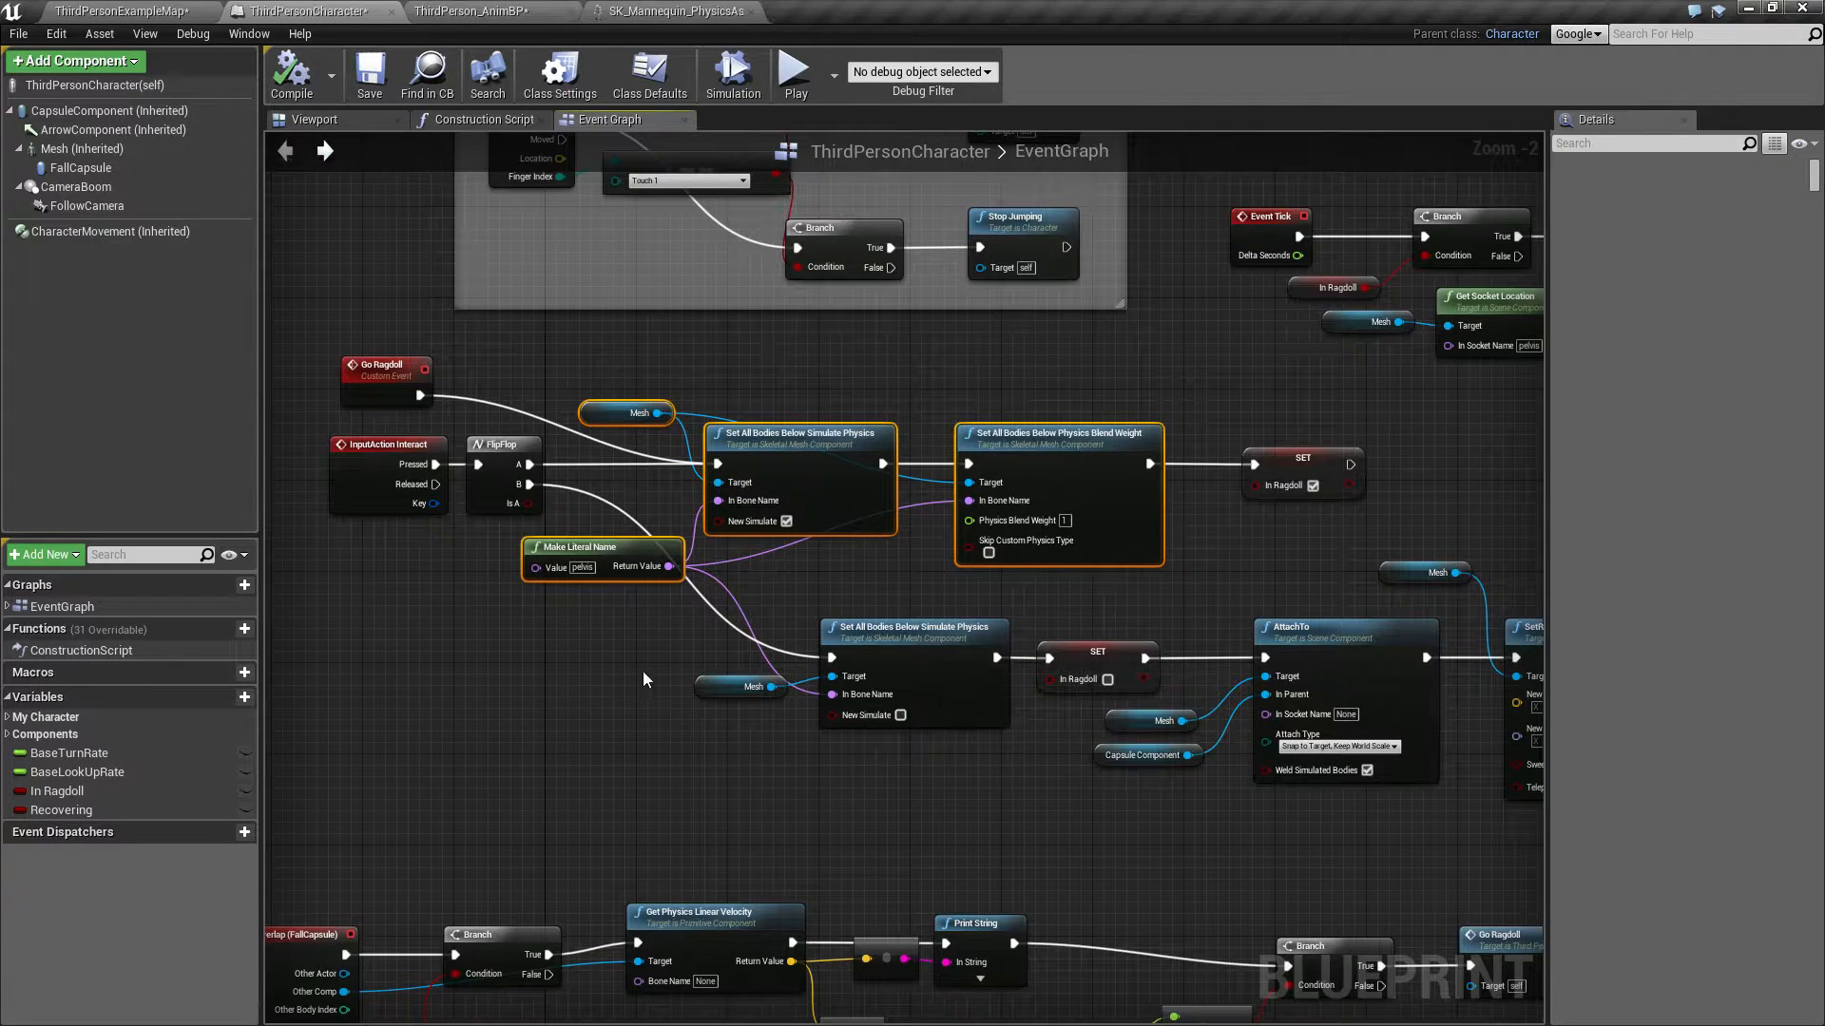
{"action": "mouse_move", "coordinate": [518, 701]}
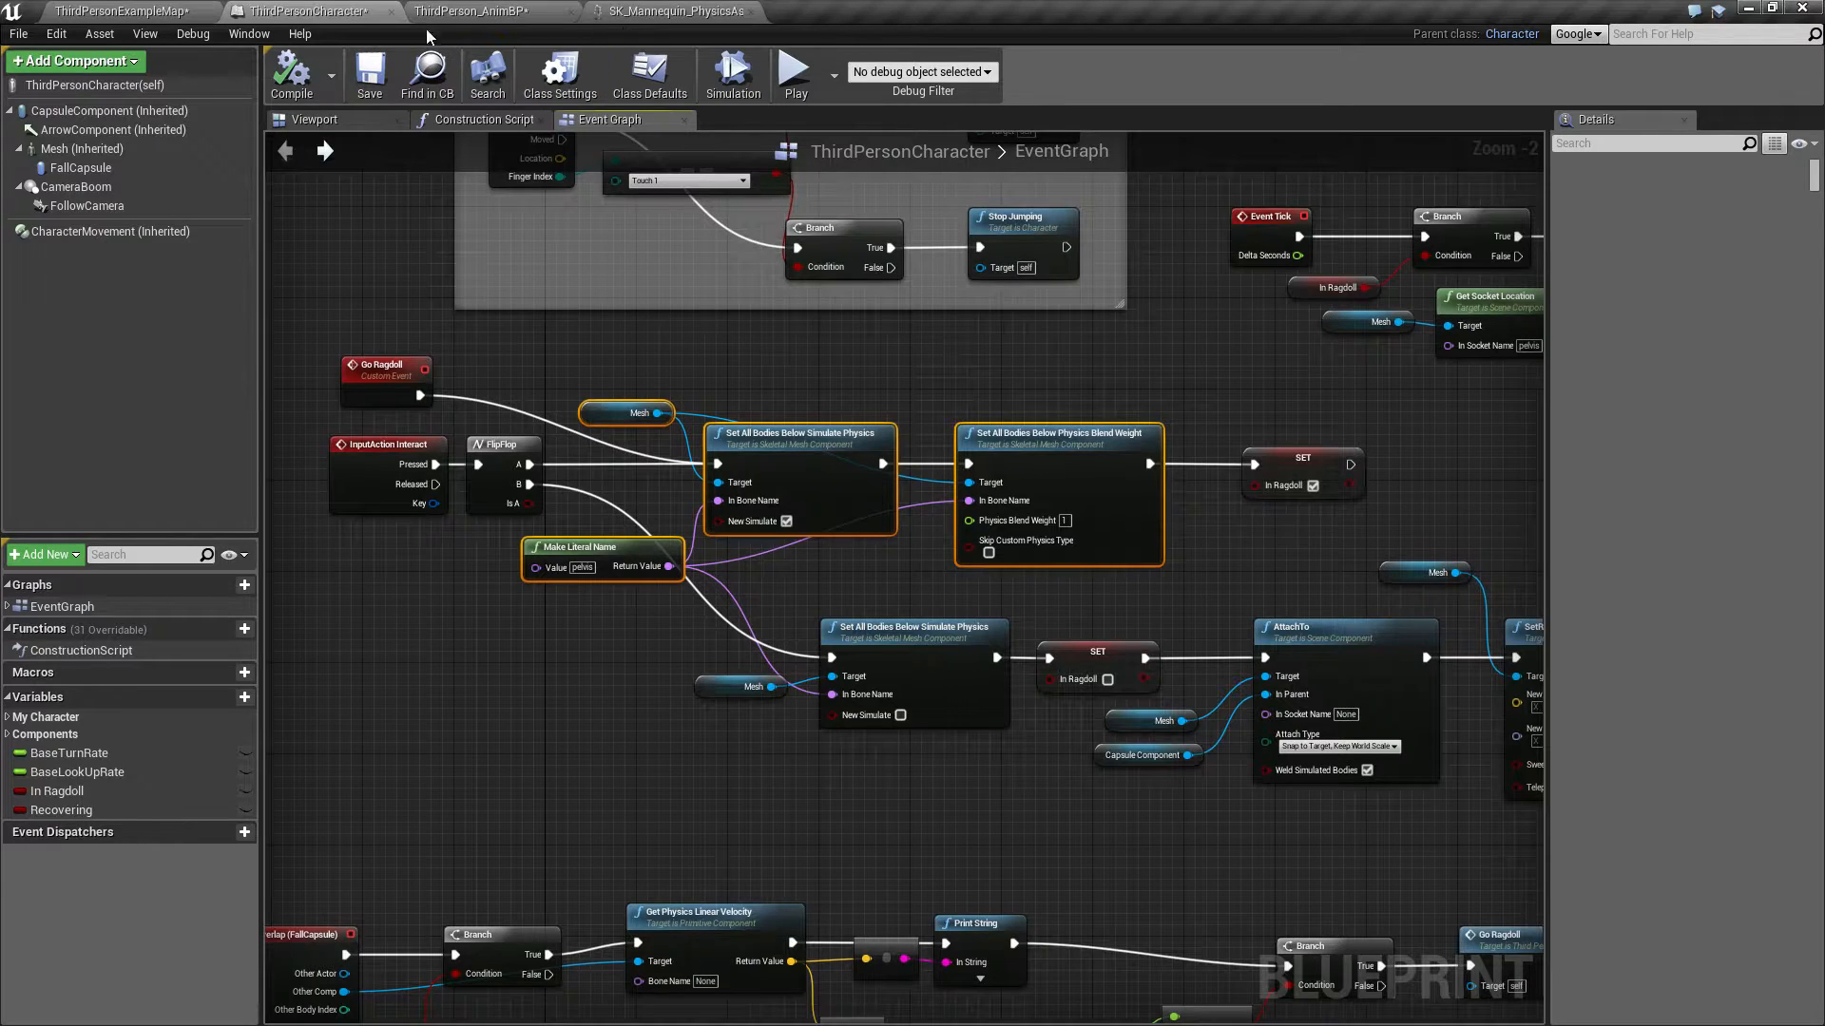
{"action": "left_click", "coordinate": [472, 11]}
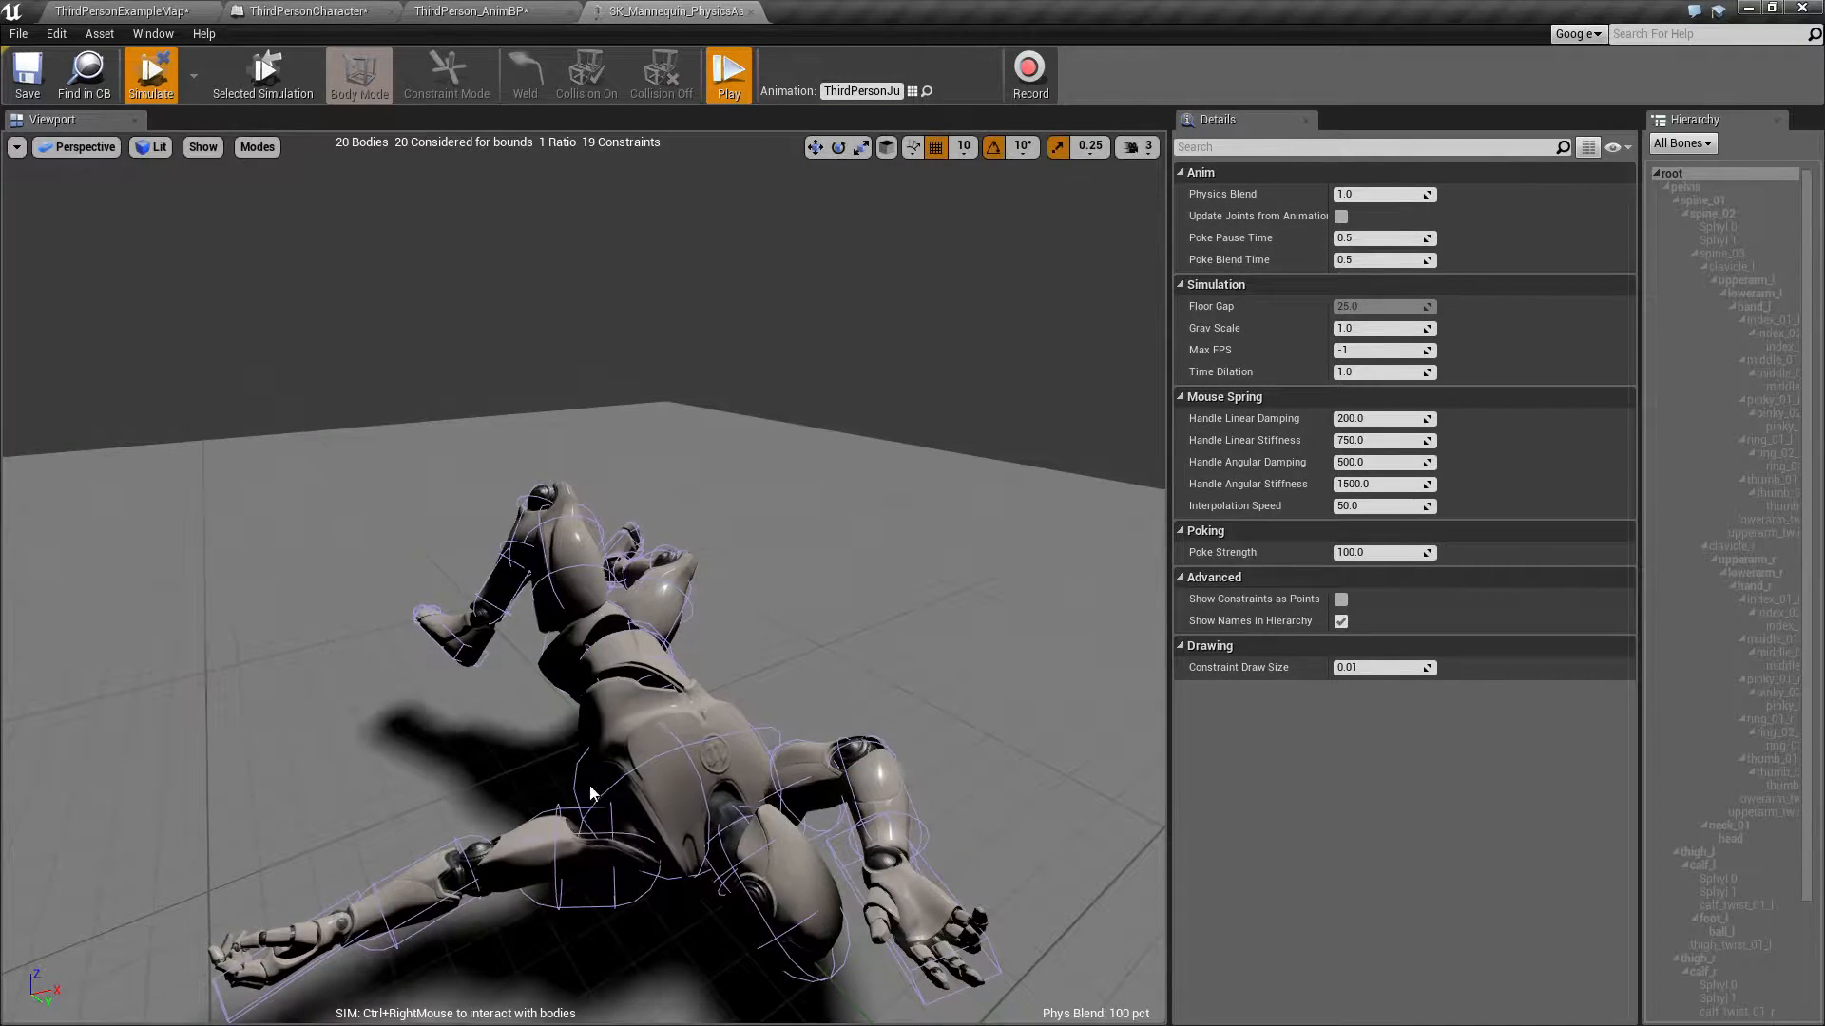
{"action": "mouse_move", "coordinate": [730, 73]}
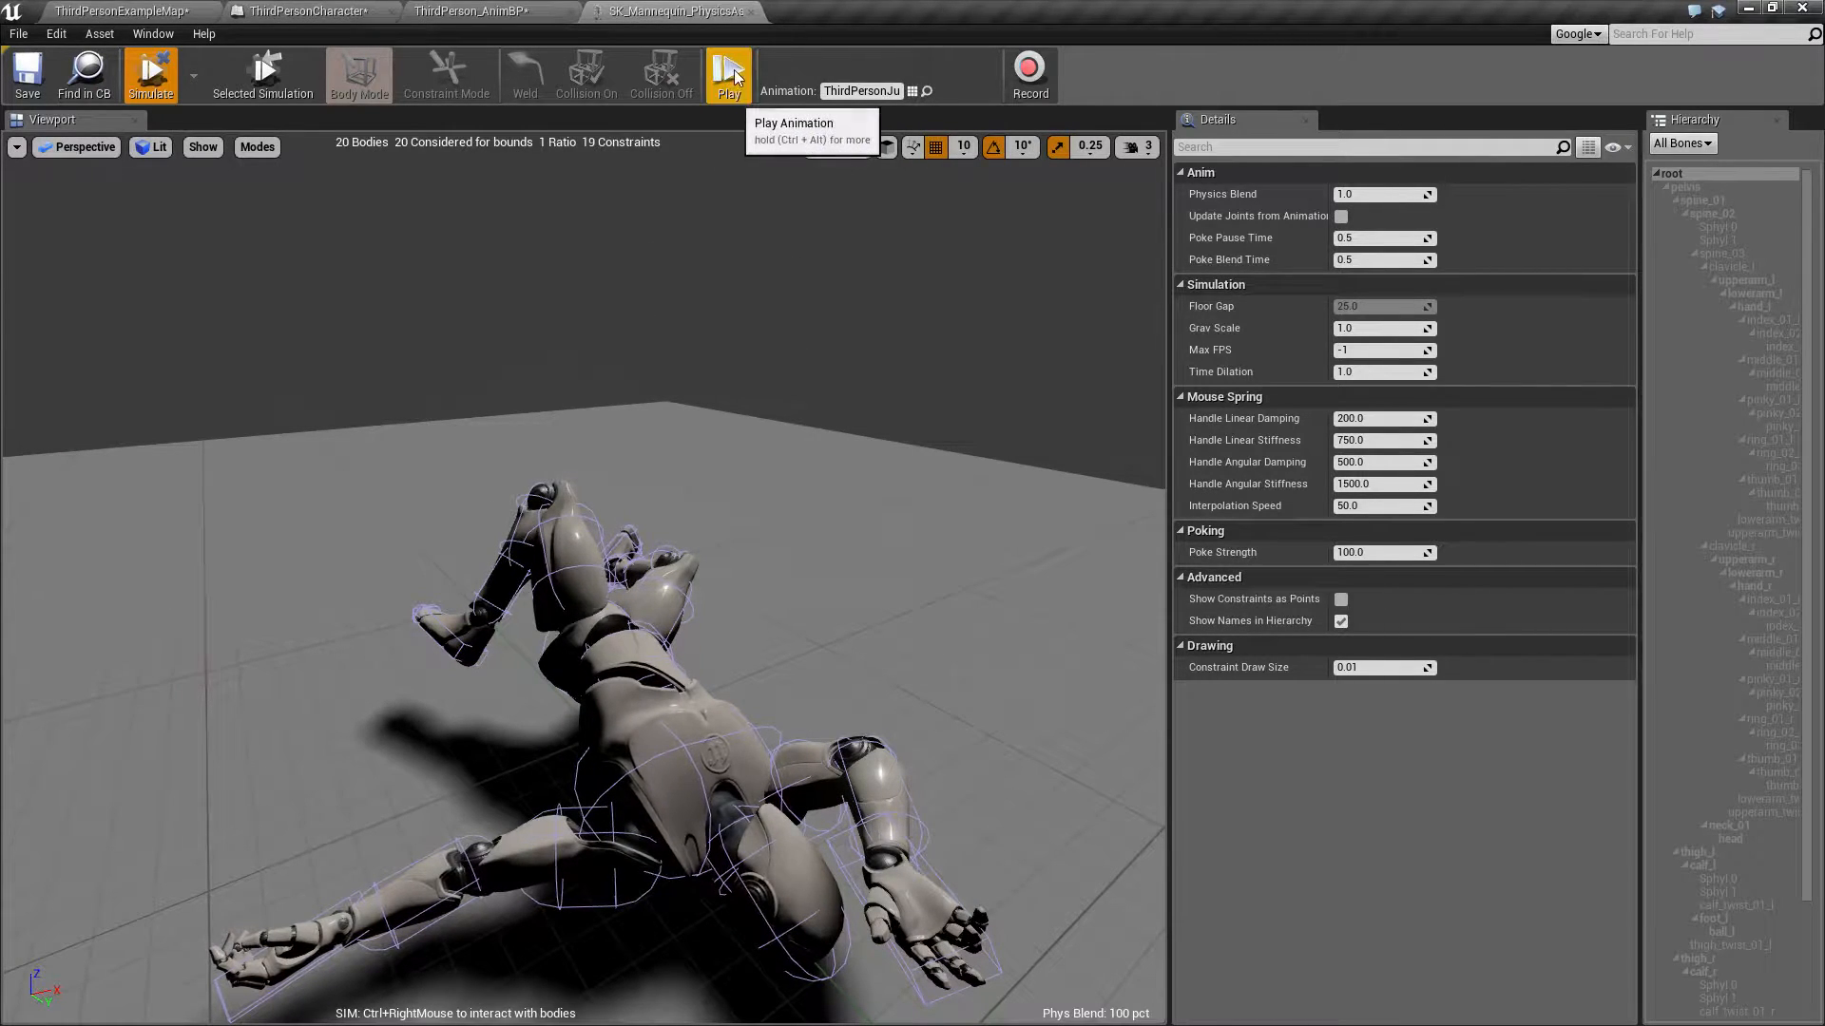
{"action": "mouse_move", "coordinate": [579, 732]}
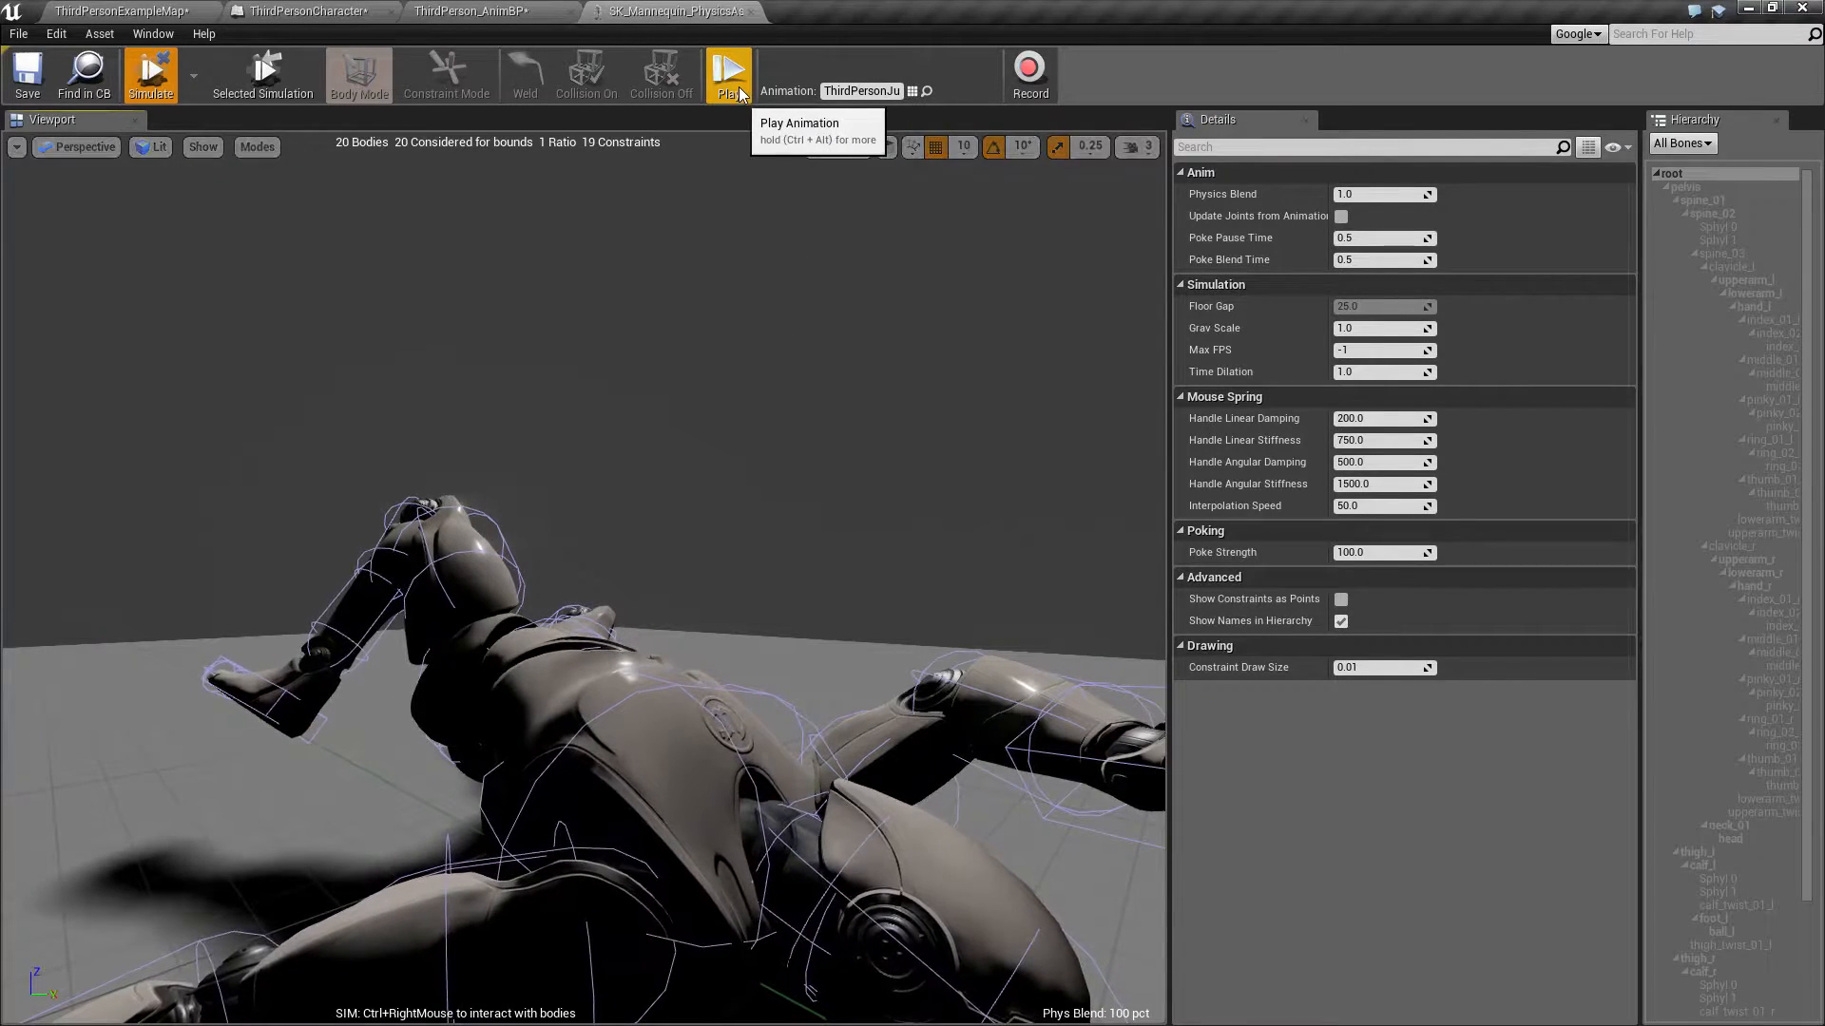
Step: Stop the ragdoll simulation and return to the ThirdPersonExampleMap level editor
{"action": "left_click", "coordinate": [727, 72]}
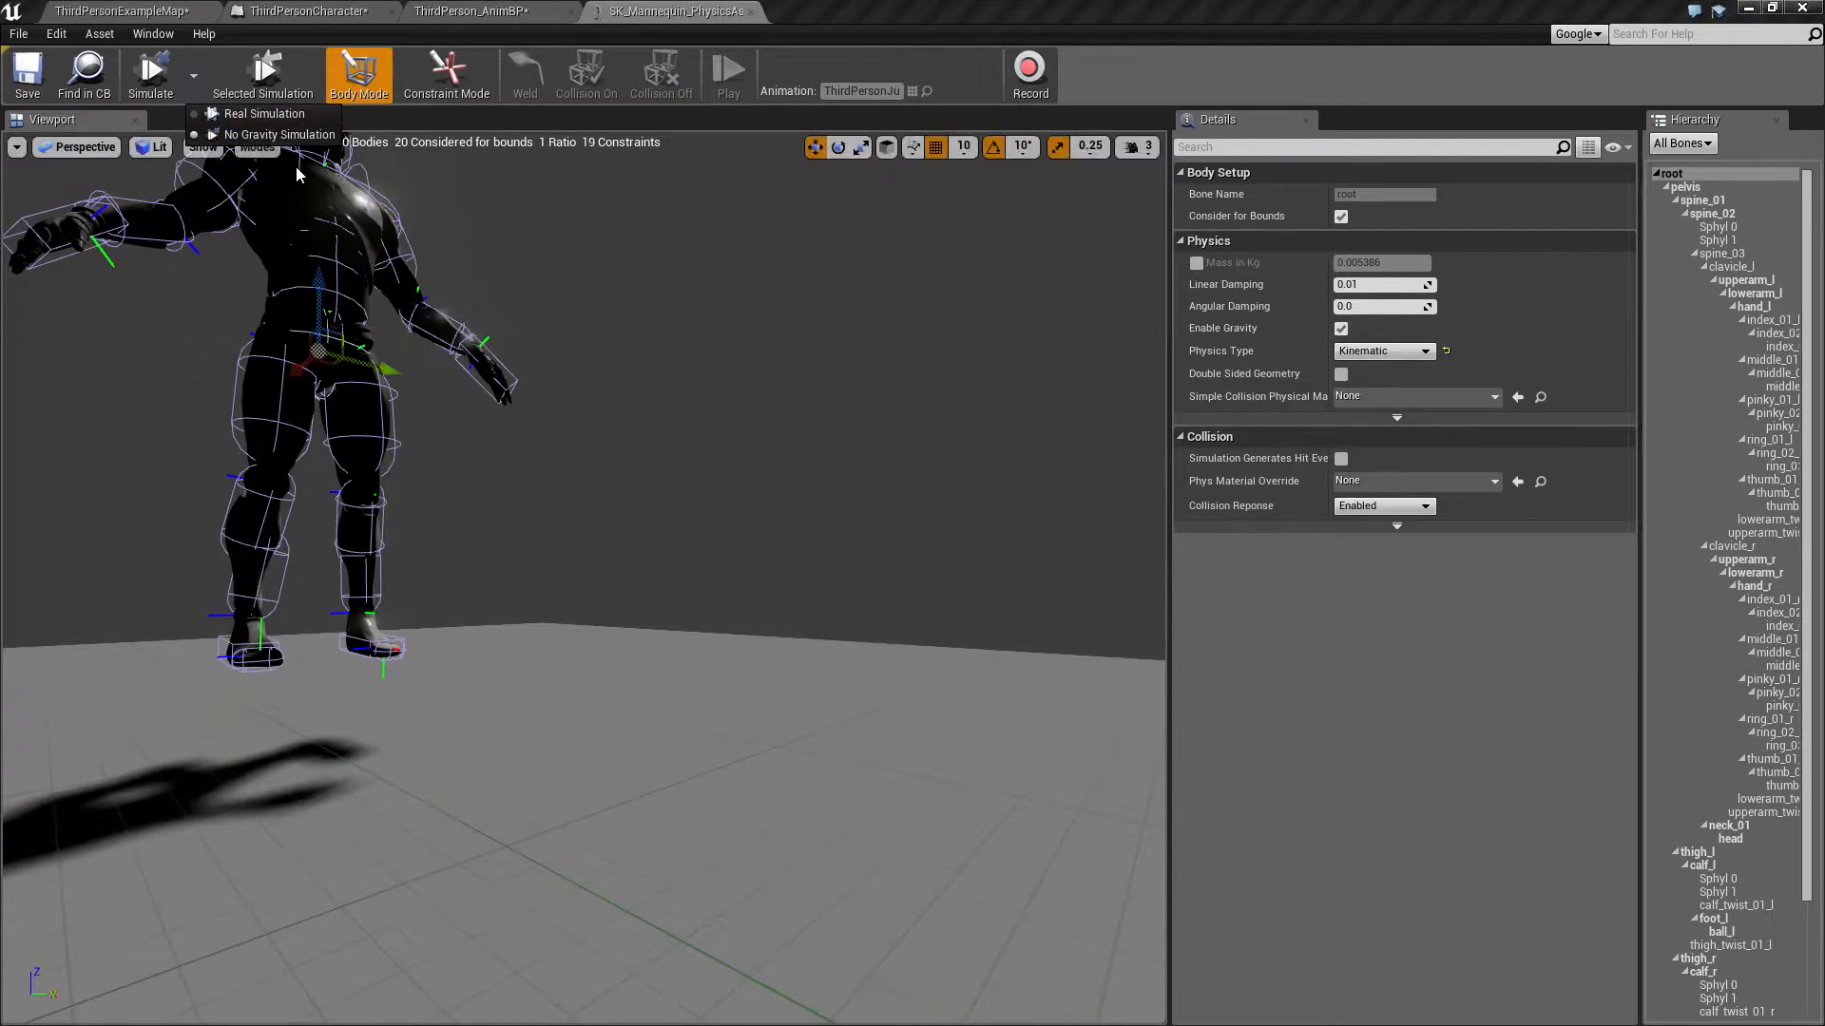
{"action": "left_click", "coordinate": [150, 73]}
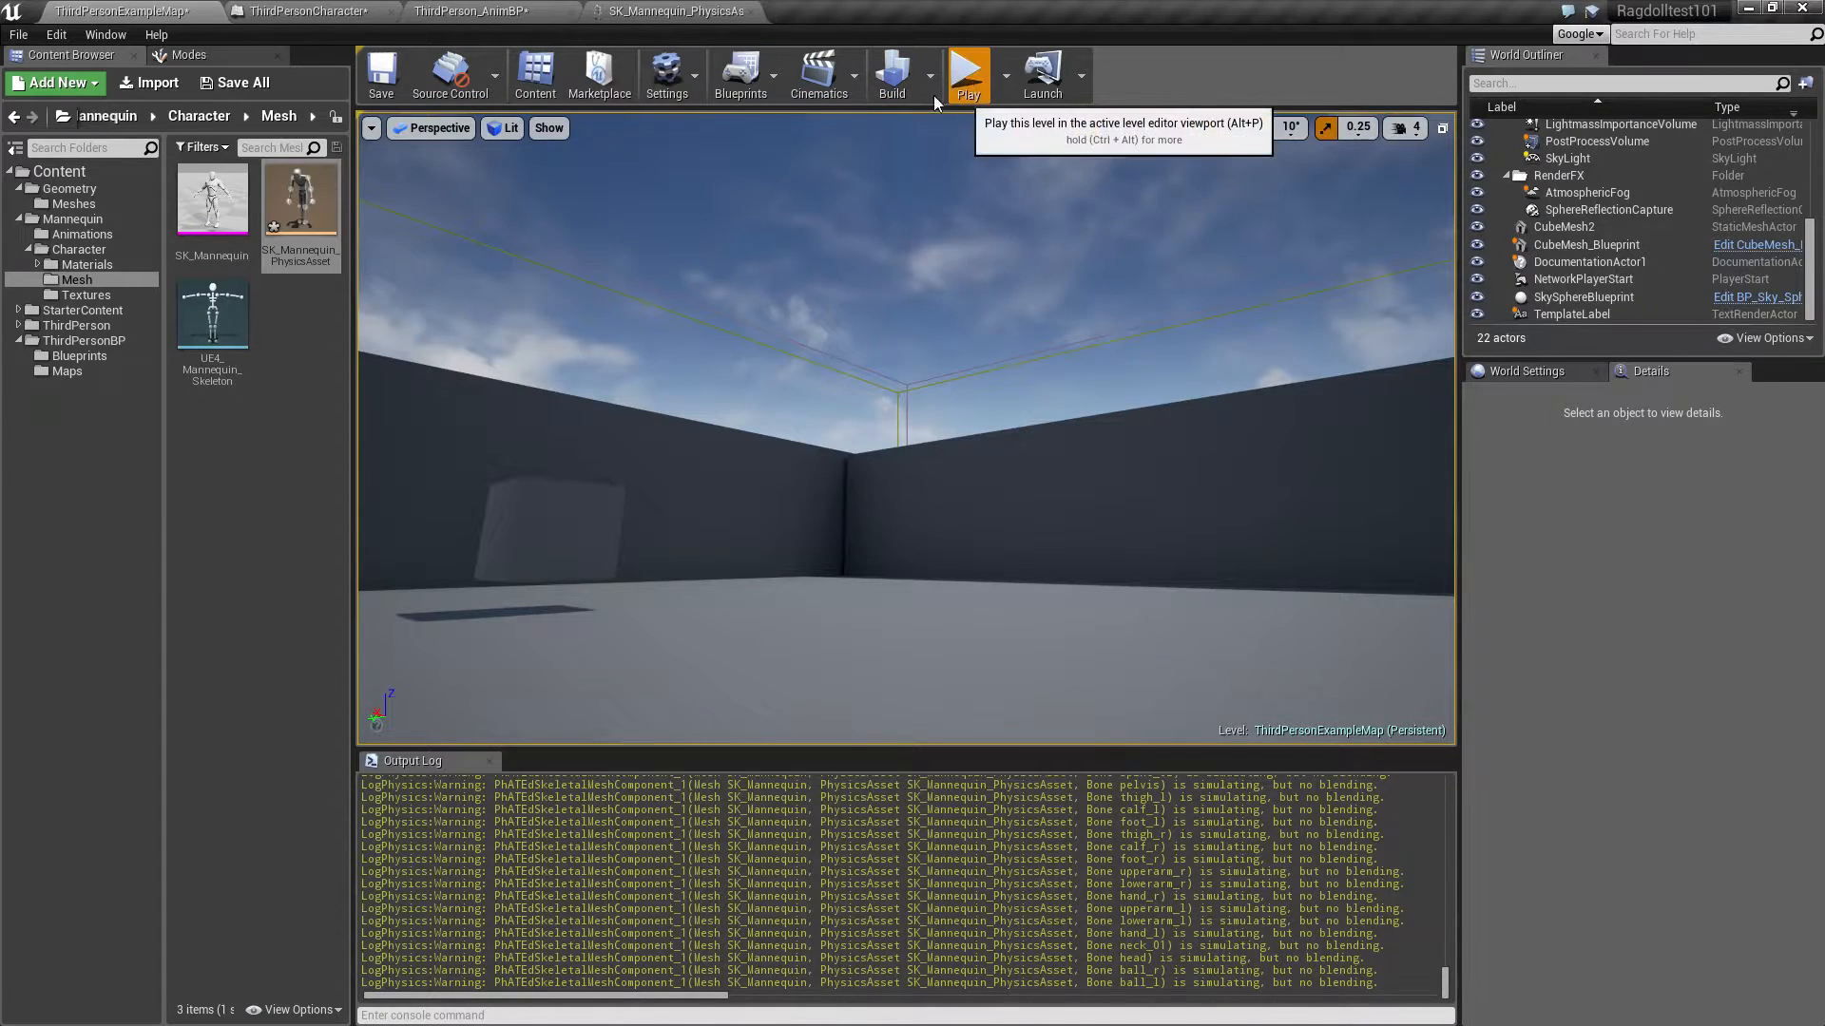
Step: Play-test the level again, then go back to the ThirdPersonCharacter Blueprint
{"action": "left_click", "coordinate": [967, 73]}
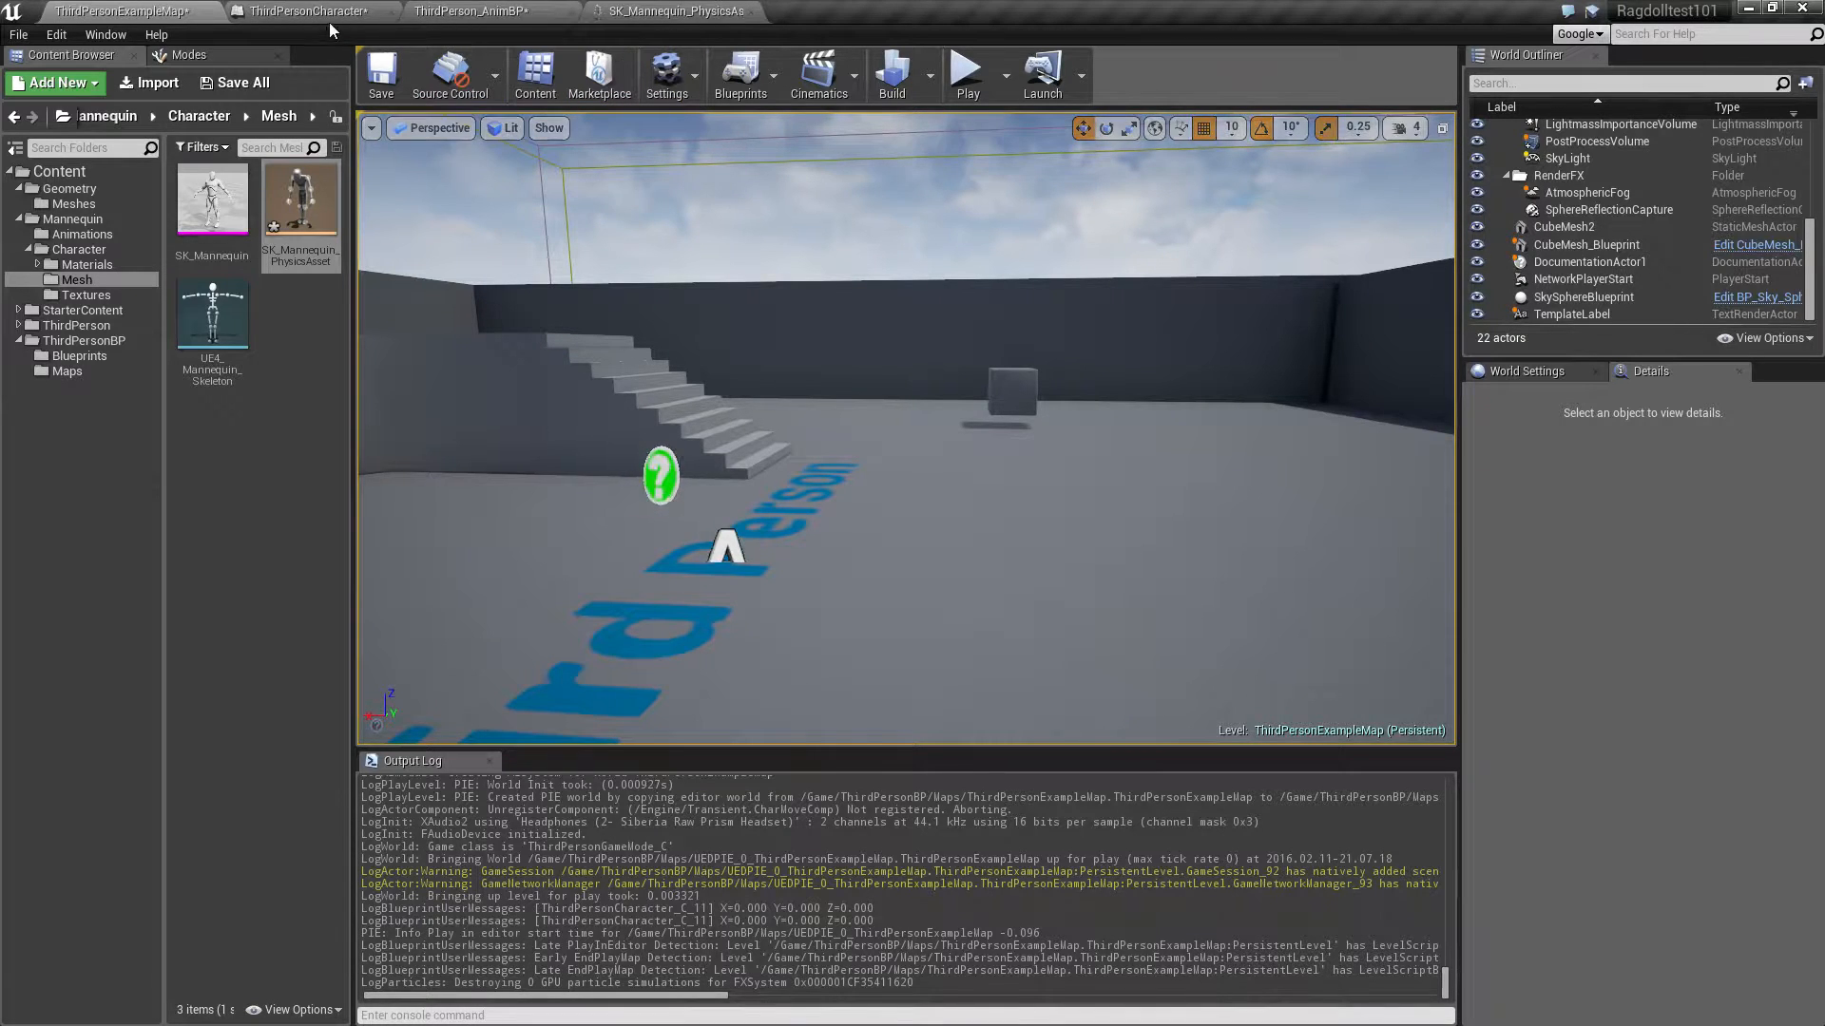
{"action": "mouse_move", "coordinate": [308, 10]}
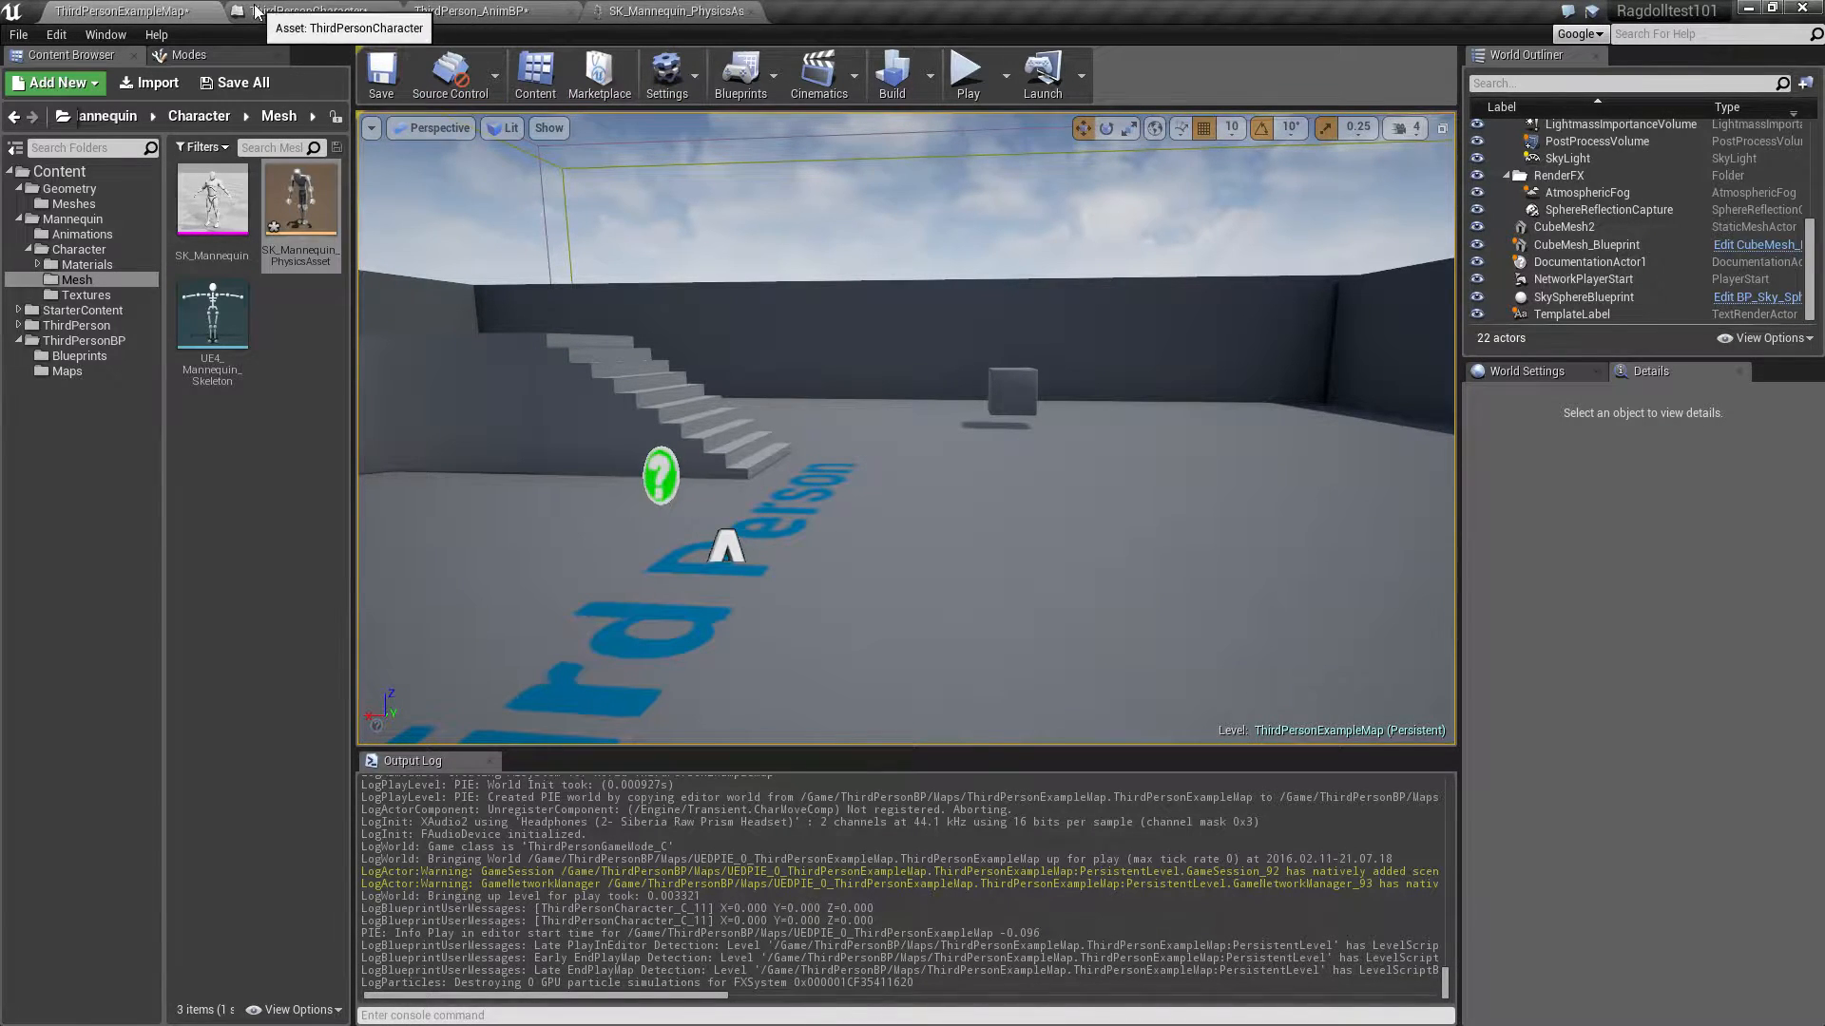
{"action": "left_click", "coordinate": [308, 11]}
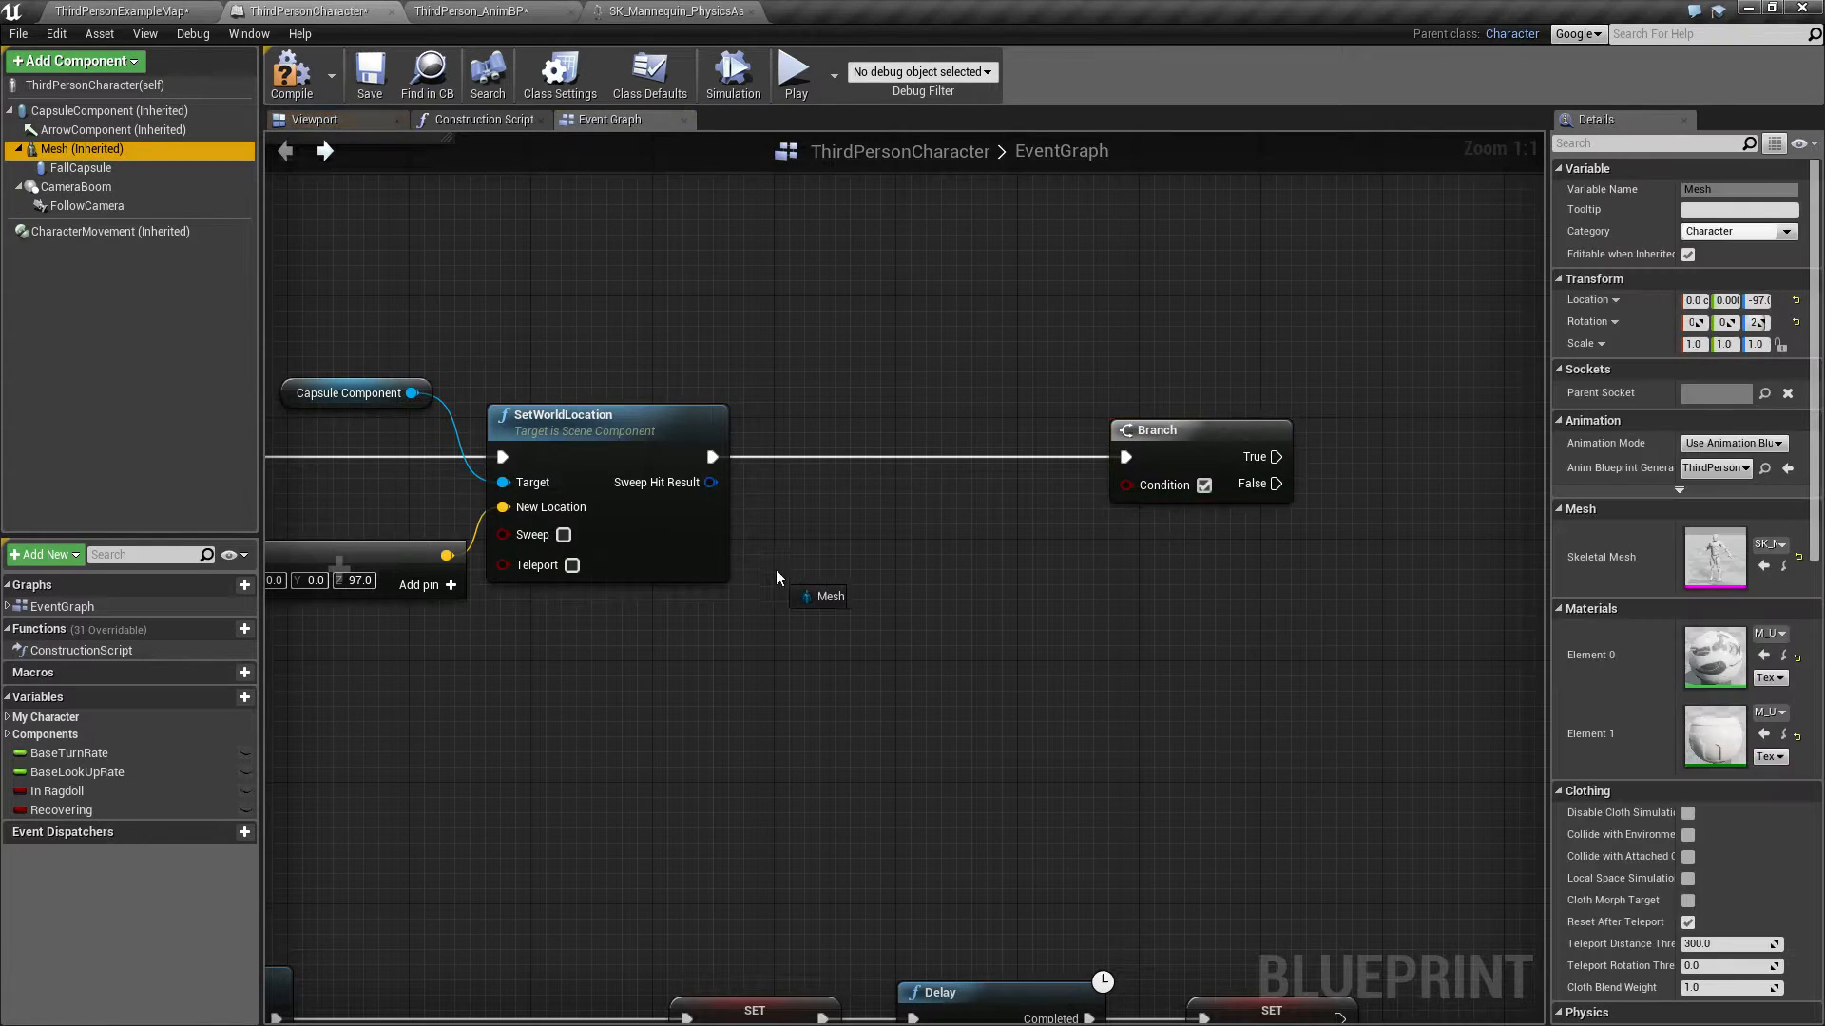
Step: Add Get Physics Linear Velocity off Mesh for bone pelvis, between SetWorldLocation and Branch
{"action": "left_click_drag", "start_coordinate": [847, 597], "coordinate": [925, 549]}
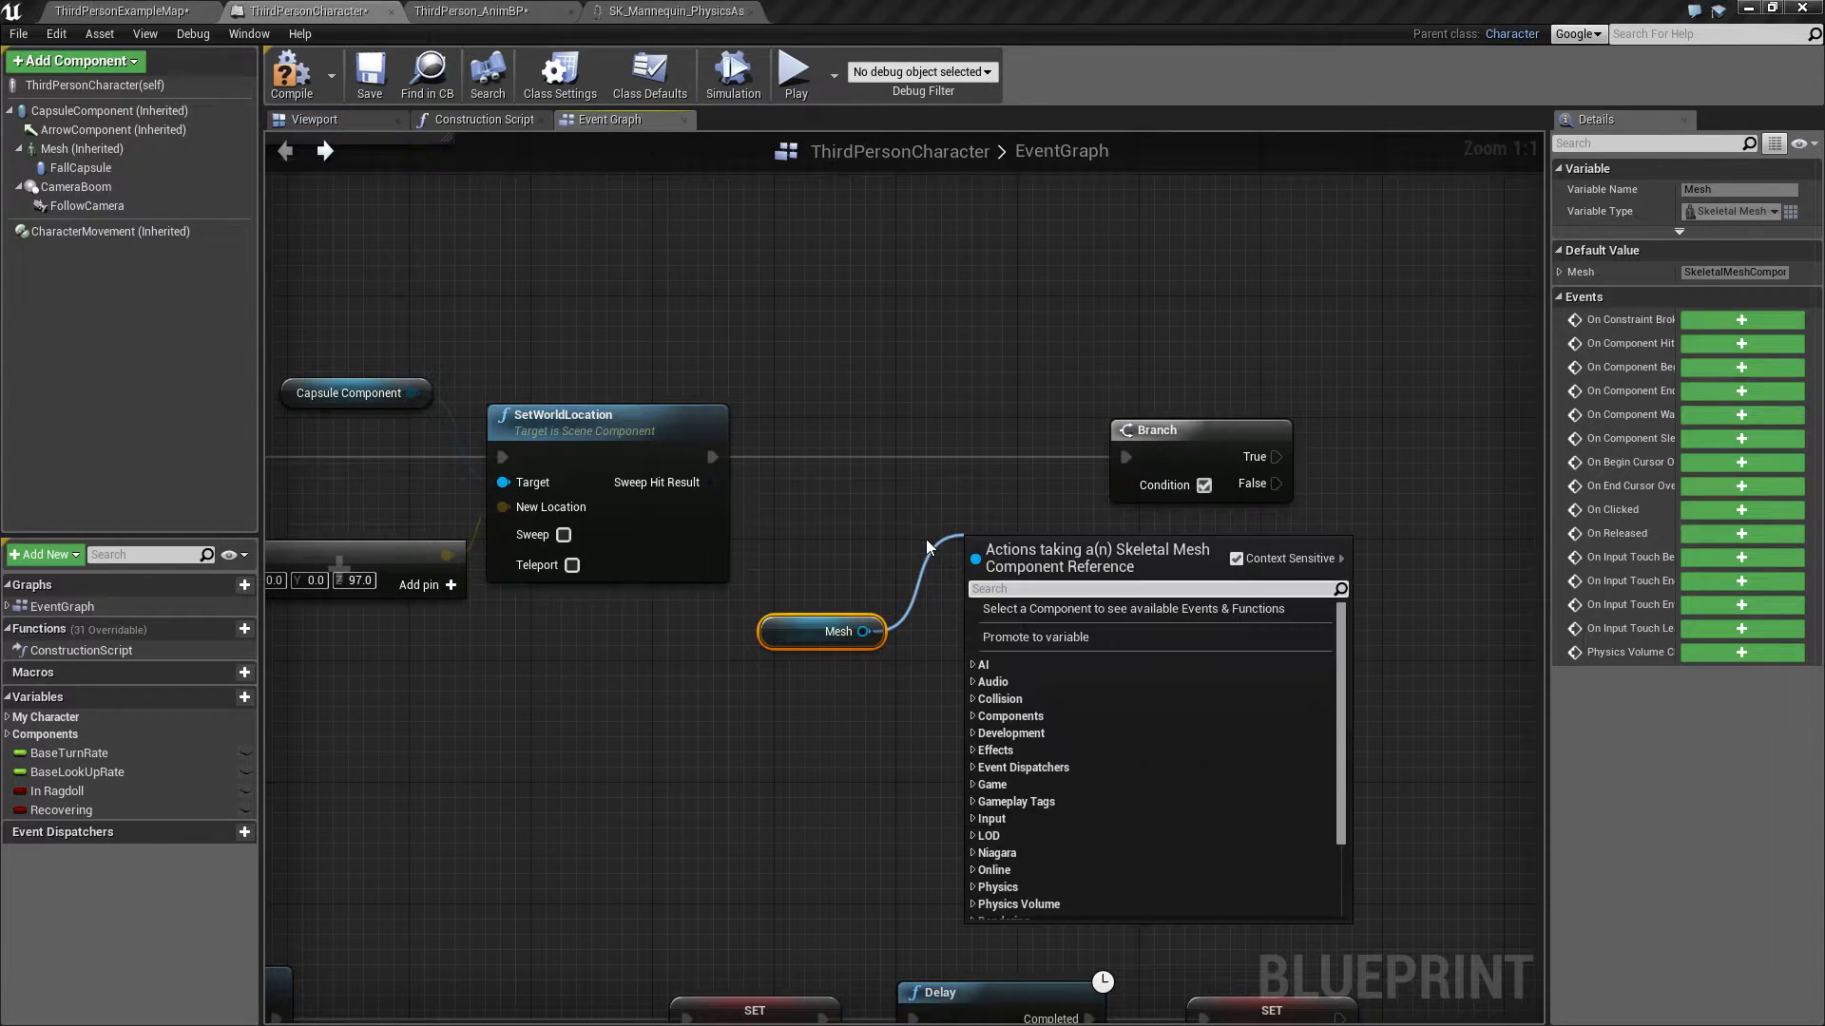
{"action": "type", "text": "get phi"}
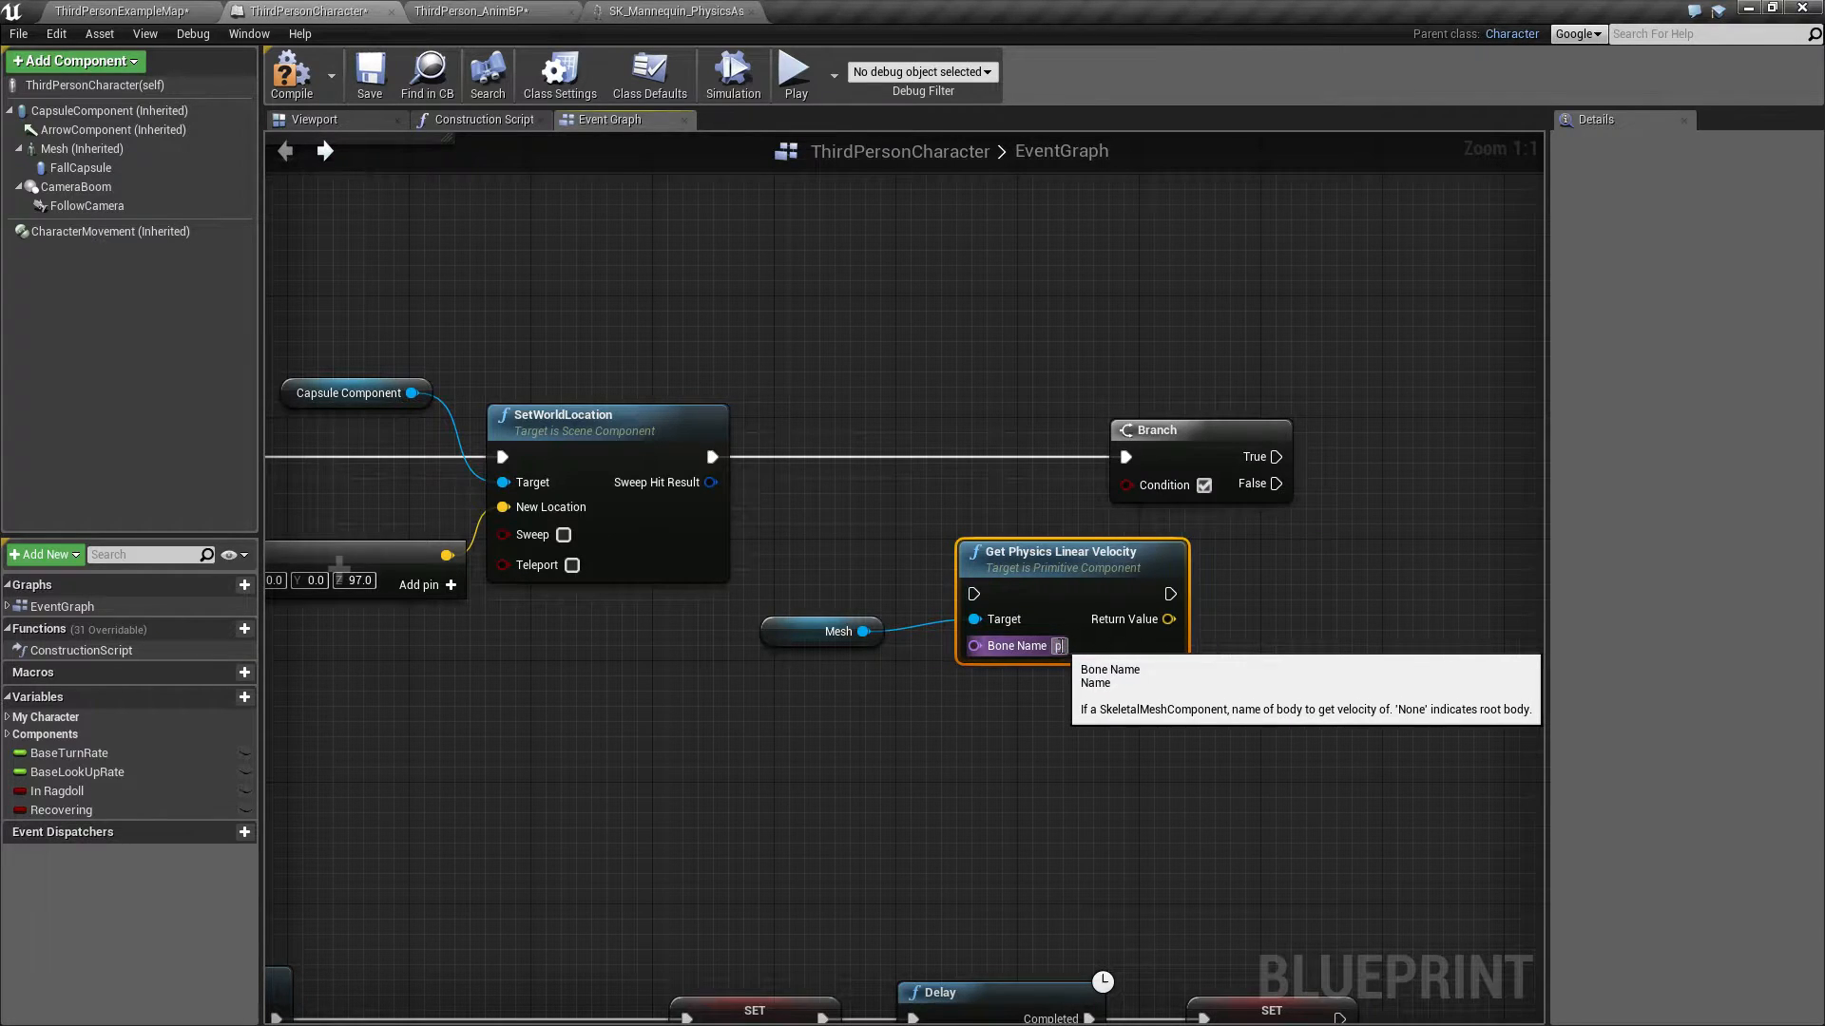
{"action": "type", "text": "pelvis"}
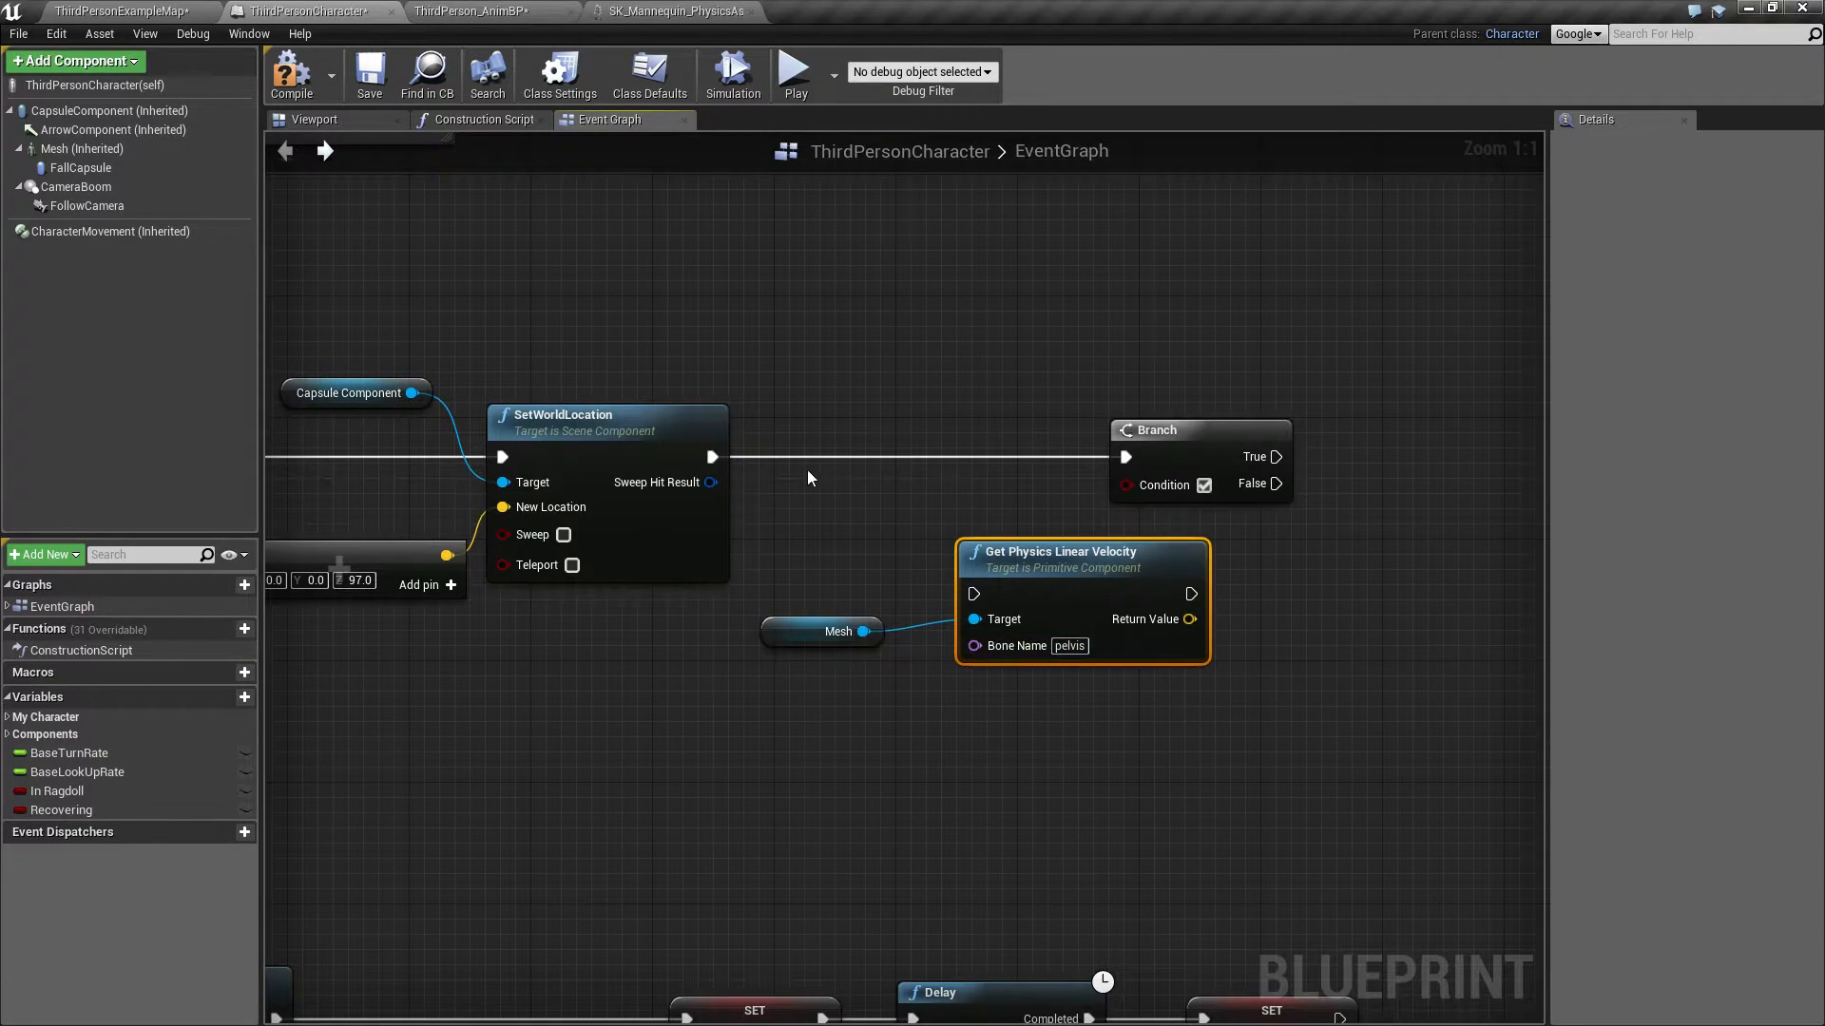
{"action": "left_click_drag", "start_coordinate": [712, 456], "coordinate": [973, 593]}
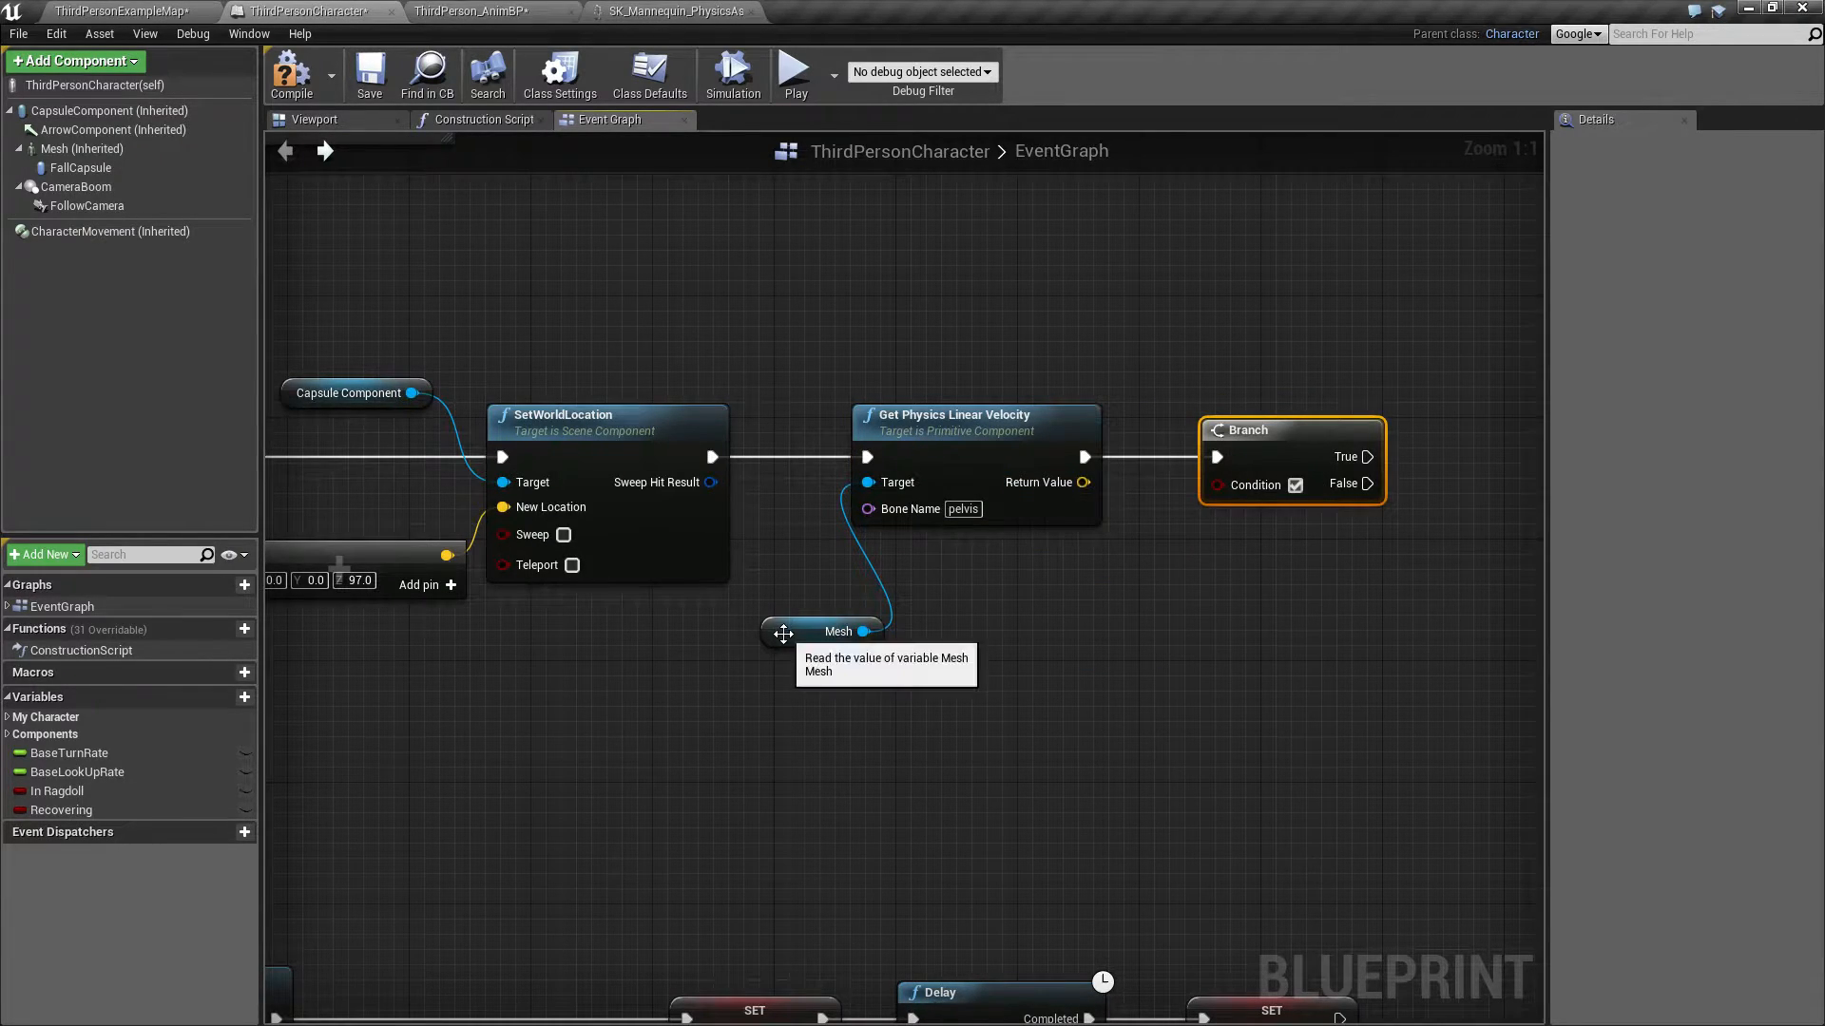
{"action": "left_click", "coordinate": [820, 632]}
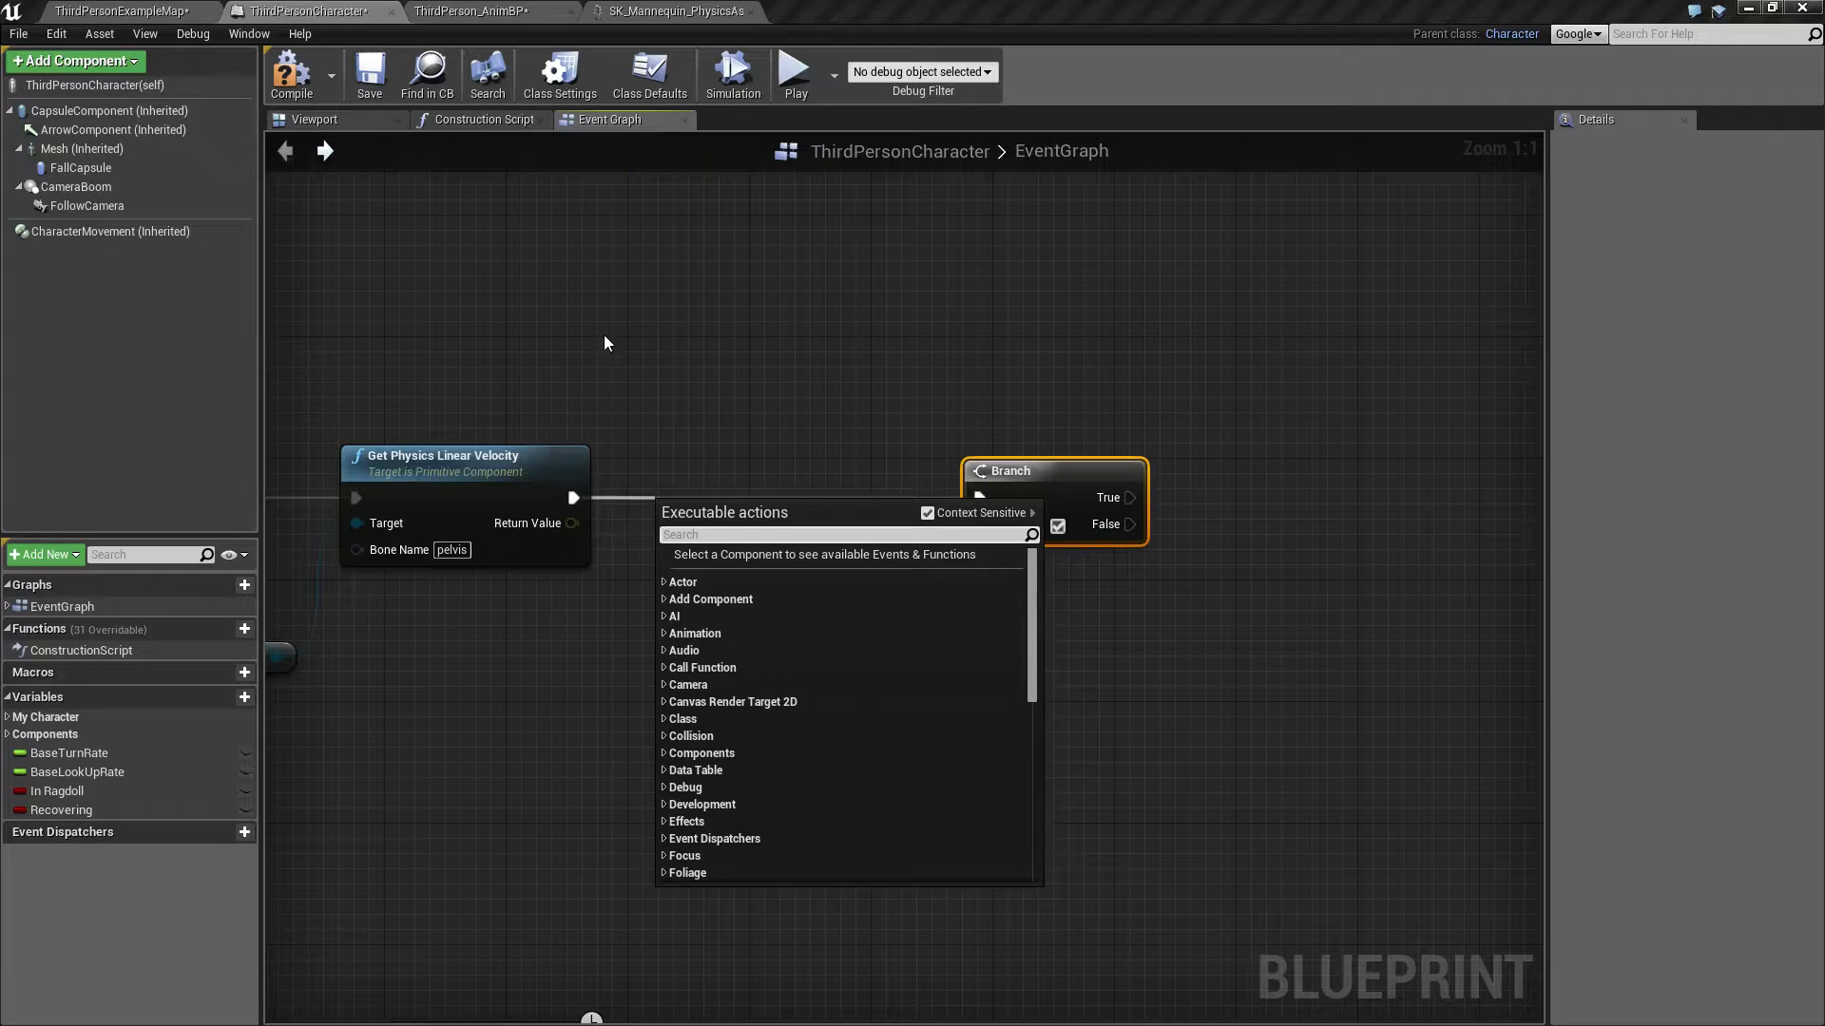
Step: Feed the velocity output into a new VectorLength node
{"action": "left_click_drag", "start_coordinate": [569, 523], "coordinate": [621, 591]}
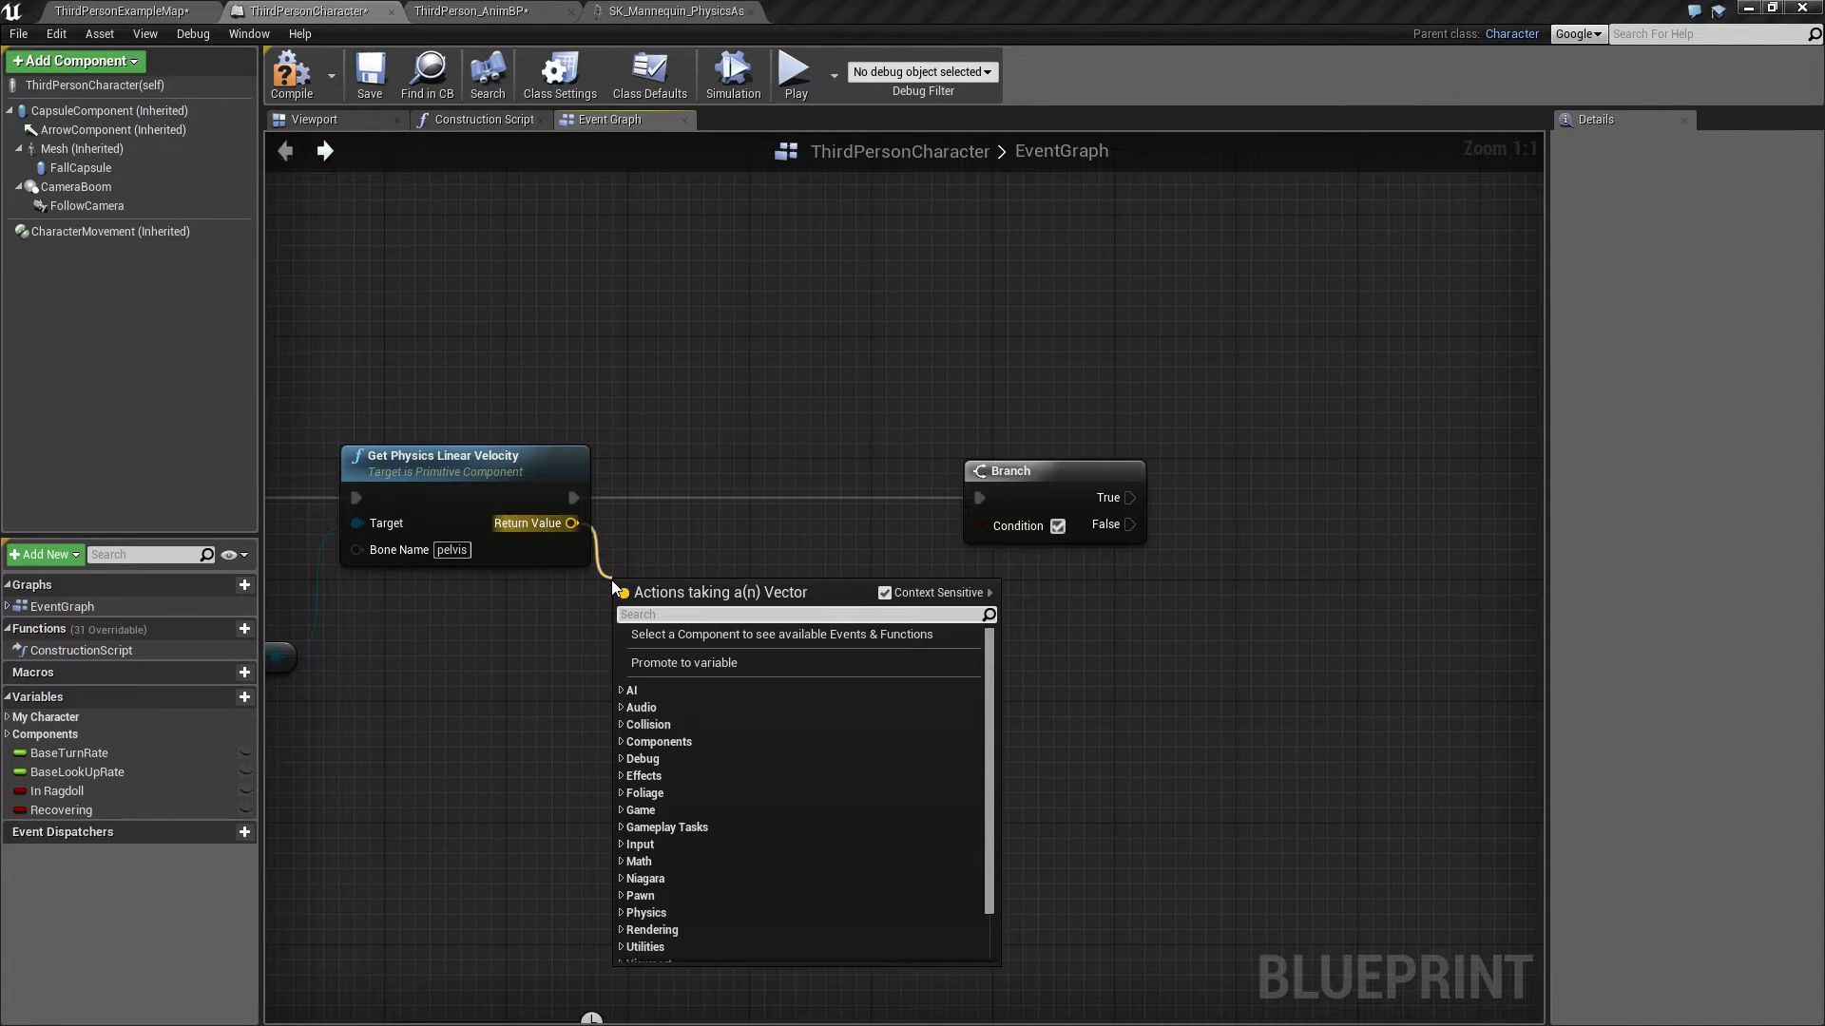
{"action": "type", "text": "Vector"}
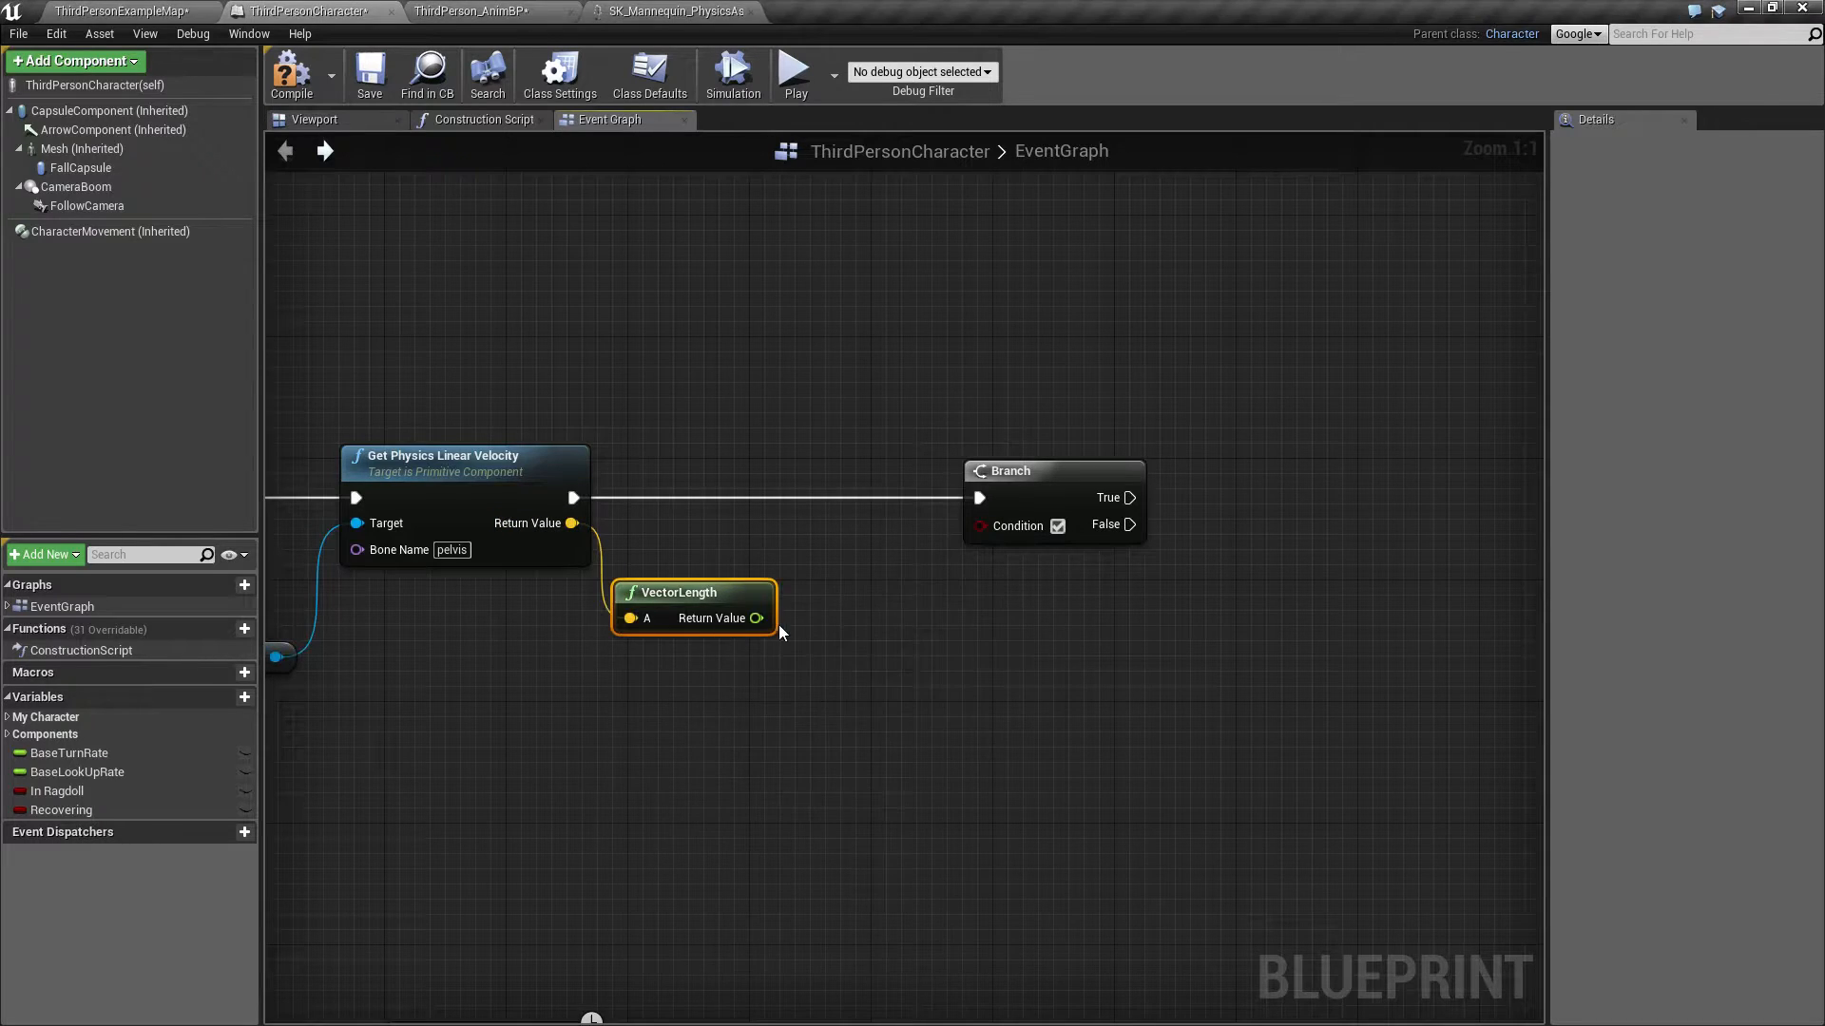
{"action": "left_click_drag", "start_coordinate": [758, 618], "coordinate": [798, 626]}
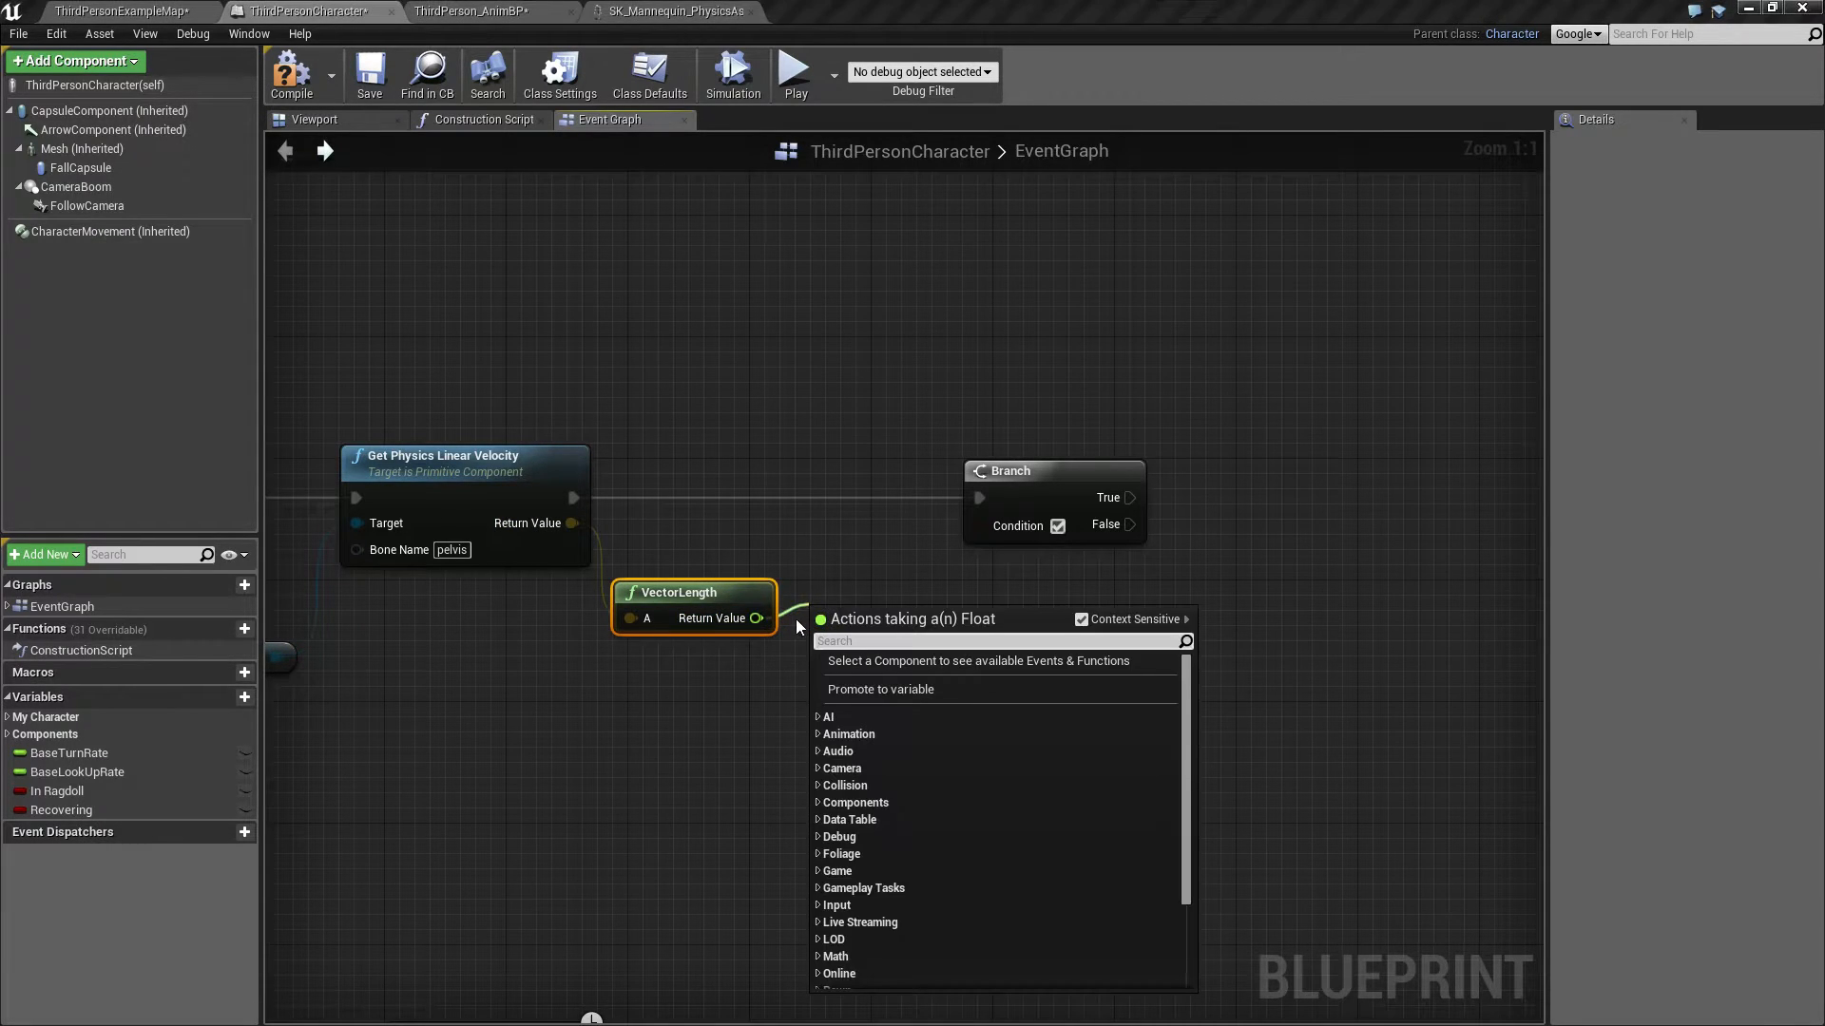
{"action": "mouse_move", "coordinate": [714, 714]}
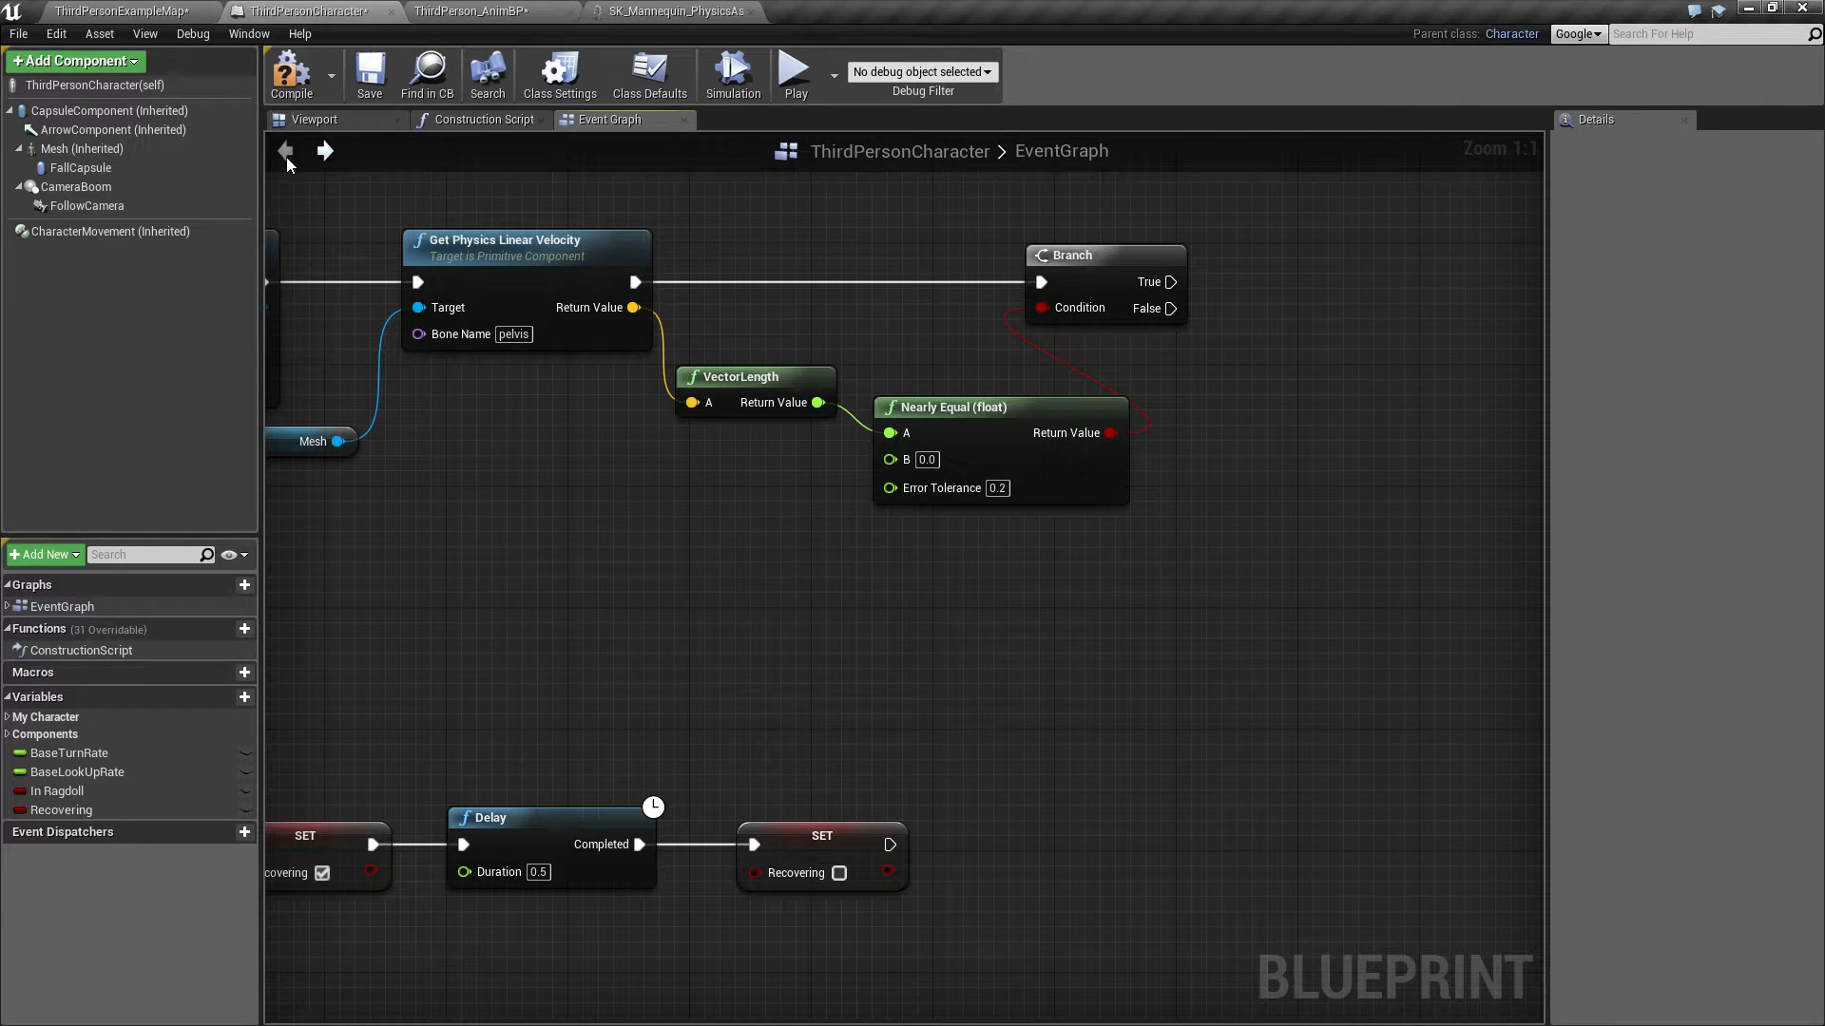
{"action": "mouse_move", "coordinate": [209, 913]}
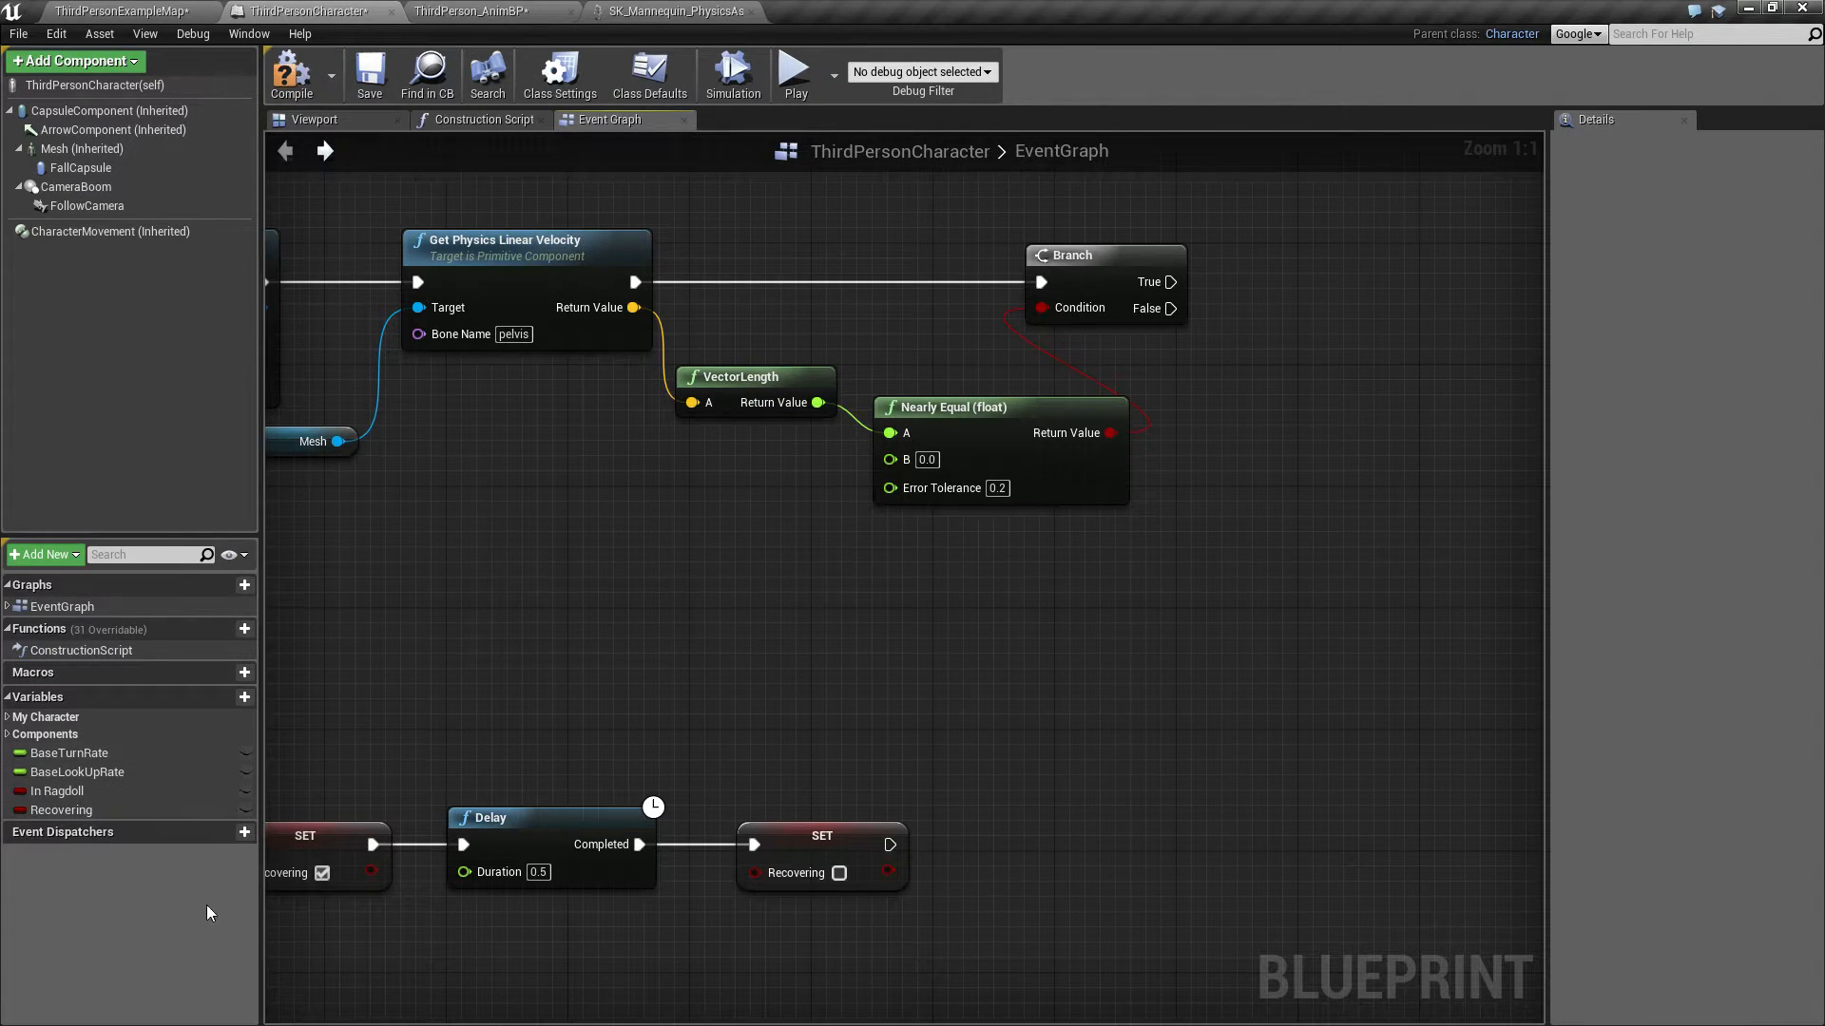
{"action": "mouse_move", "coordinate": [343, 735]}
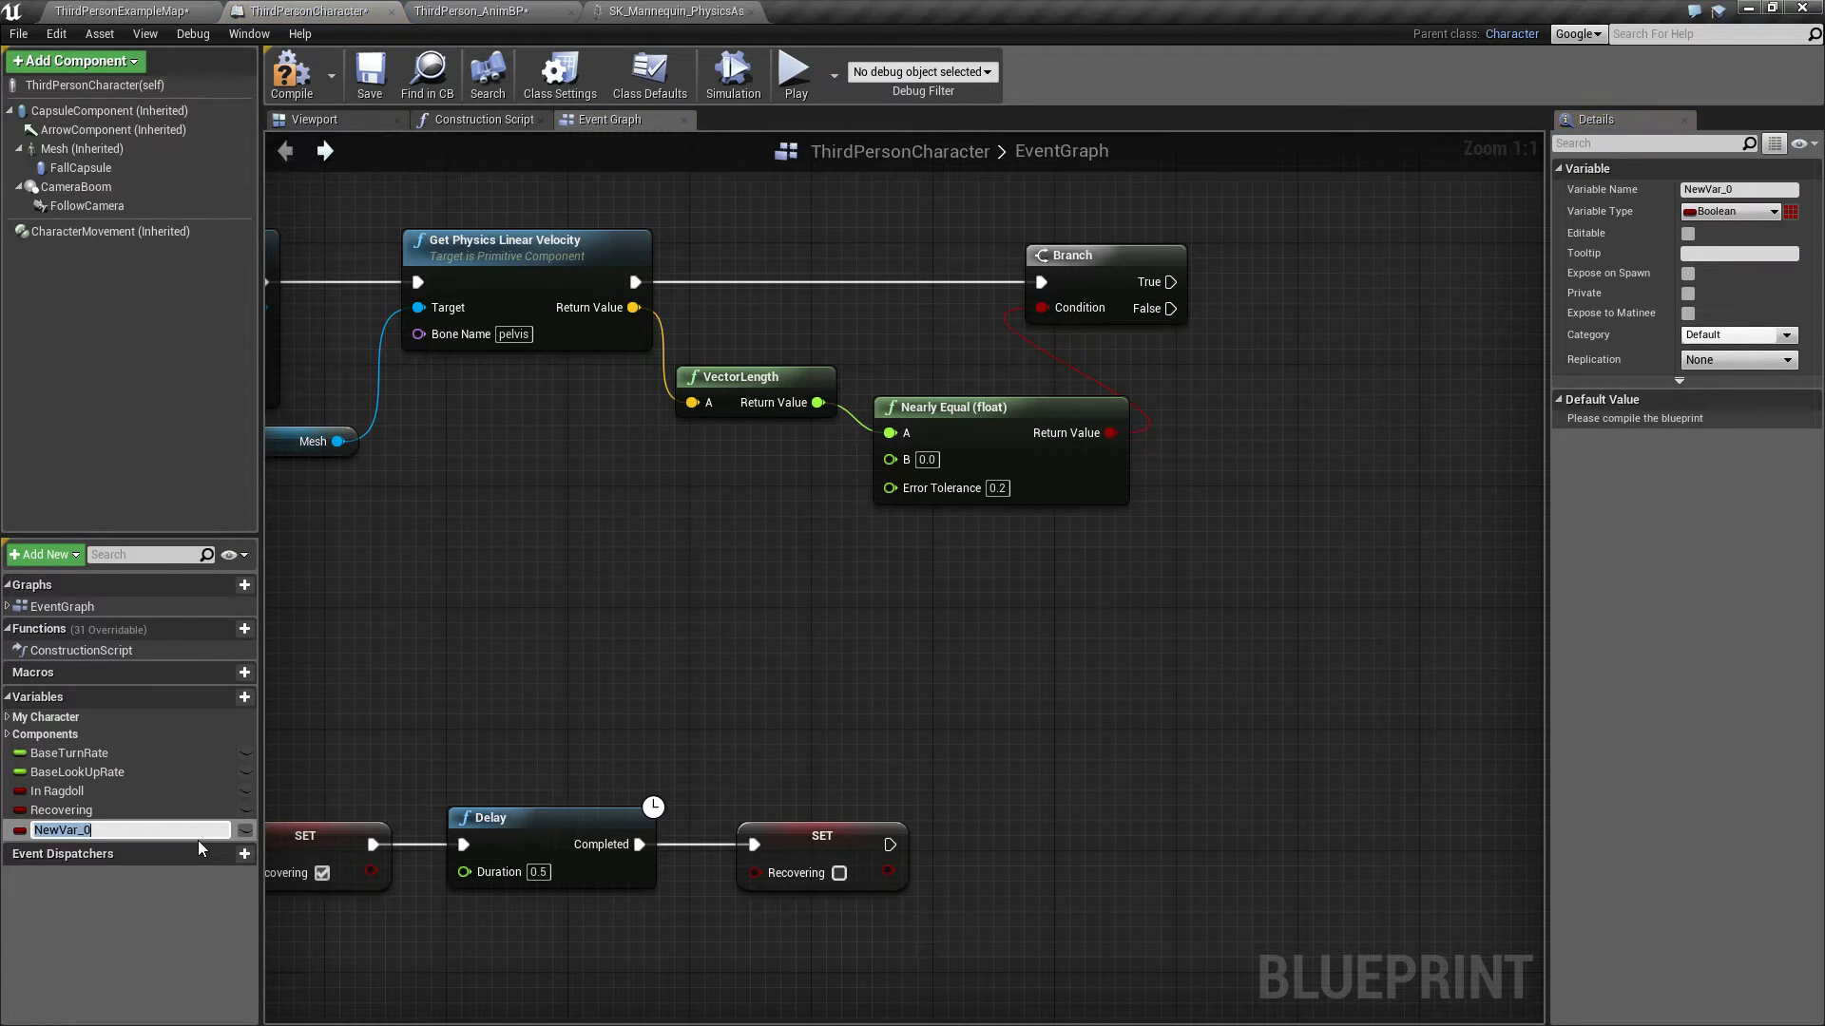
Step: Insert a Set Is Sleeping (false) node into the recovery chain
{"action": "type", "text": "Is Sleeping"}
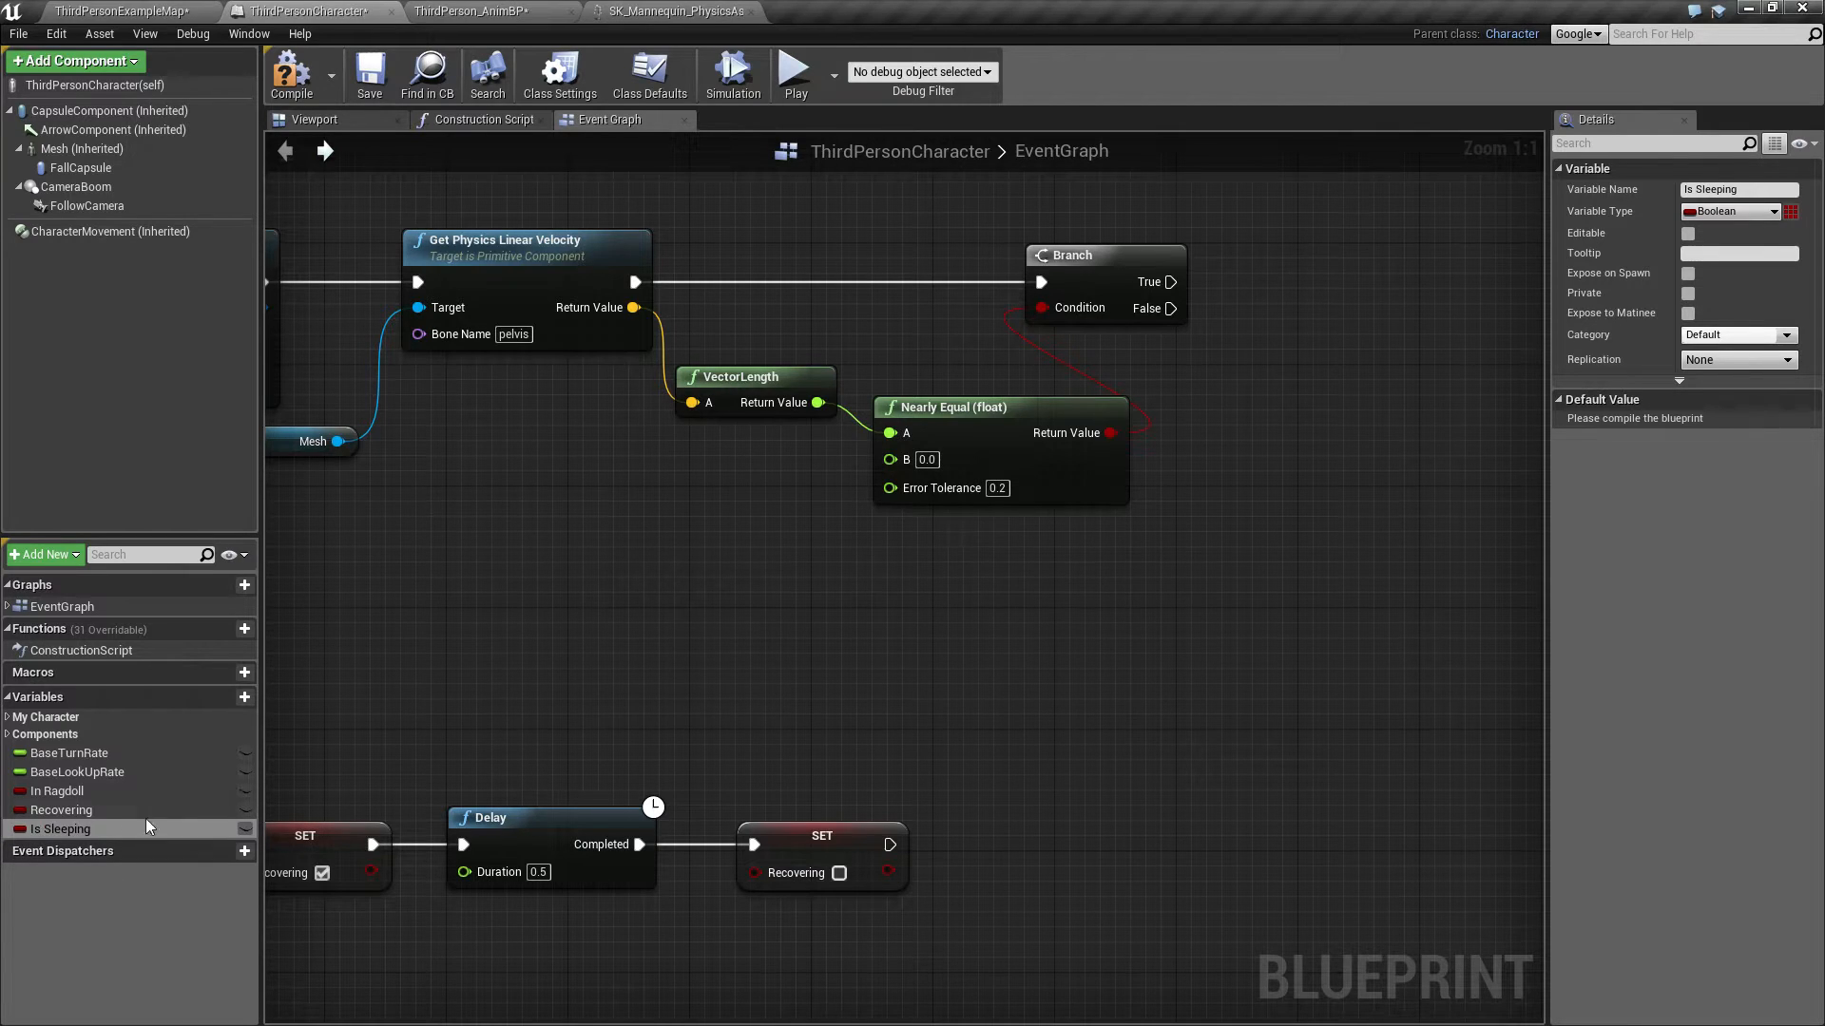
{"action": "left_click_drag", "start_coordinate": [58, 829], "coordinate": [1321, 268]}
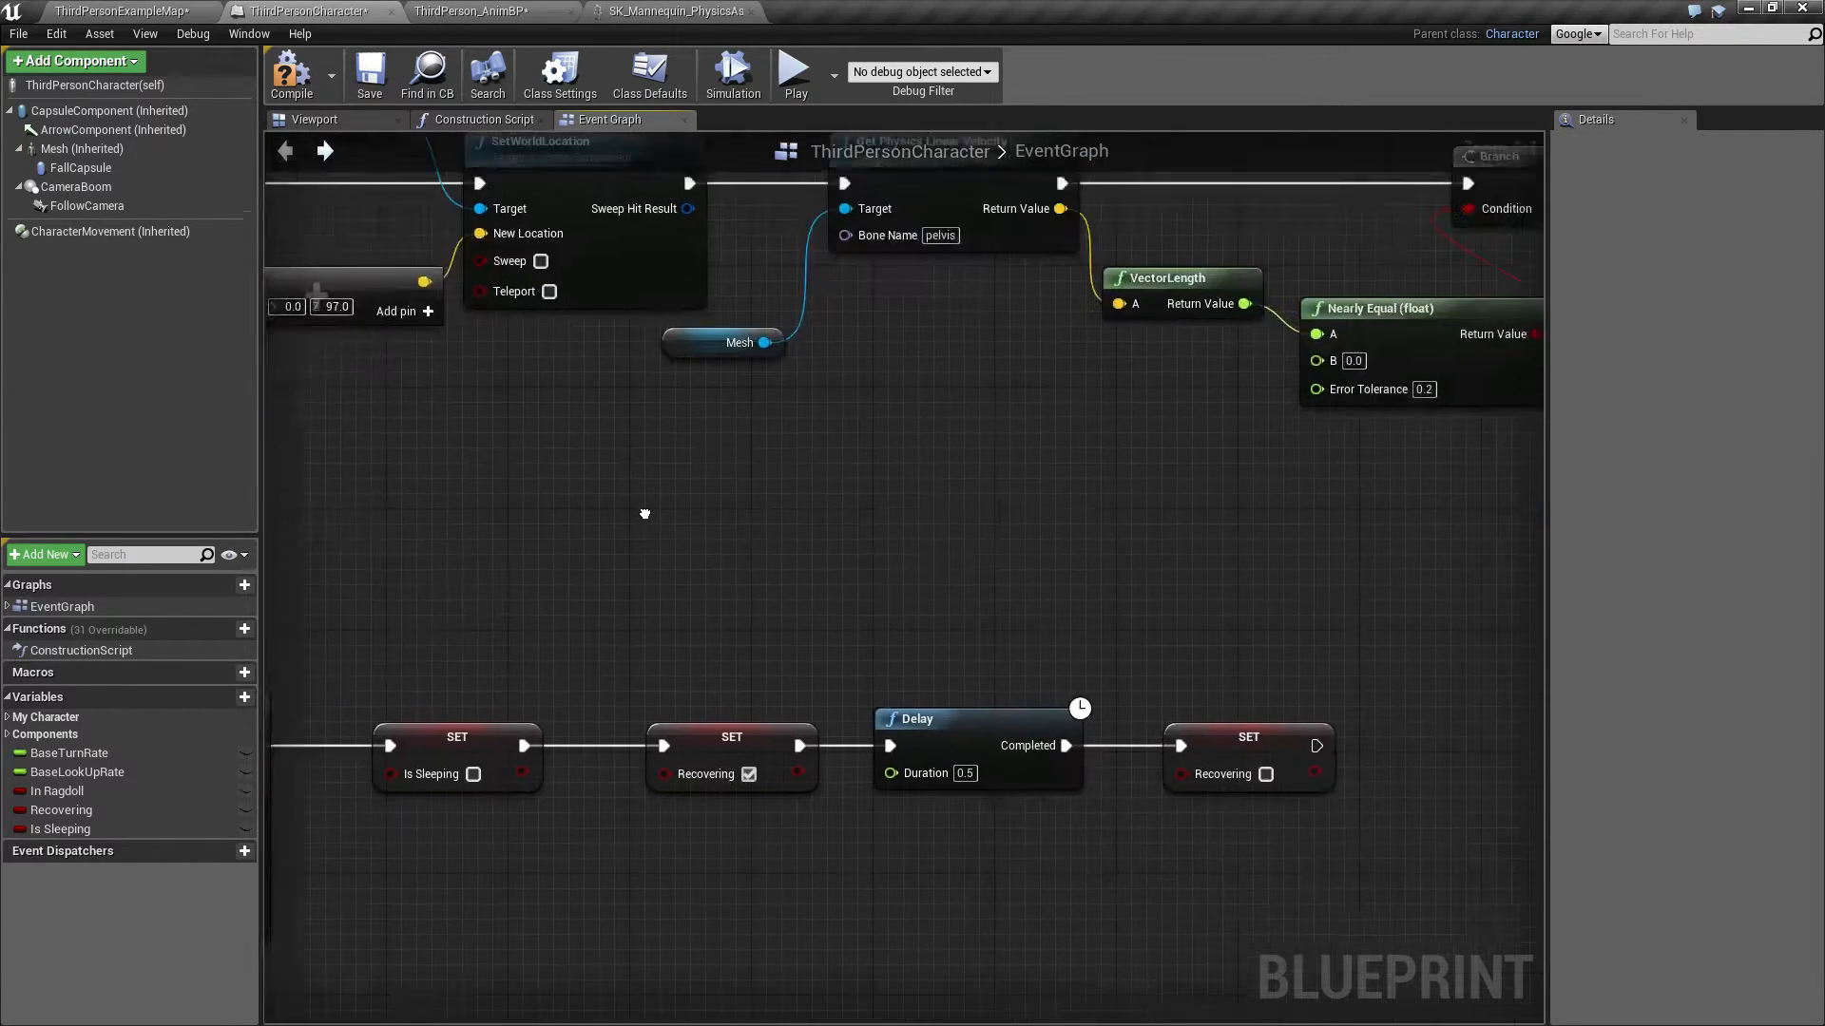
{"action": "scroll", "scroll_direction": "down", "scroll_amount": 3}
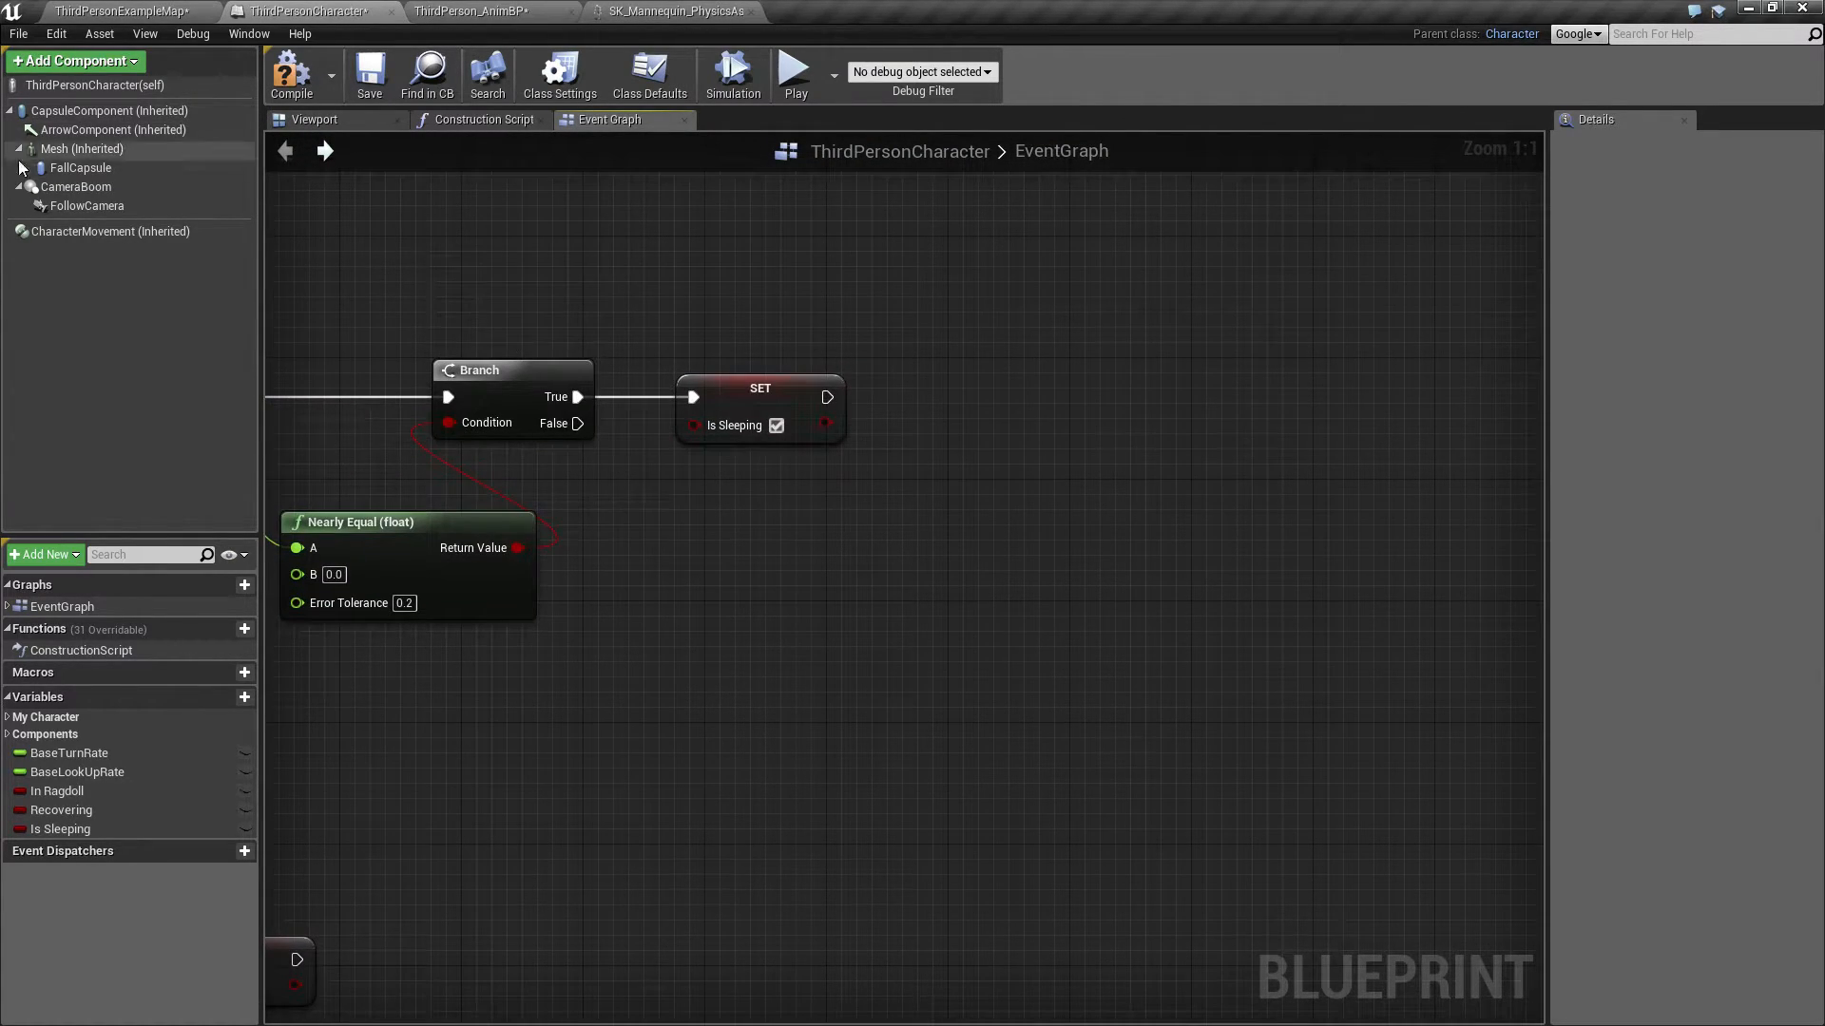
Step: Add Set Component Tick Enabled on Mesh after Set Is Sleeping, with Enabled unchecked
{"action": "left_click", "coordinate": [80, 148]}
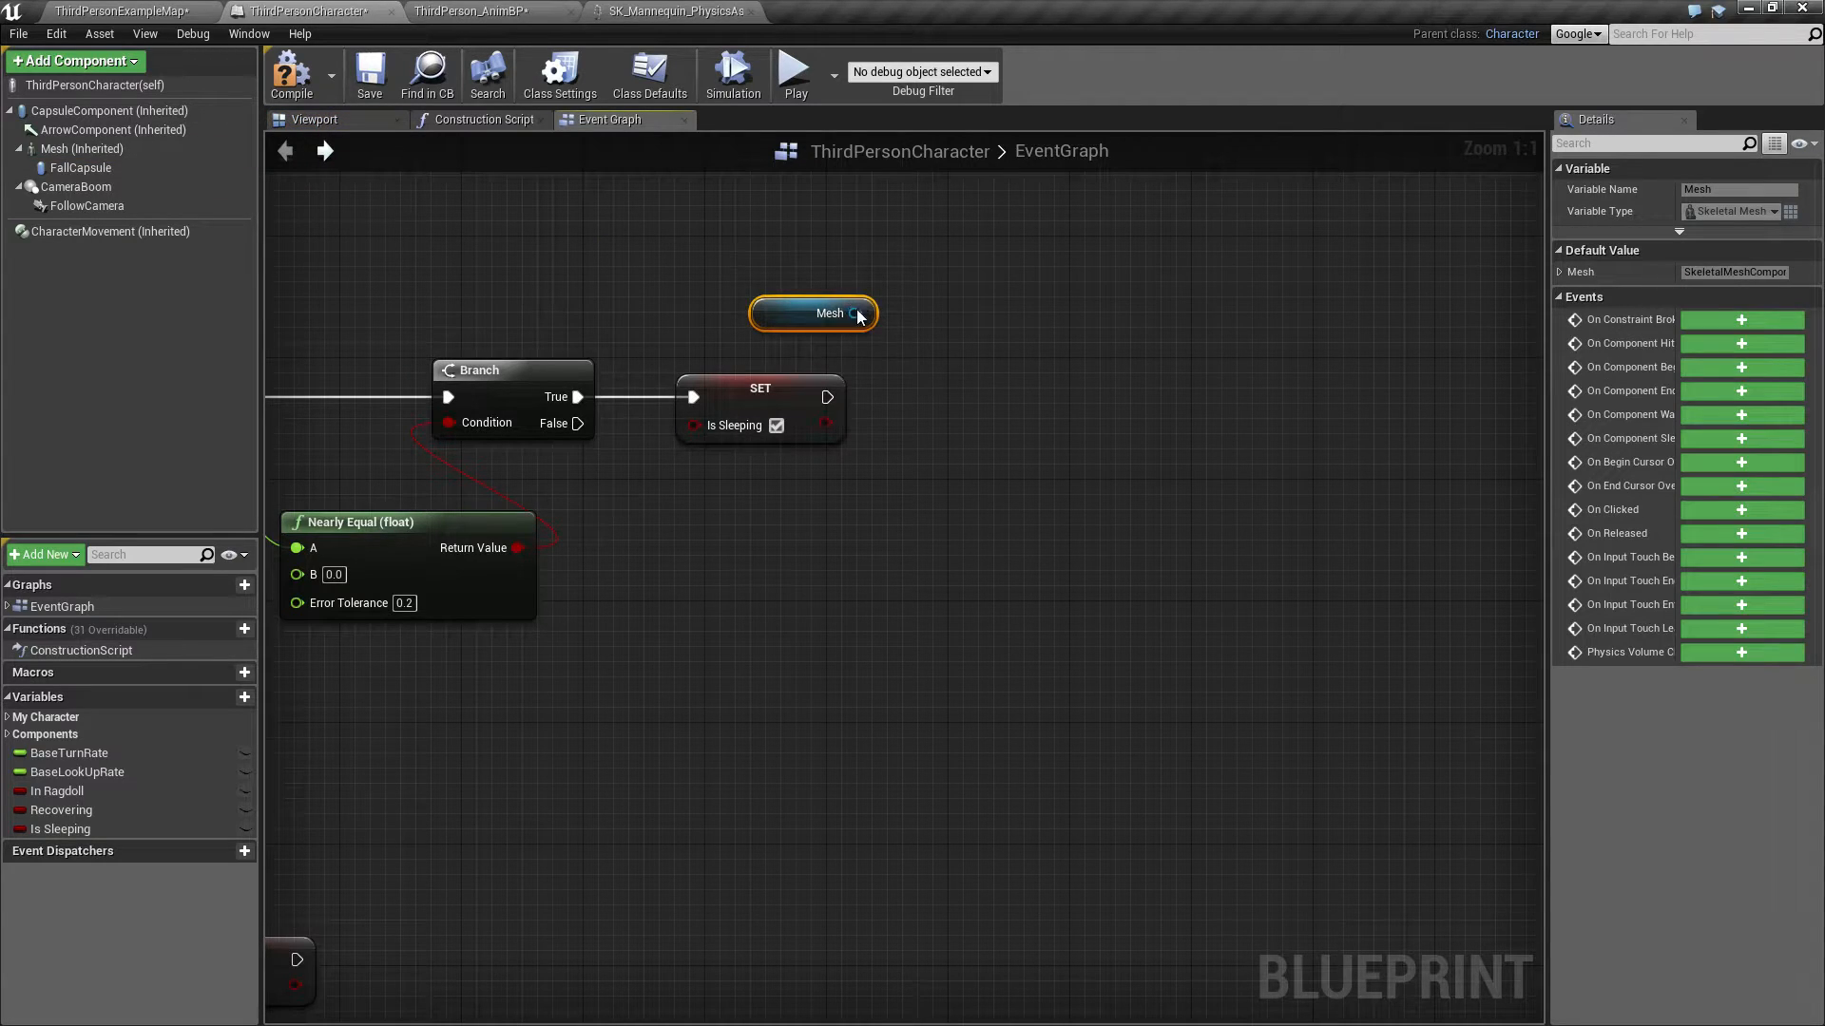
{"action": "mouse_move", "coordinate": [829, 312]}
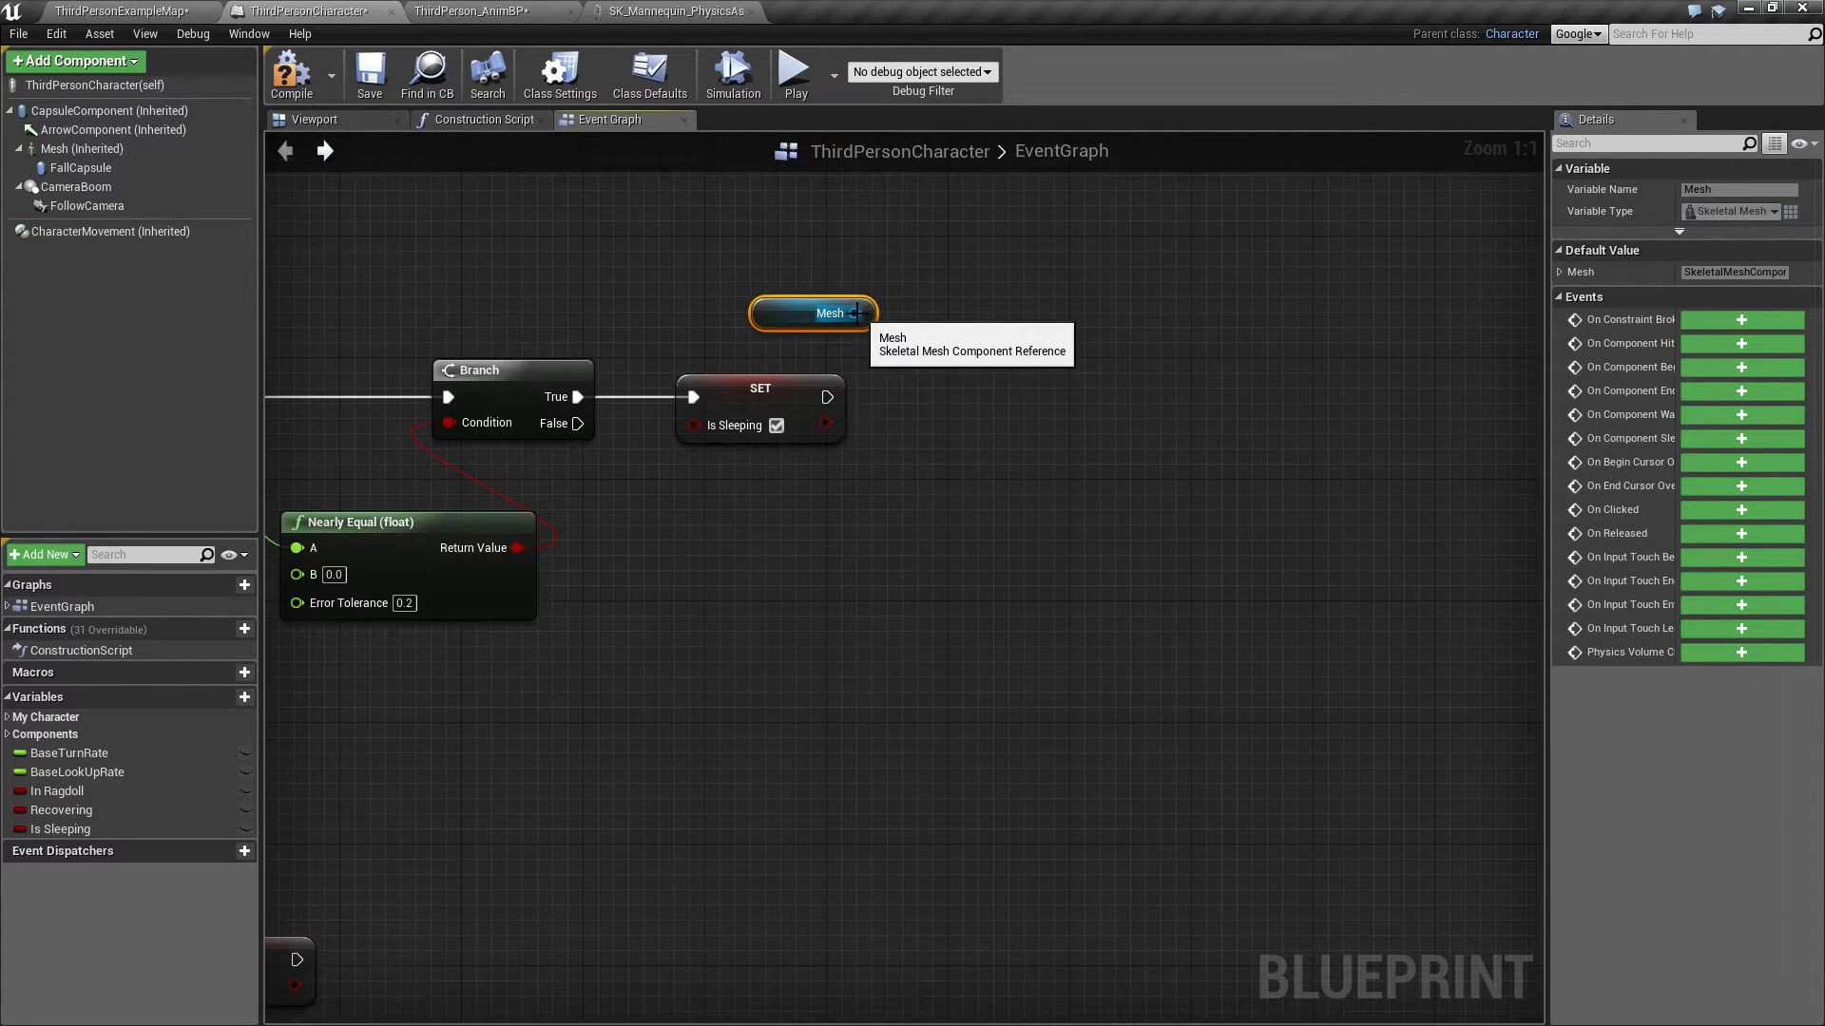
{"action": "left_click_drag", "start_coordinate": [861, 313], "coordinate": [925, 354]}
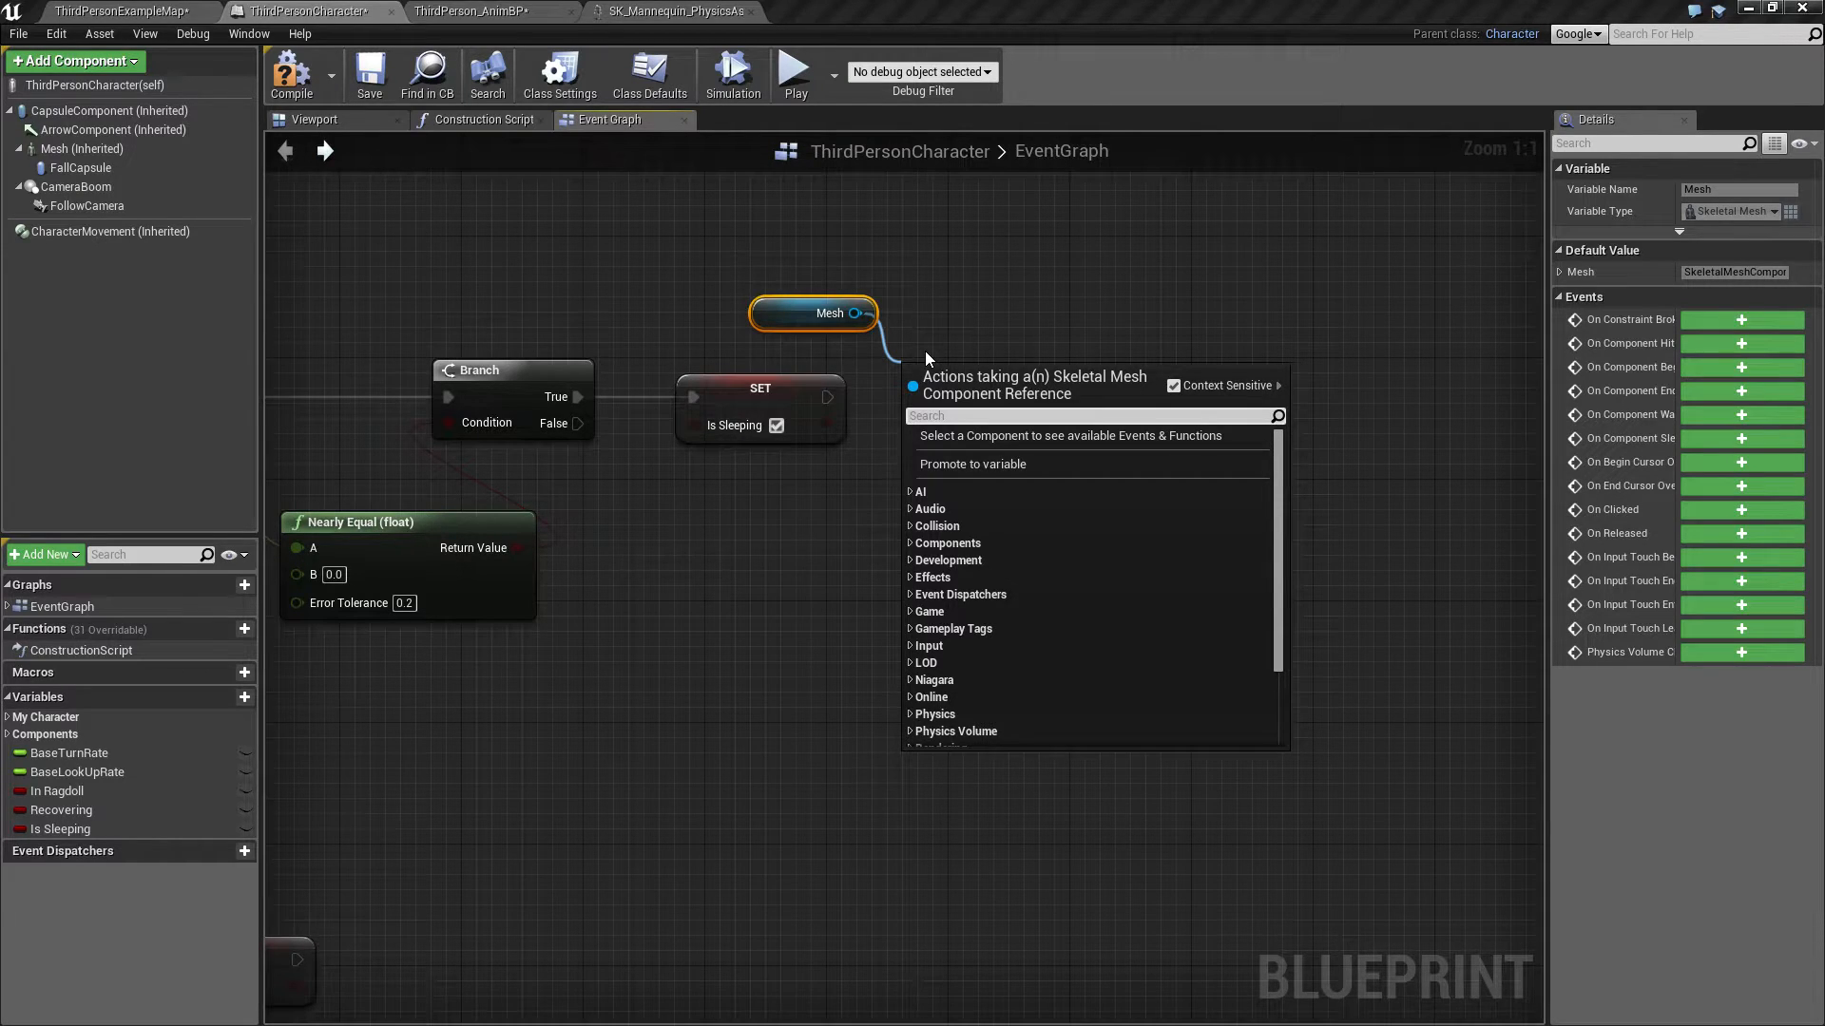
{"action": "type", "text": "set tic"}
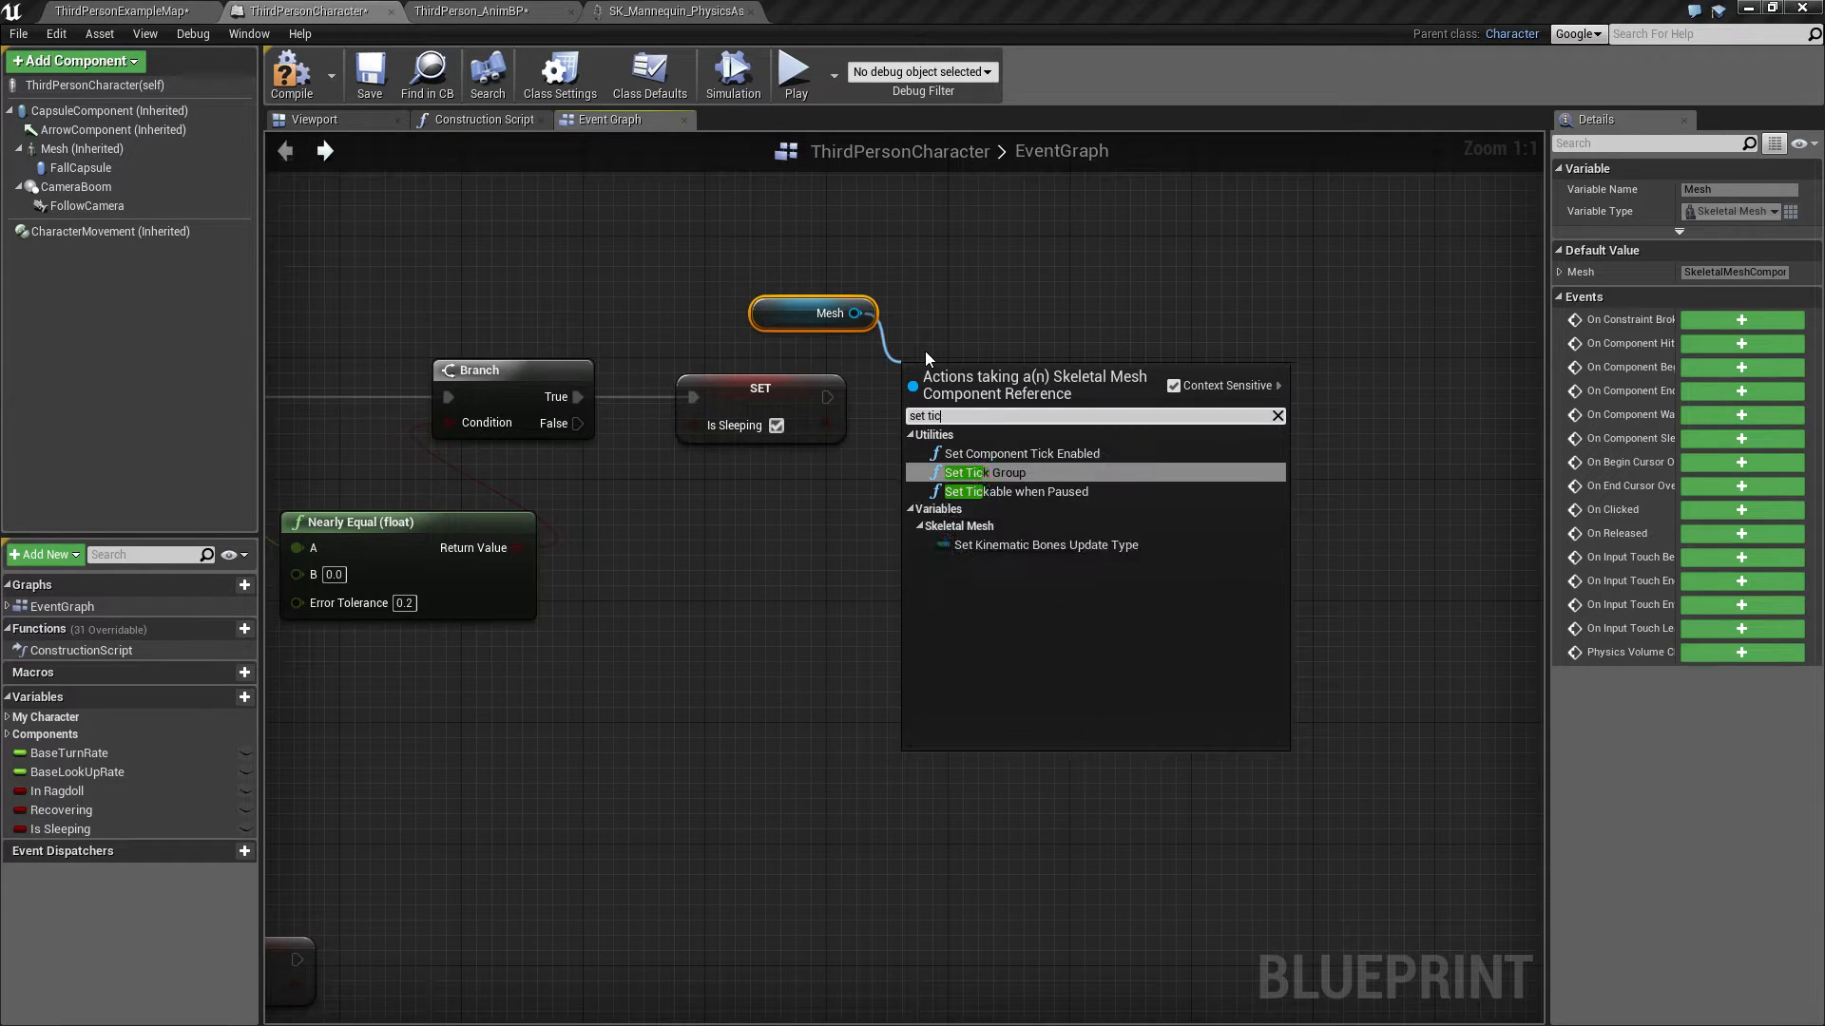
{"action": "left_click", "coordinate": [1021, 452]}
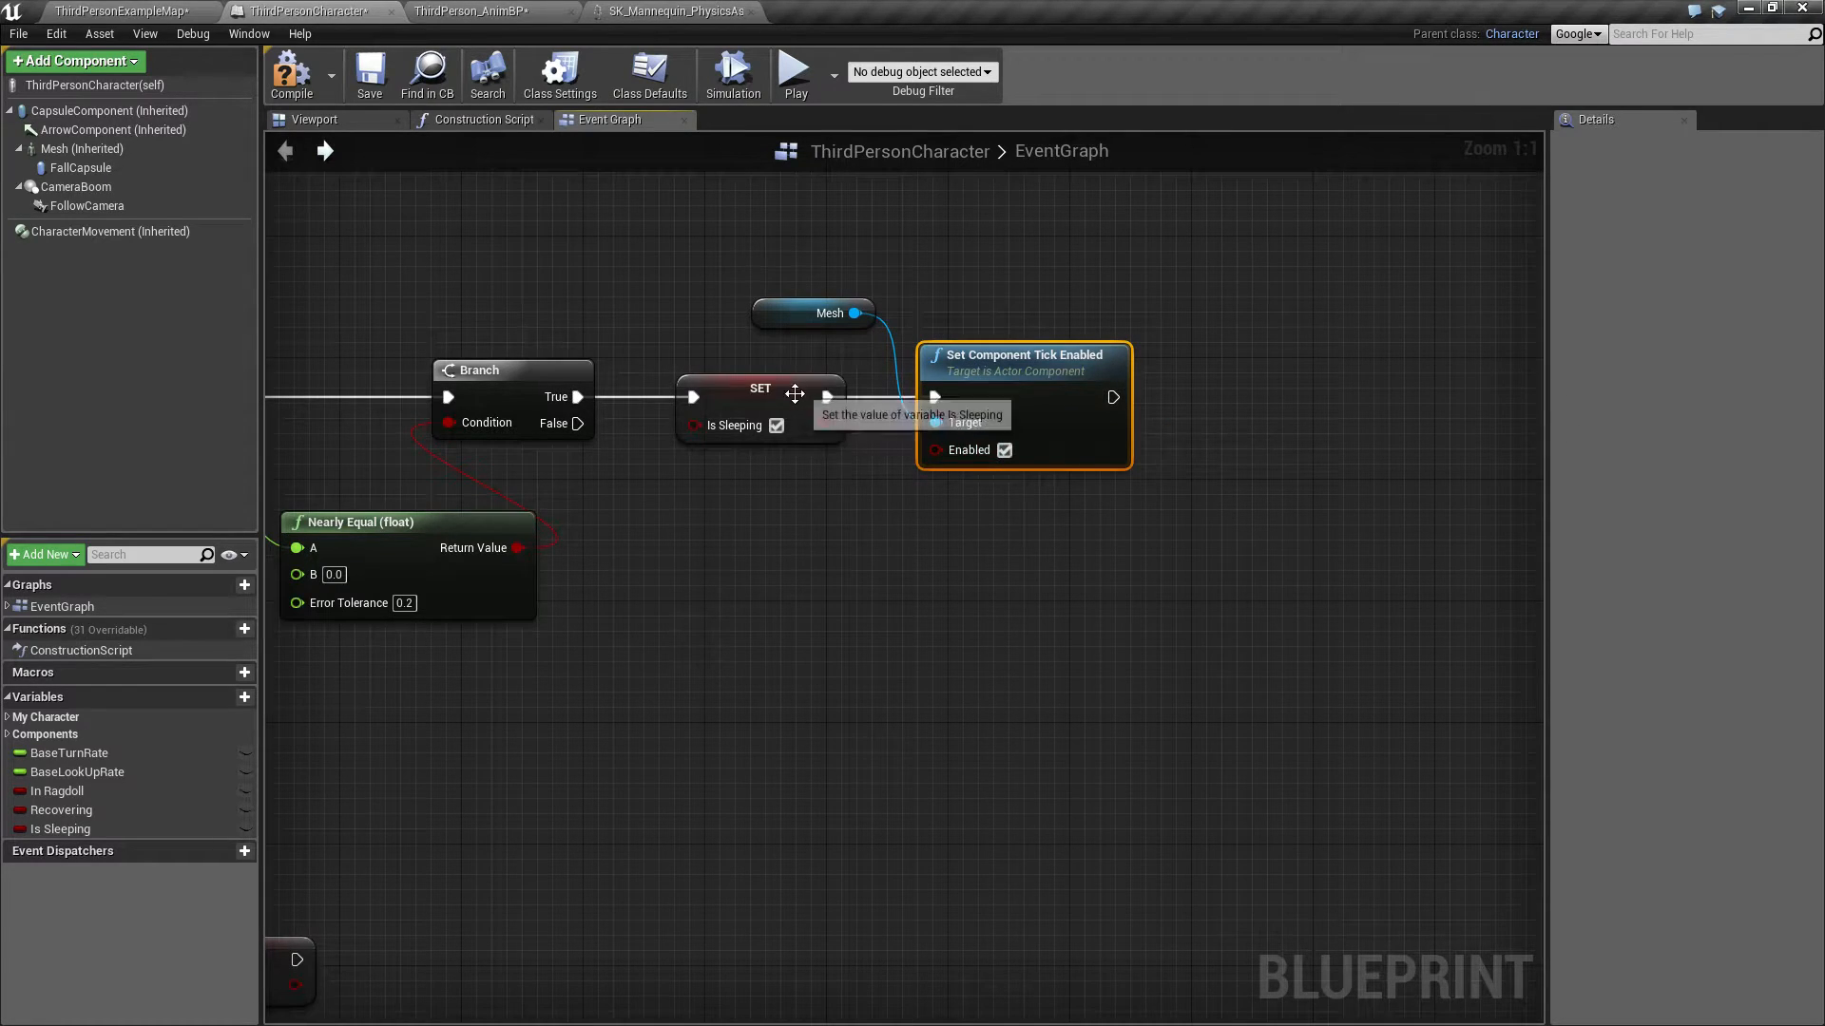
{"action": "mouse_move", "coordinate": [1012, 463]}
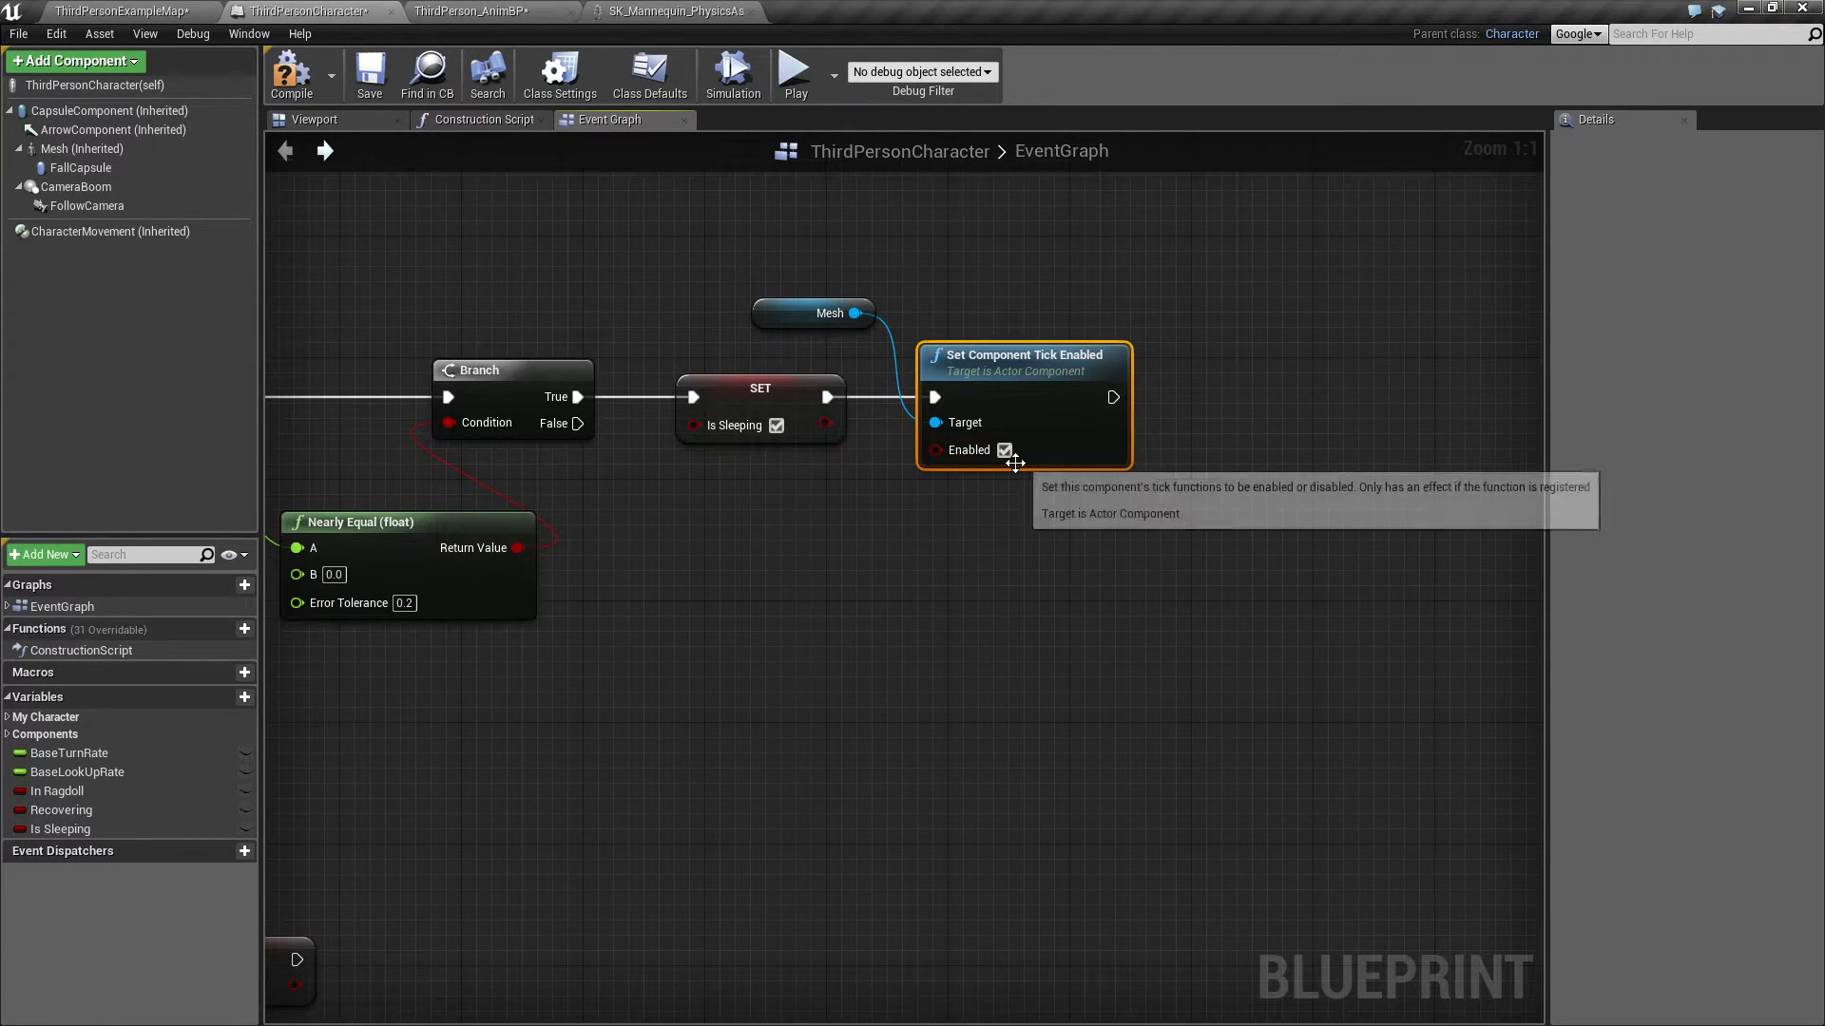
{"action": "left_click", "coordinate": [1003, 450]}
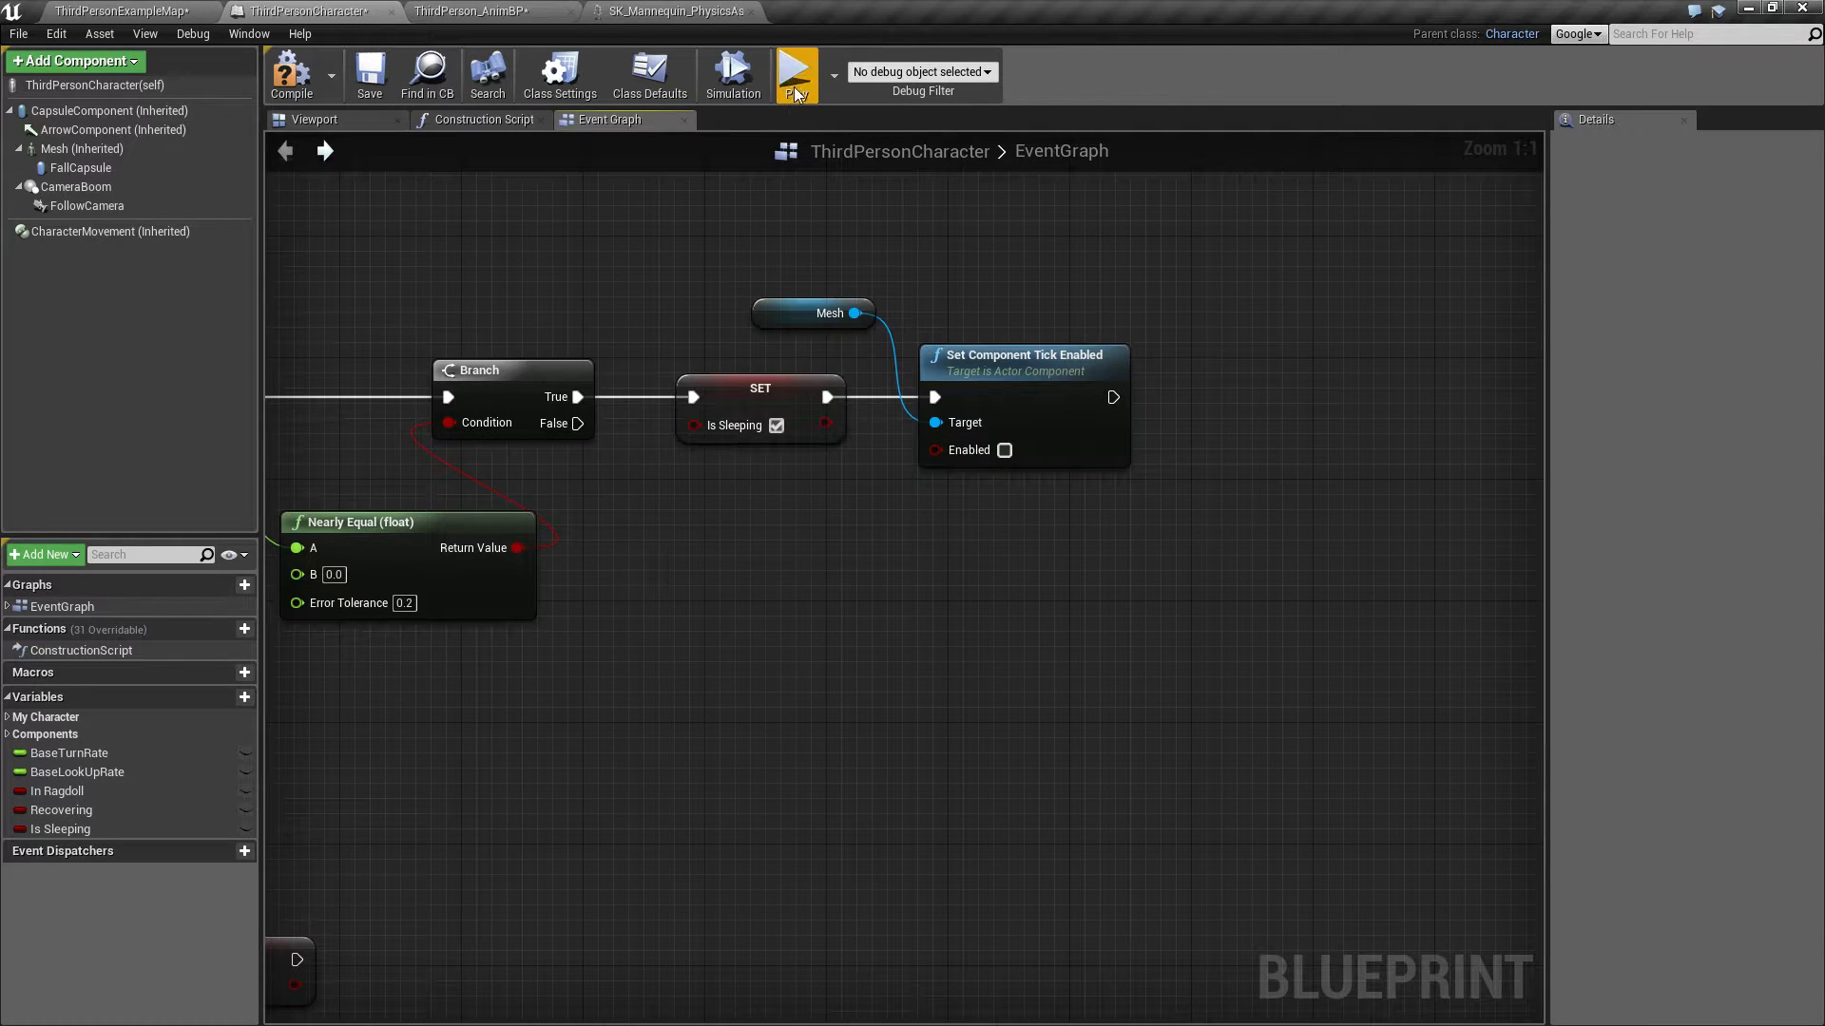
Step: Run a standalone play test, then close the game preview window
{"action": "left_click", "coordinate": [797, 72]}
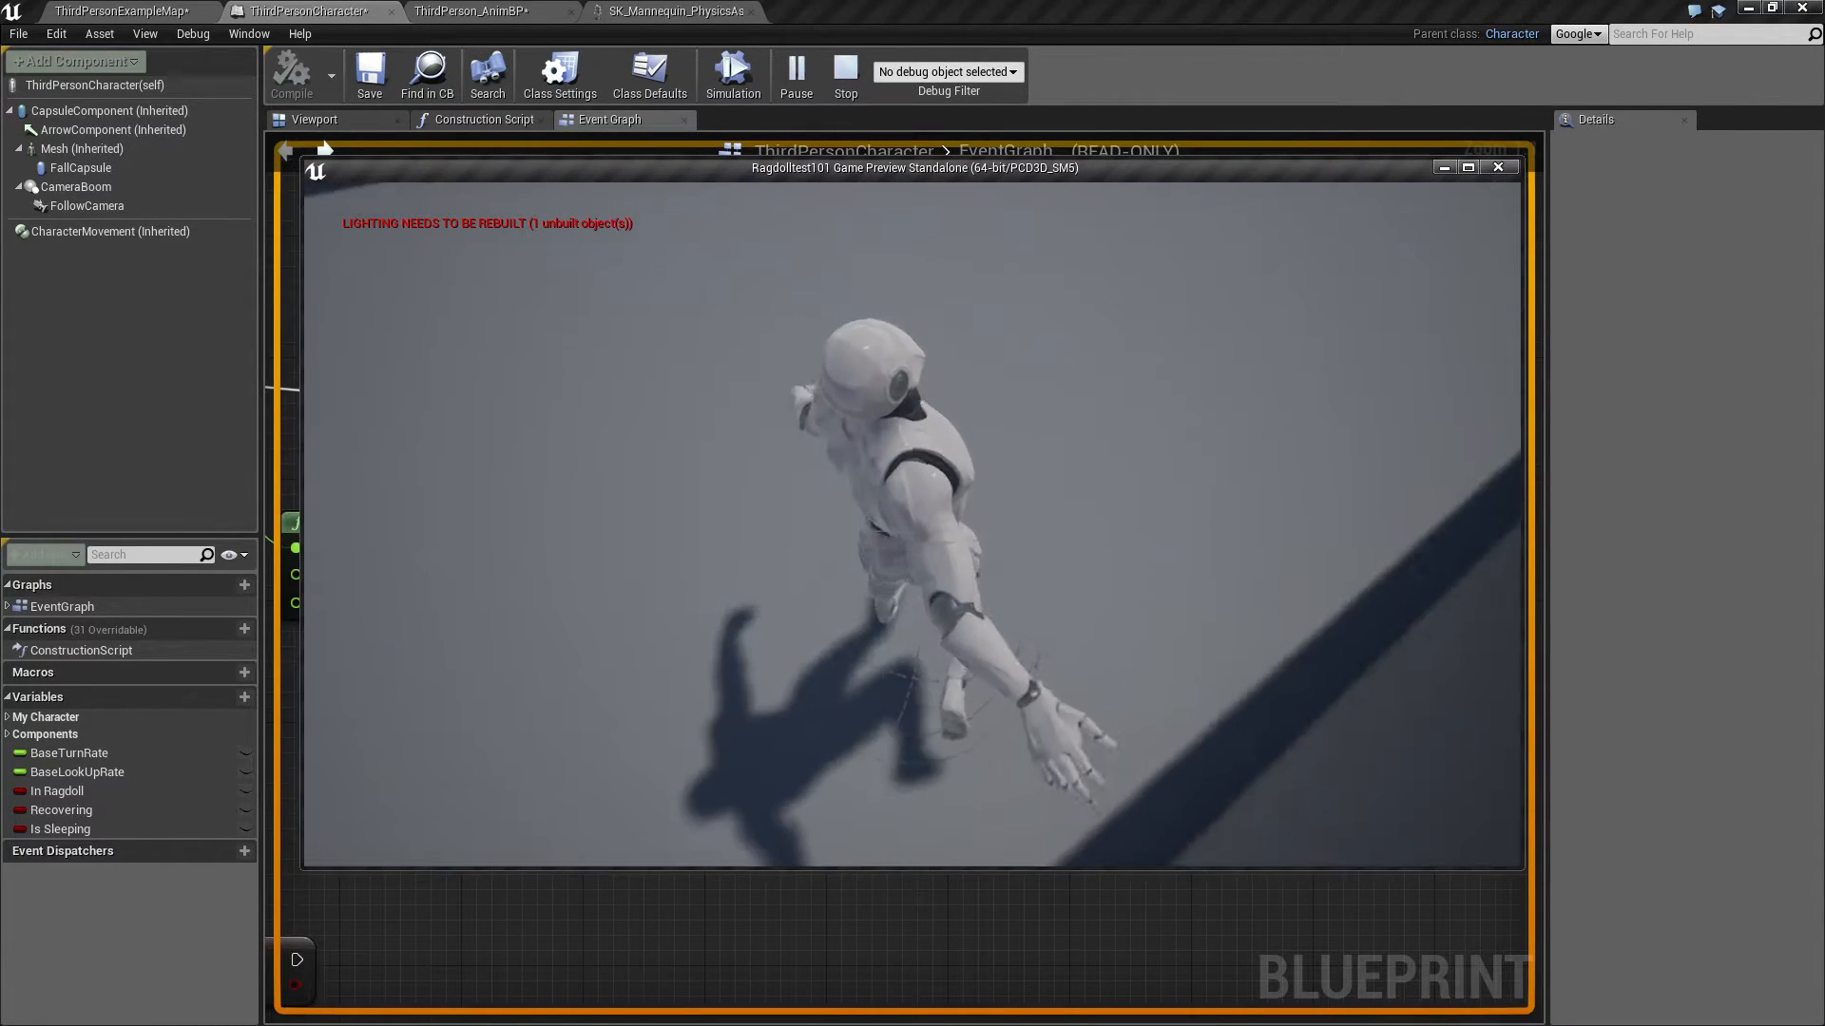
{"action": "left_click", "coordinate": [844, 76]}
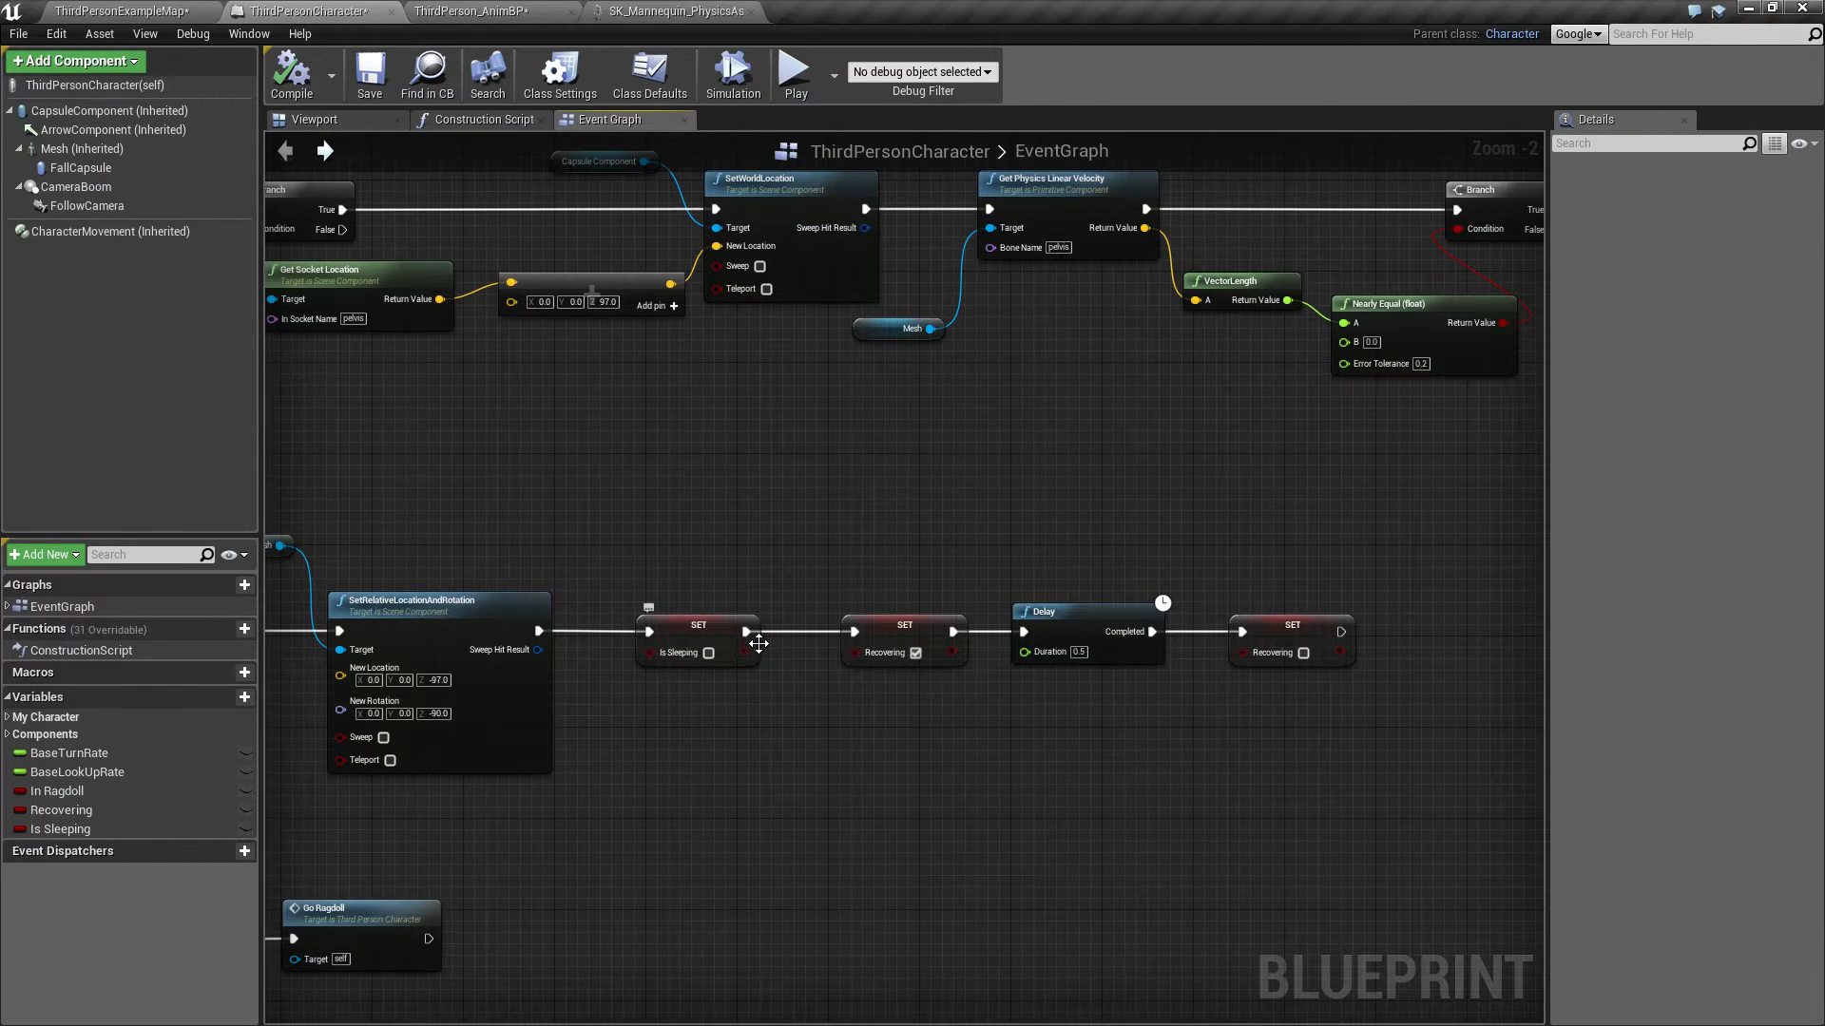
{"action": "mouse_move", "coordinate": [615, 839]}
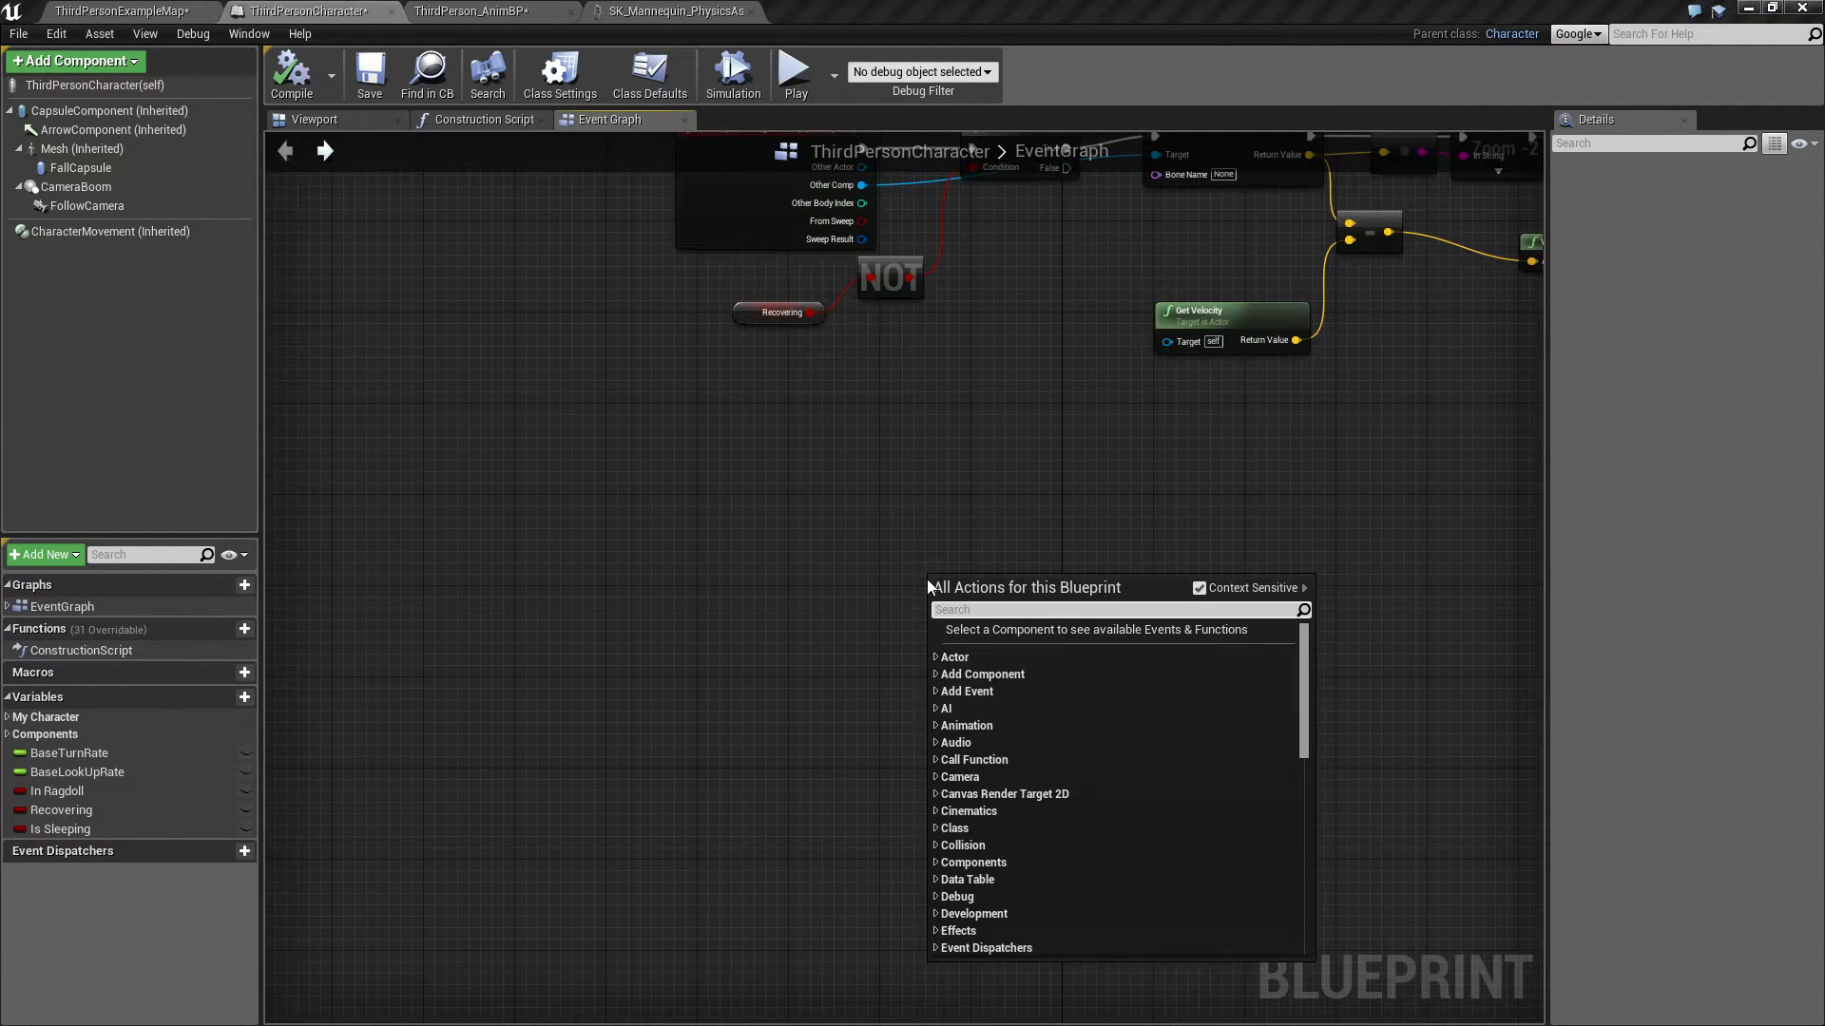
Step: Add an N key event and place a Mesh reference in the graph
{"action": "left_click", "coordinate": [954, 613]}
{"action": "type", "text": "apply im"}
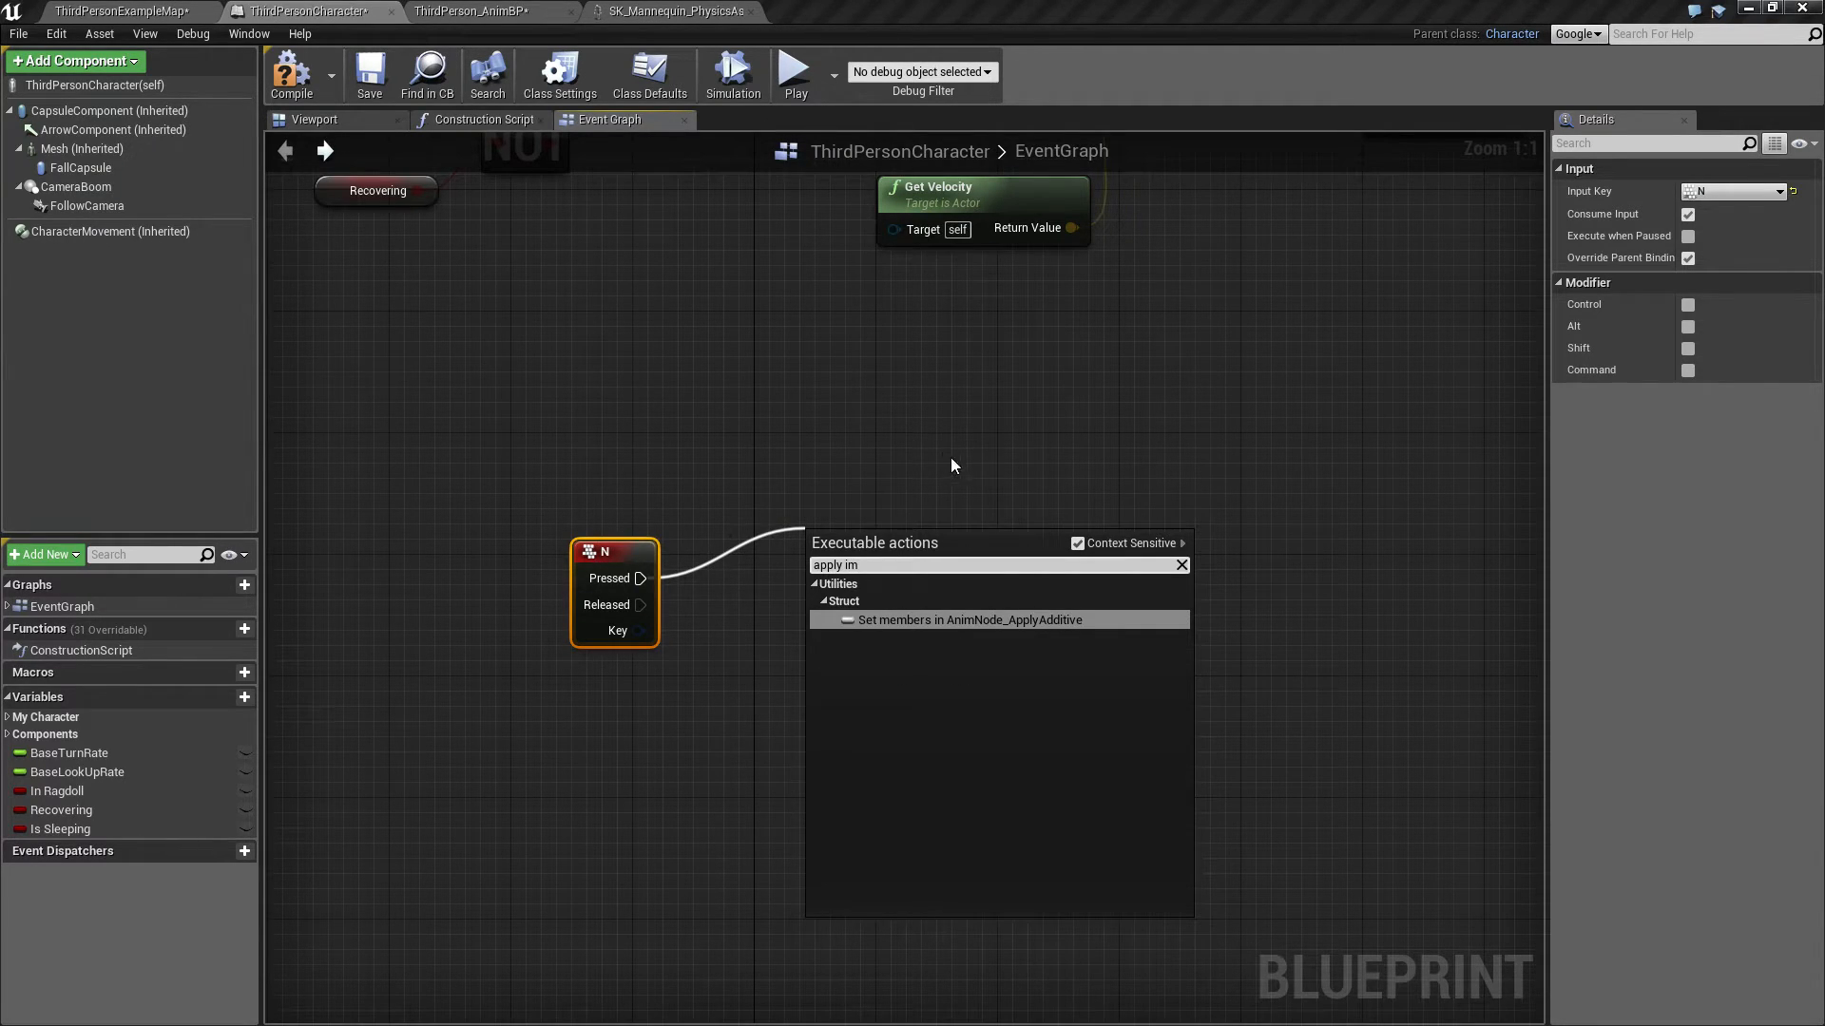
{"action": "left_click", "coordinate": [82, 148]}
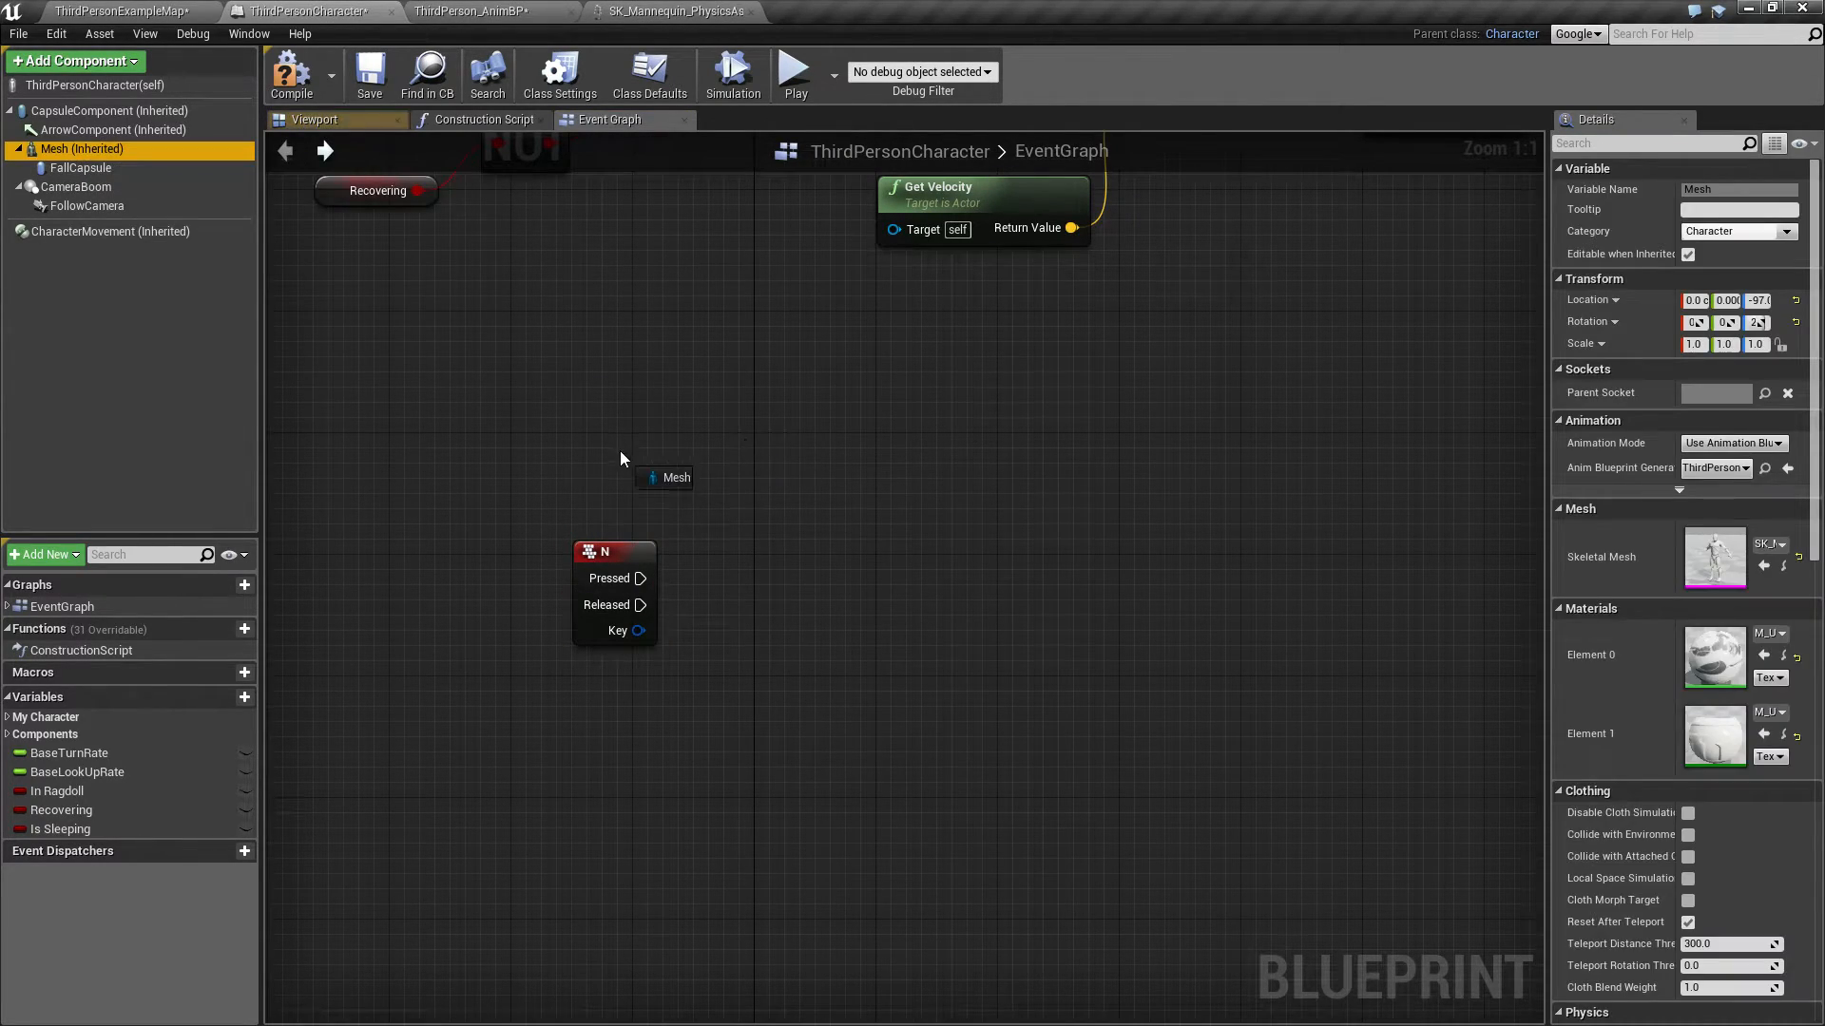
{"action": "left_click_drag", "start_coordinate": [721, 463], "coordinate": [809, 489]}
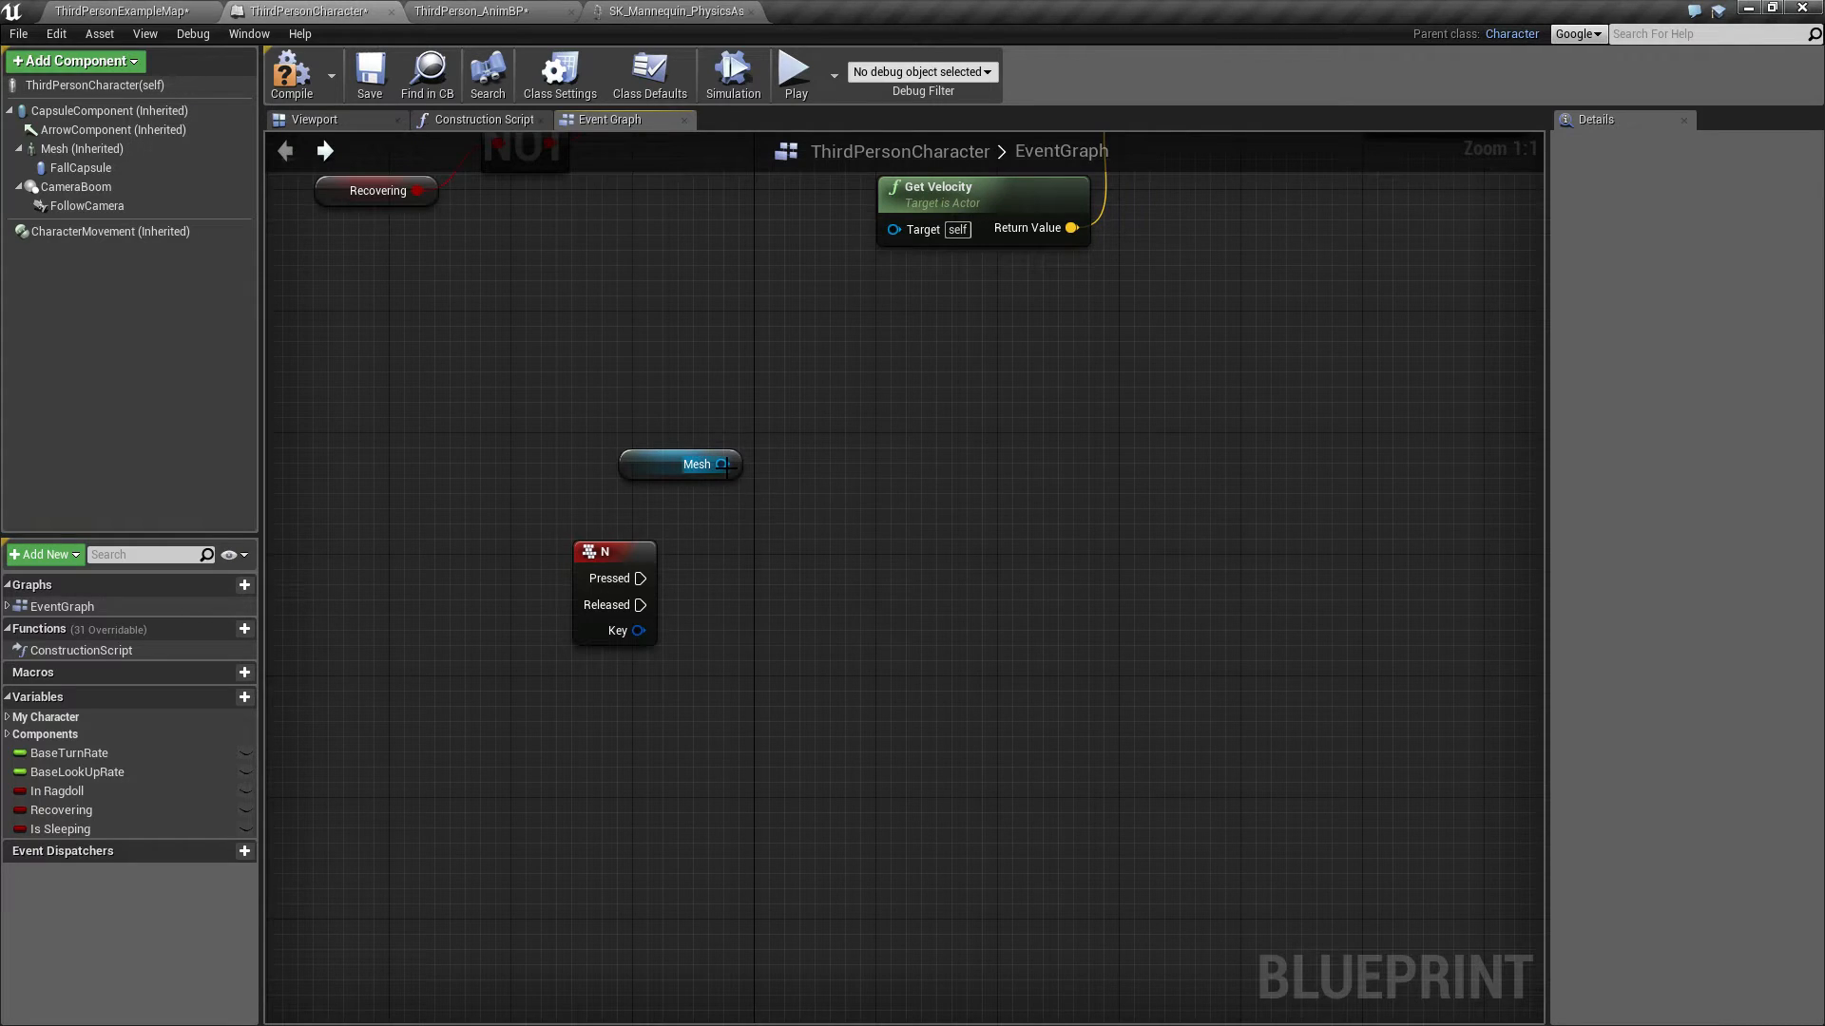
Step: Wire N Pressed into Add Impulse on Mesh with X 10000 at bone pelvis
{"action": "type", "text": "apply"}
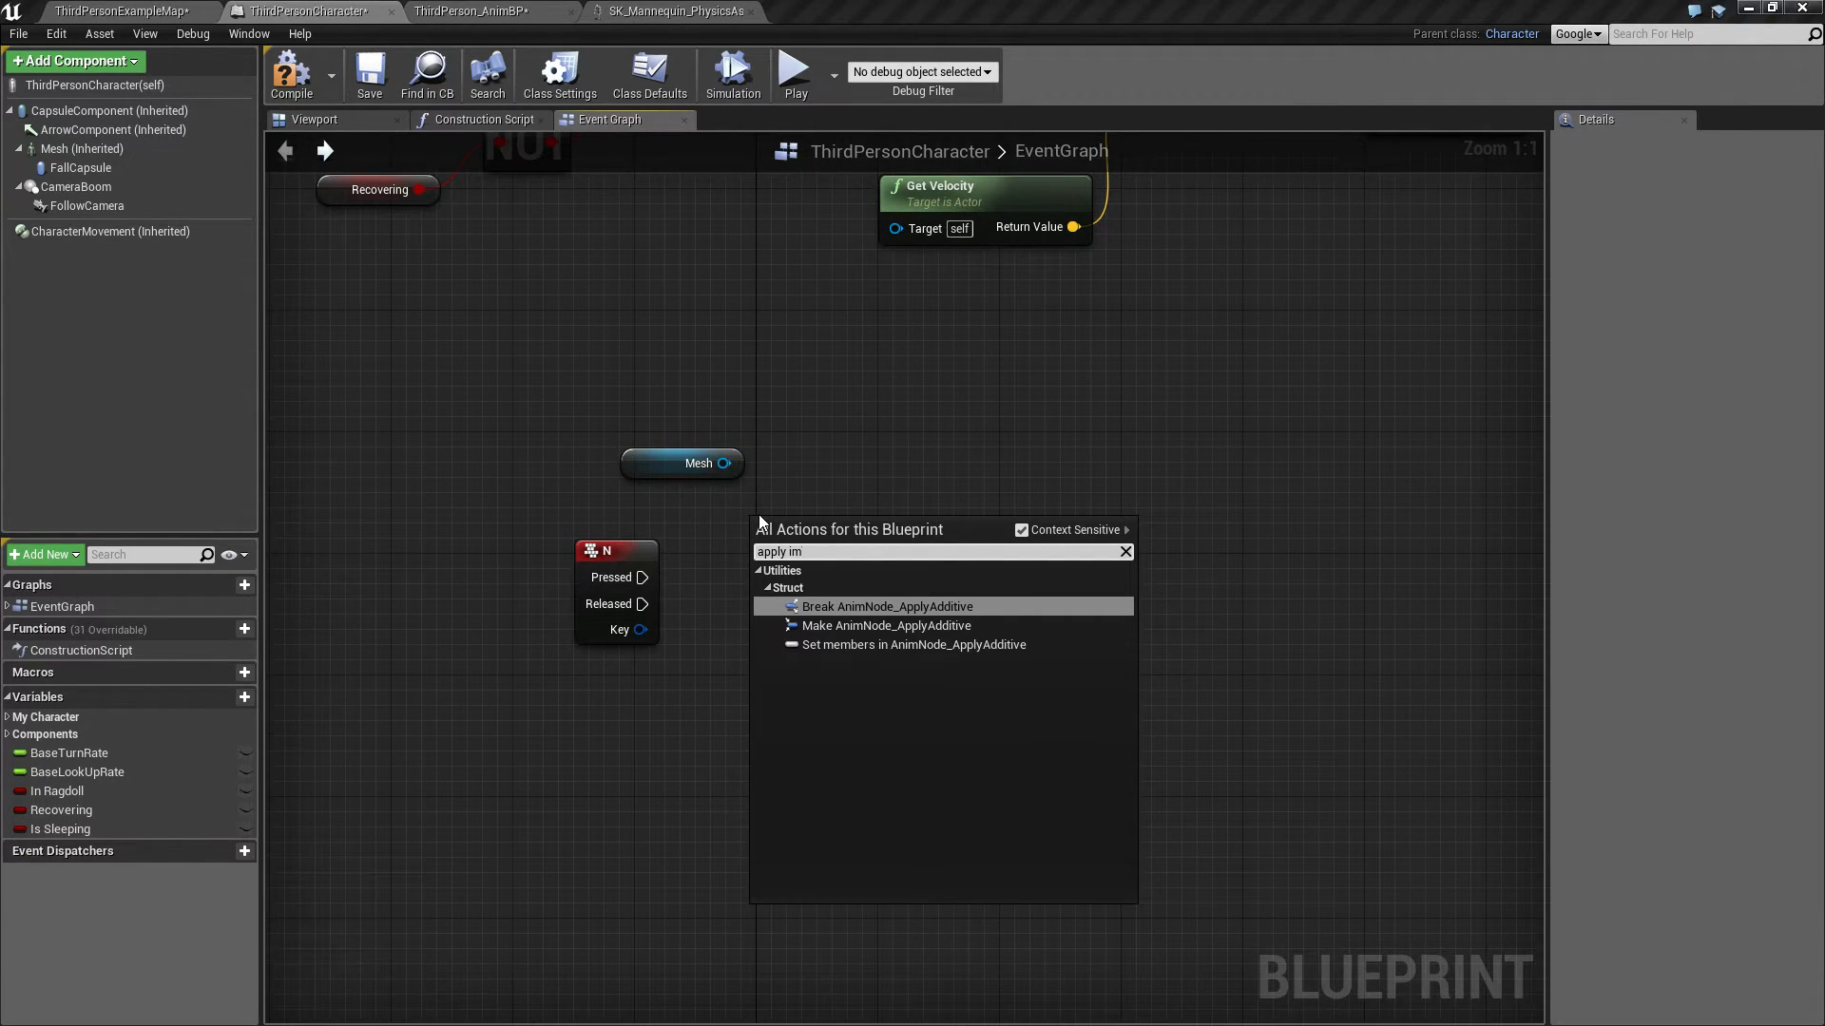
{"action": "type", "text": "impulse"}
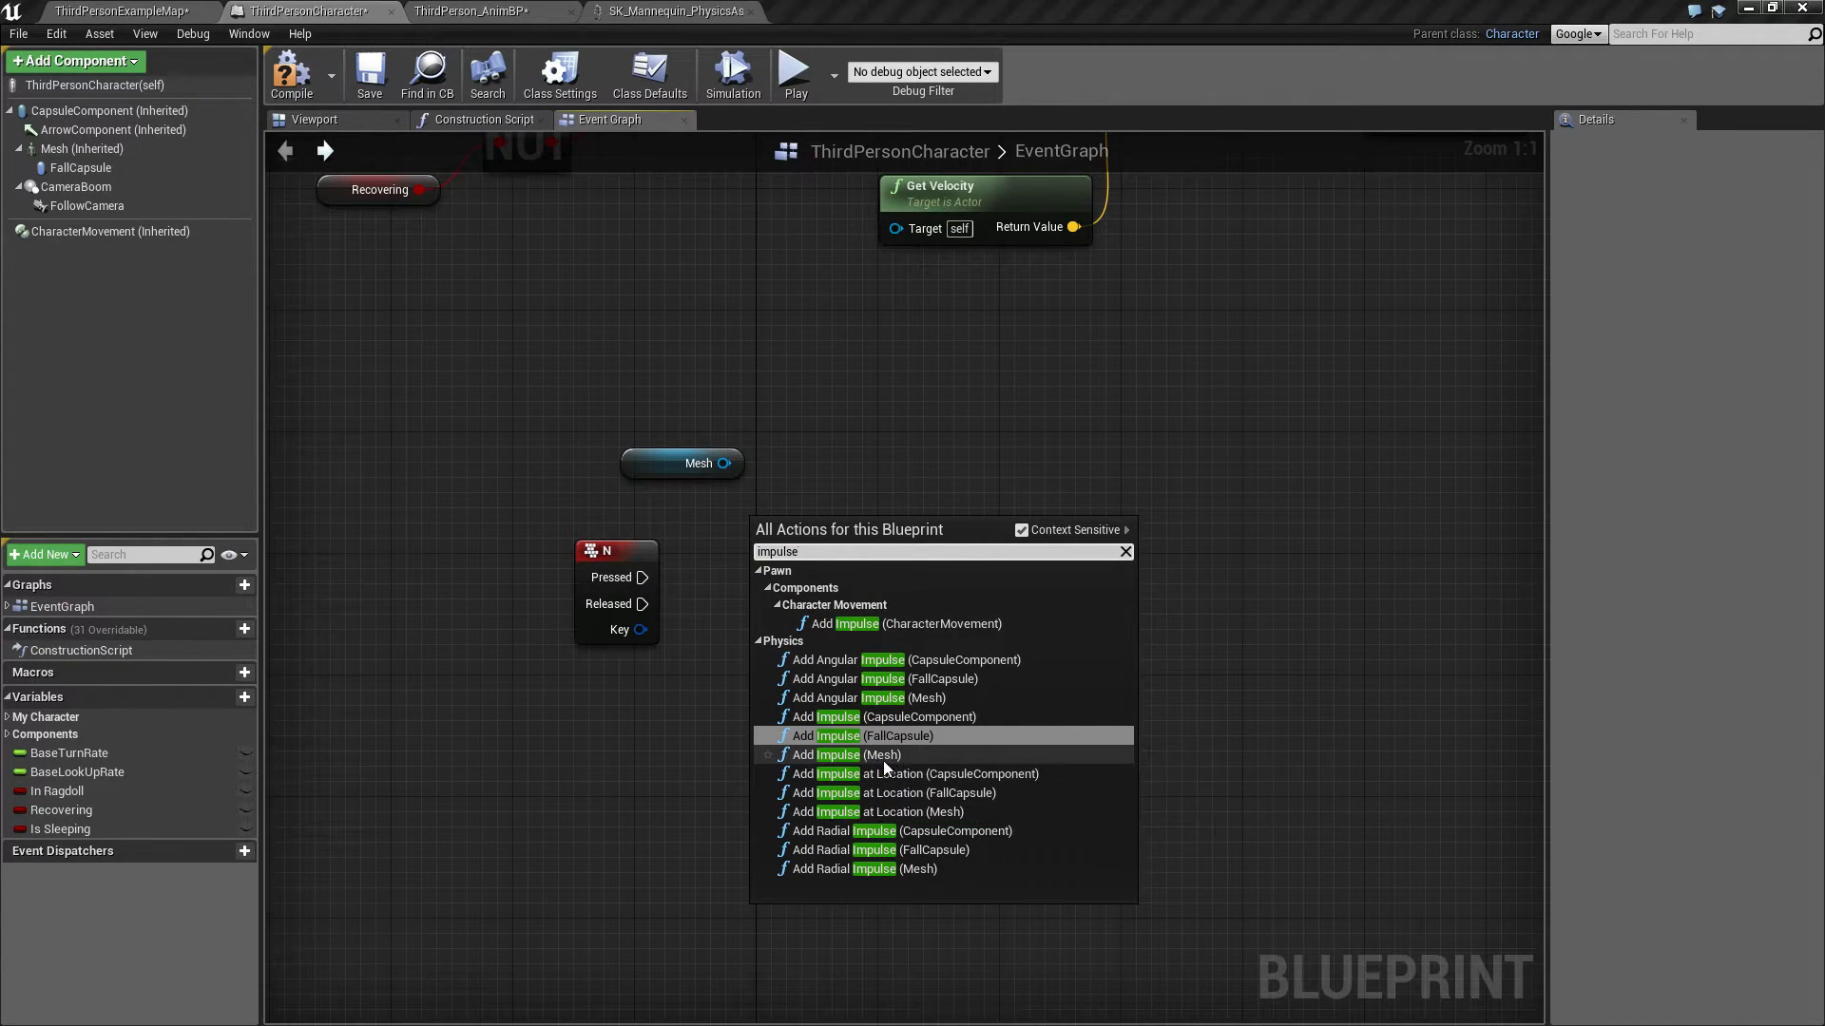
{"action": "mouse_move", "coordinate": [861, 754]}
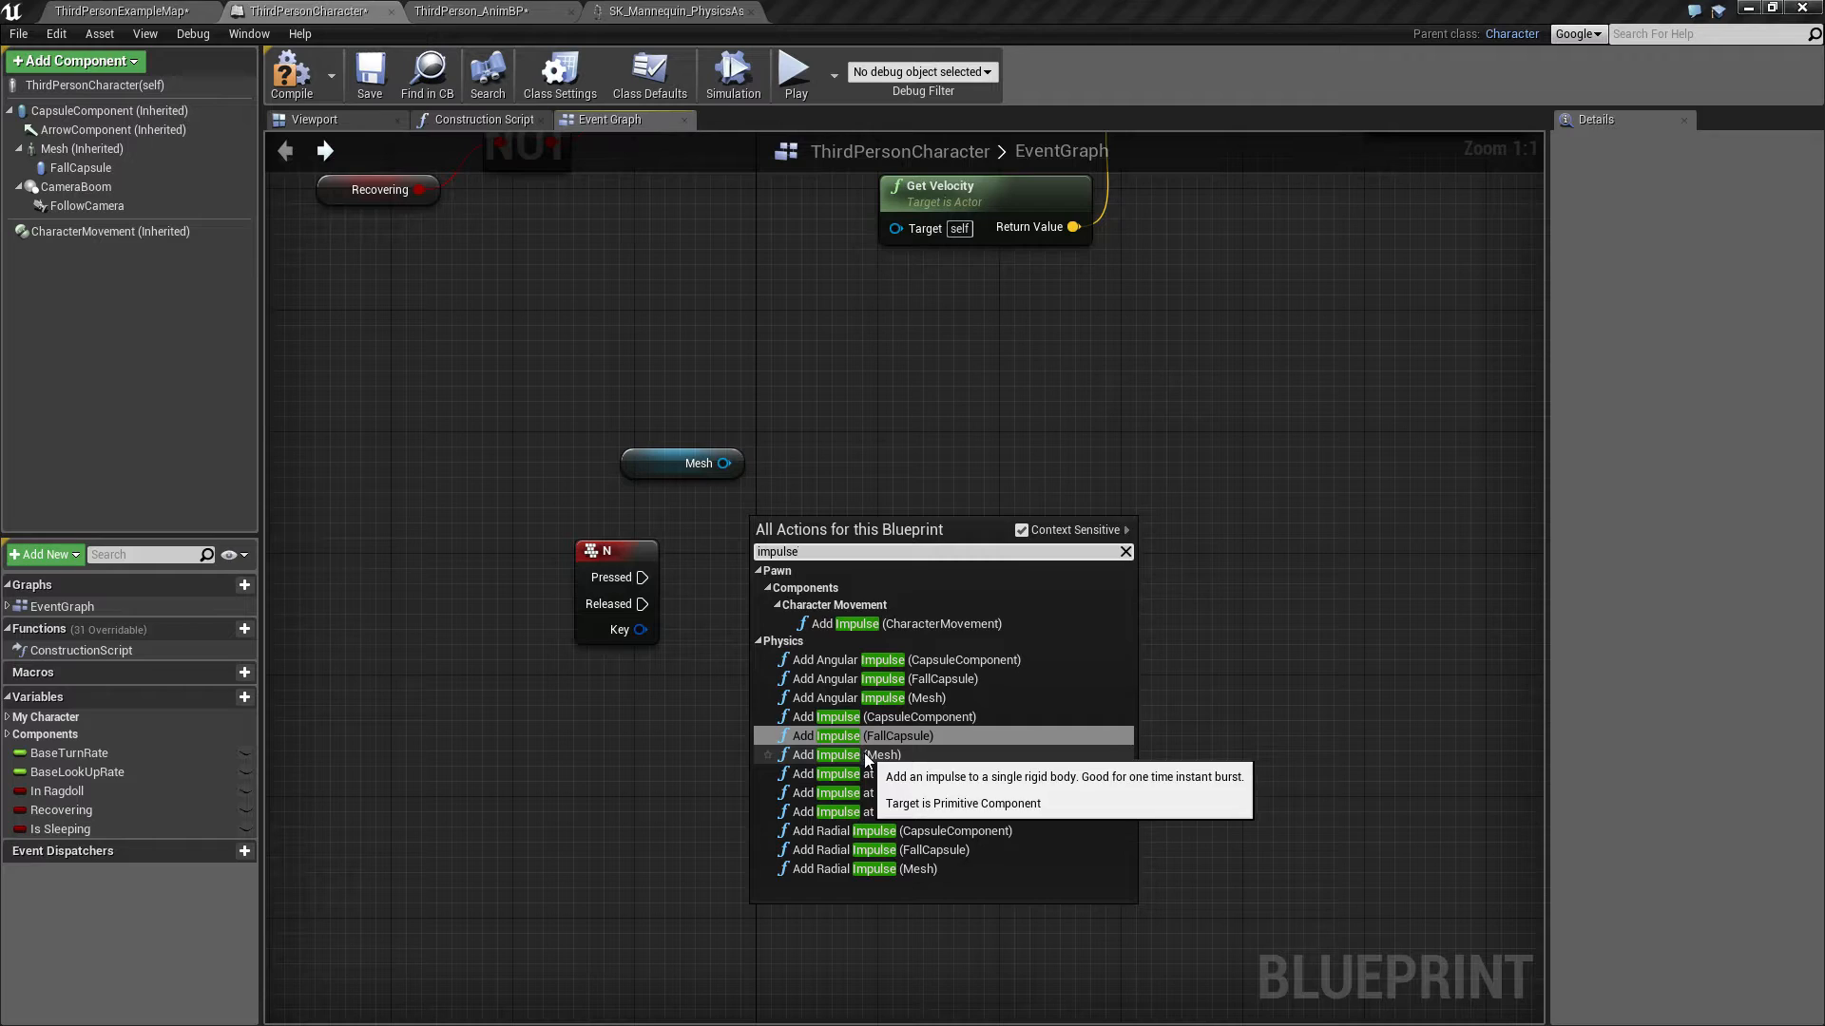
{"action": "left_click", "coordinate": [845, 753]}
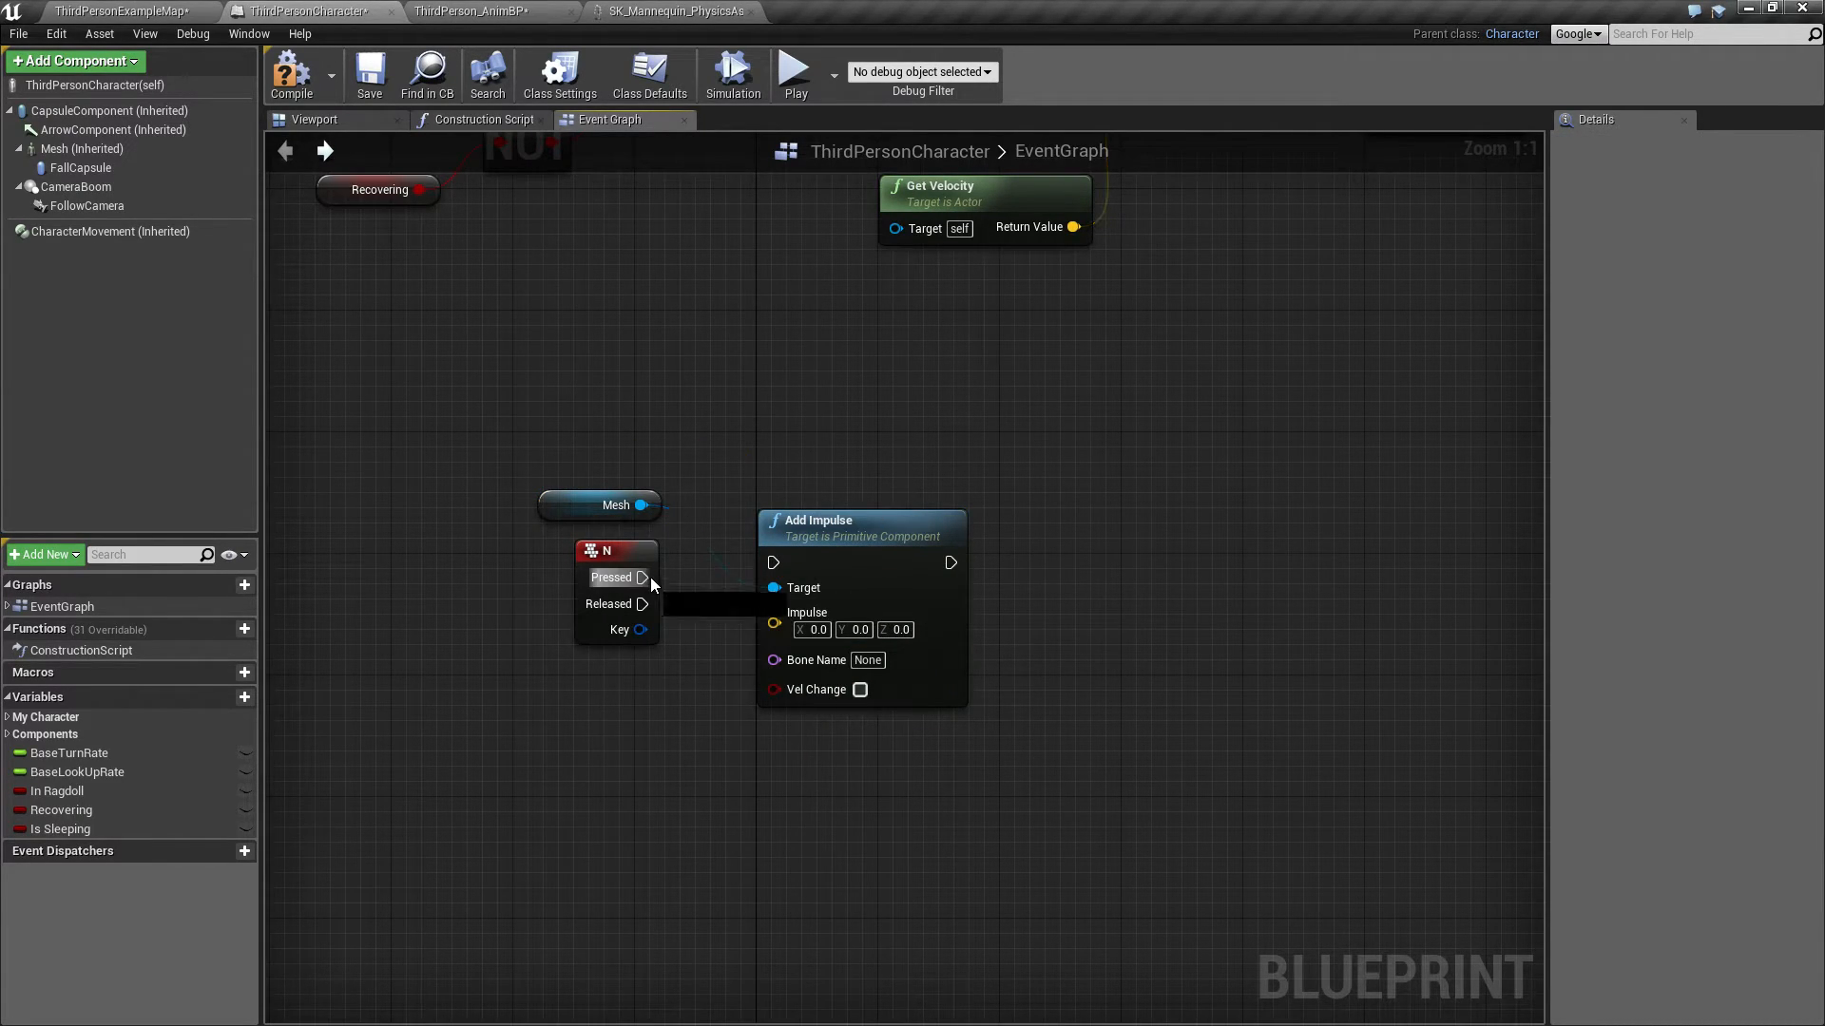
{"action": "left_click_drag", "start_coordinate": [642, 577], "coordinate": [772, 562]}
{"action": "type", "text": "10000"}
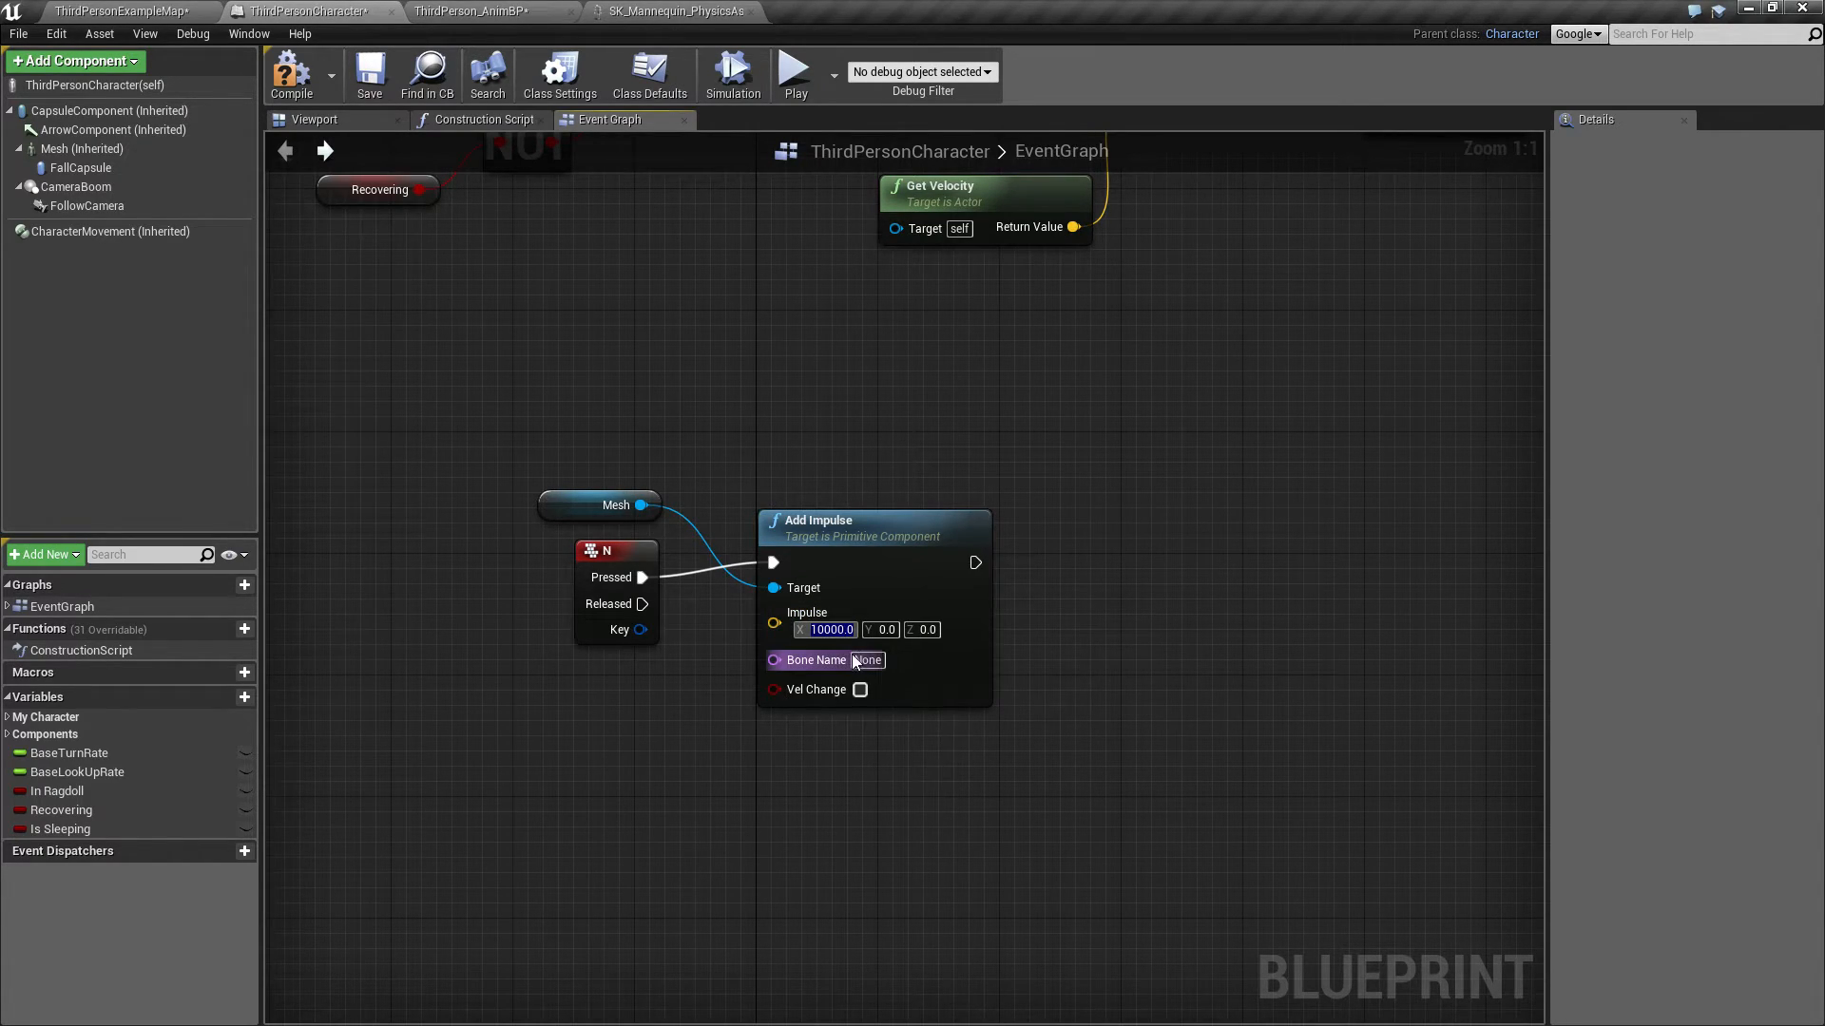
{"action": "type", "text": "pelvis"}
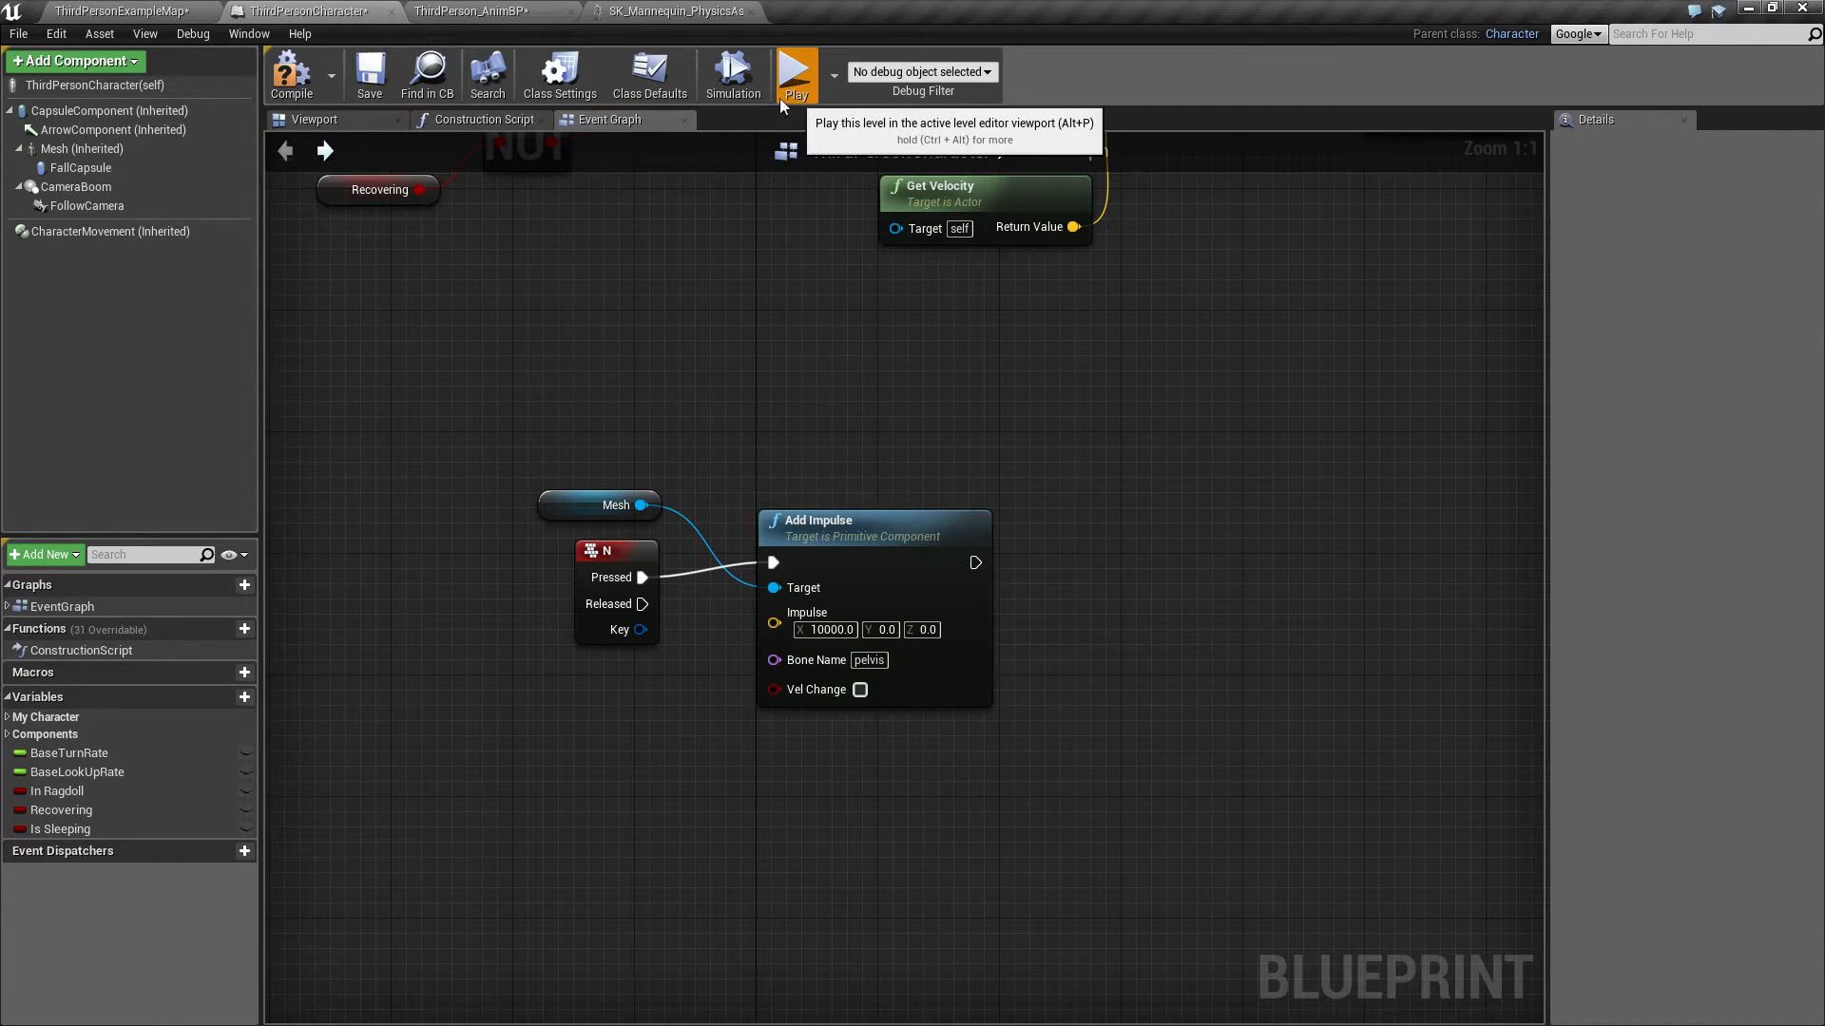
{"action": "left_click", "coordinate": [797, 72]}
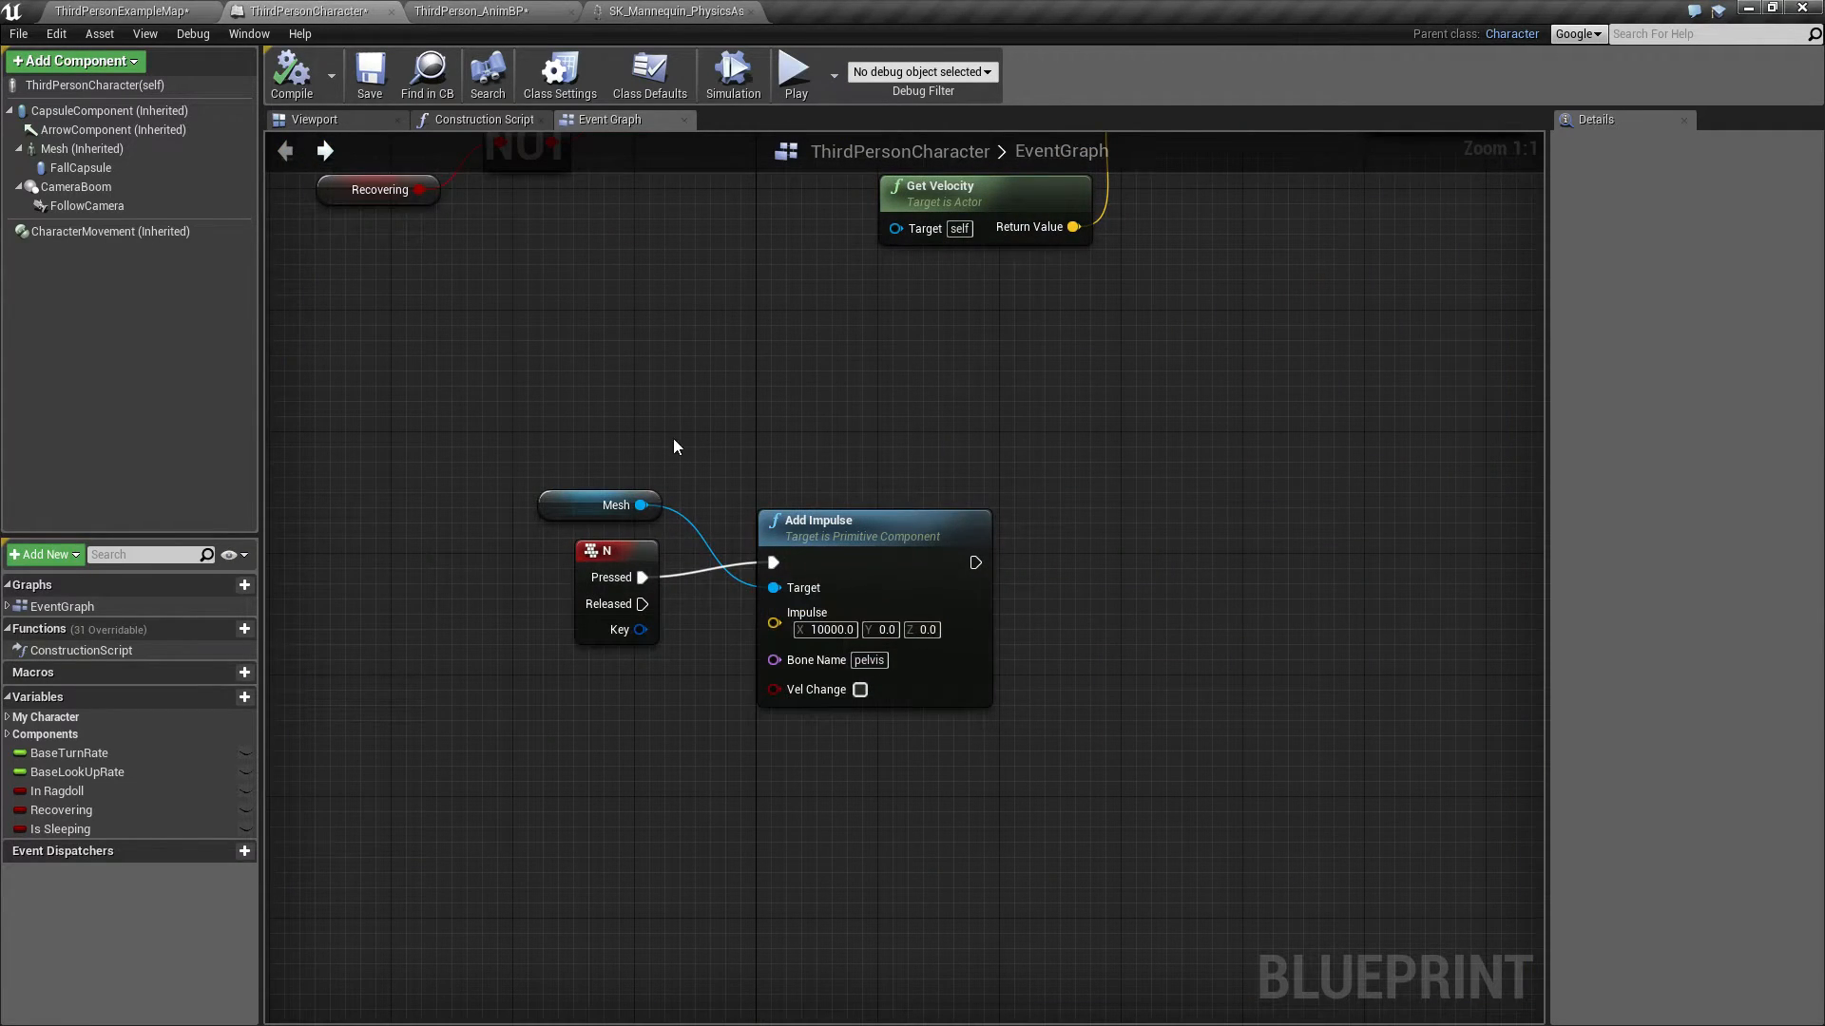
{"action": "left_click", "coordinate": [873, 520]}
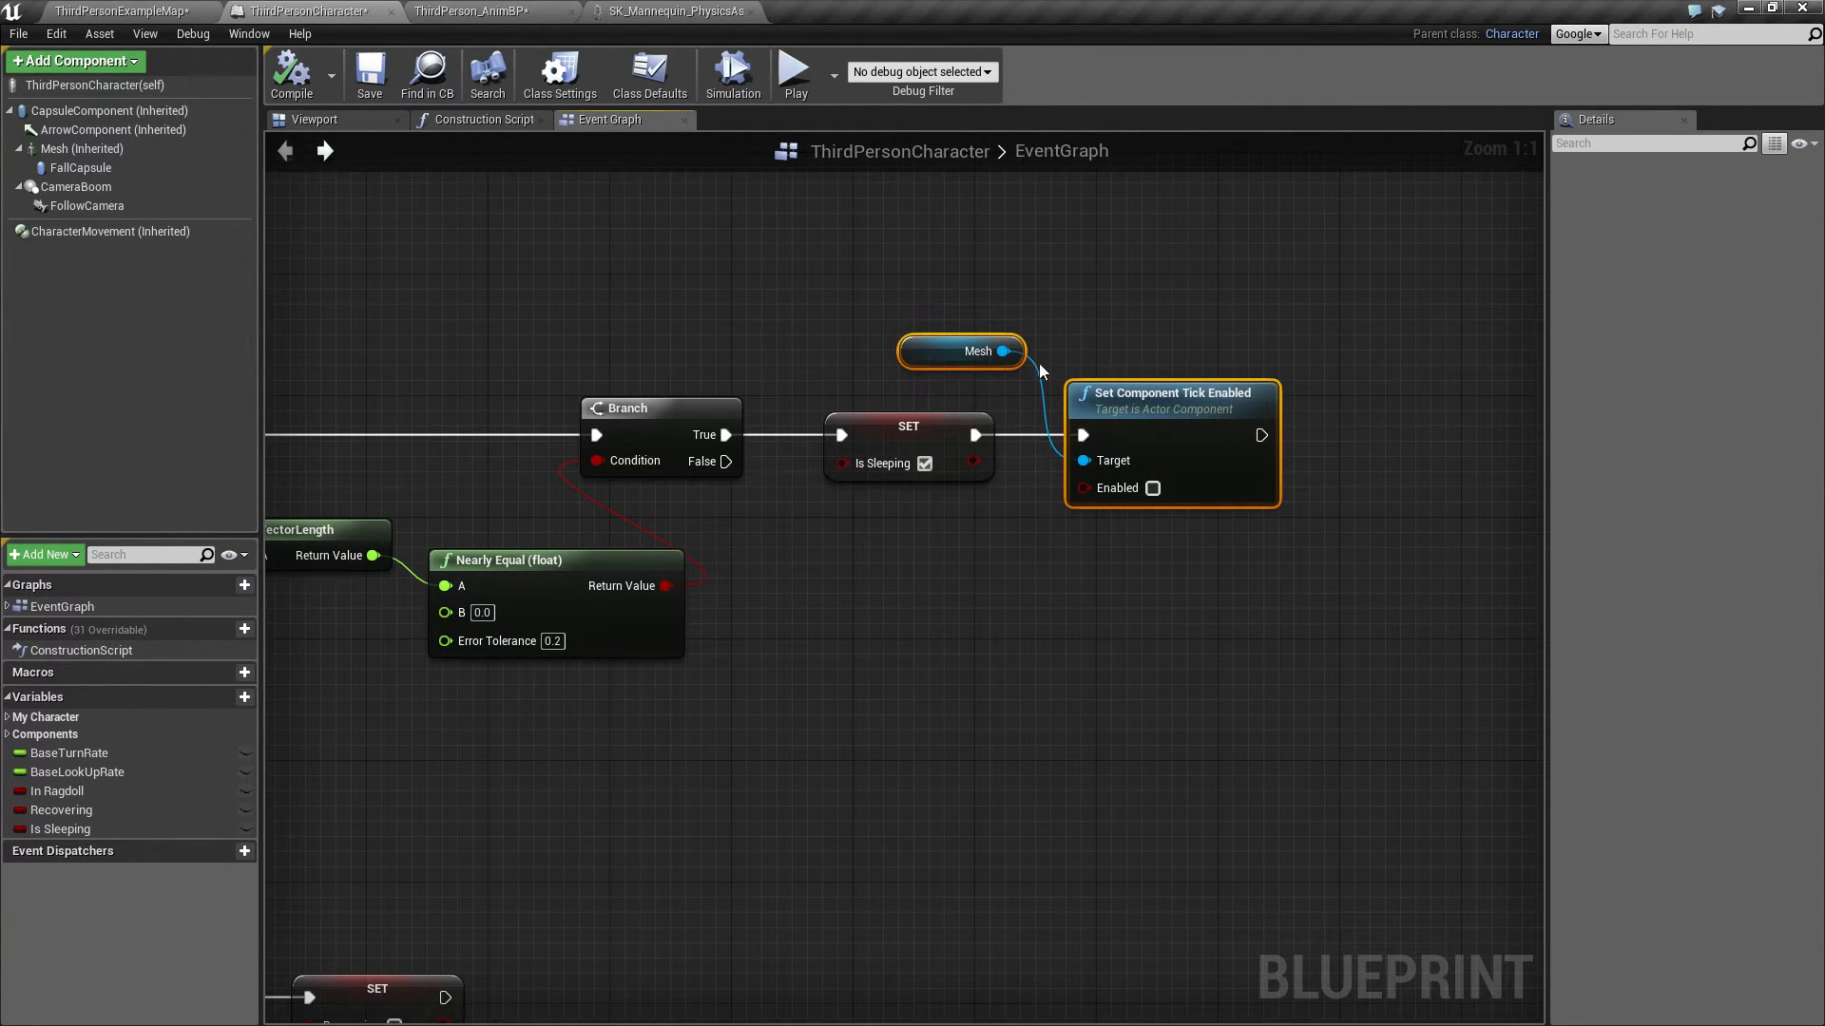
{"action": "mouse_move", "coordinate": [1129, 331]}
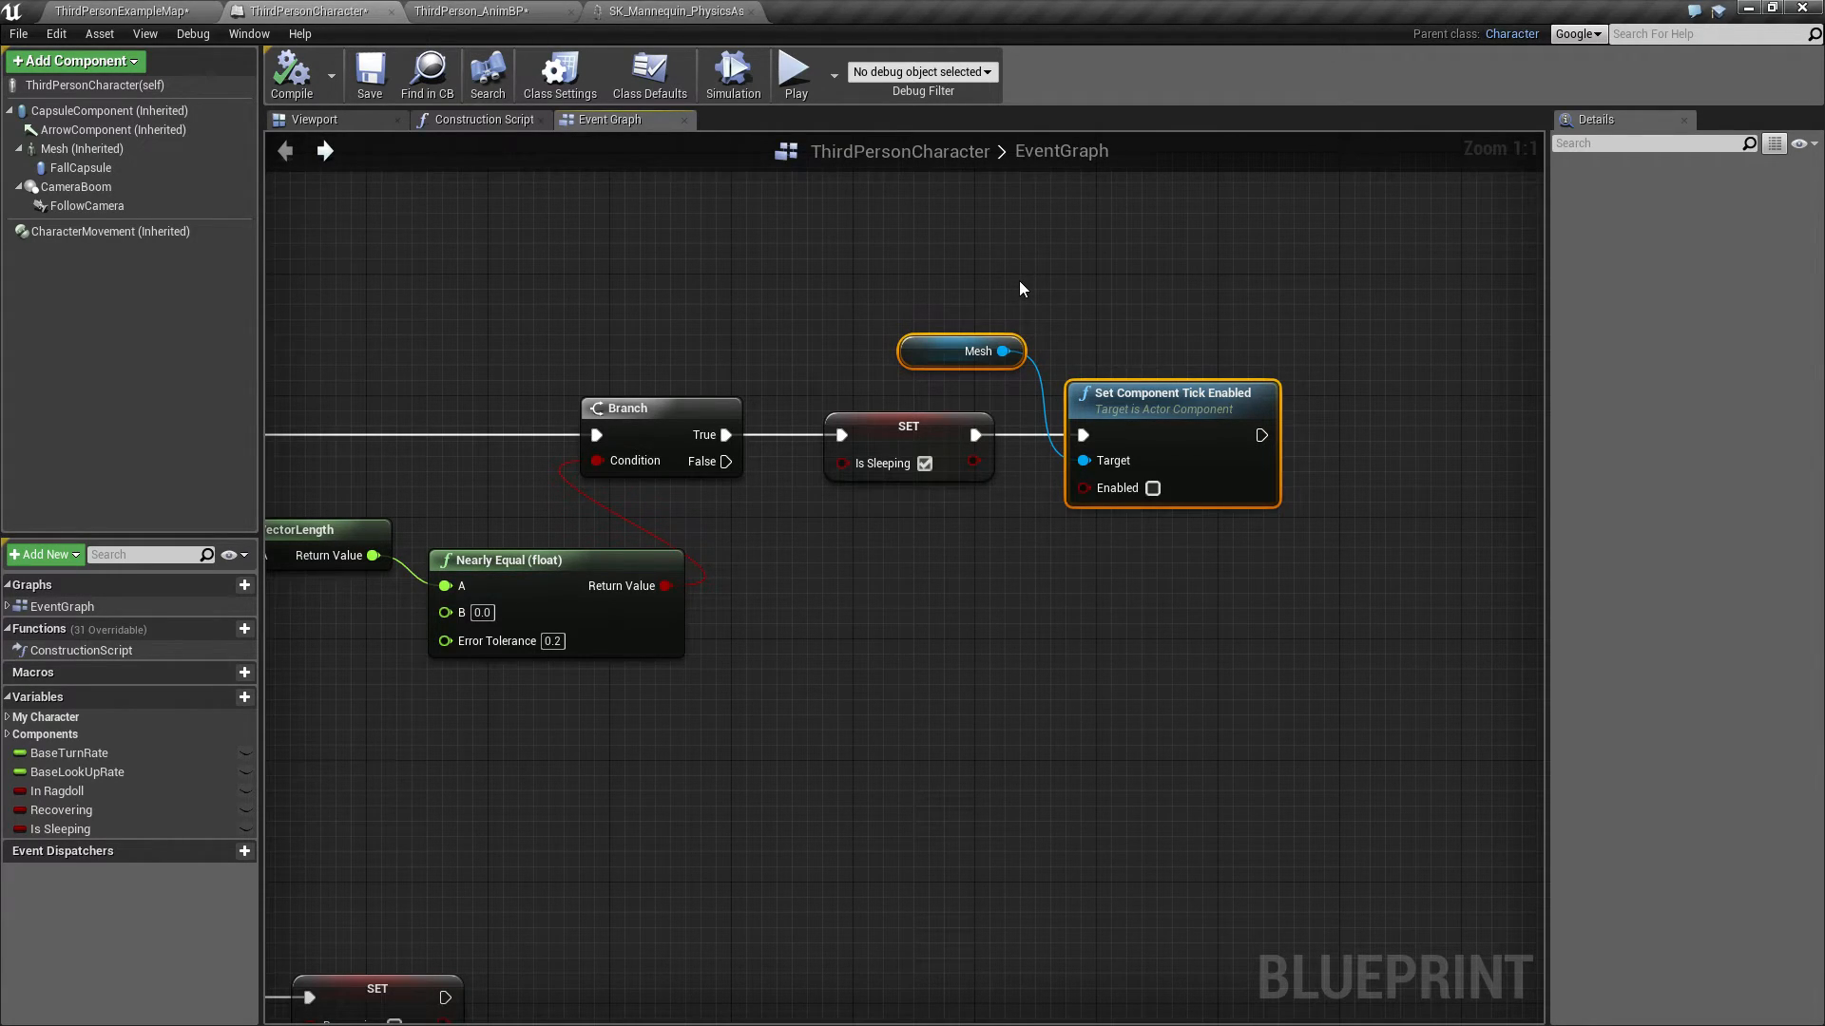
{"action": "mouse_move", "coordinate": [1072, 311]}
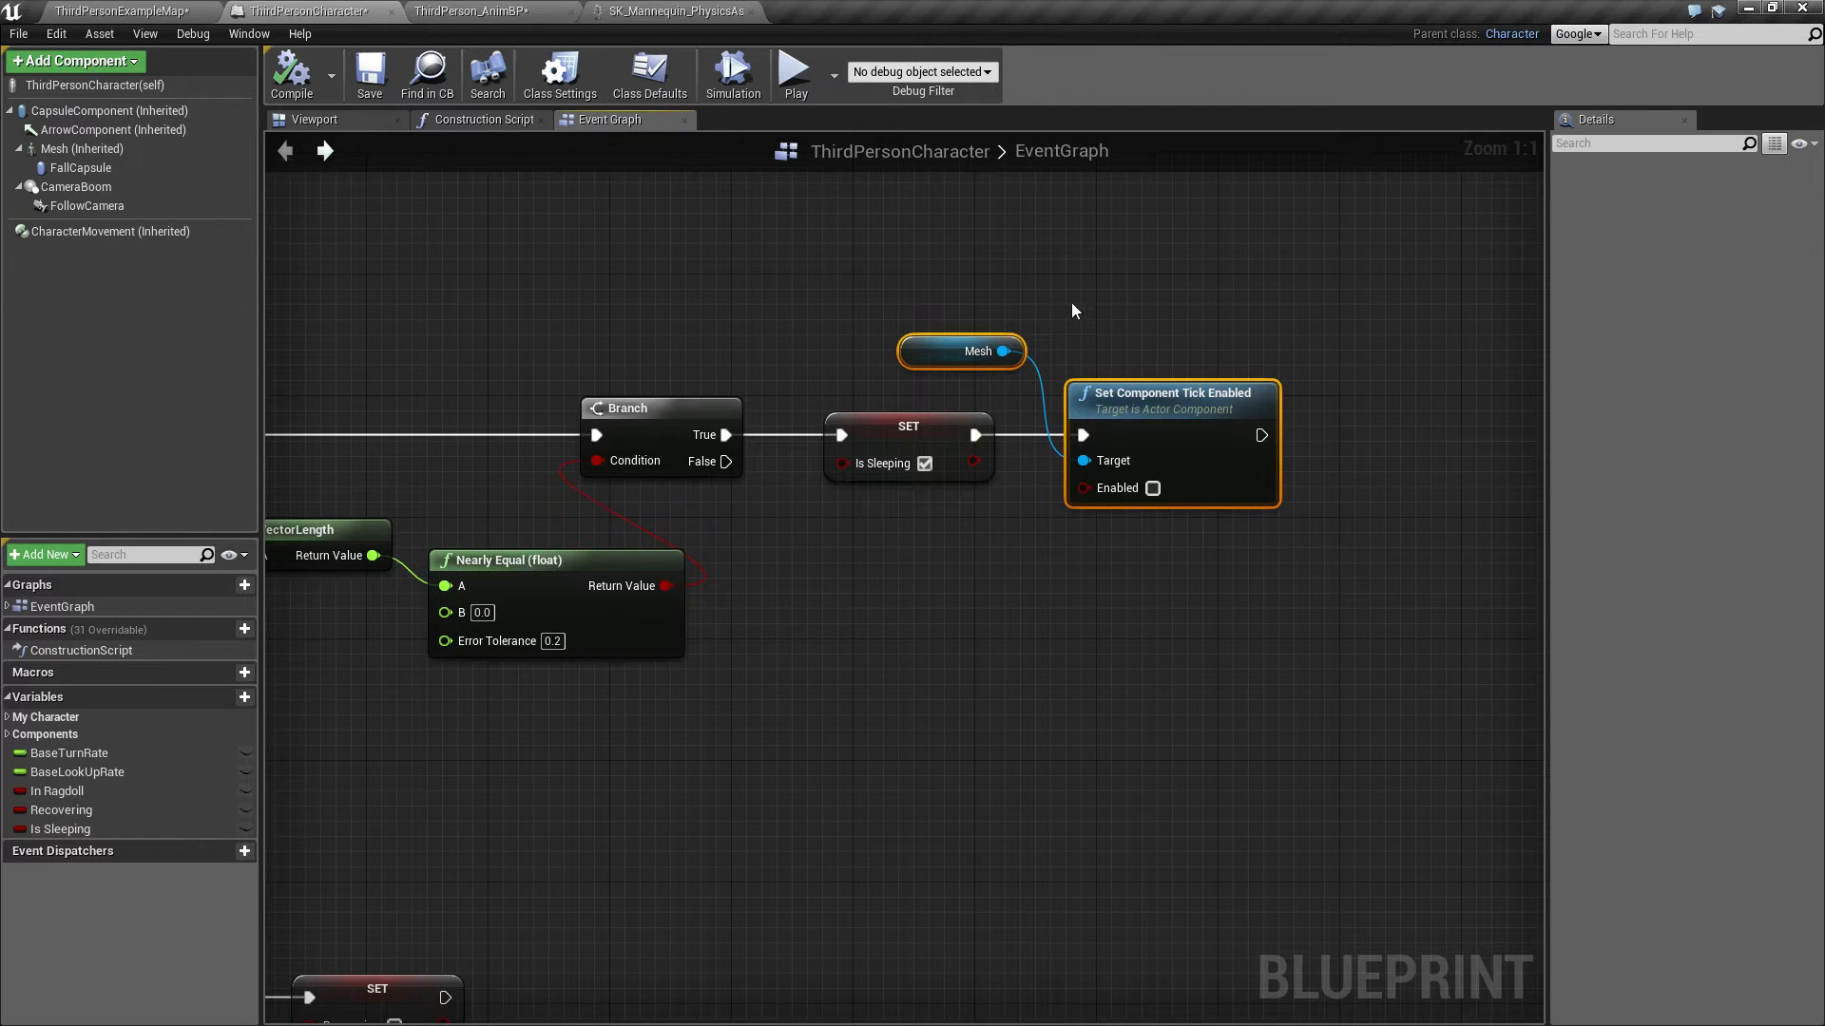
{"action": "mouse_move", "coordinate": [1041, 367]}
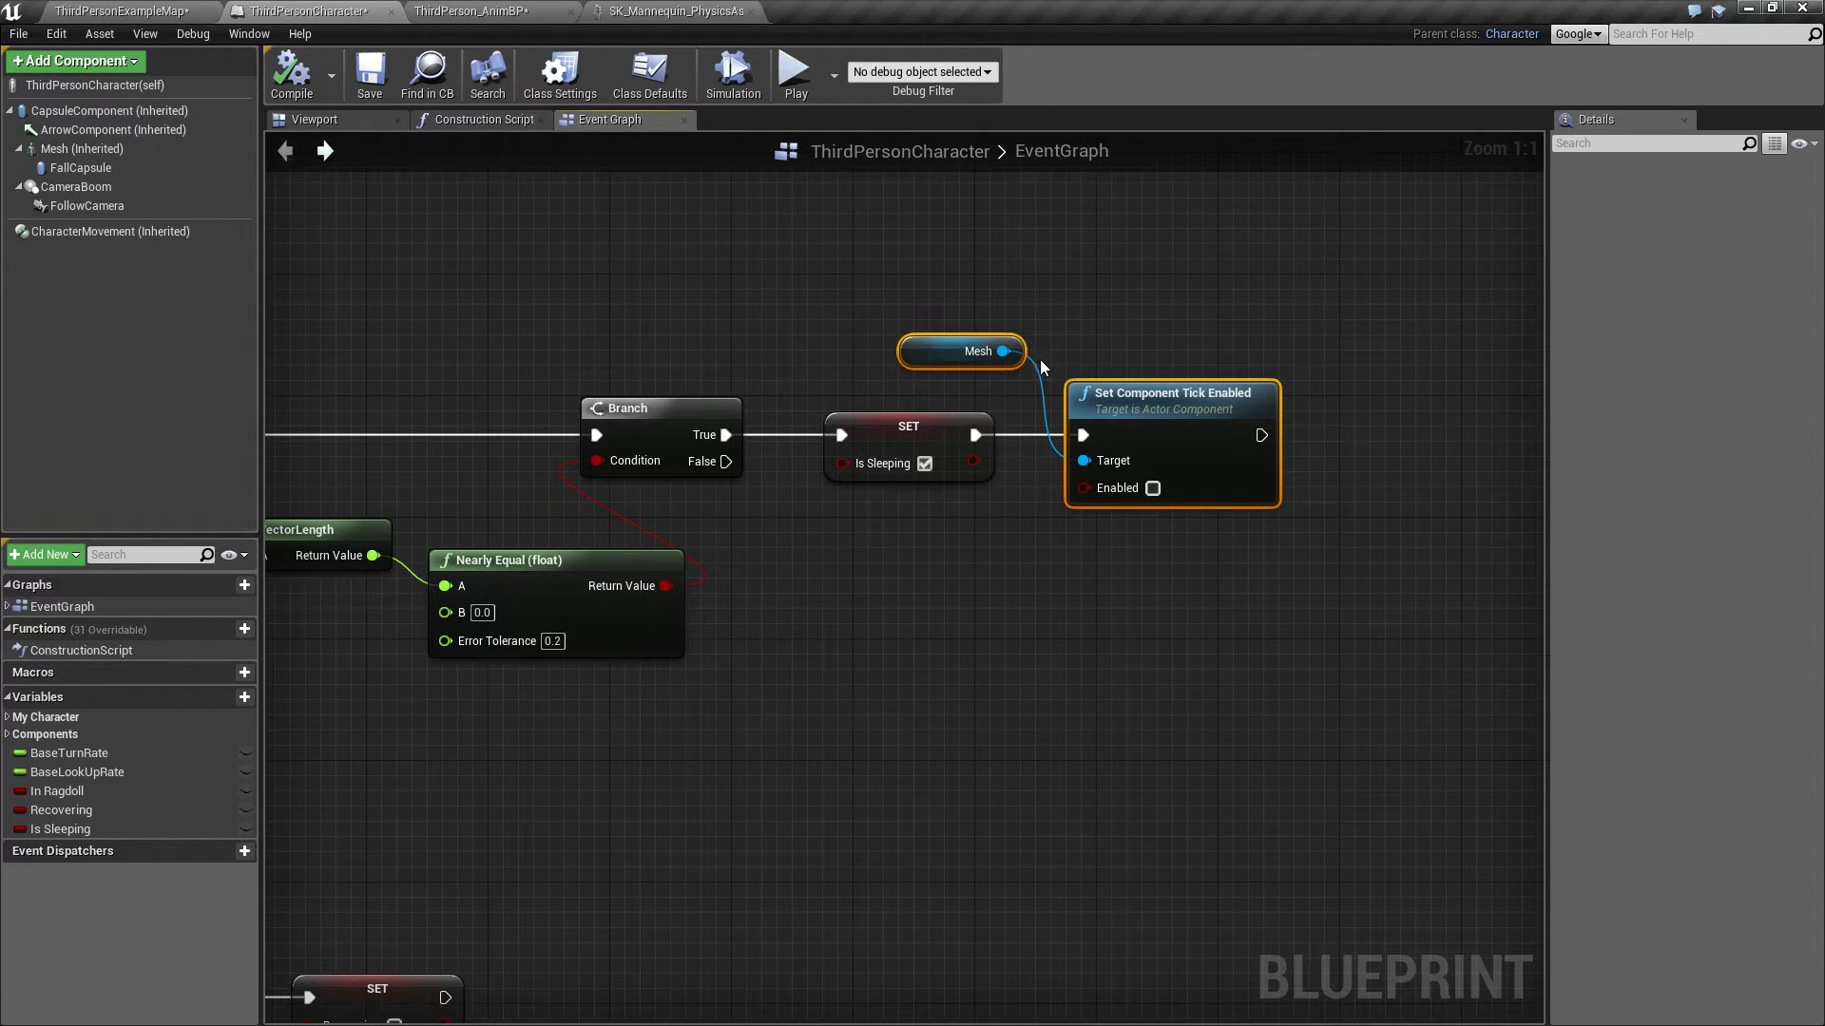
{"action": "mouse_move", "coordinate": [1009, 299]}
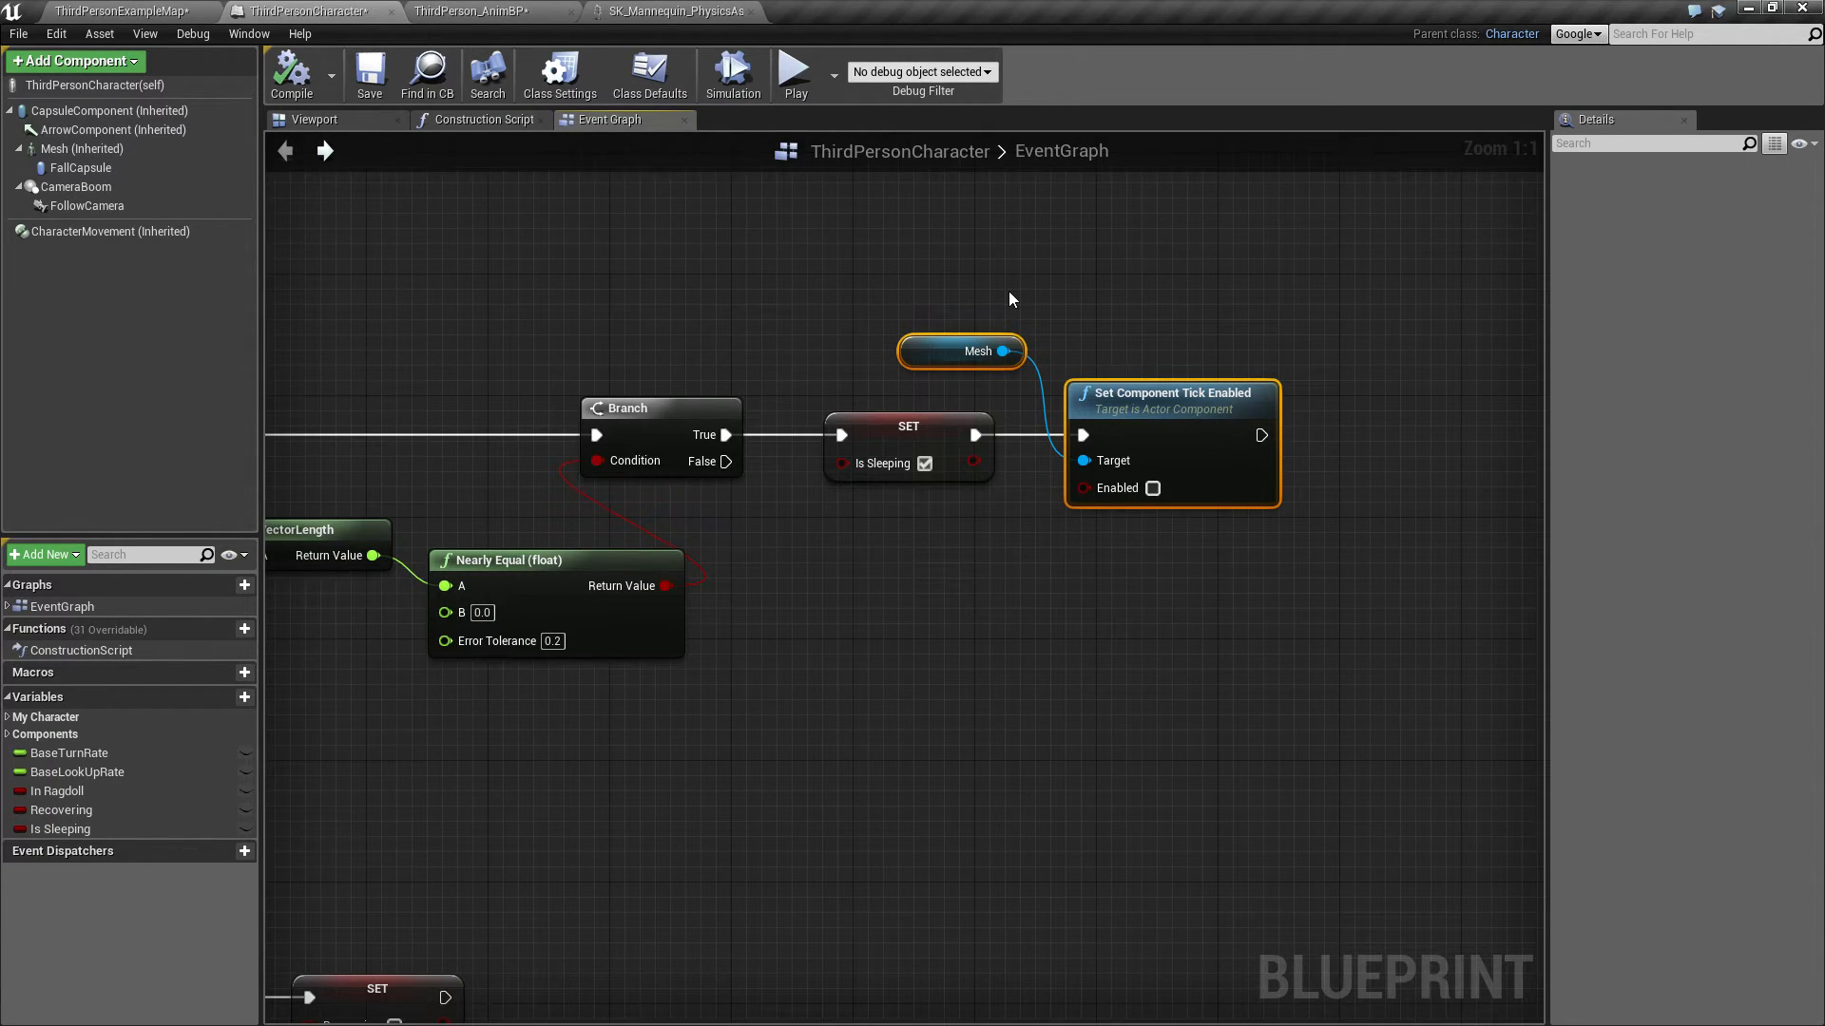
{"action": "mouse_move", "coordinate": [1041, 346]}
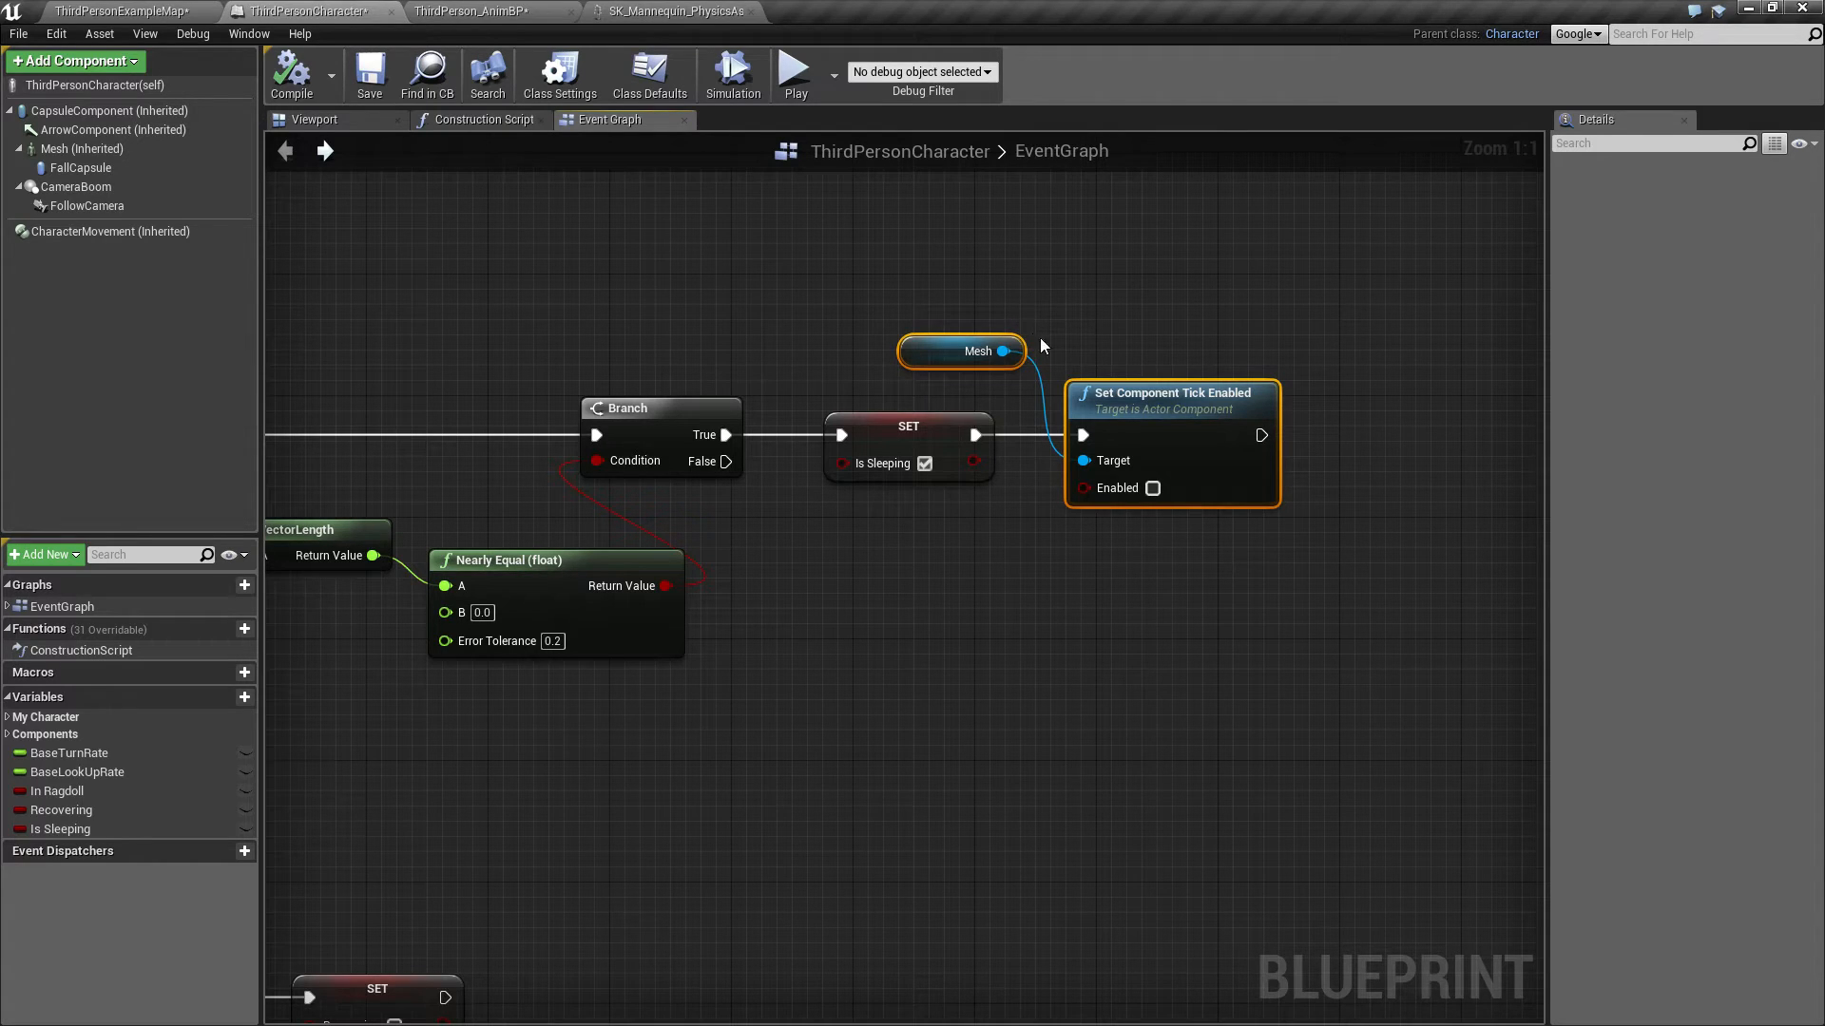
{"action": "mouse_move", "coordinate": [1163, 401]}
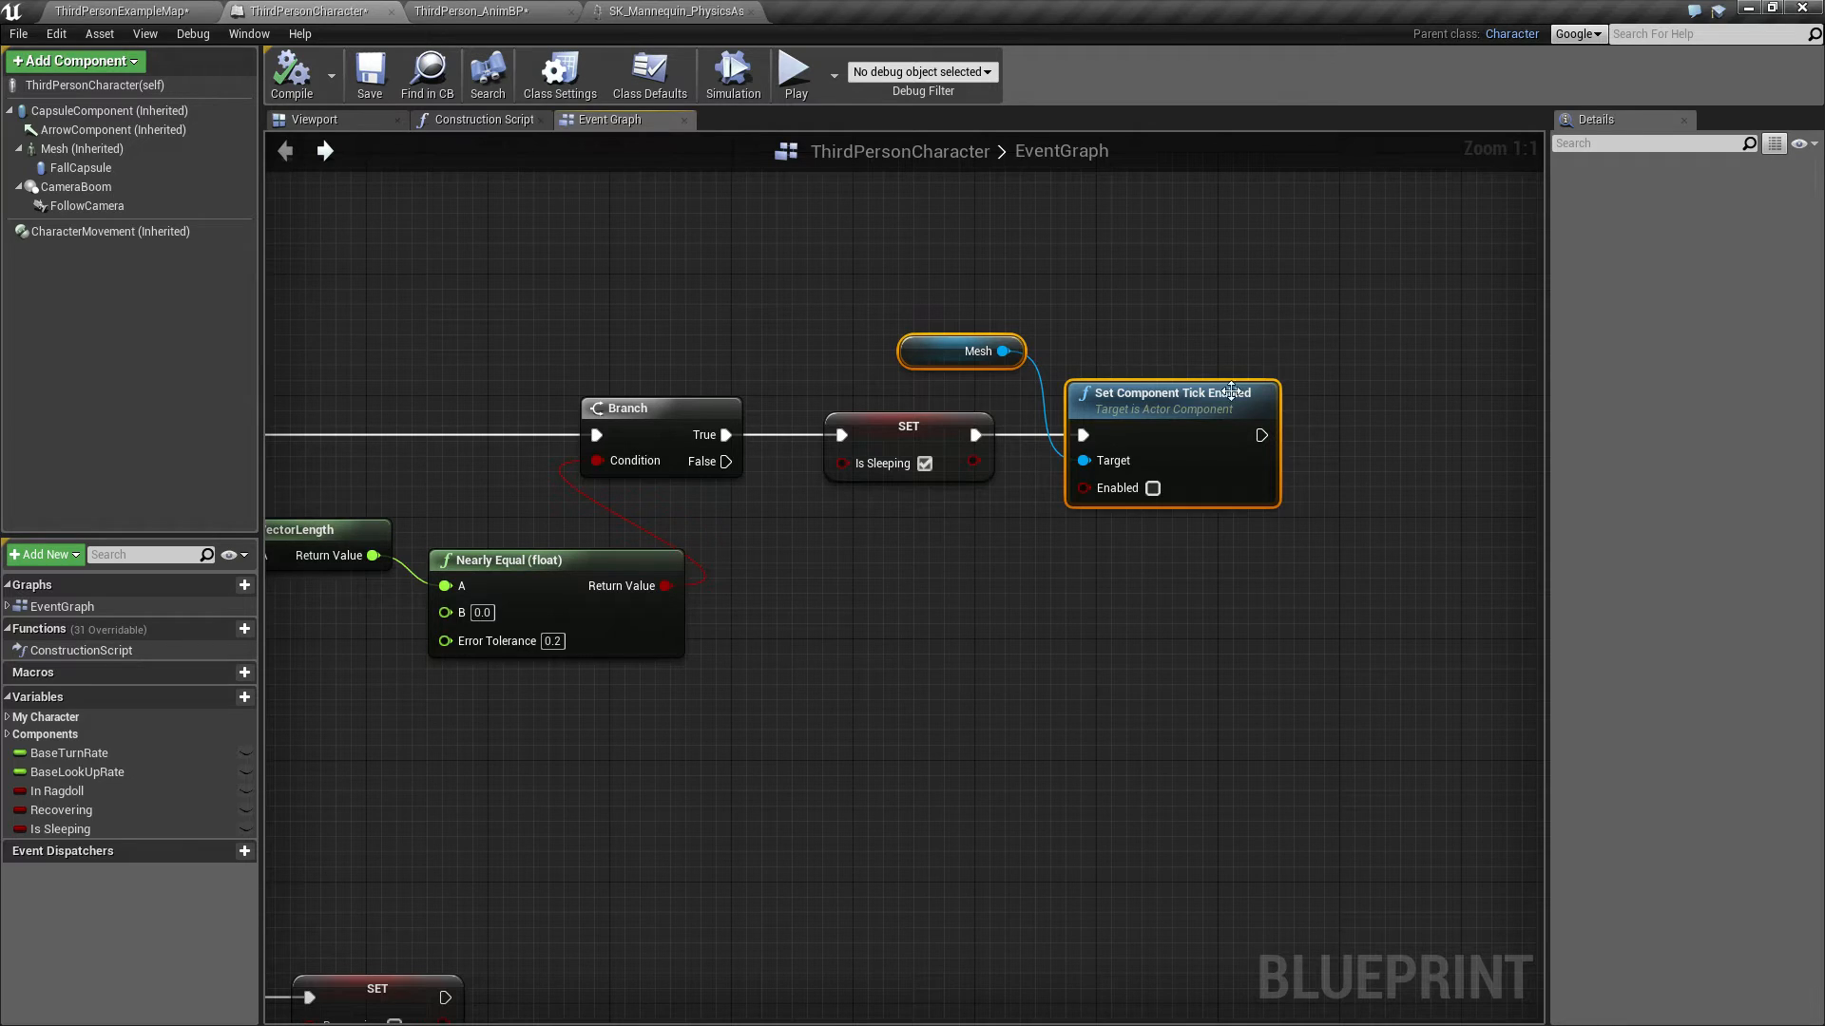
{"action": "mouse_move", "coordinate": [1005, 277]}
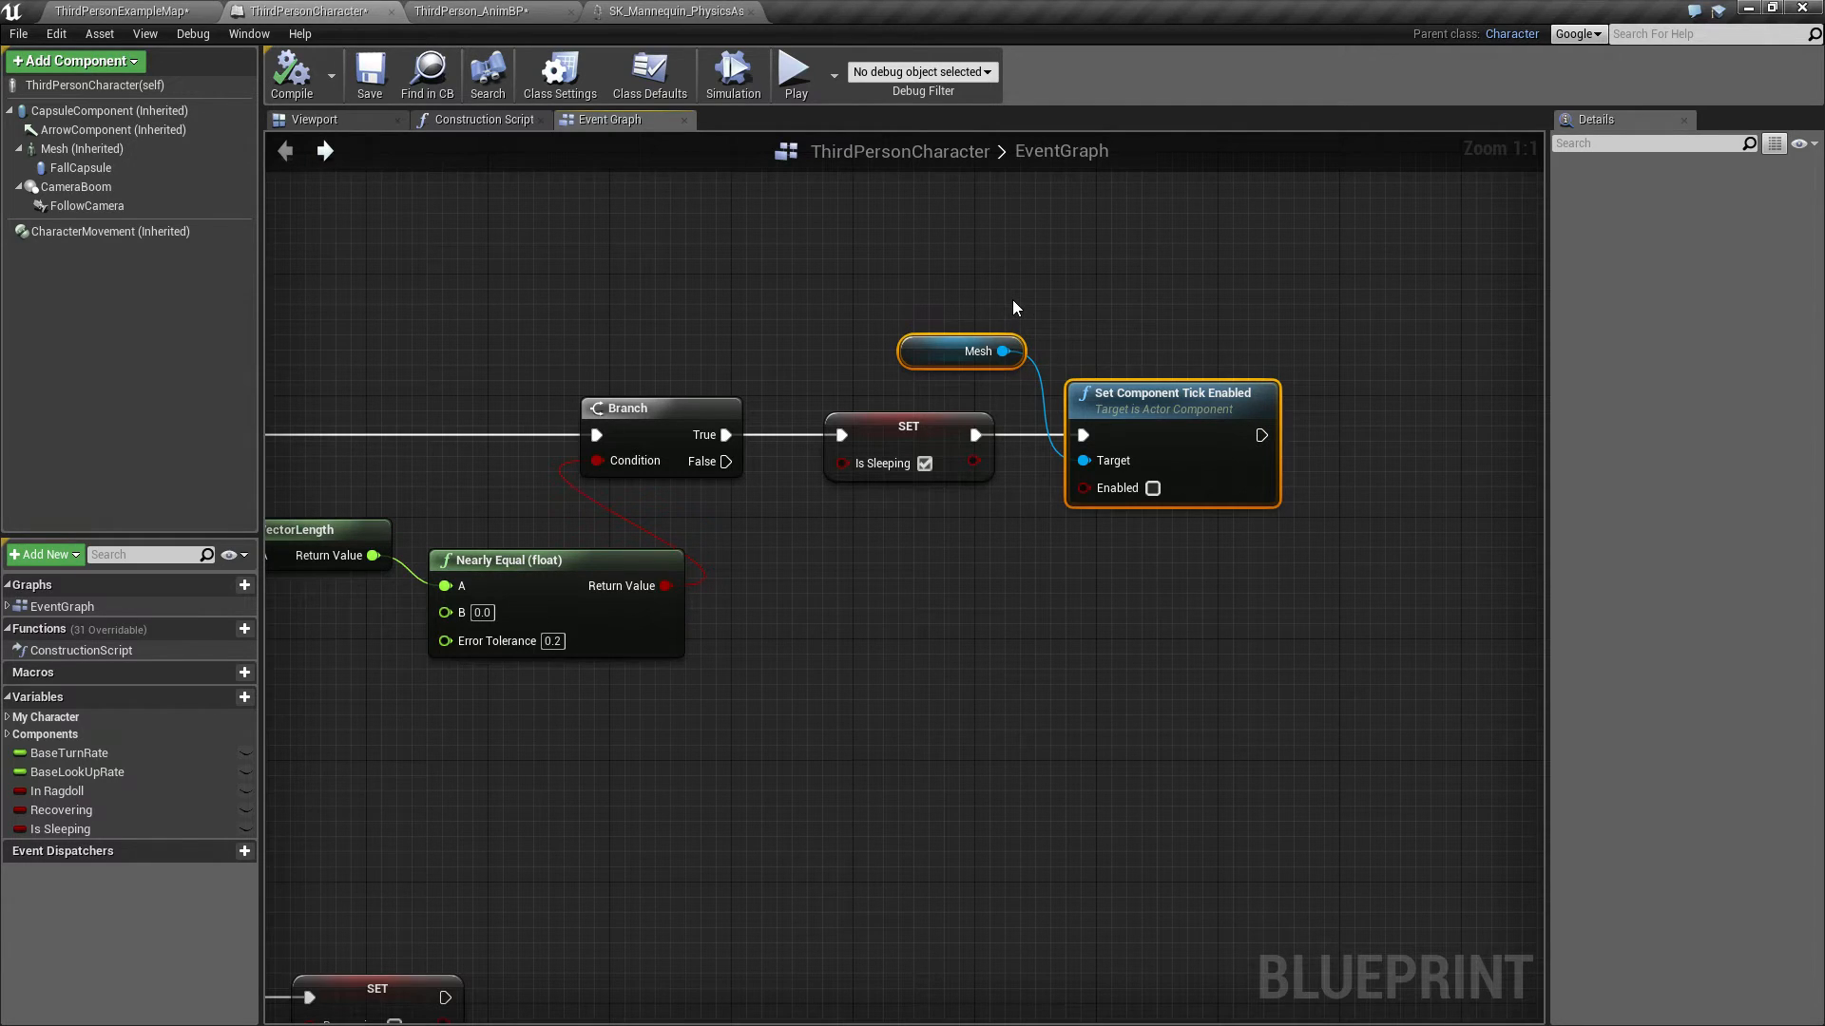
{"action": "mouse_move", "coordinate": [1166, 653]}
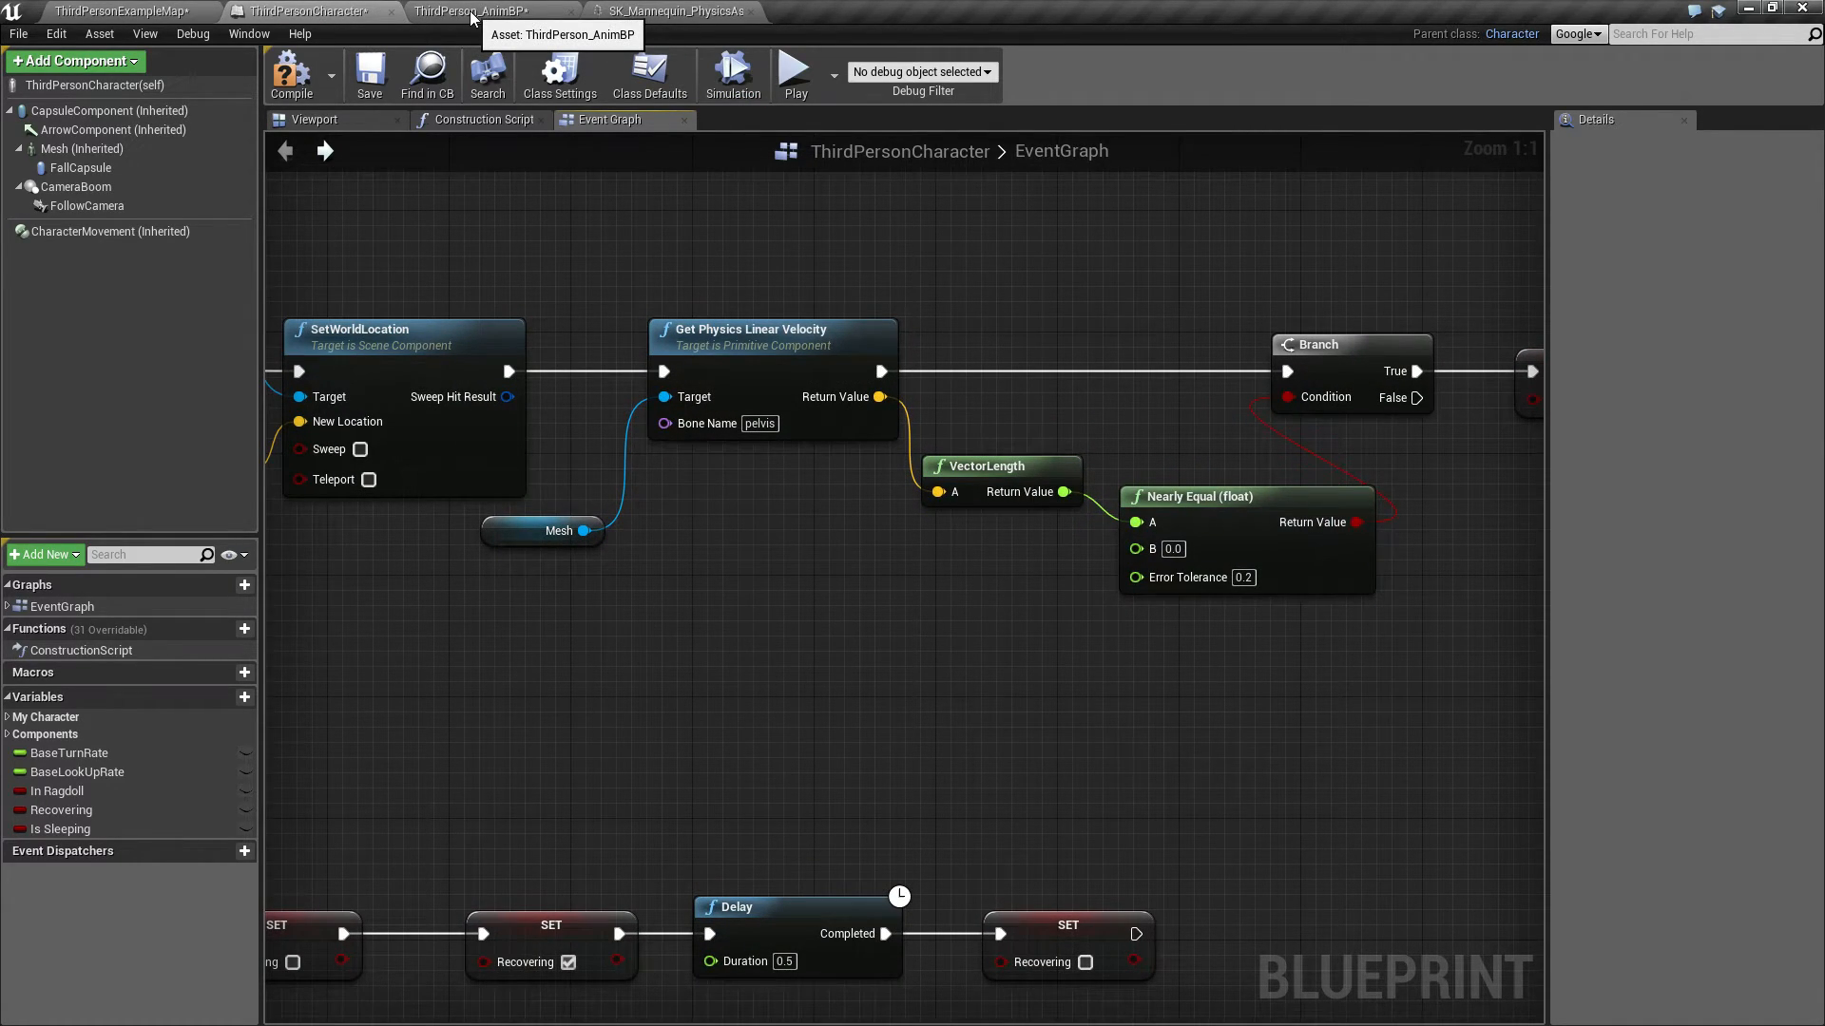
Step: In ThirdPerson_AnimBP, add Blend Poses by bool between Default and Final Animation Pose
{"action": "left_click", "coordinate": [477, 11]}
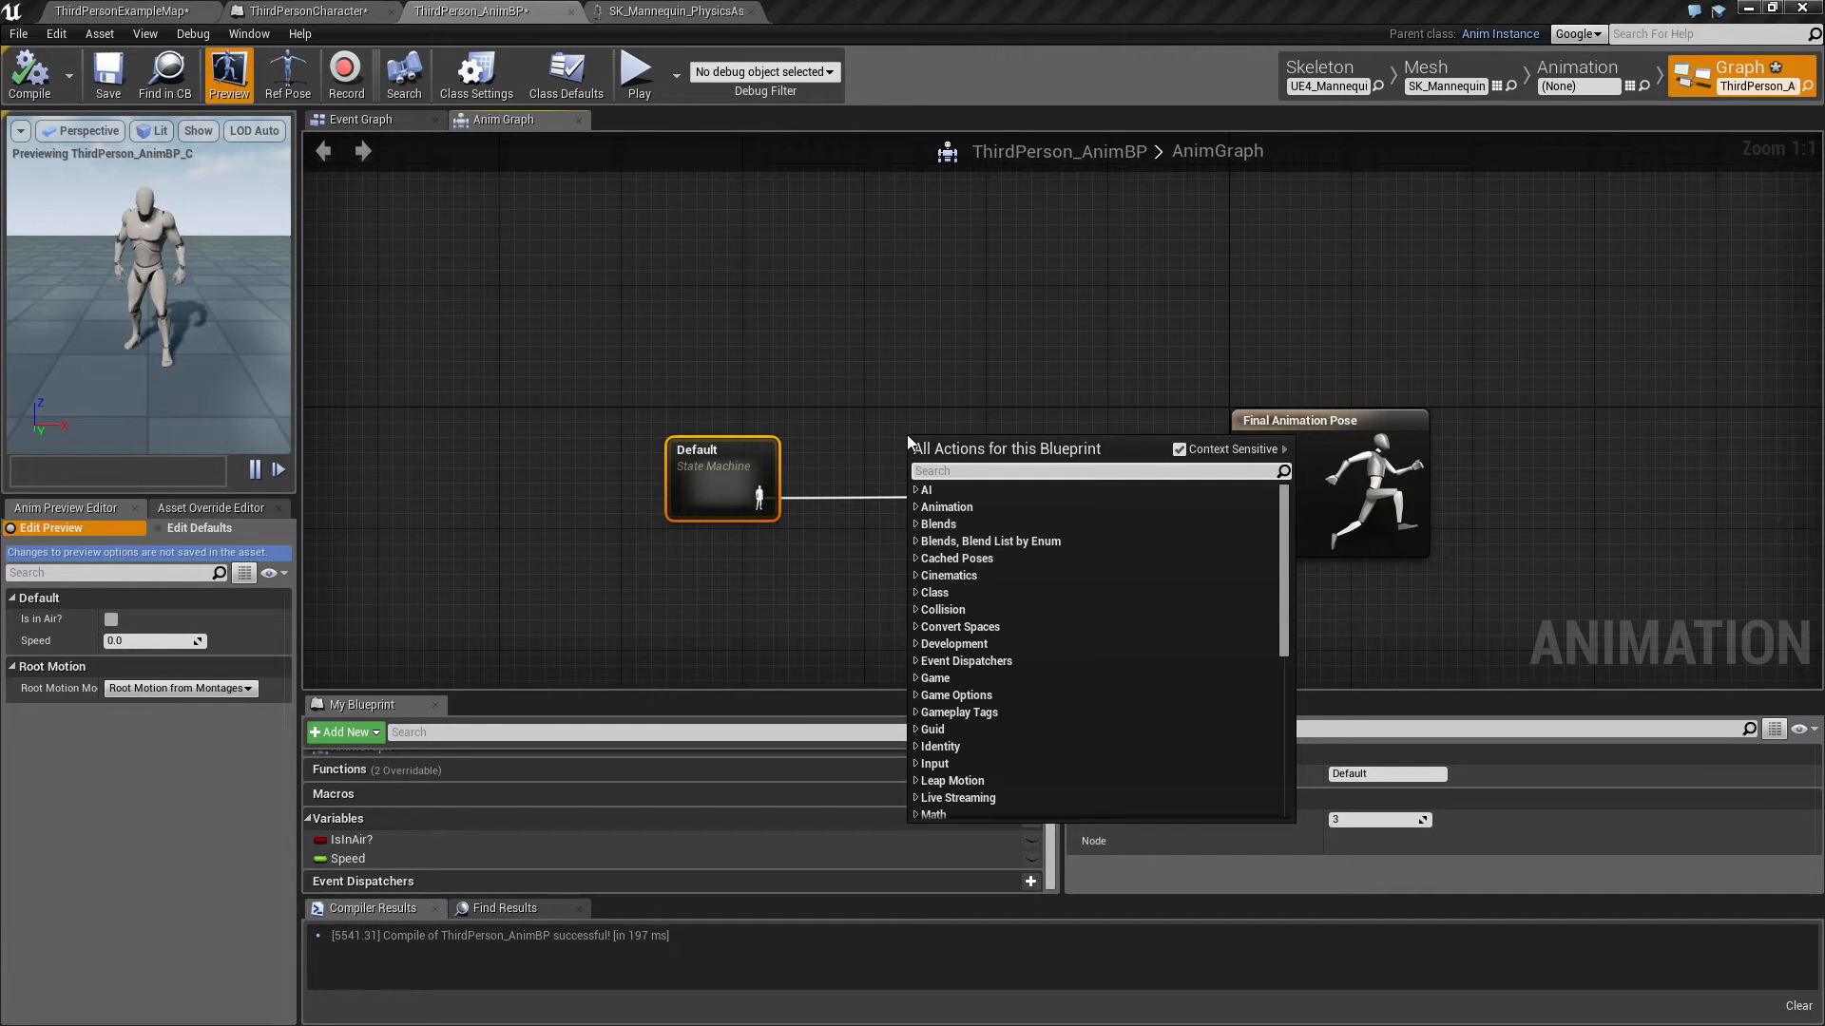
{"action": "type", "text": "blend"}
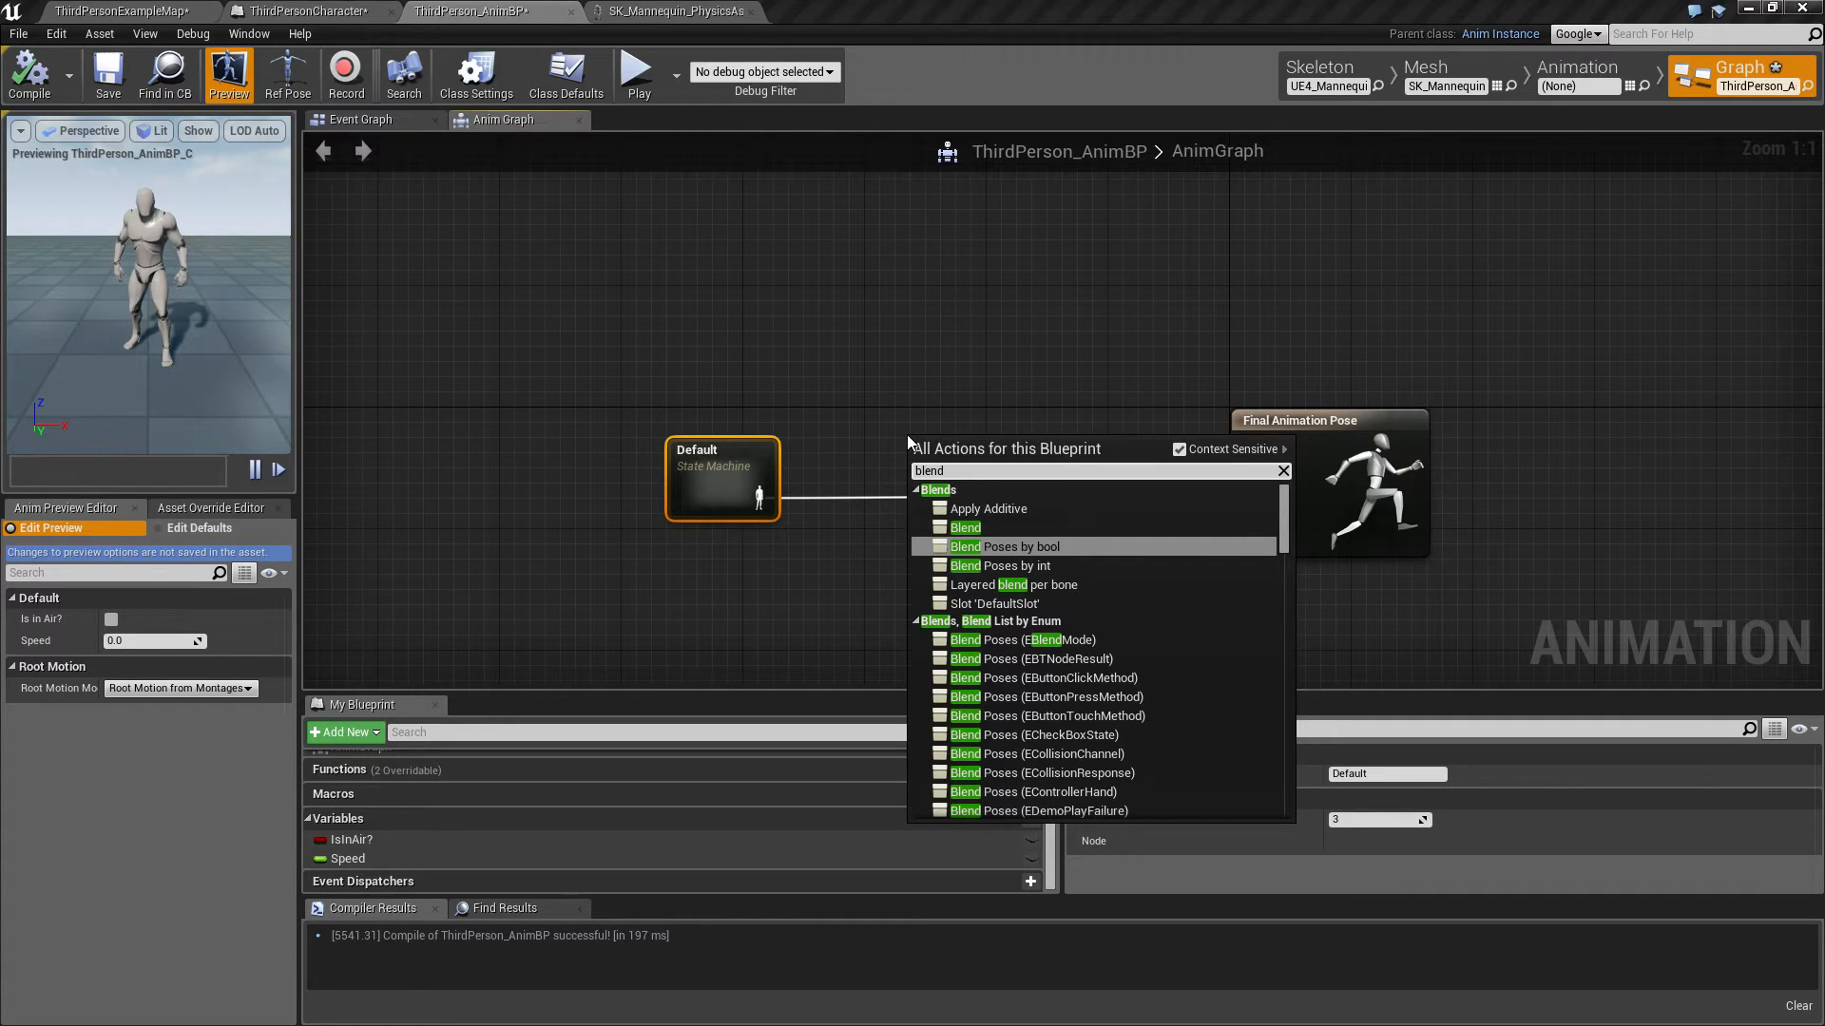
{"action": "left_click", "coordinate": [1009, 545]}
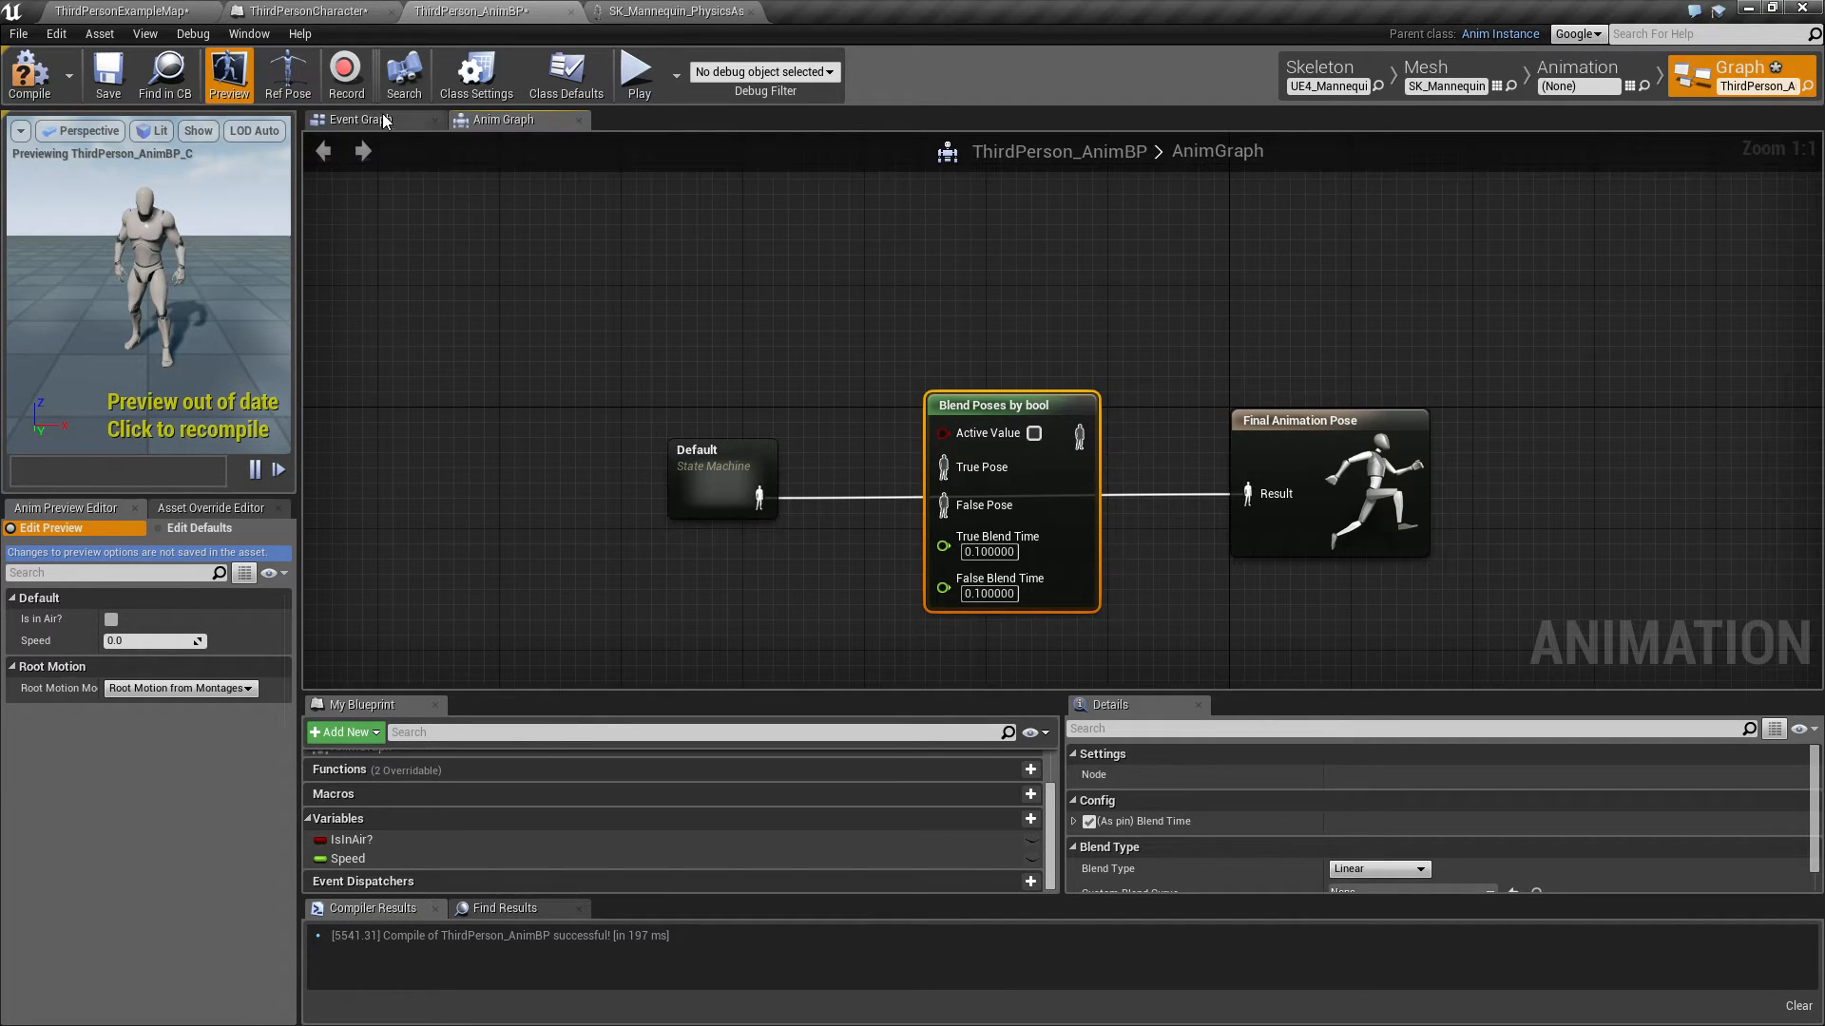
Step: In the AnimBP event graph, cast Get Owning Actor to ThirdPersonCharacter
{"action": "left_click", "coordinate": [354, 120]}
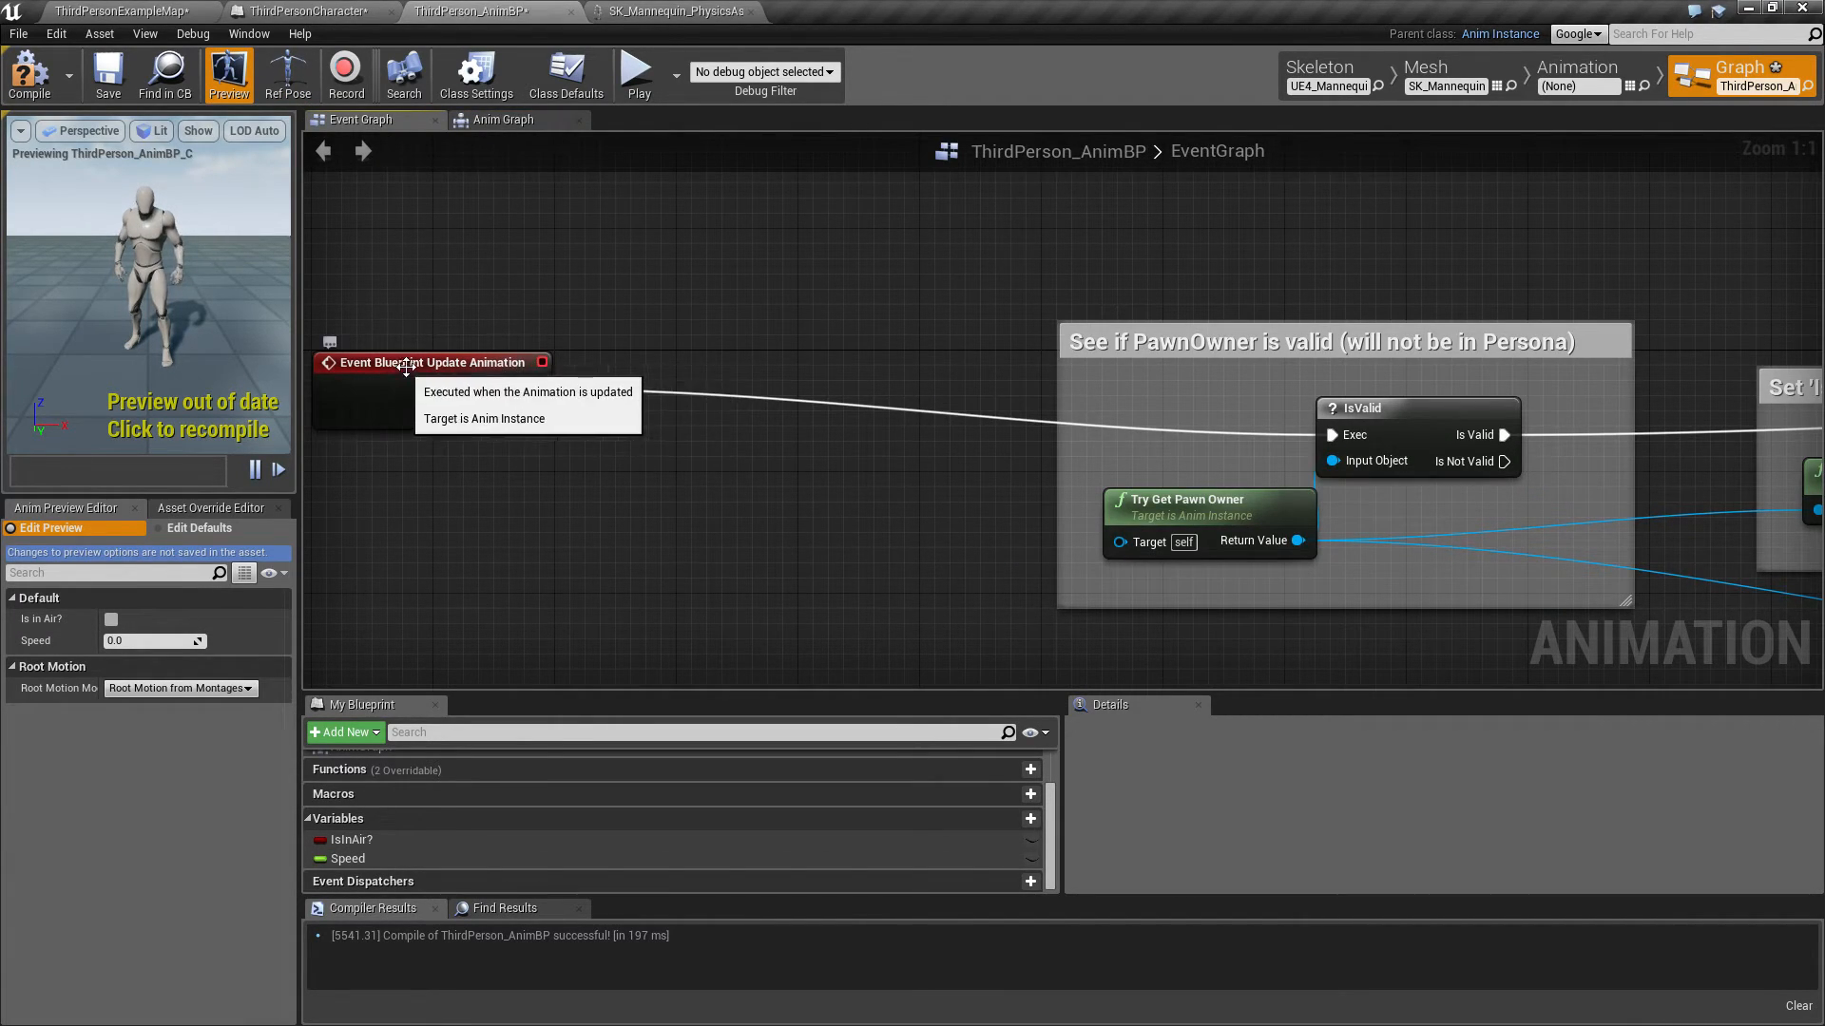
{"action": "mouse_move", "coordinate": [1246, 395]}
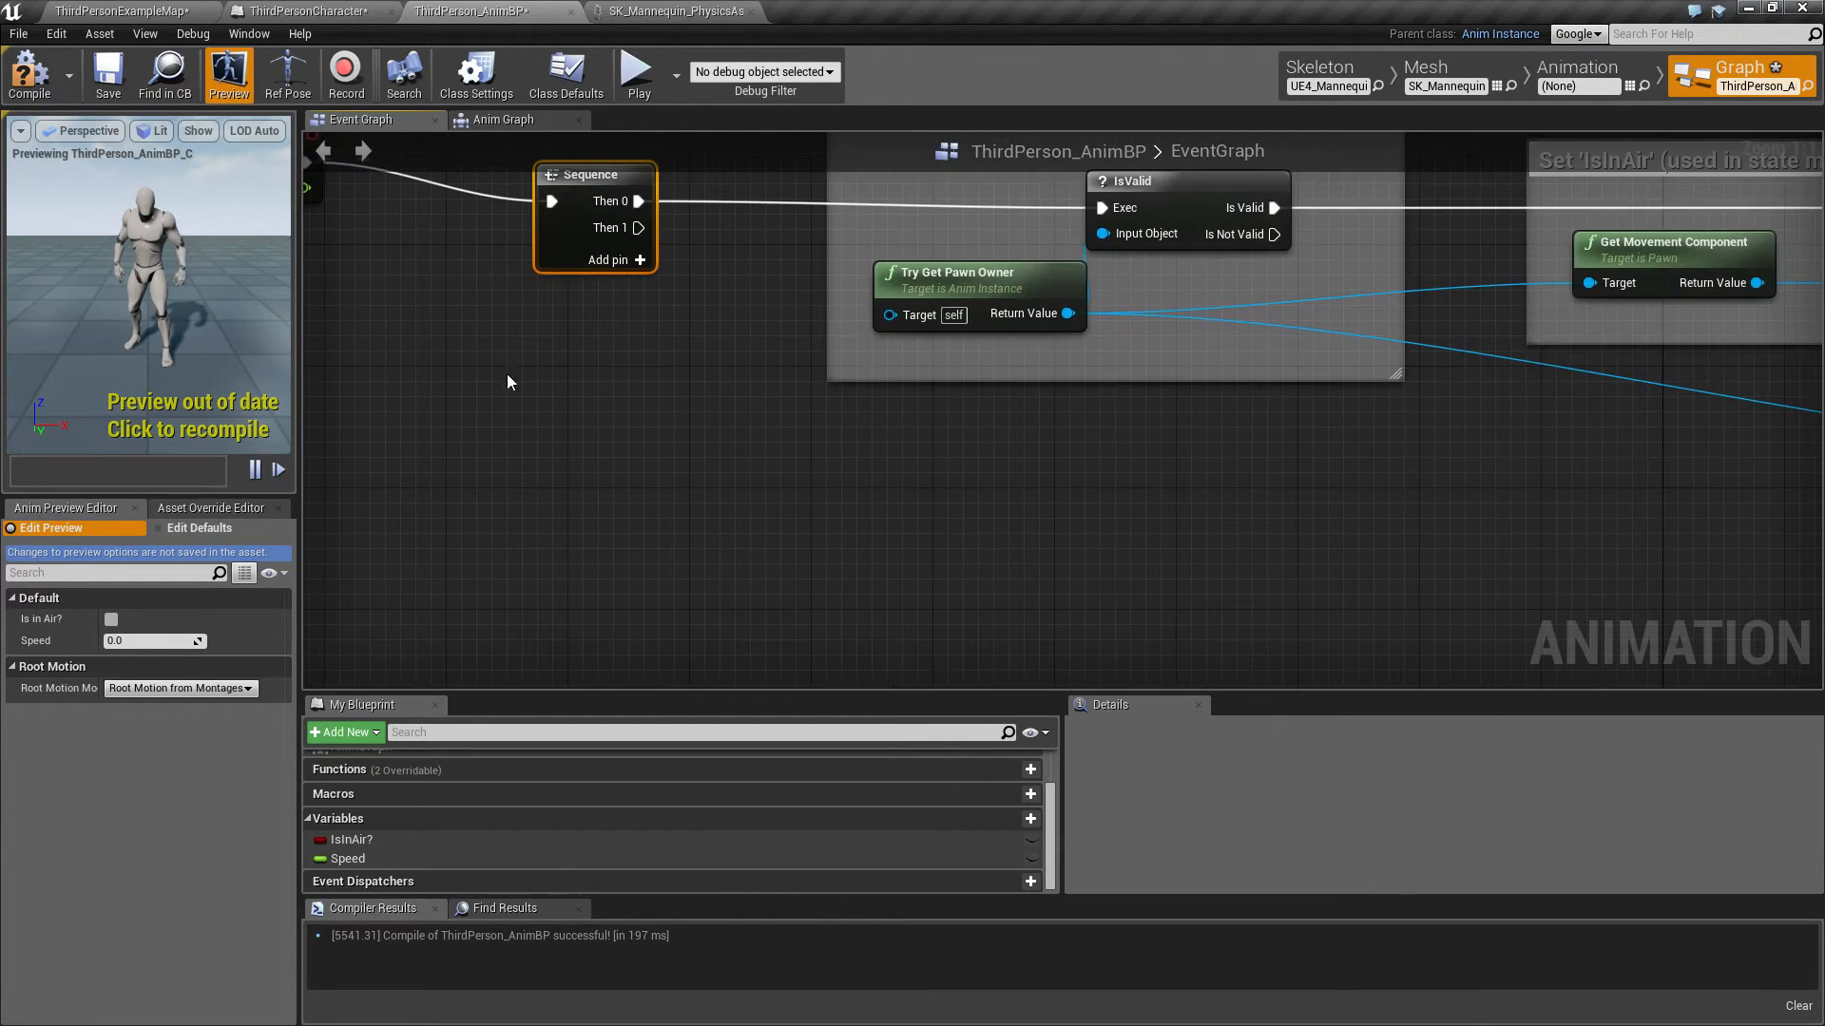
{"action": "left_click_drag", "start_coordinate": [653, 227], "coordinate": [939, 483]}
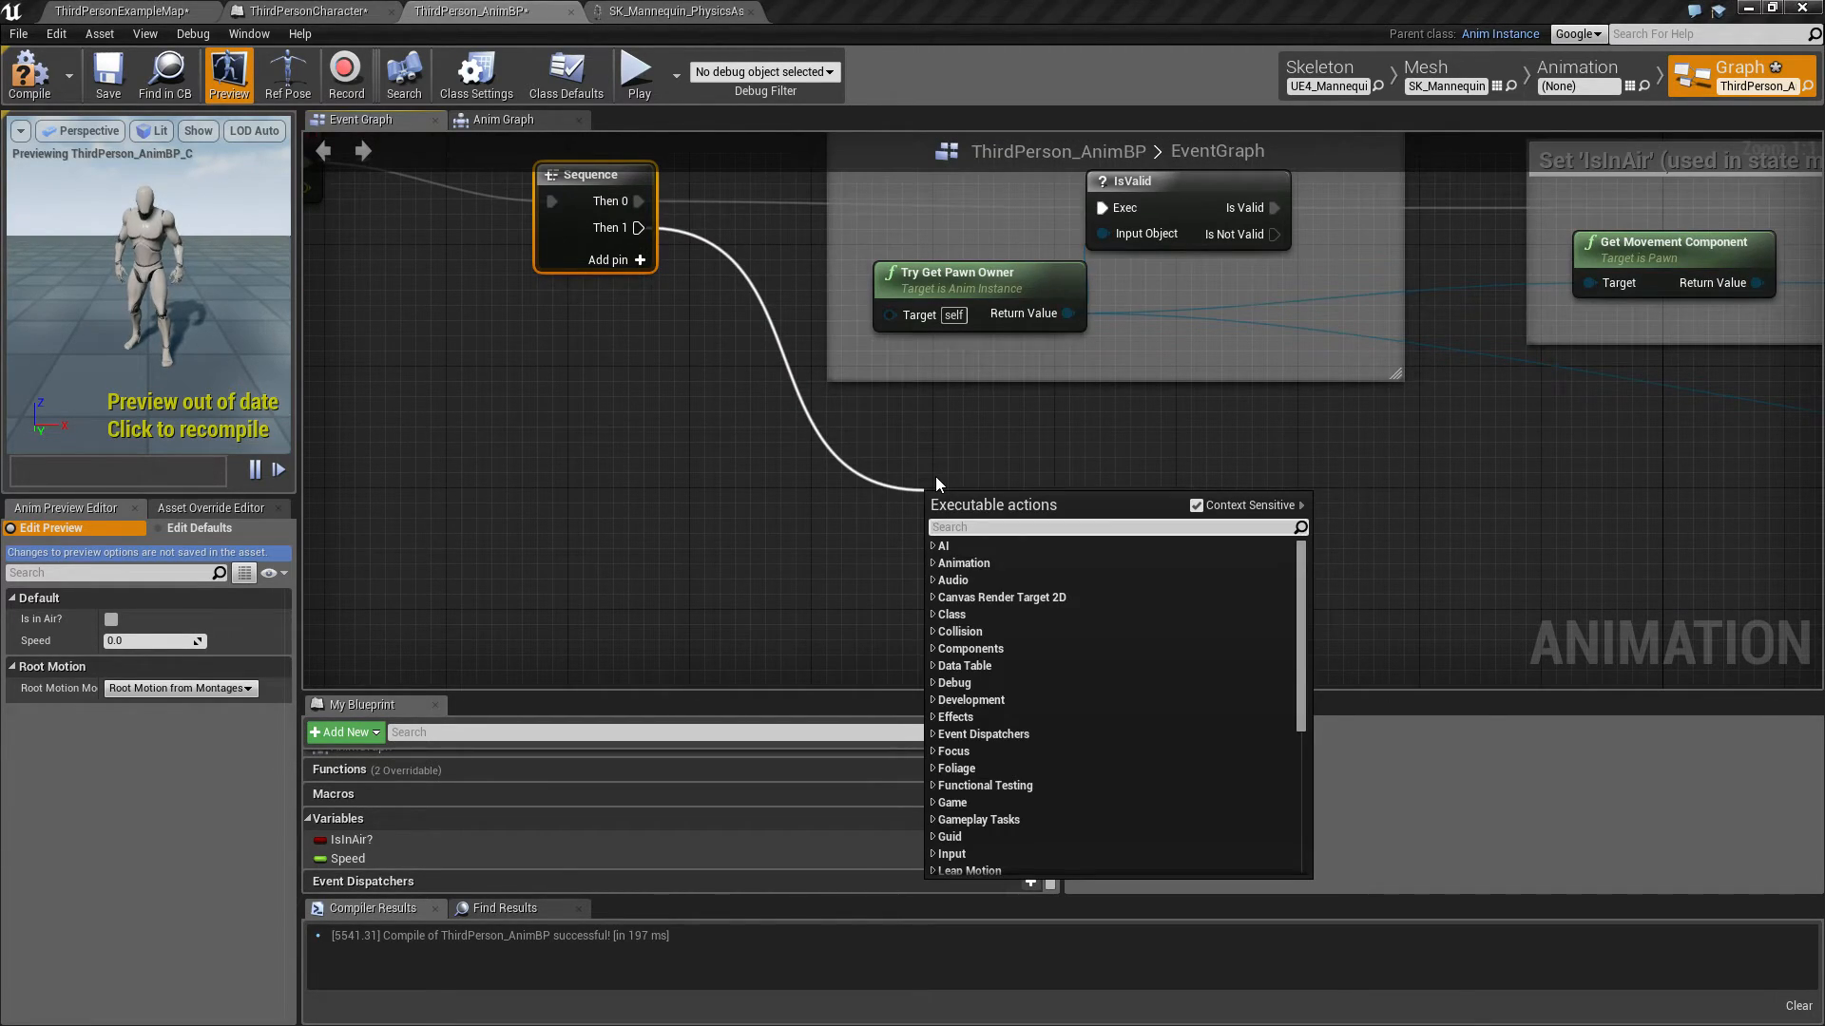
{"action": "type", "text": "get ow"}
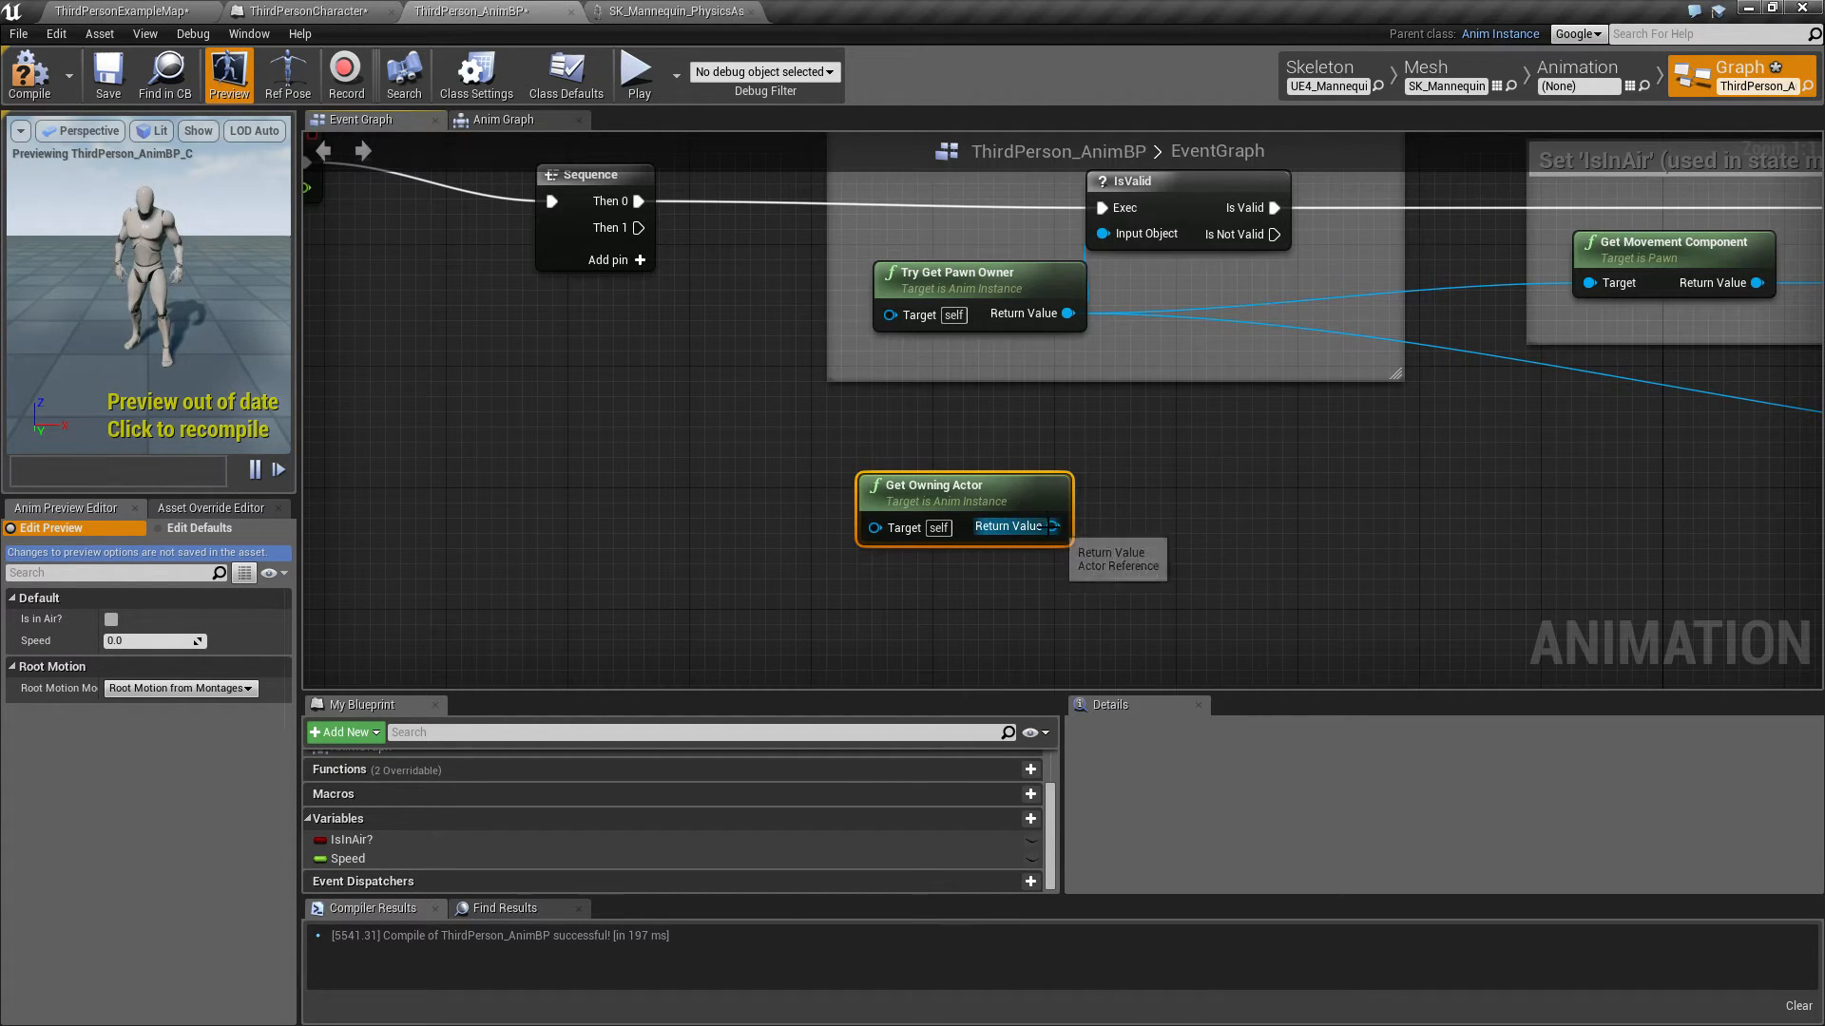
{"action": "left_click_drag", "start_coordinate": [1059, 525], "coordinate": [1115, 559]}
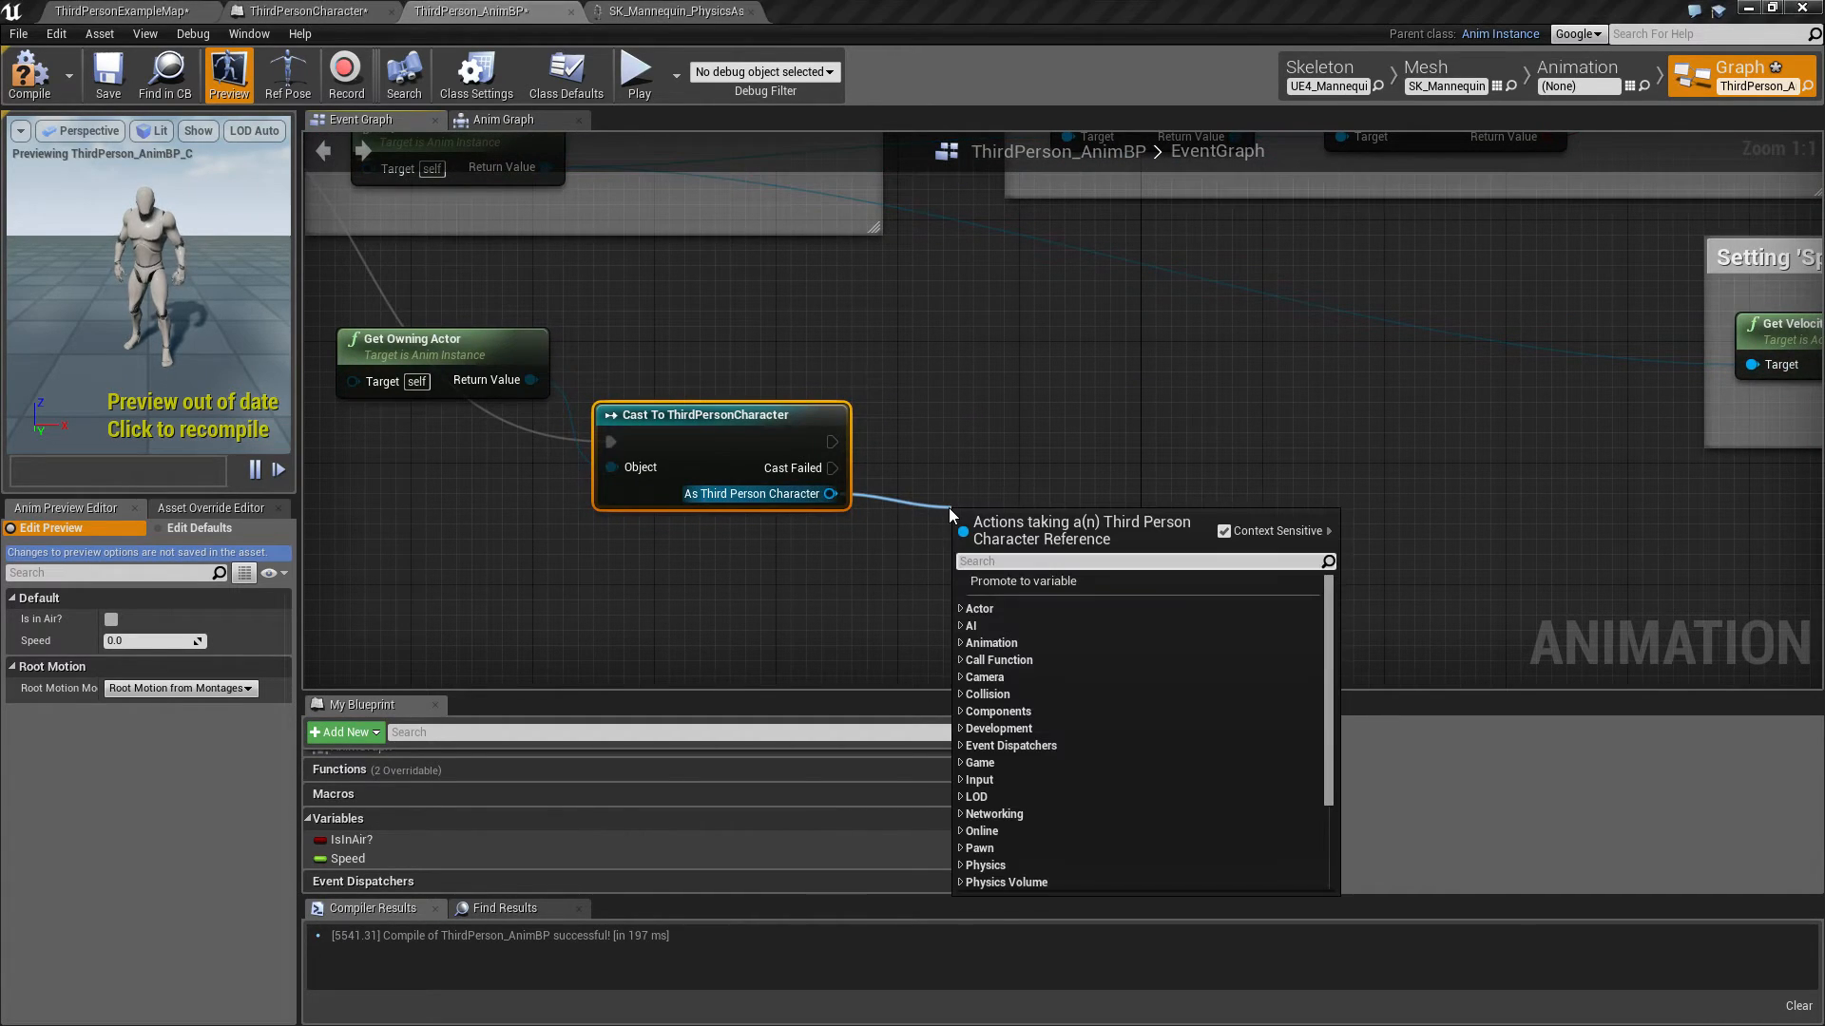
Step: Promote the character's Is Sleeping to a new Is Sleeping variable and add its SET node
{"action": "type", "text": "is slee"}
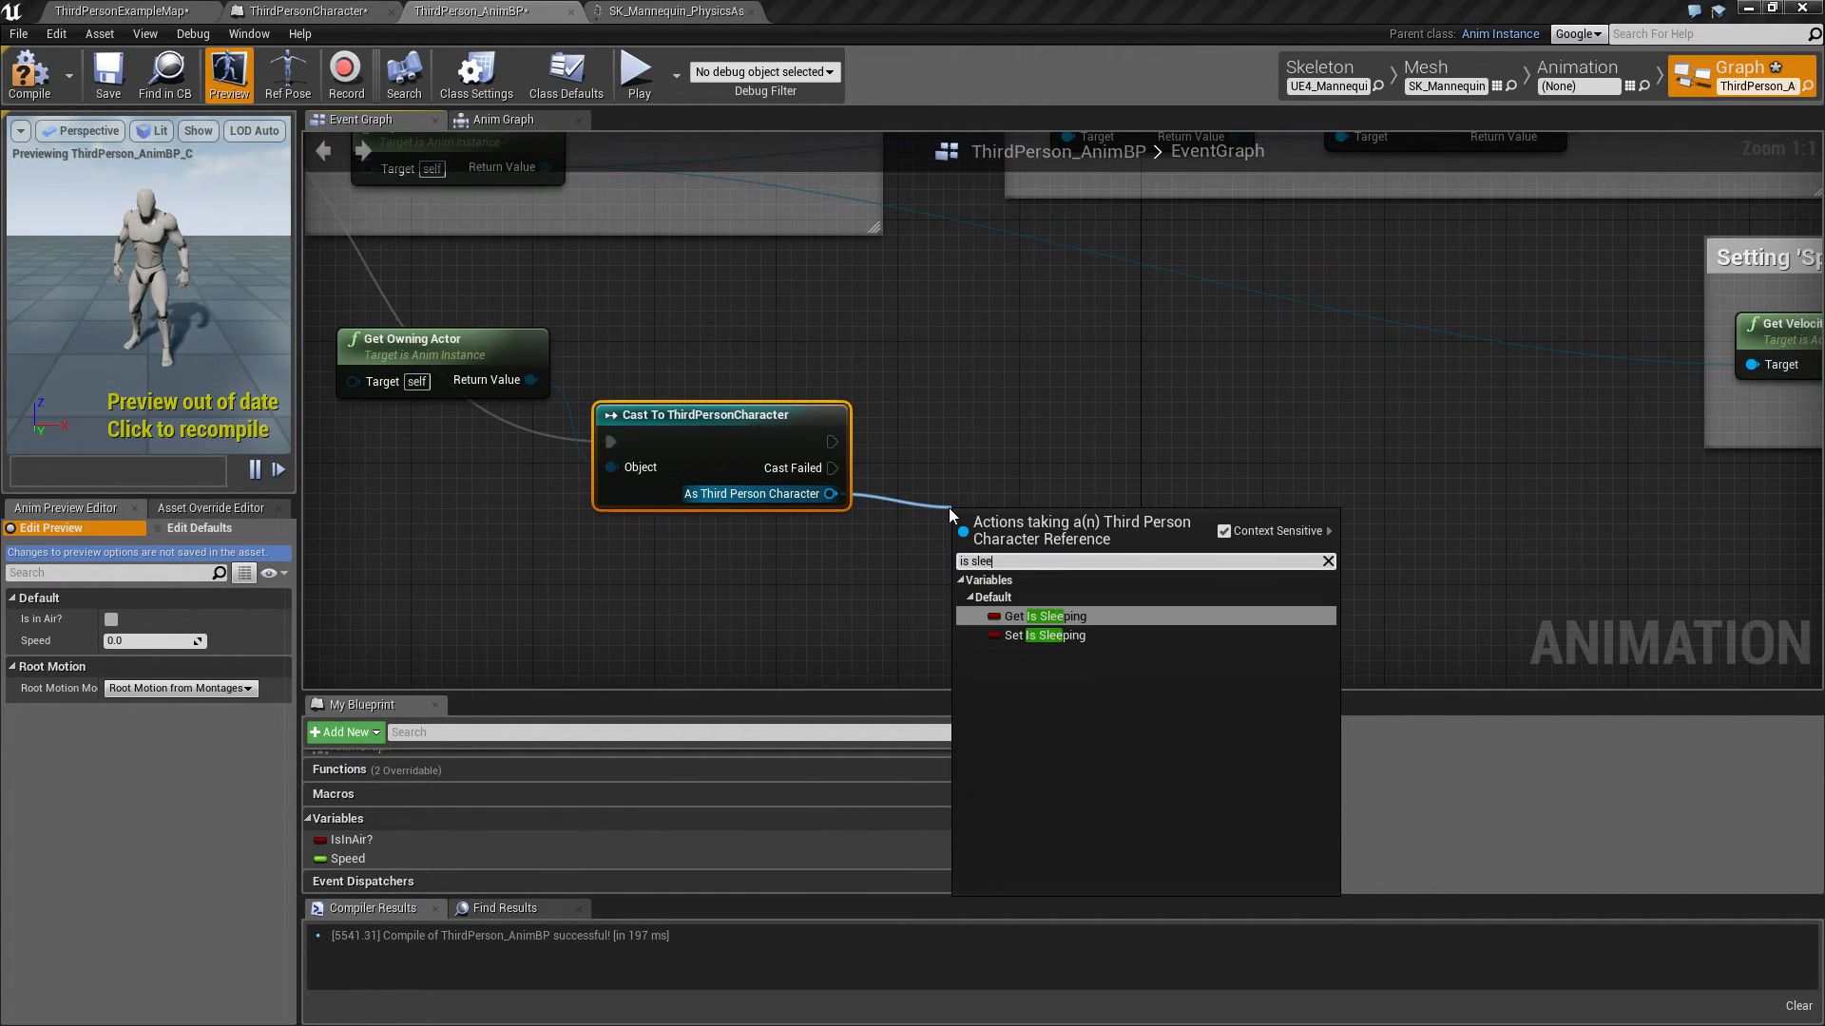
{"action": "left_click", "coordinate": [1042, 616]}
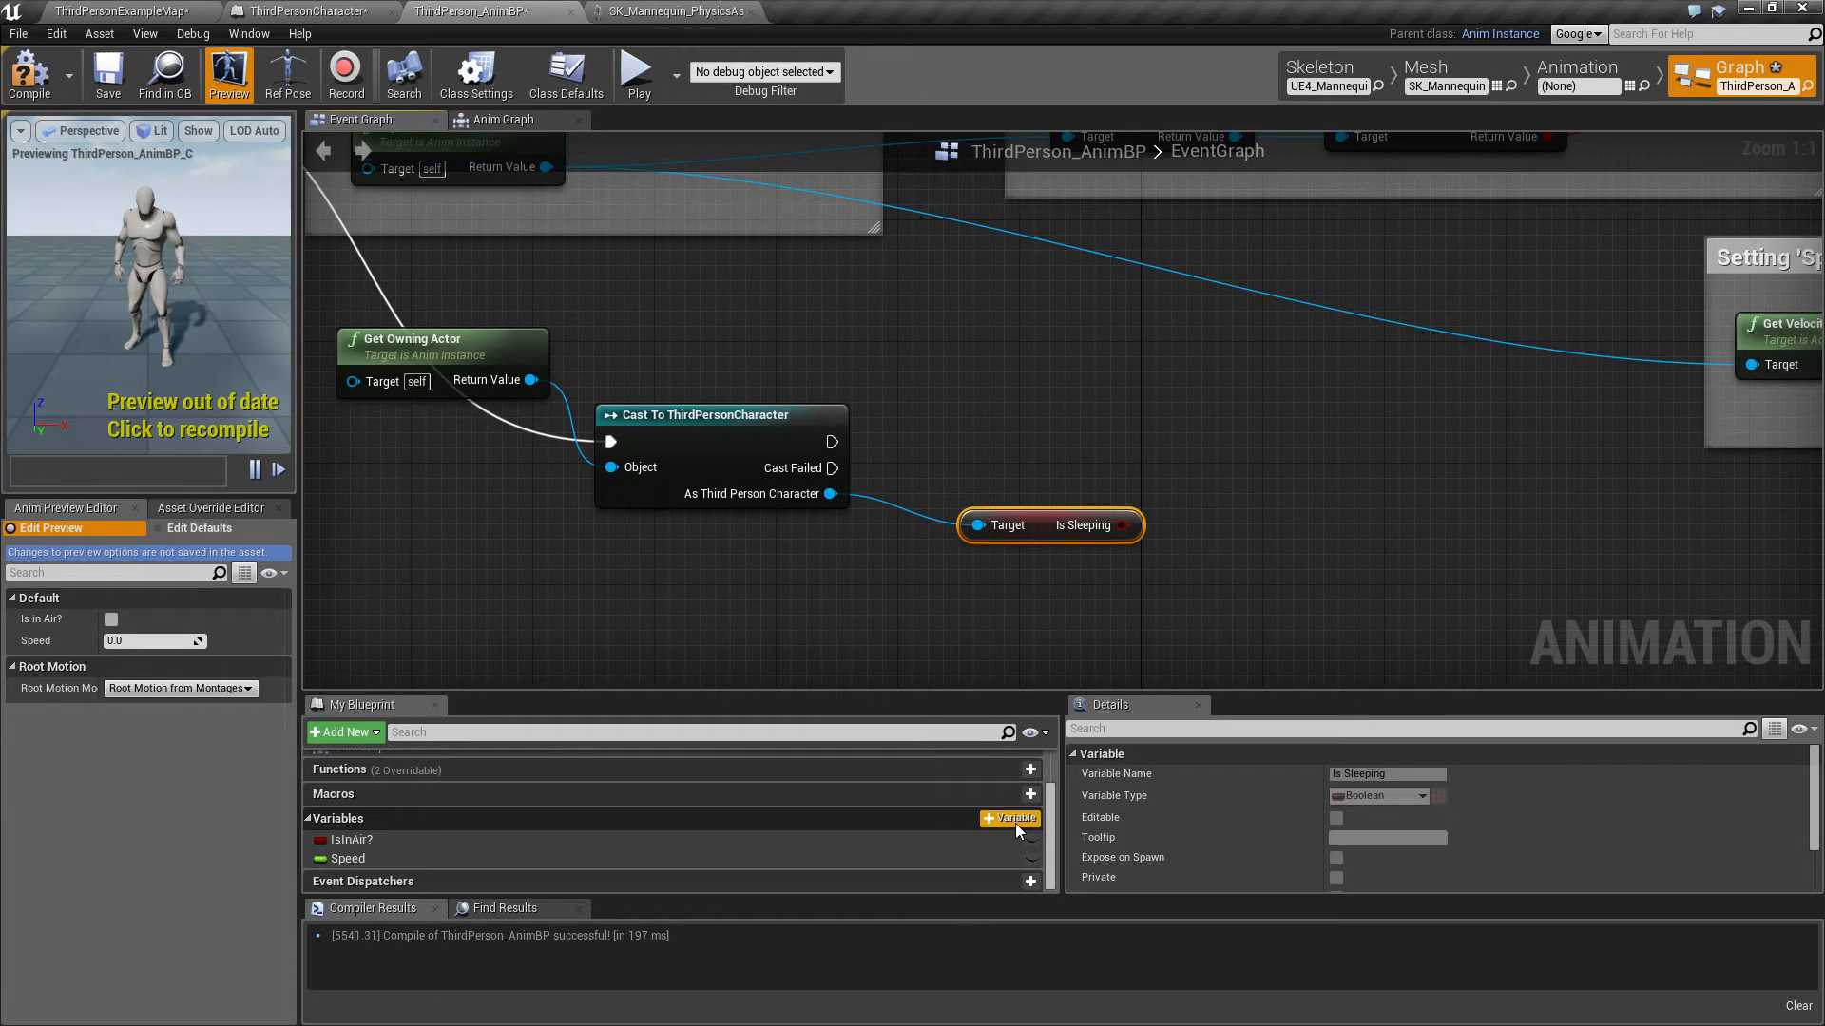
{"action": "left_click", "coordinate": [1009, 818]}
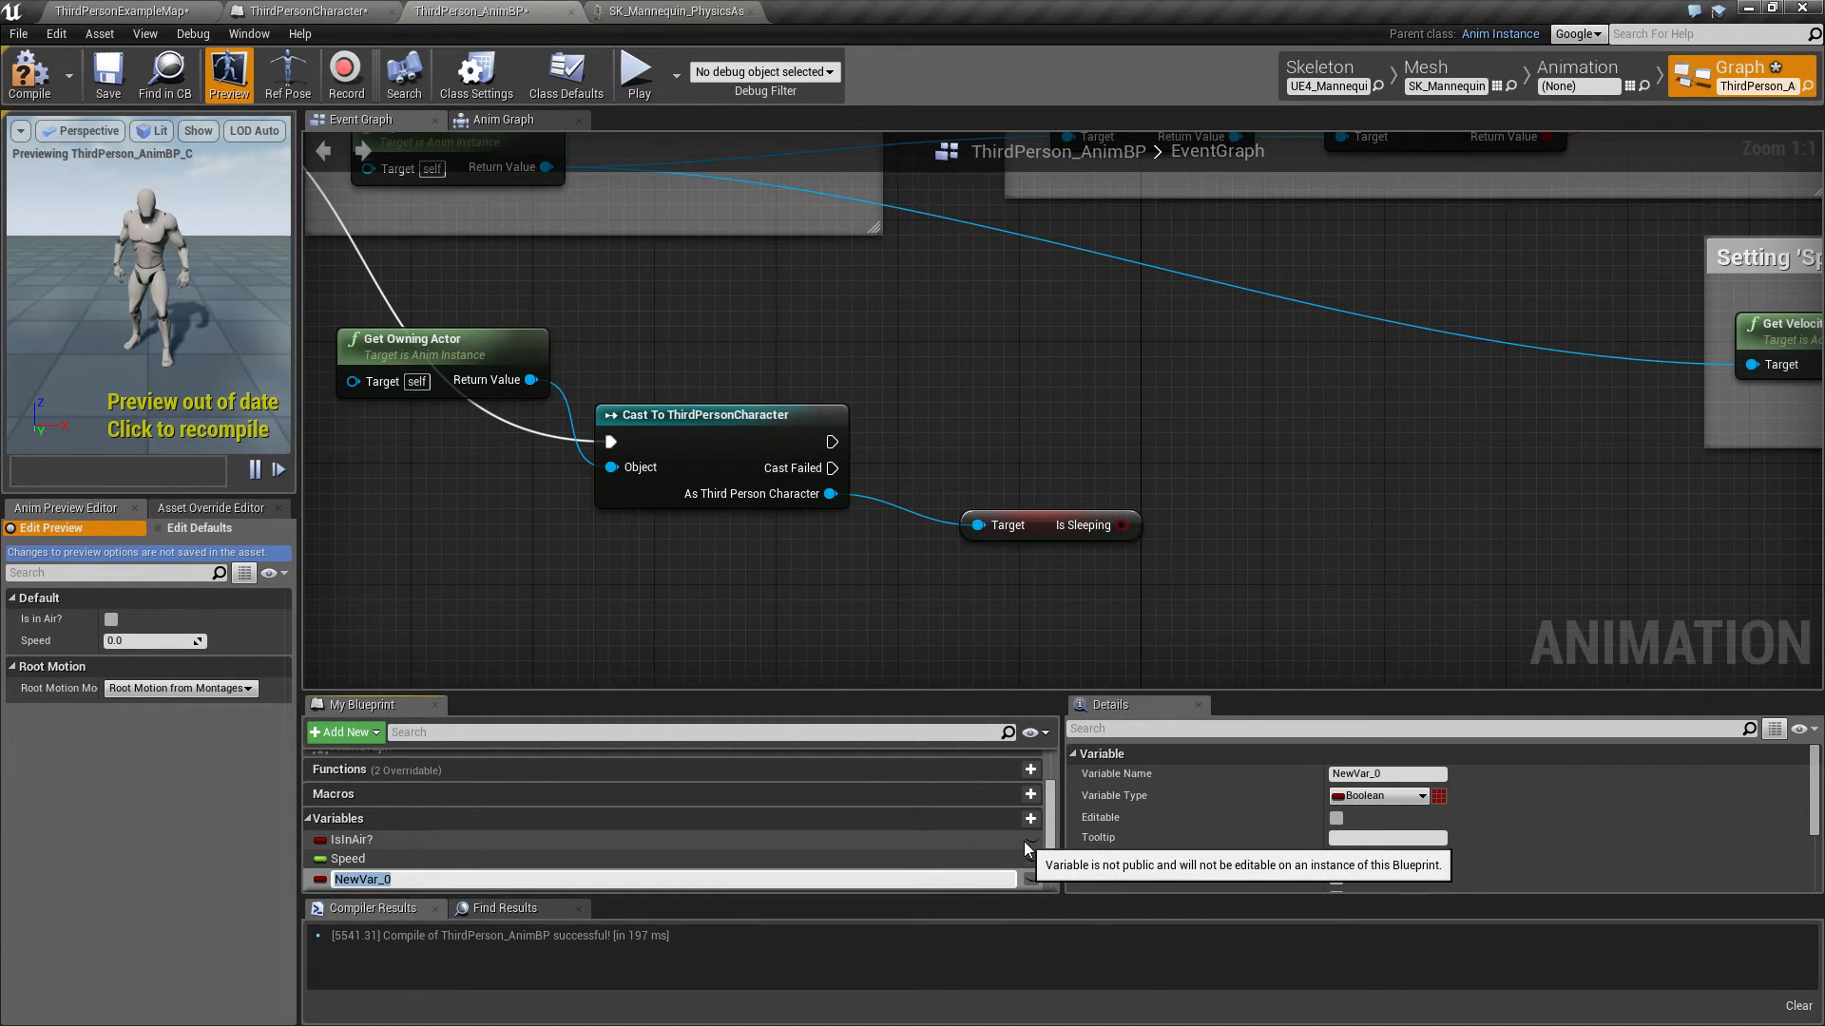
{"action": "type", "text": "Is Sleeping"}
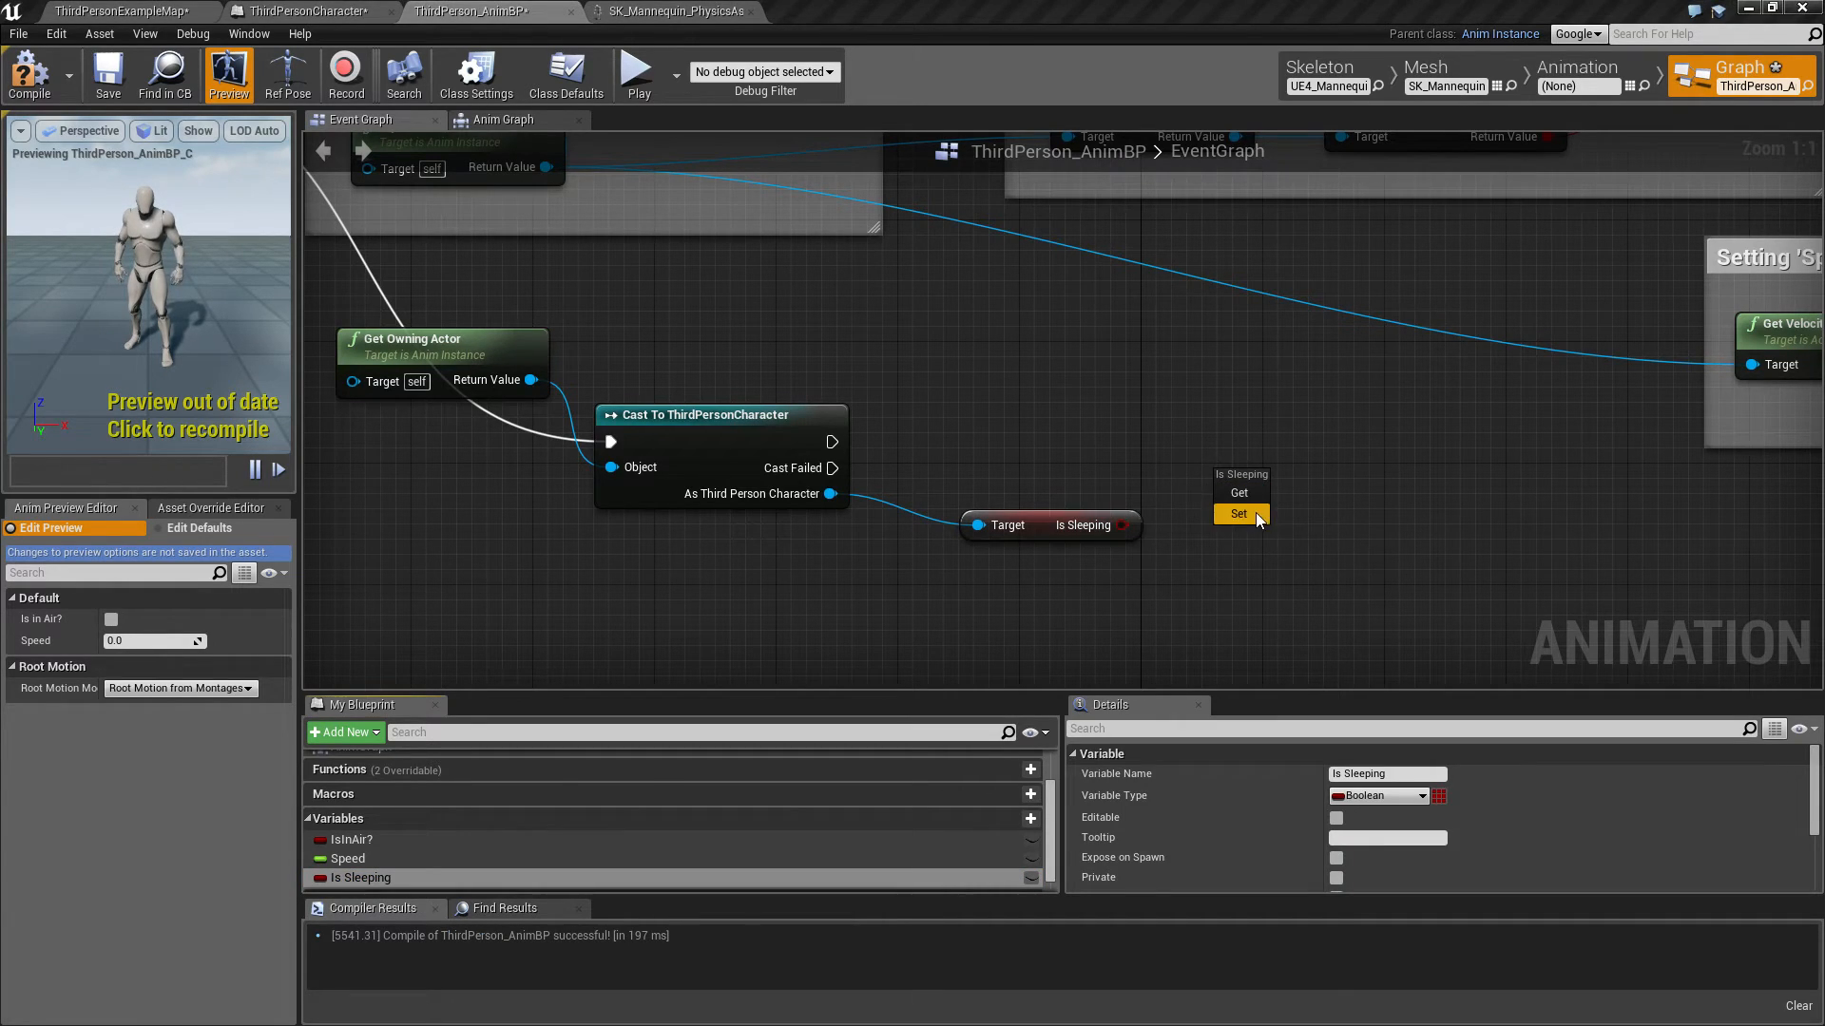
{"action": "left_click", "coordinate": [1239, 514]}
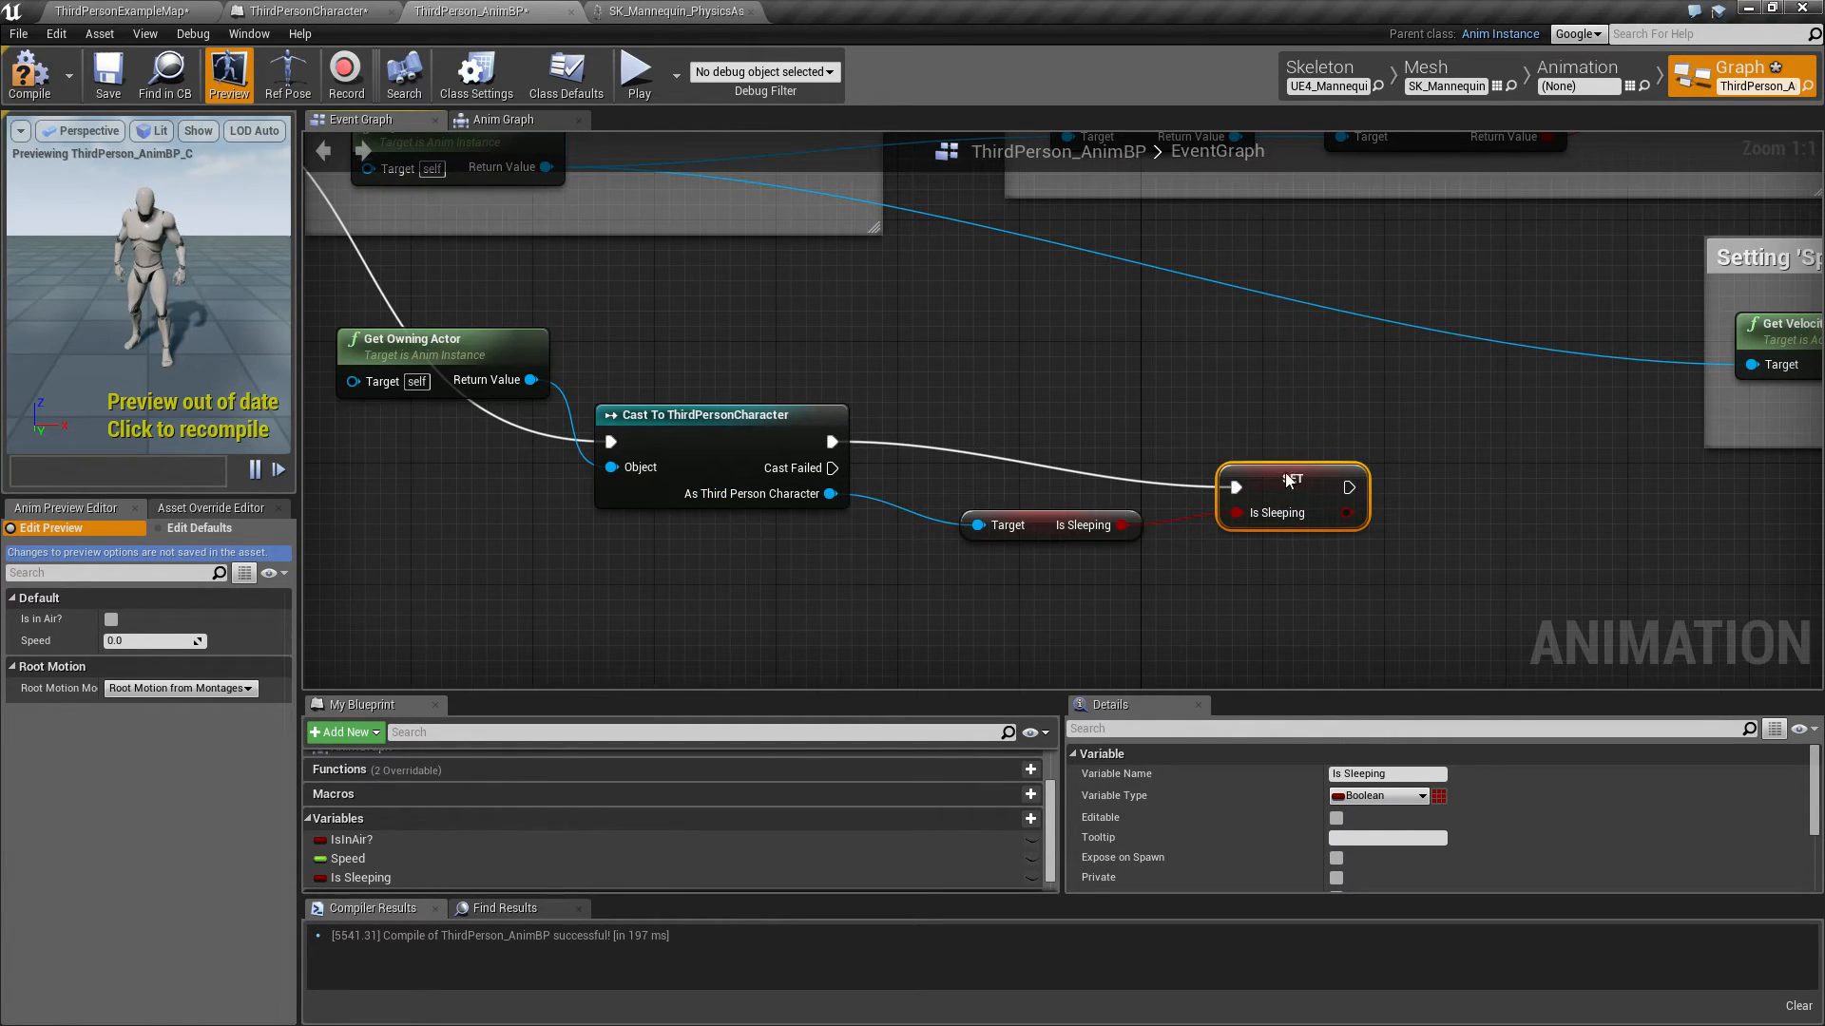
{"action": "left_click_drag", "start_coordinate": [1290, 498], "coordinate": [1260, 451]}
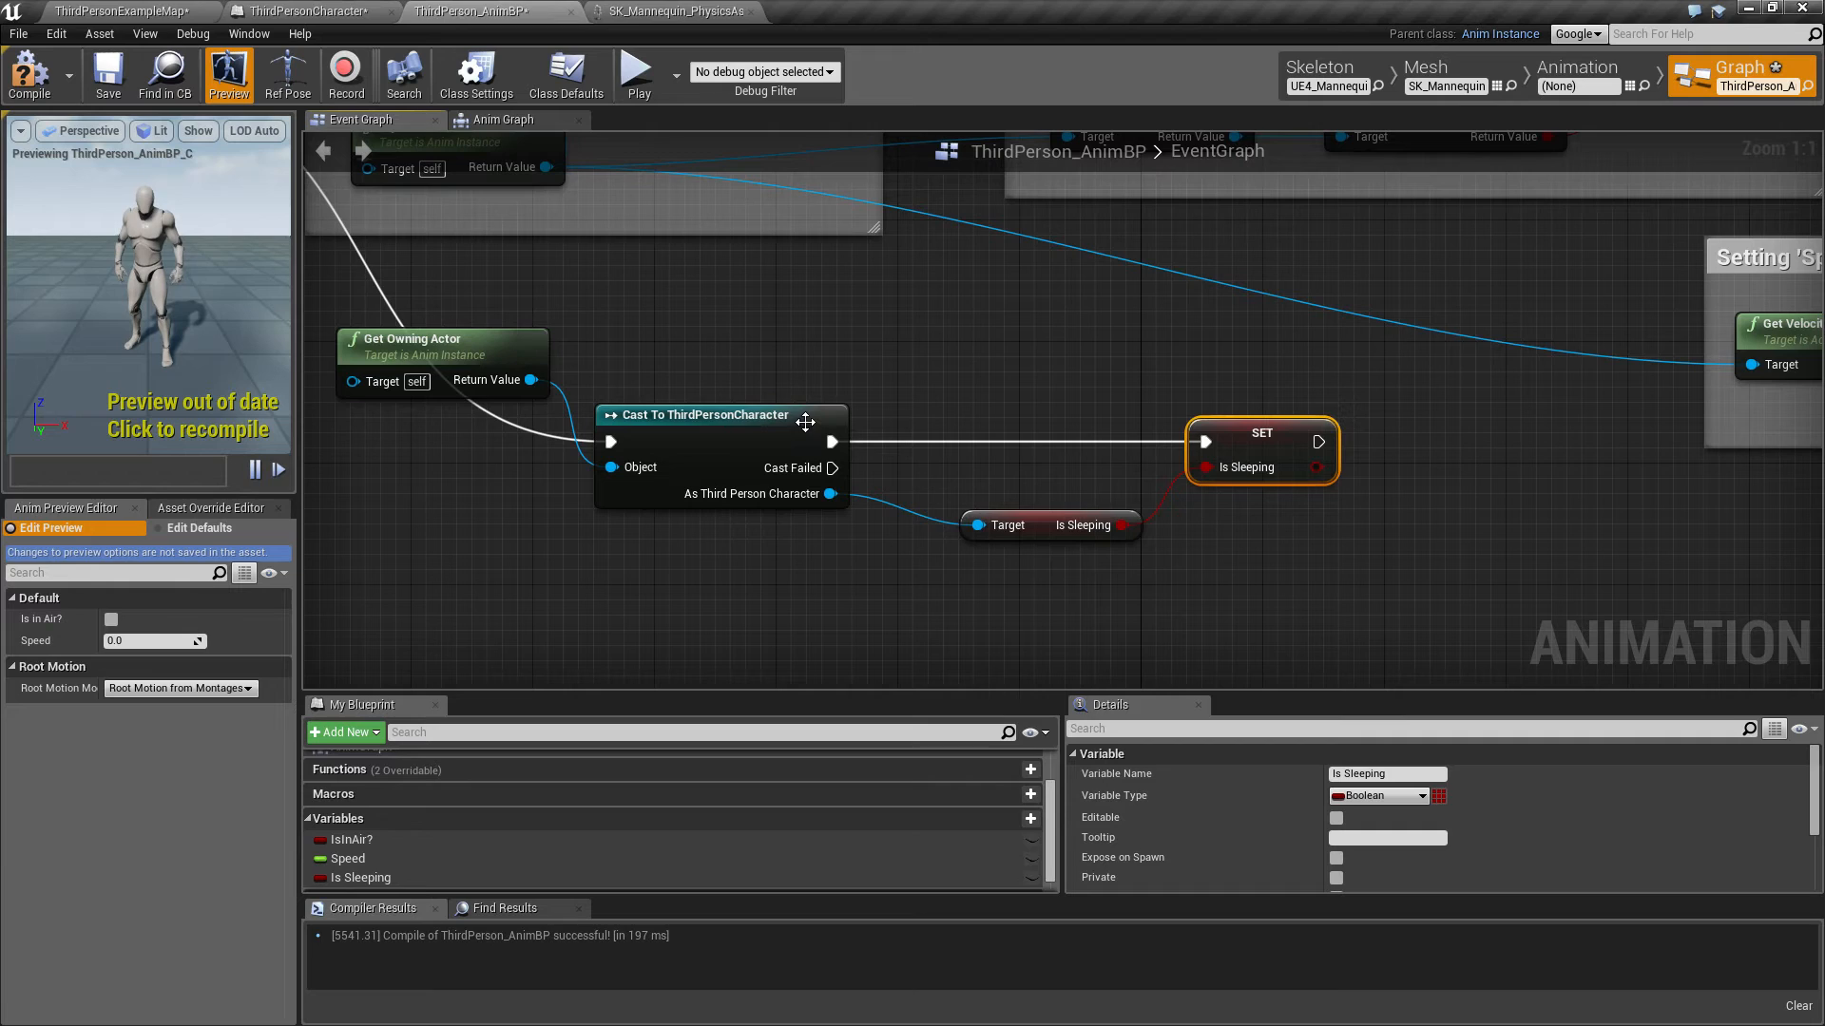
{"action": "left_click", "coordinate": [503, 119]}
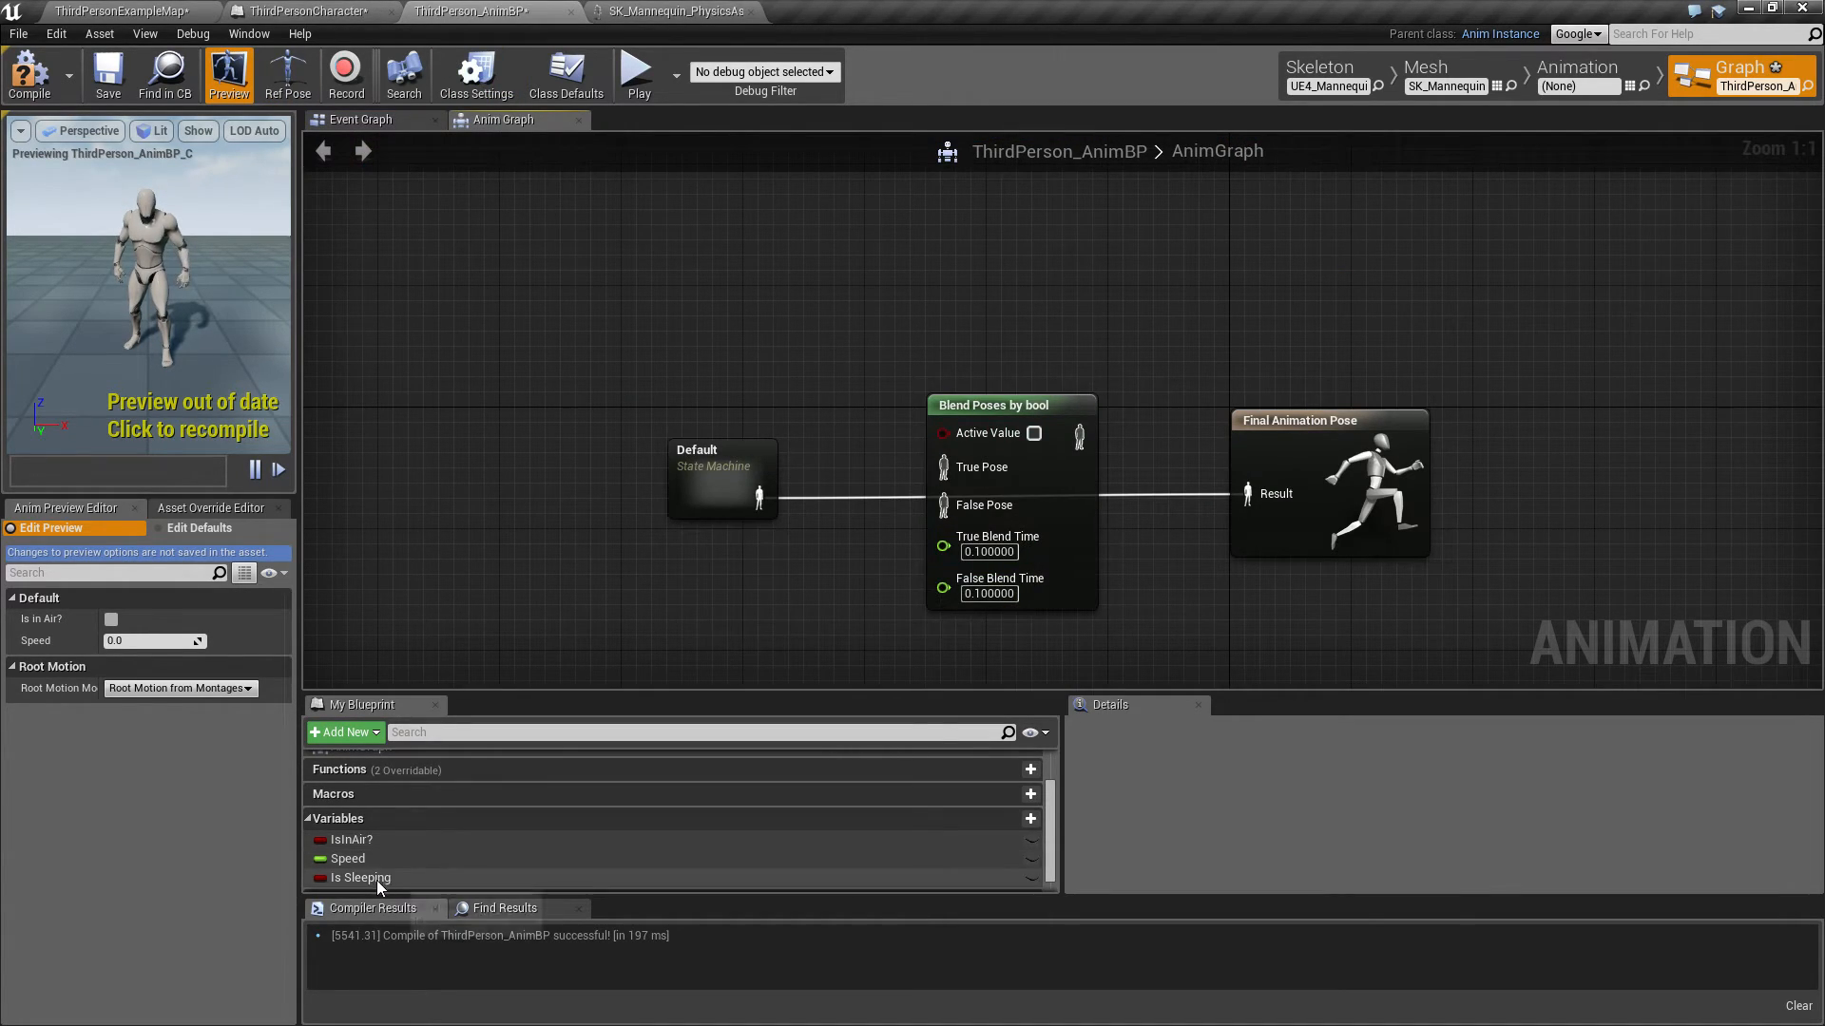
Step: Wire Is Sleeping into Active Value and Blend Poses into Final Animation Pose, then play-test
{"action": "left_click_drag", "start_coordinate": [357, 877], "coordinate": [807, 439]}
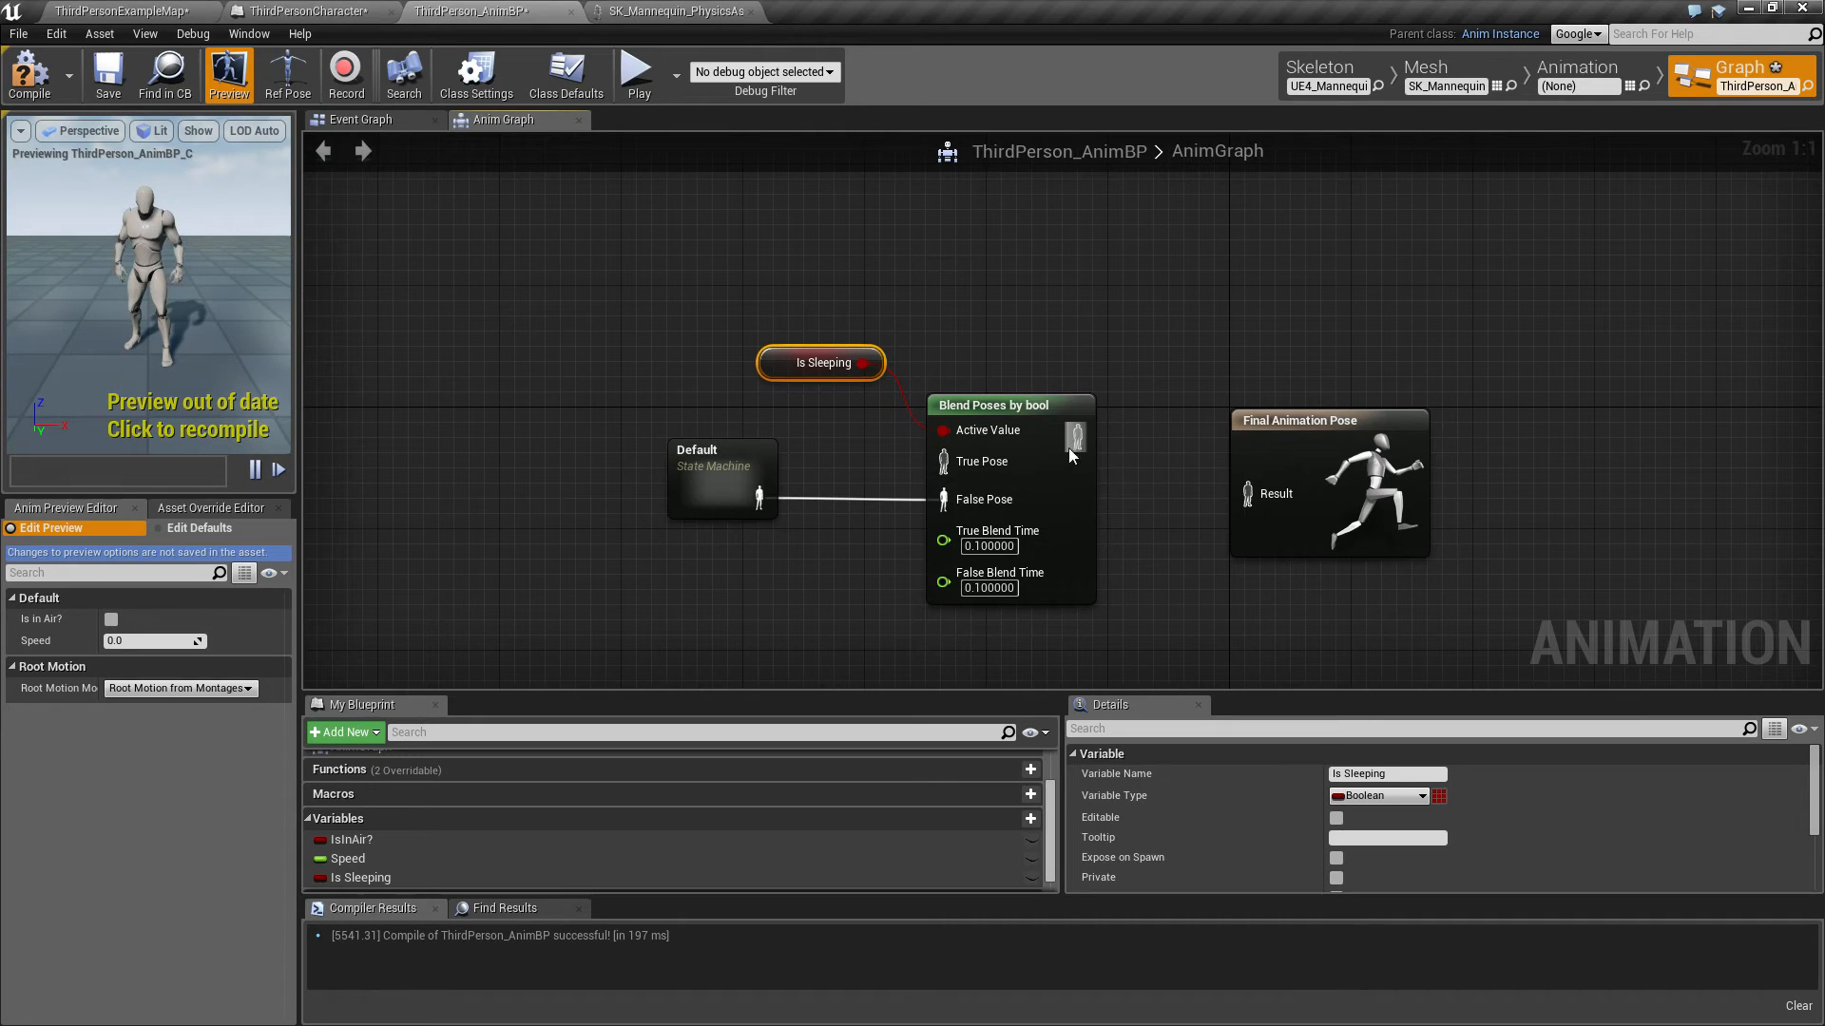
{"action": "left_click_drag", "start_coordinate": [1075, 461], "coordinate": [1251, 492]}
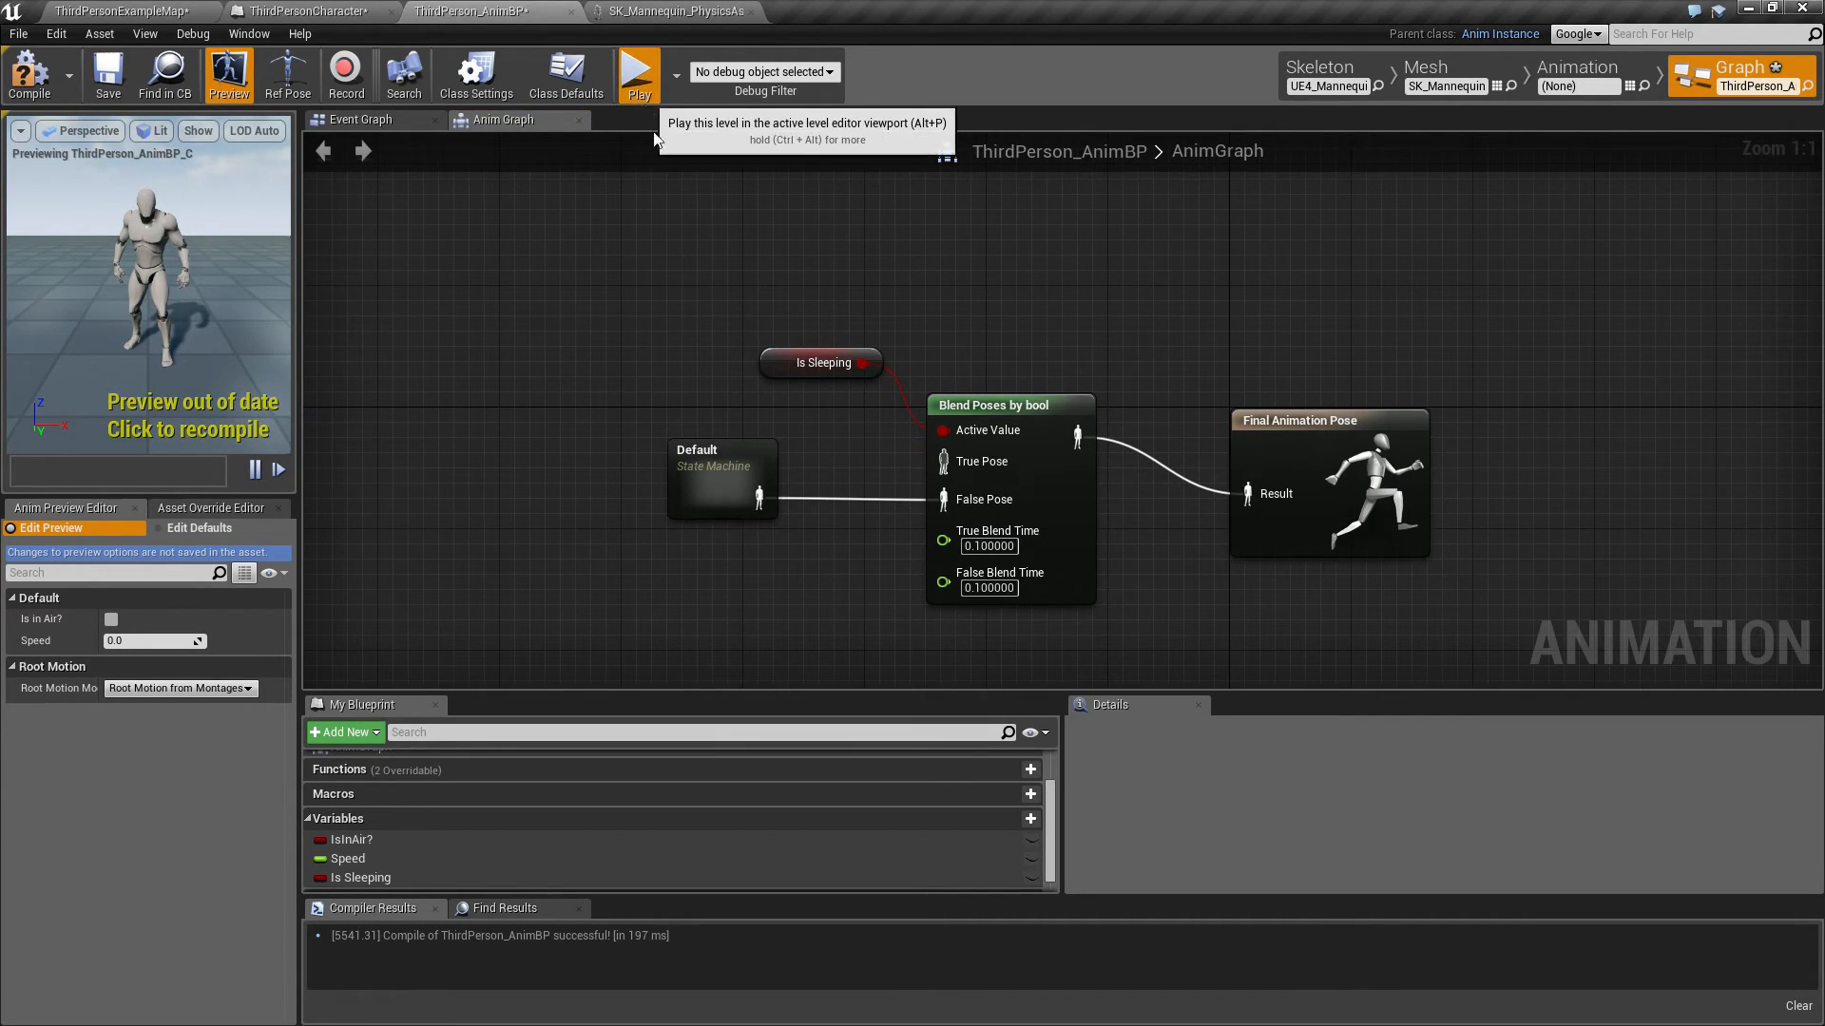
{"action": "left_click", "coordinate": [637, 72]}
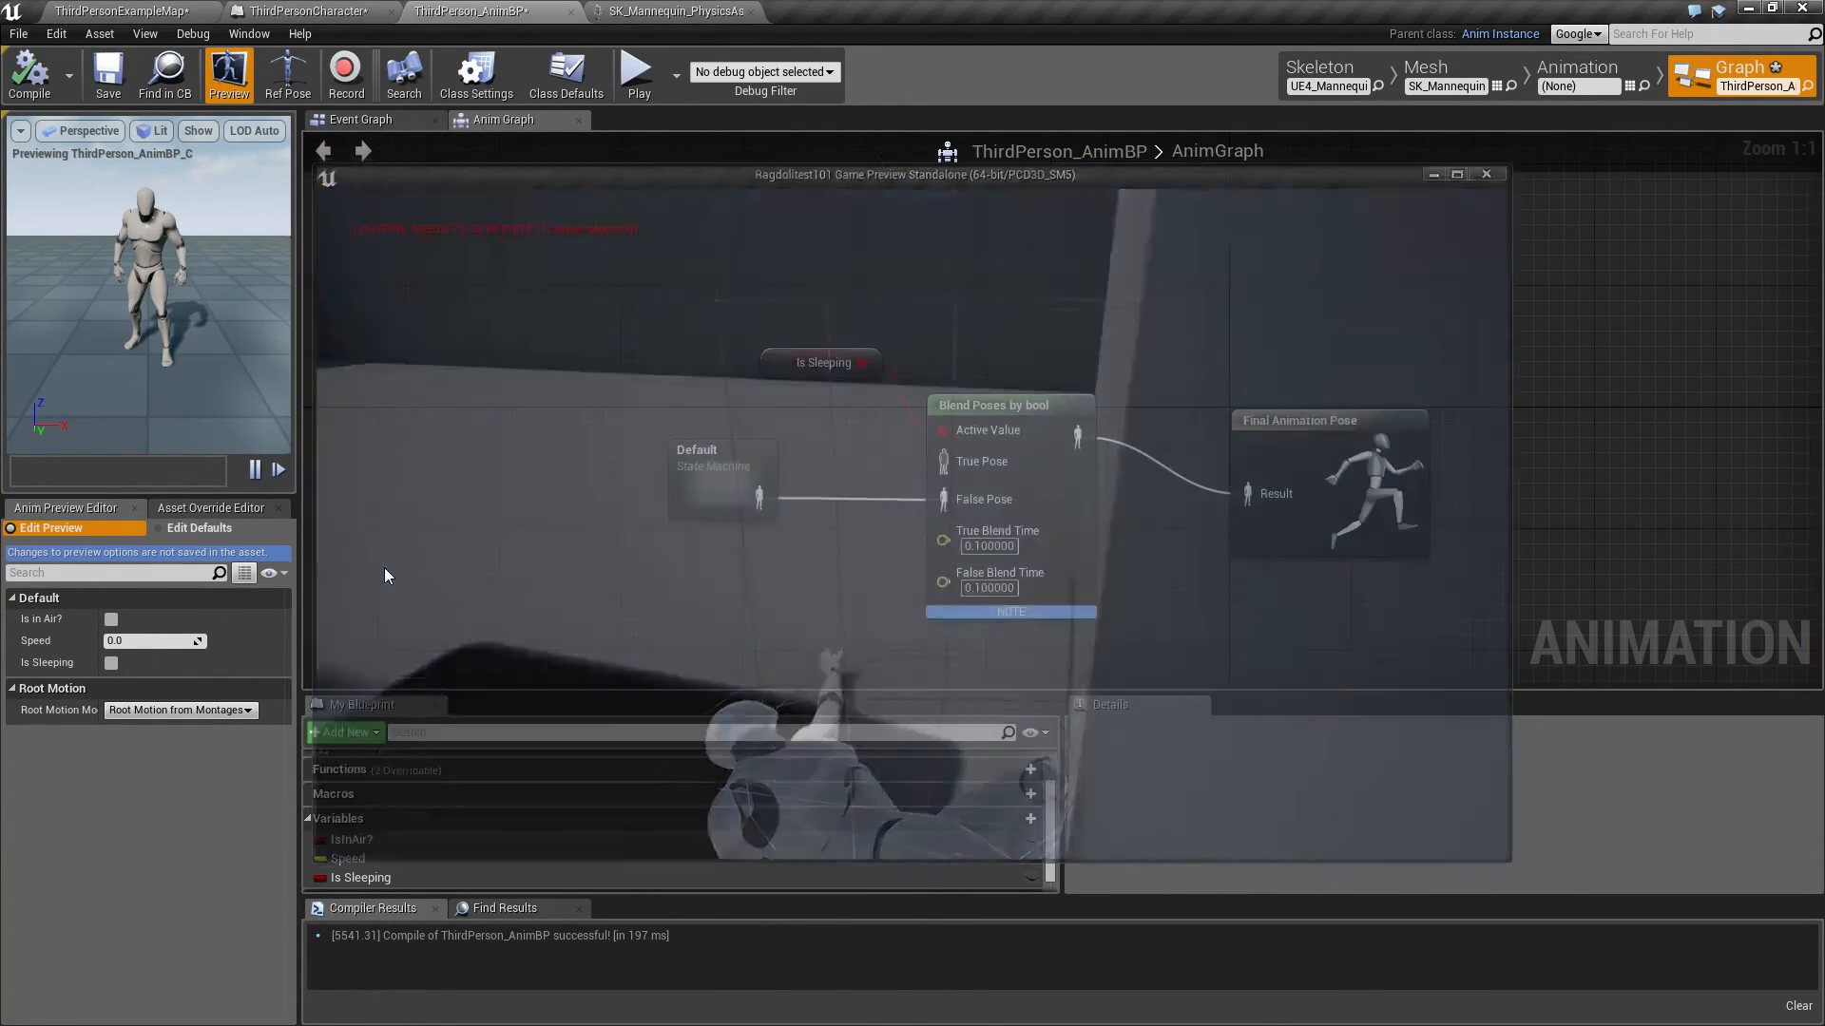
{"action": "left_click", "coordinate": [306, 11]}
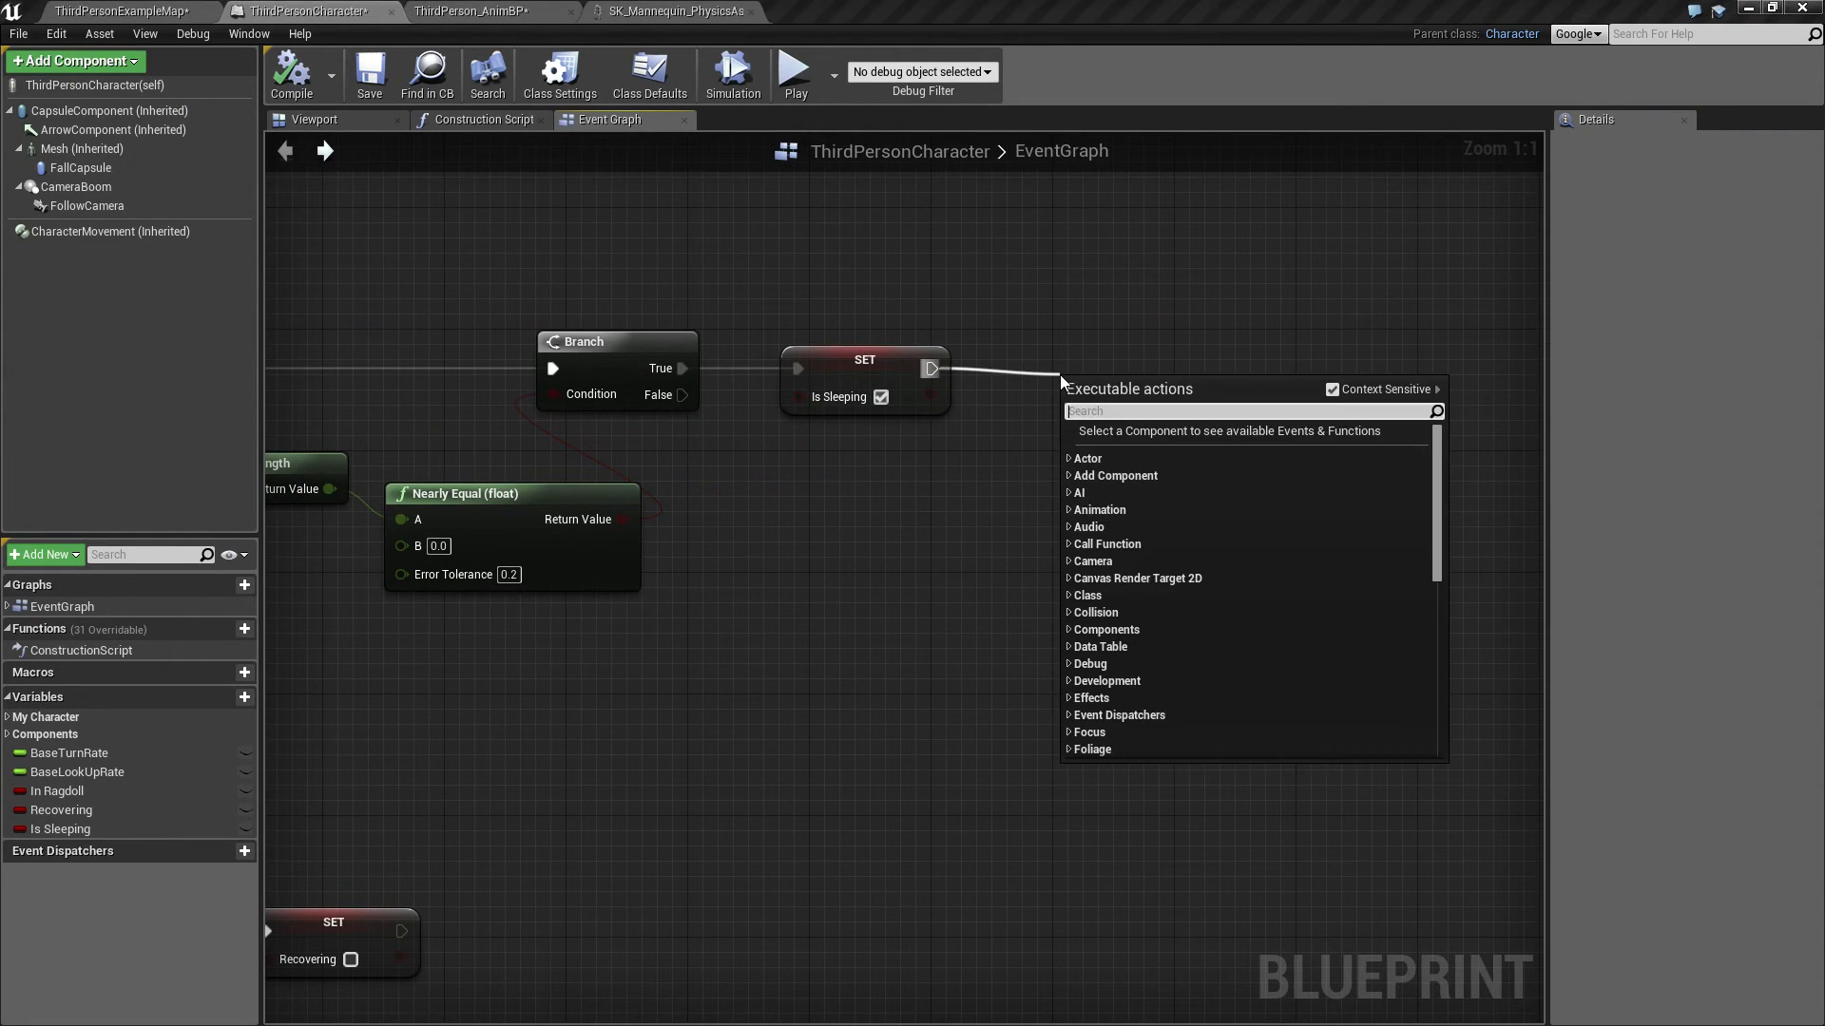
Step: Add a Print String 'Hello' after SET Is Sleeping and play-test it
{"action": "type", "text": "print"}
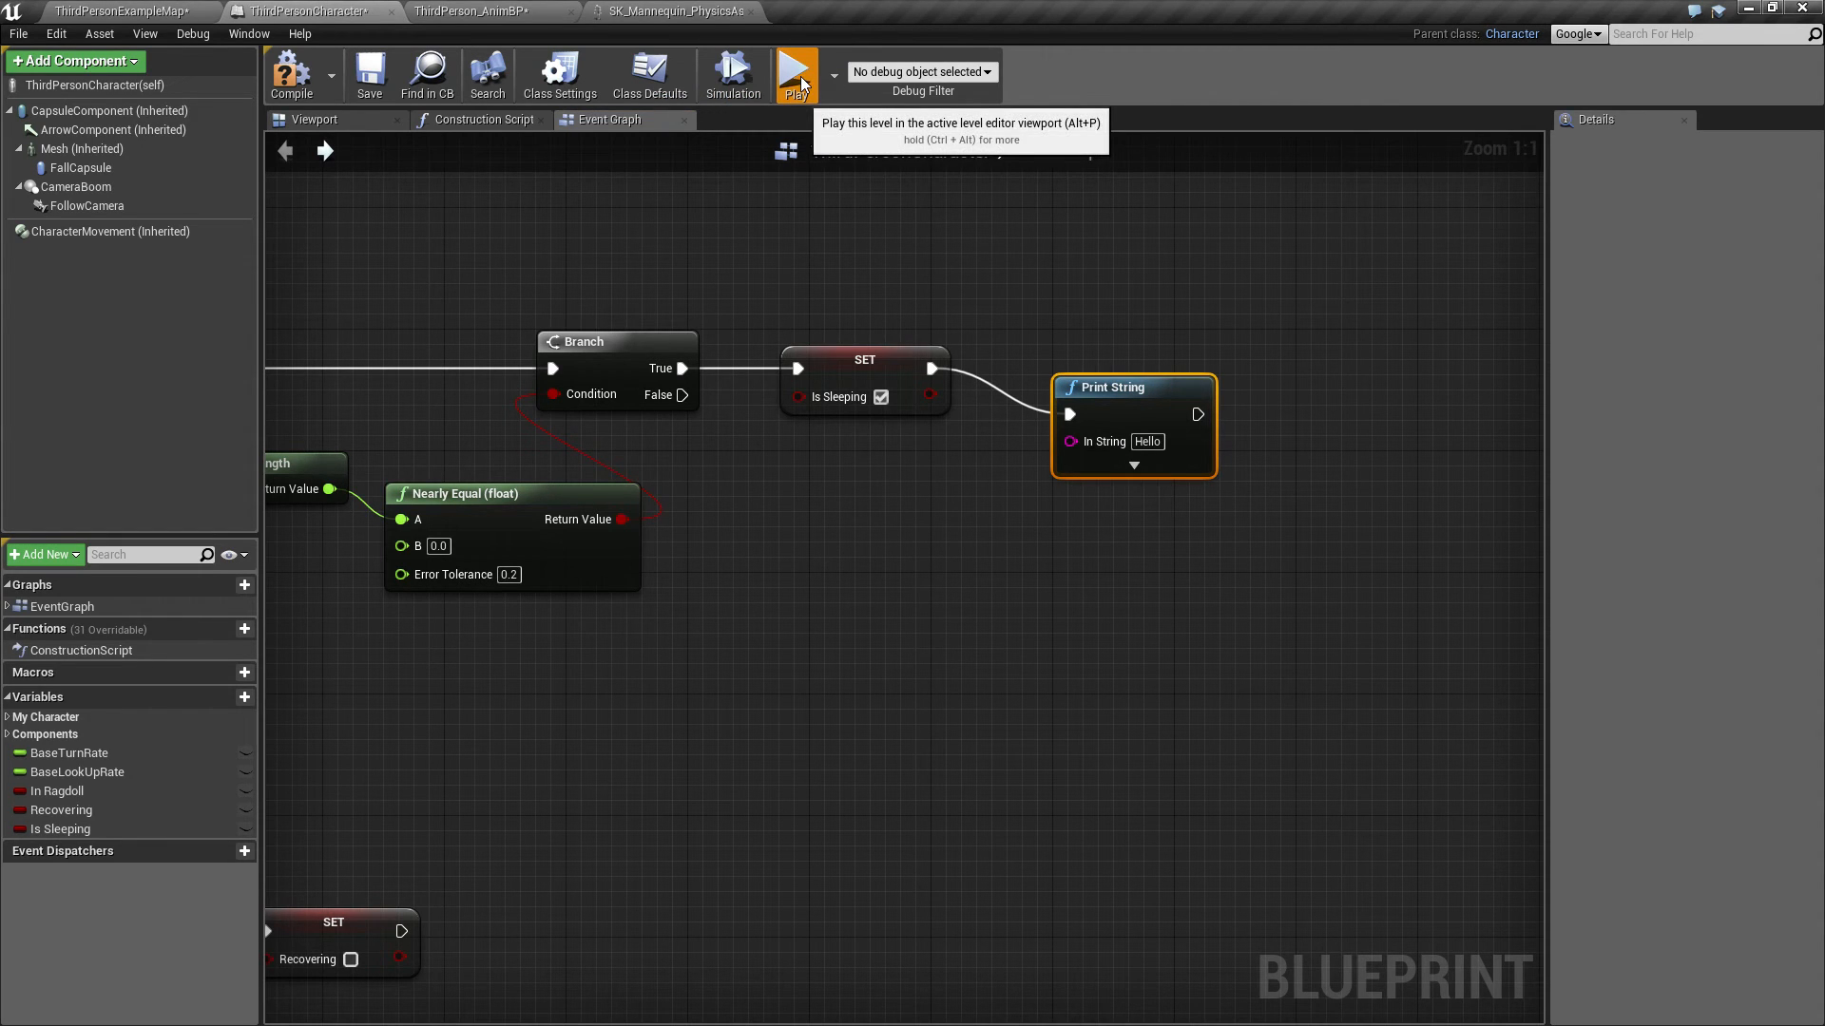
{"action": "left_click", "coordinate": [797, 73]}
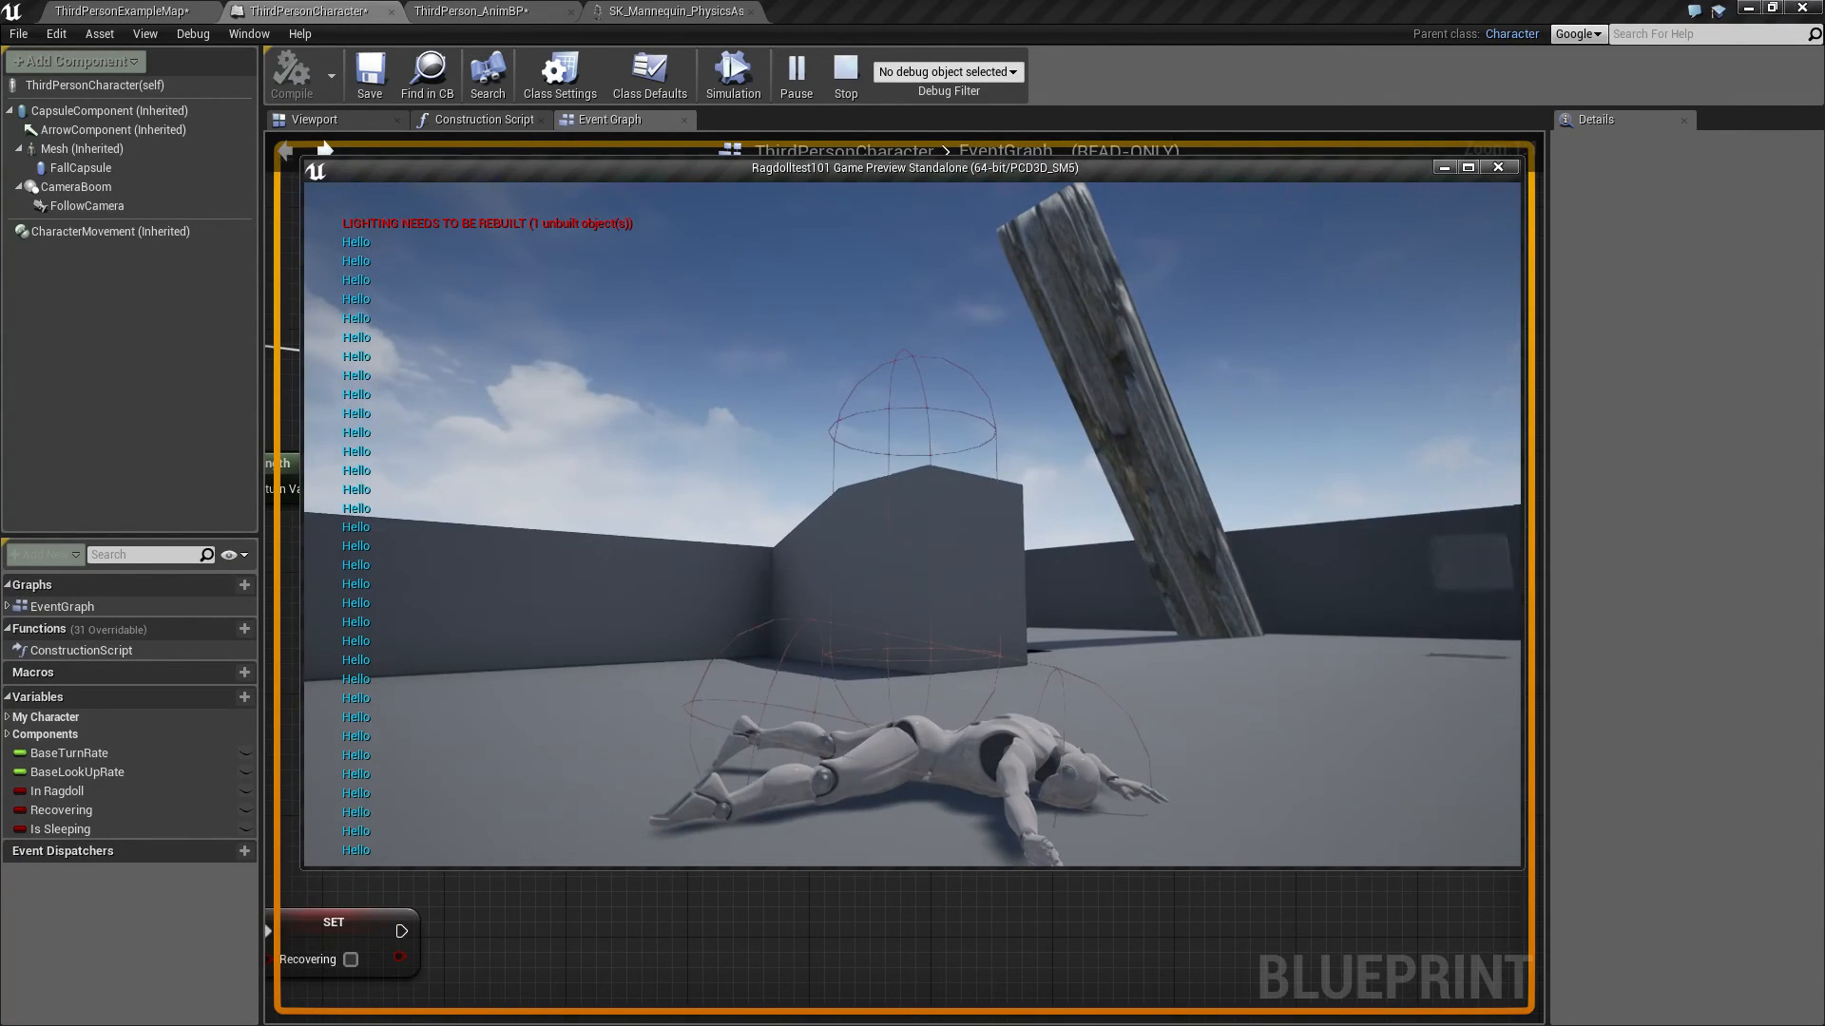
{"action": "left_click", "coordinate": [844, 76]}
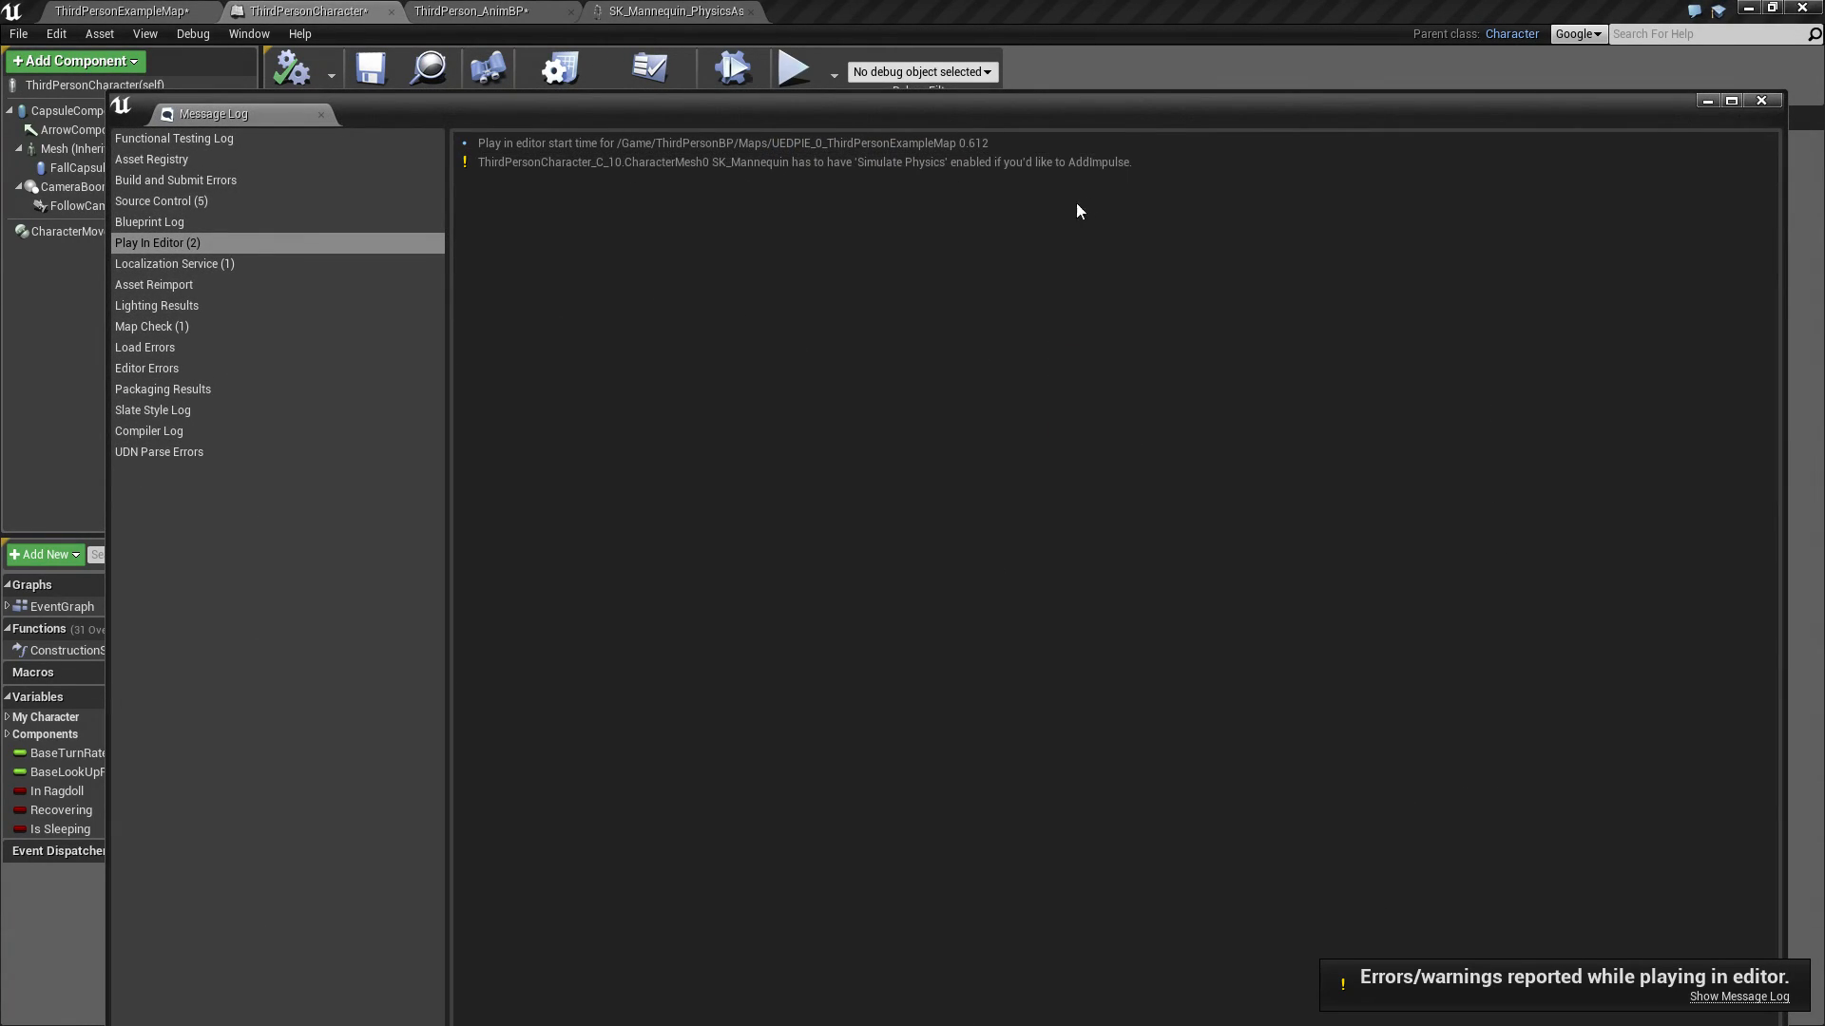
Step: Inspect the Simulate Physics warning, then close the Message Log
{"action": "left_click", "coordinate": [803, 161]}
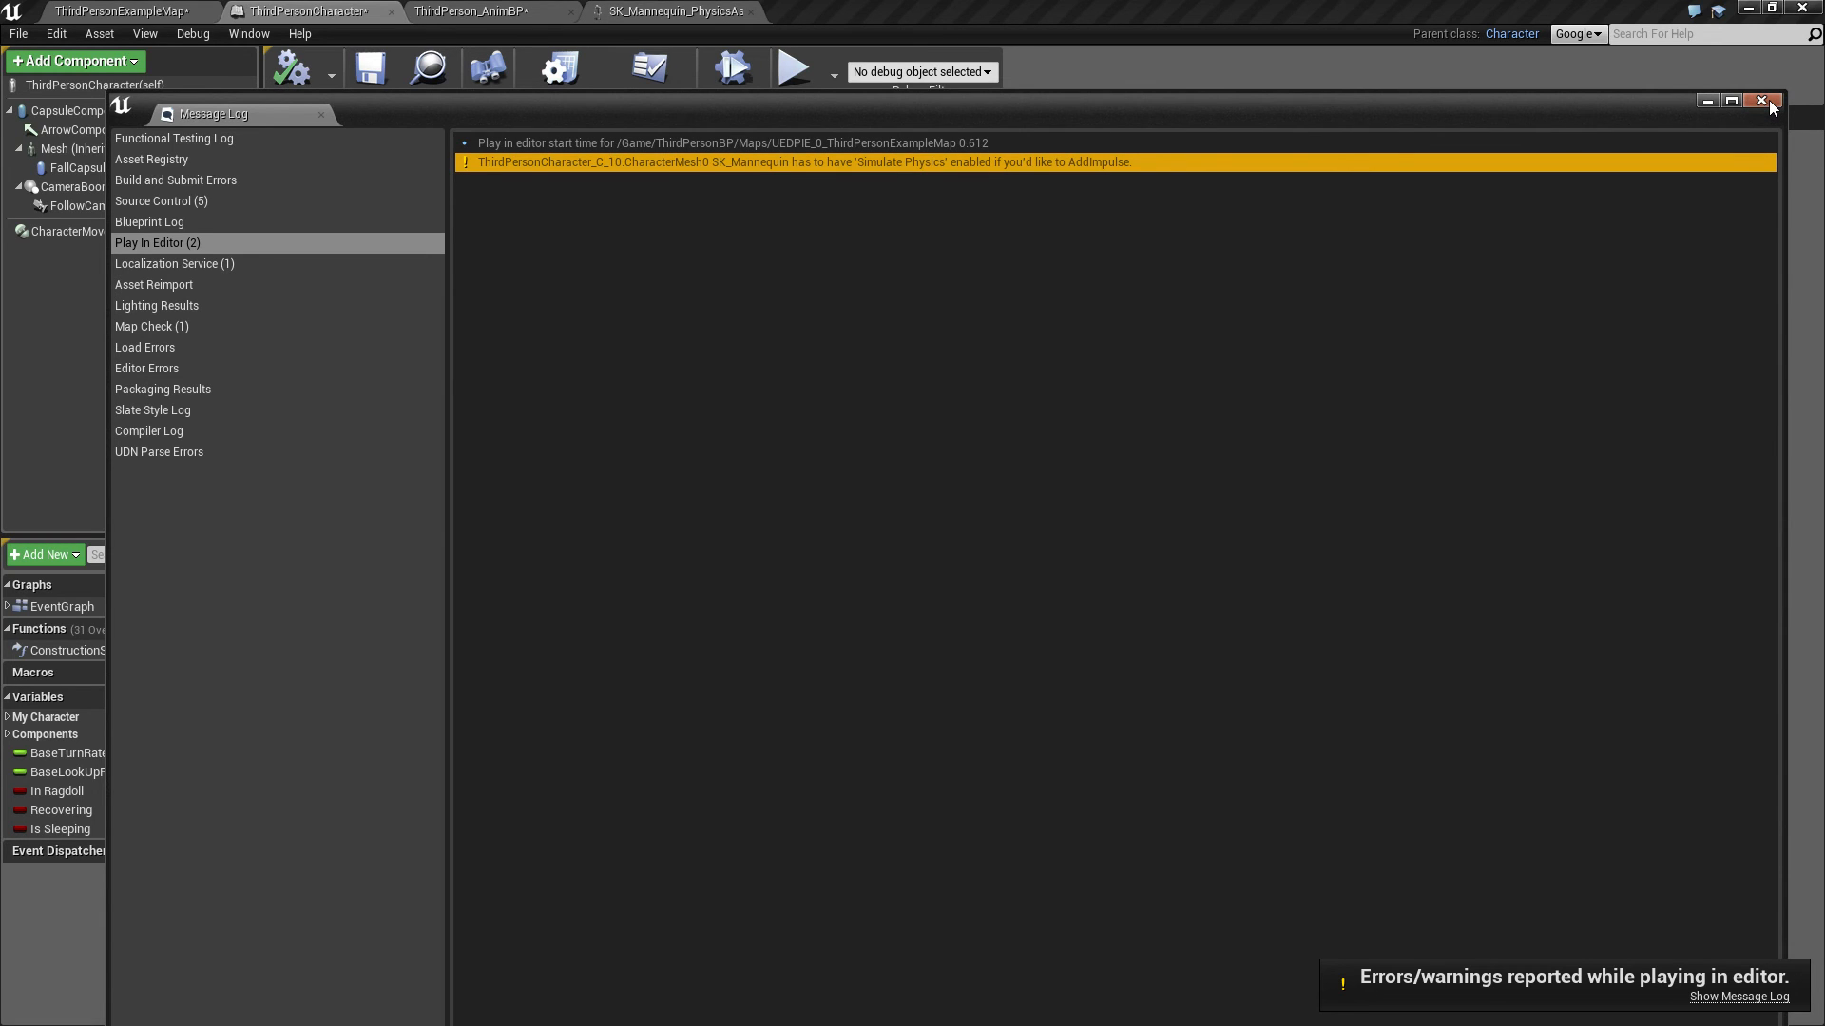
{"action": "left_click", "coordinate": [1761, 99]}
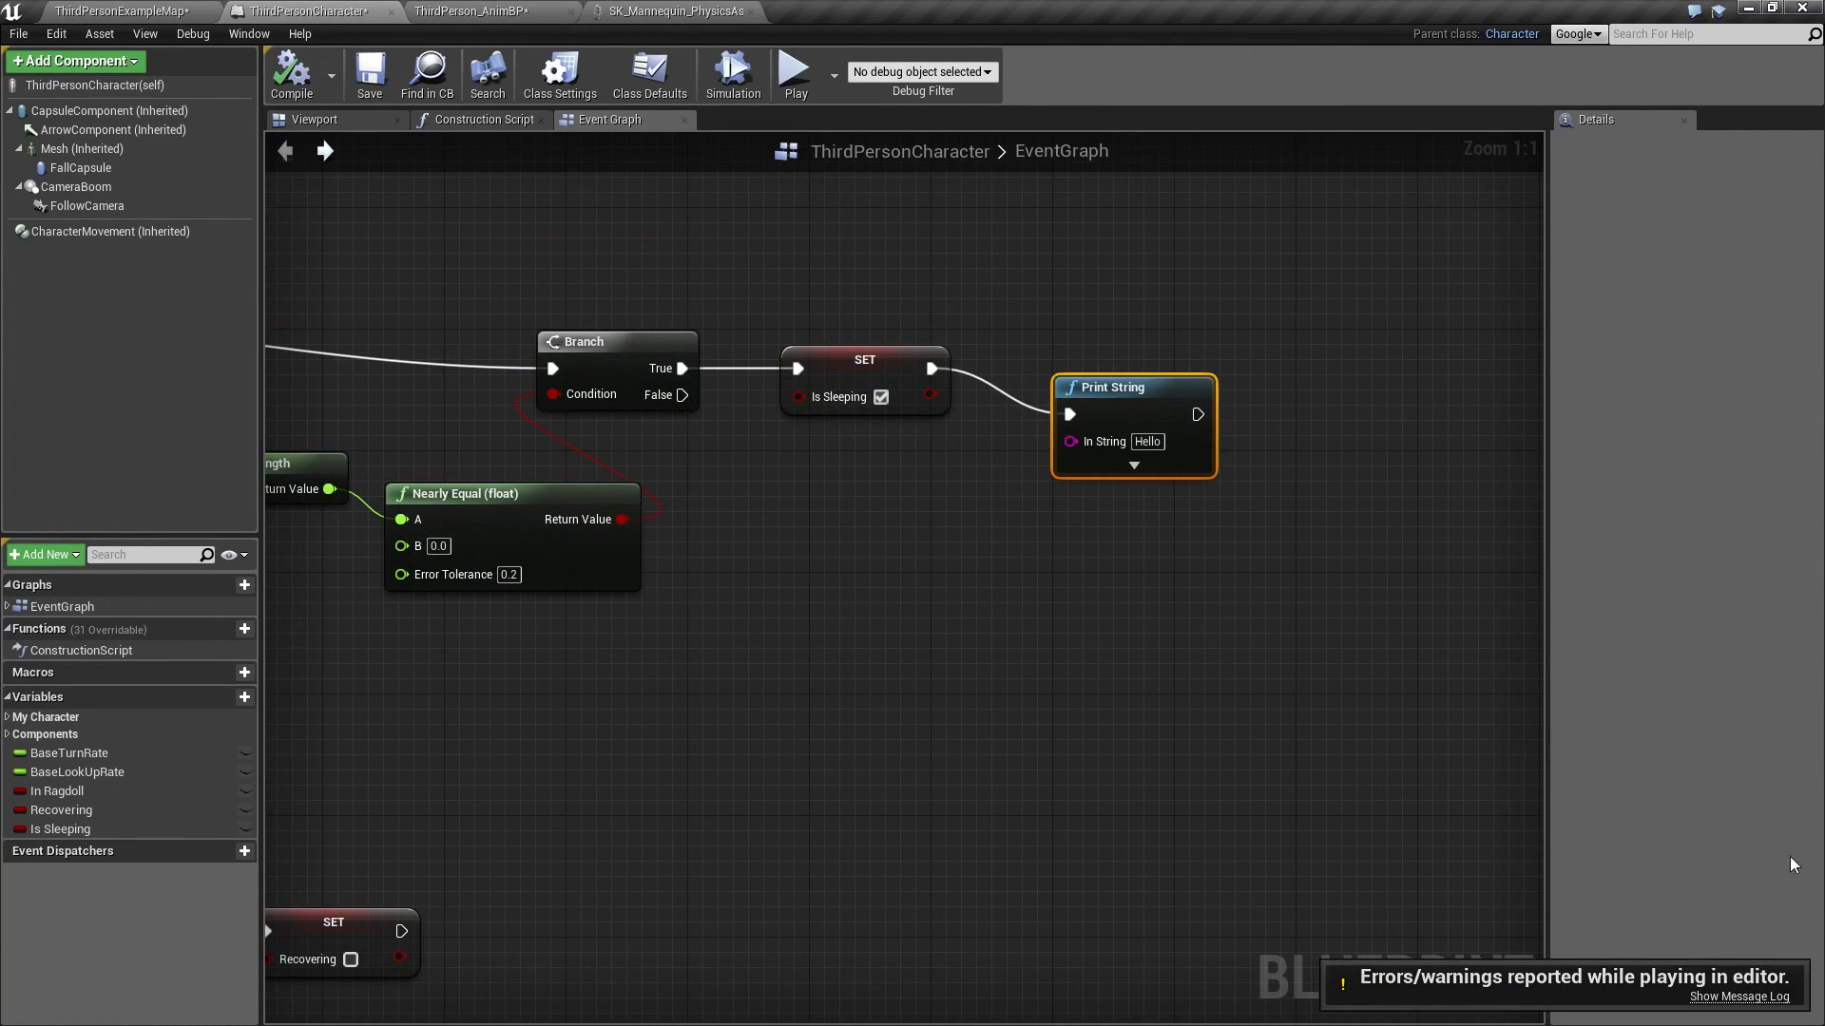
{"action": "left_click", "coordinate": [1738, 997]}
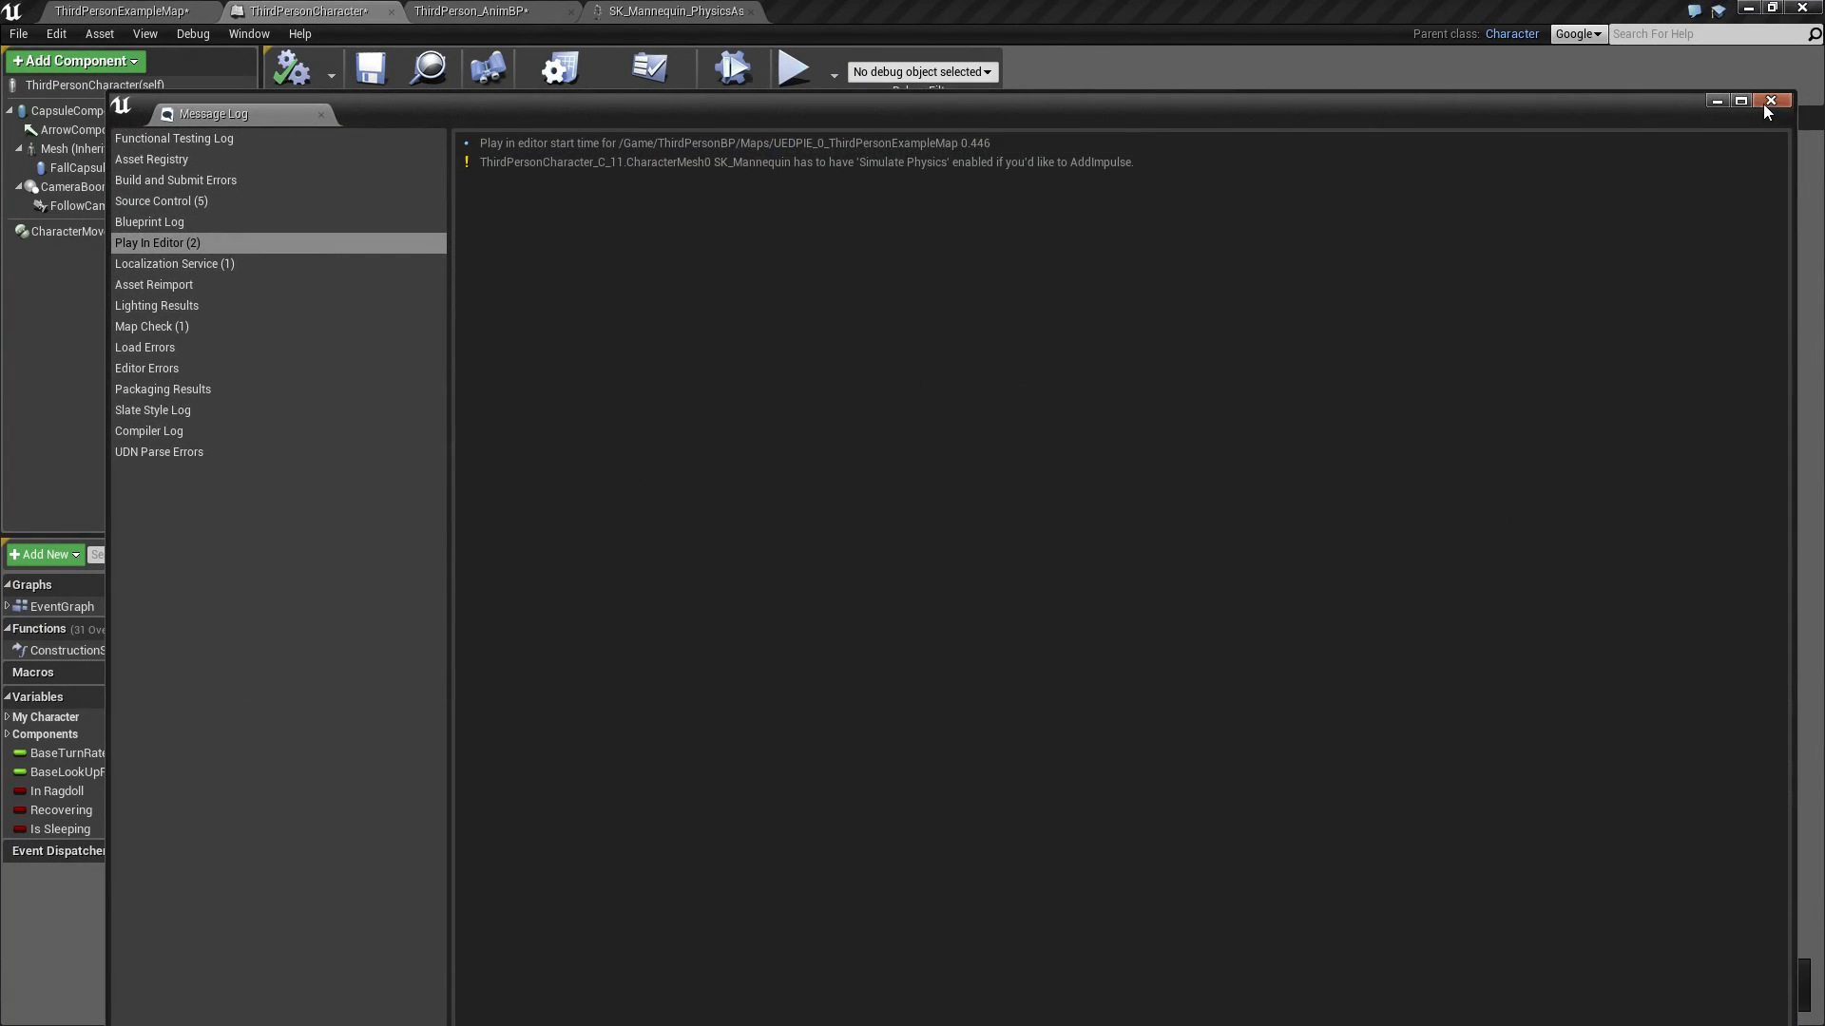
{"action": "left_click", "coordinate": [1773, 100]}
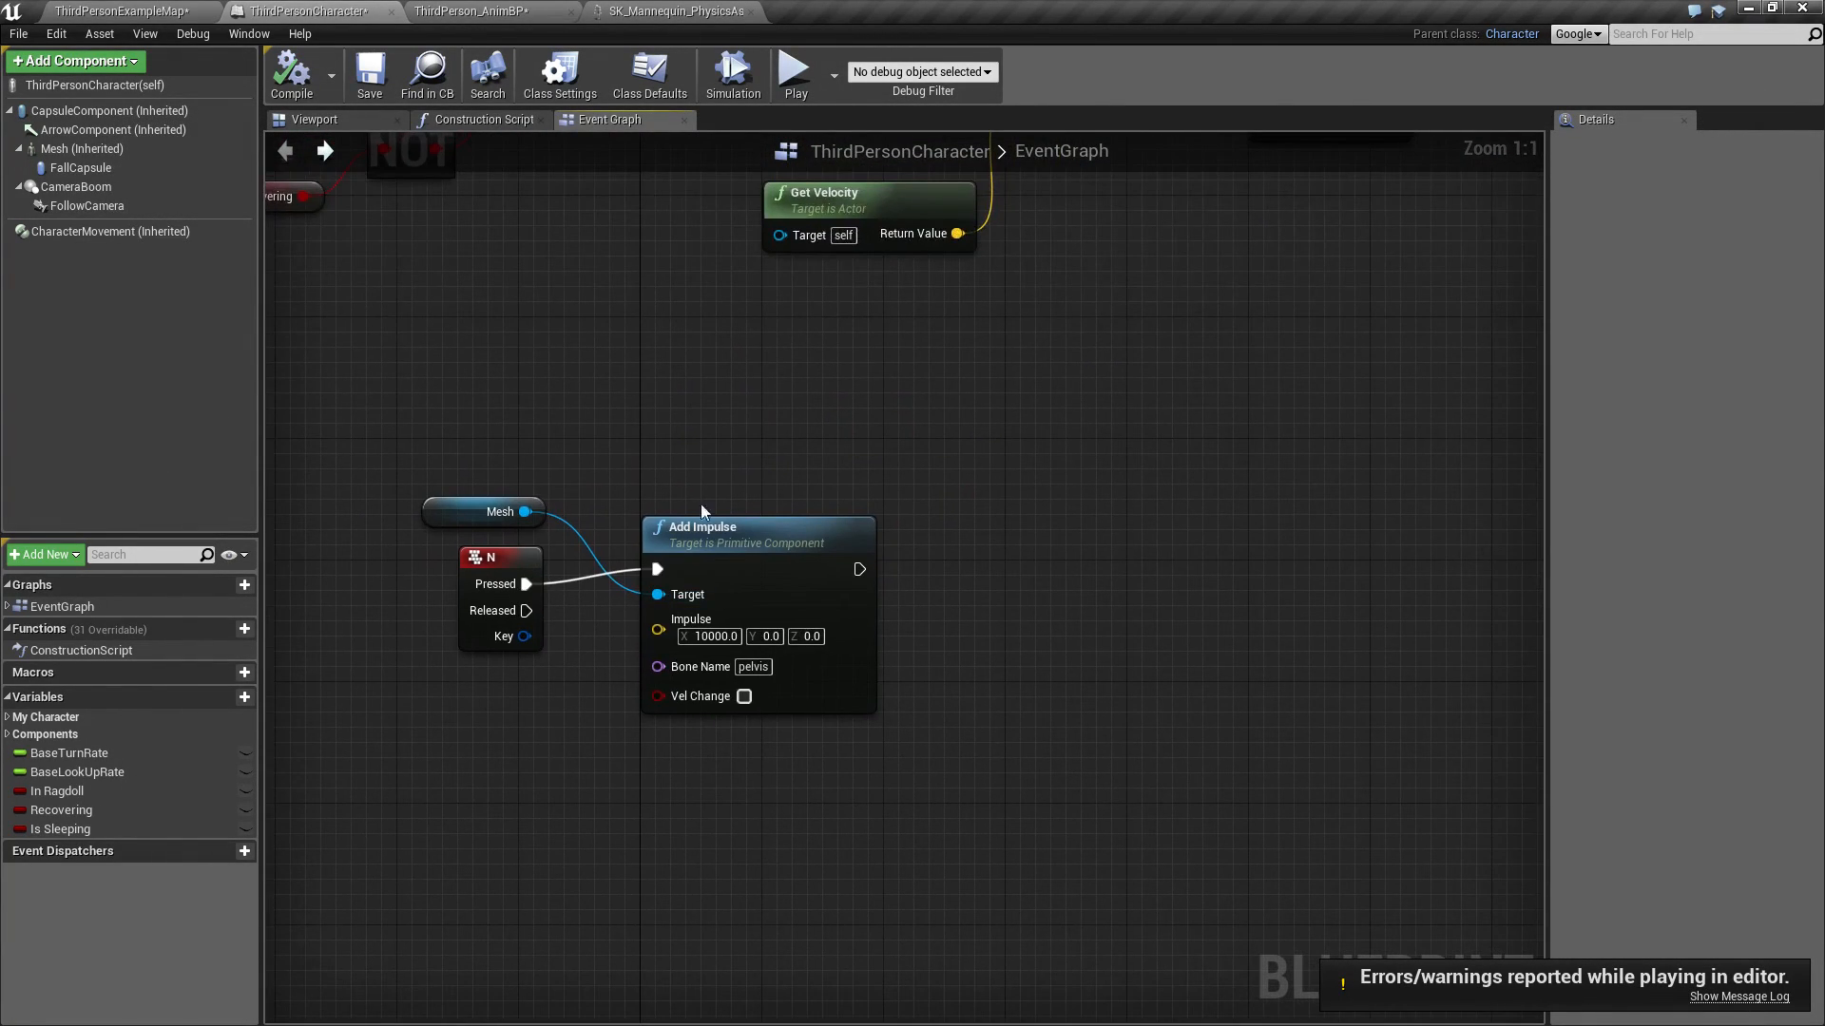
{"action": "mouse_move", "coordinate": [523, 513]}
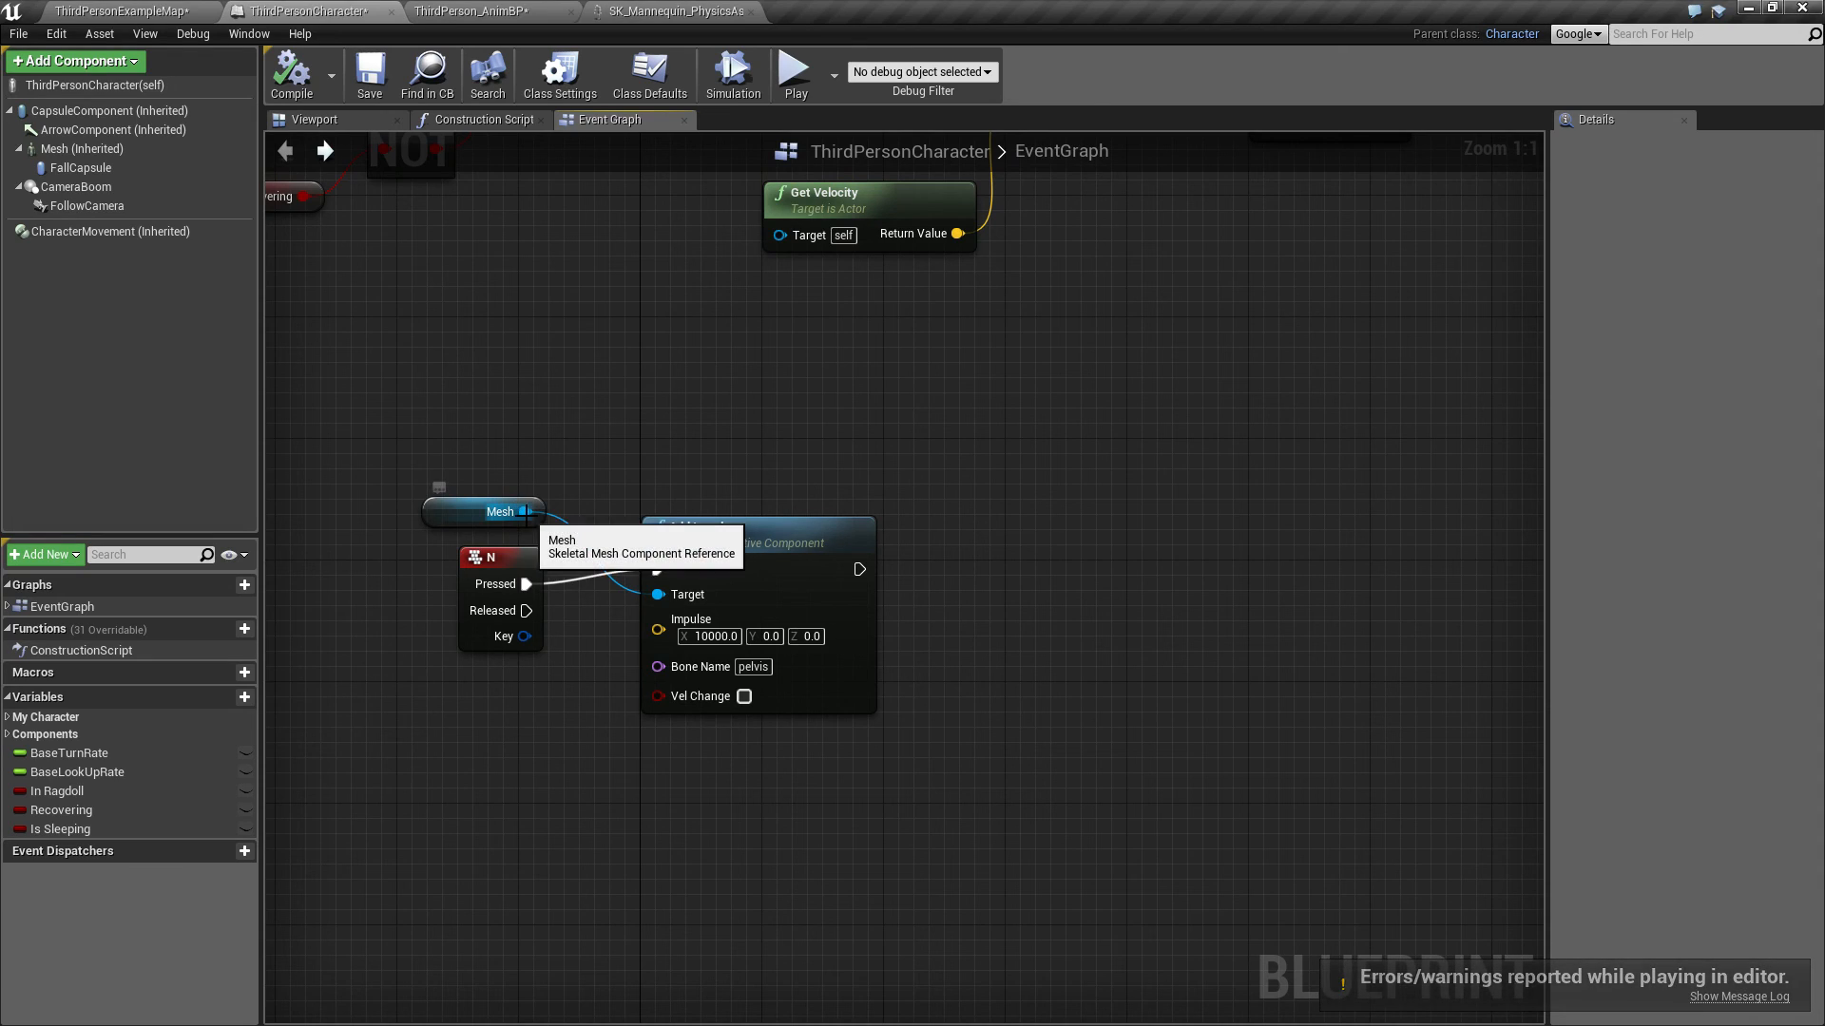
{"action": "mouse_move", "coordinate": [855, 287]}
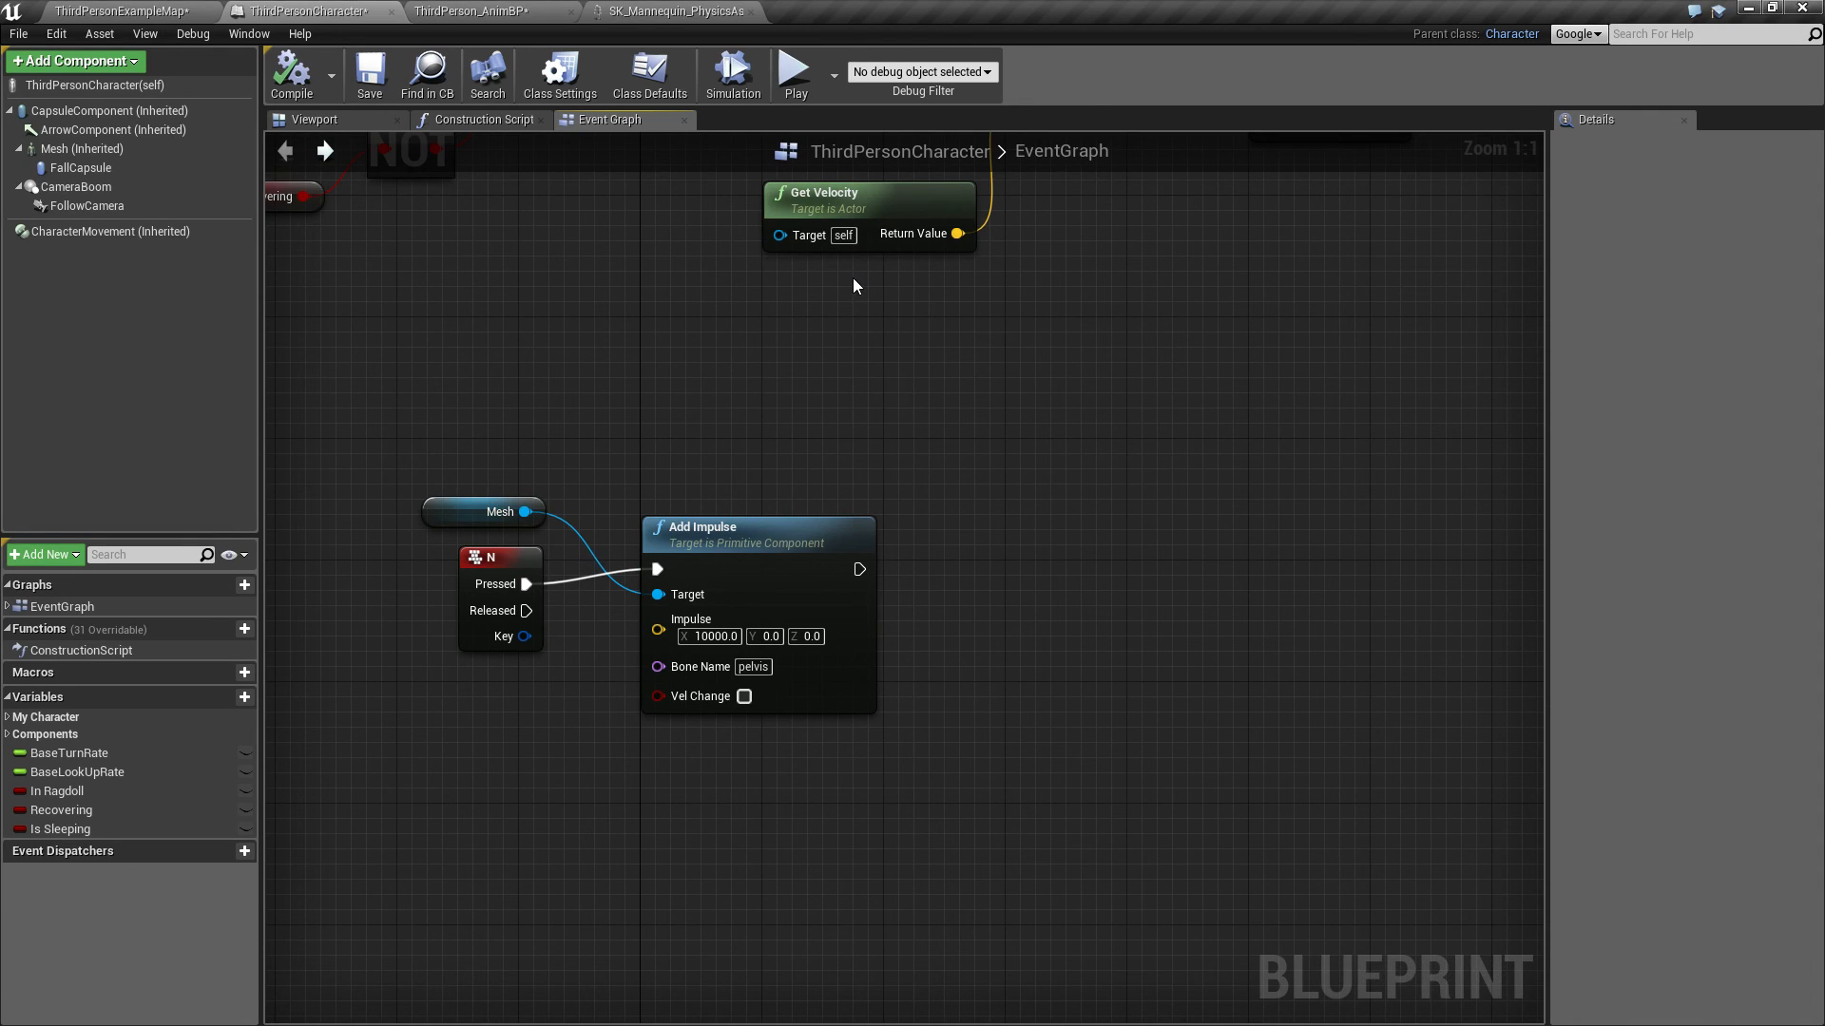
{"action": "mouse_move", "coordinate": [768, 564]}
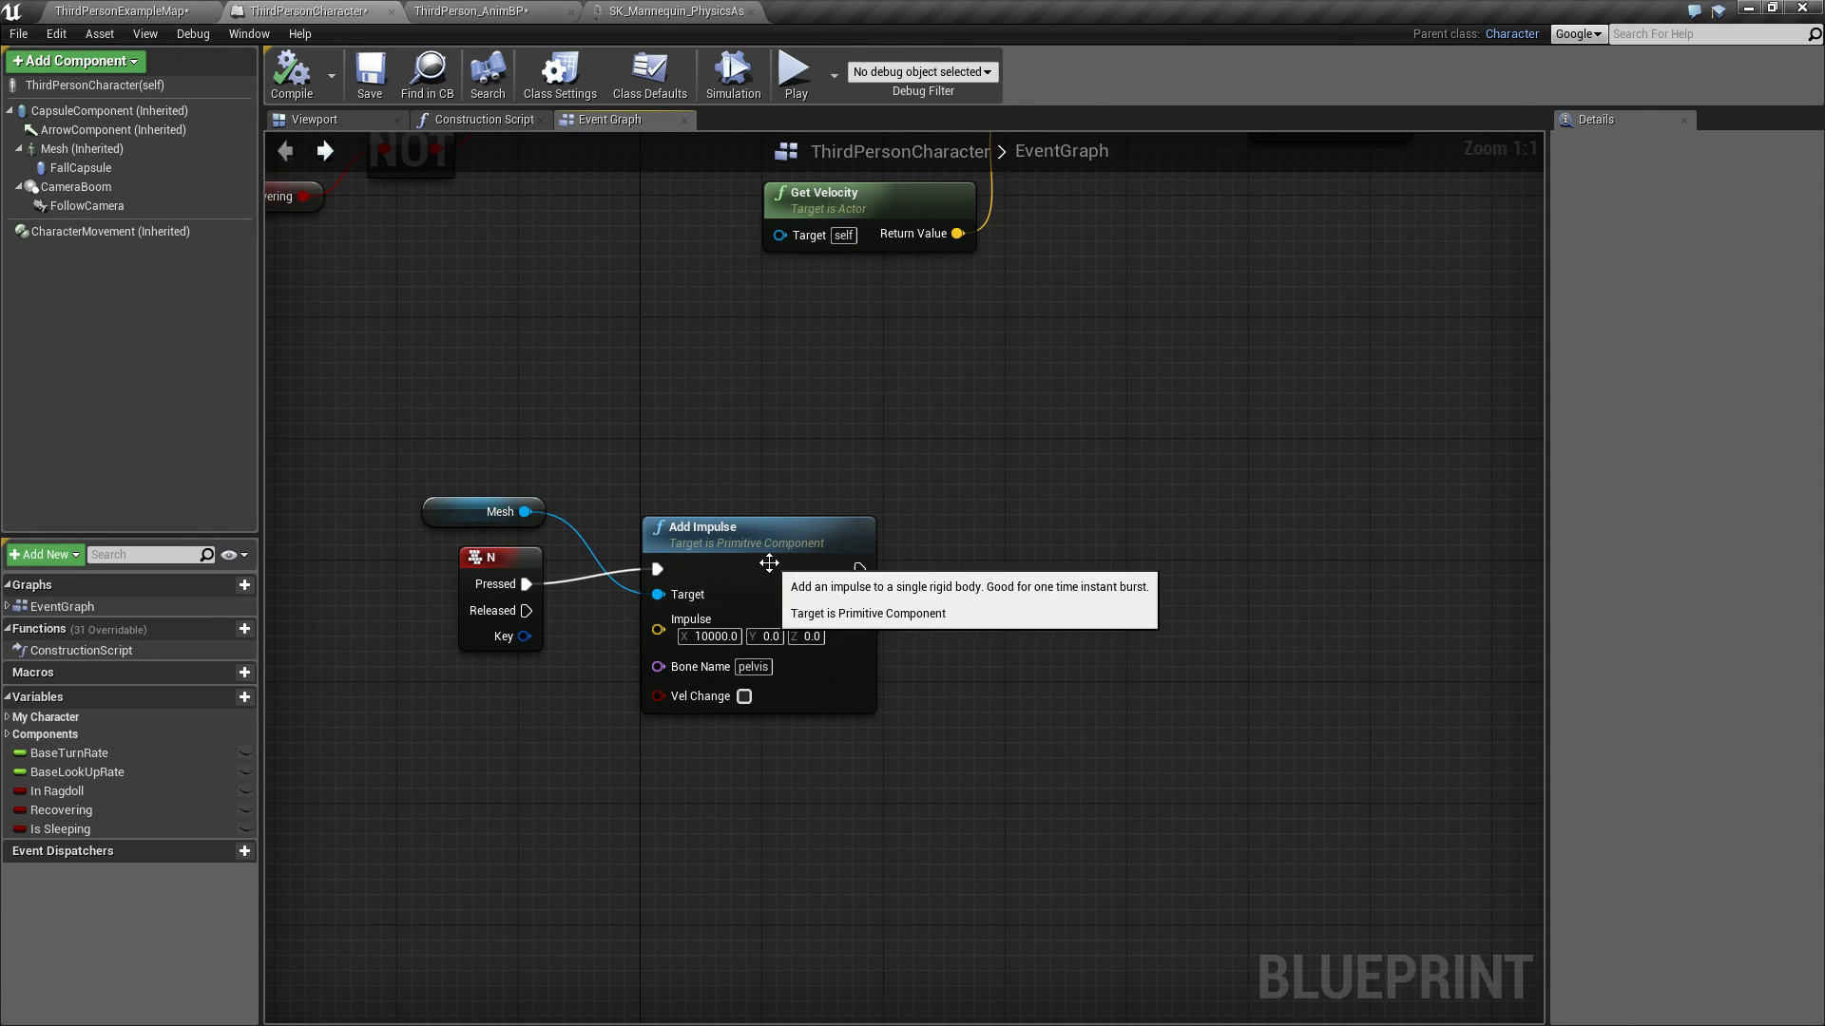
{"action": "mouse_move", "coordinate": [982, 326]}
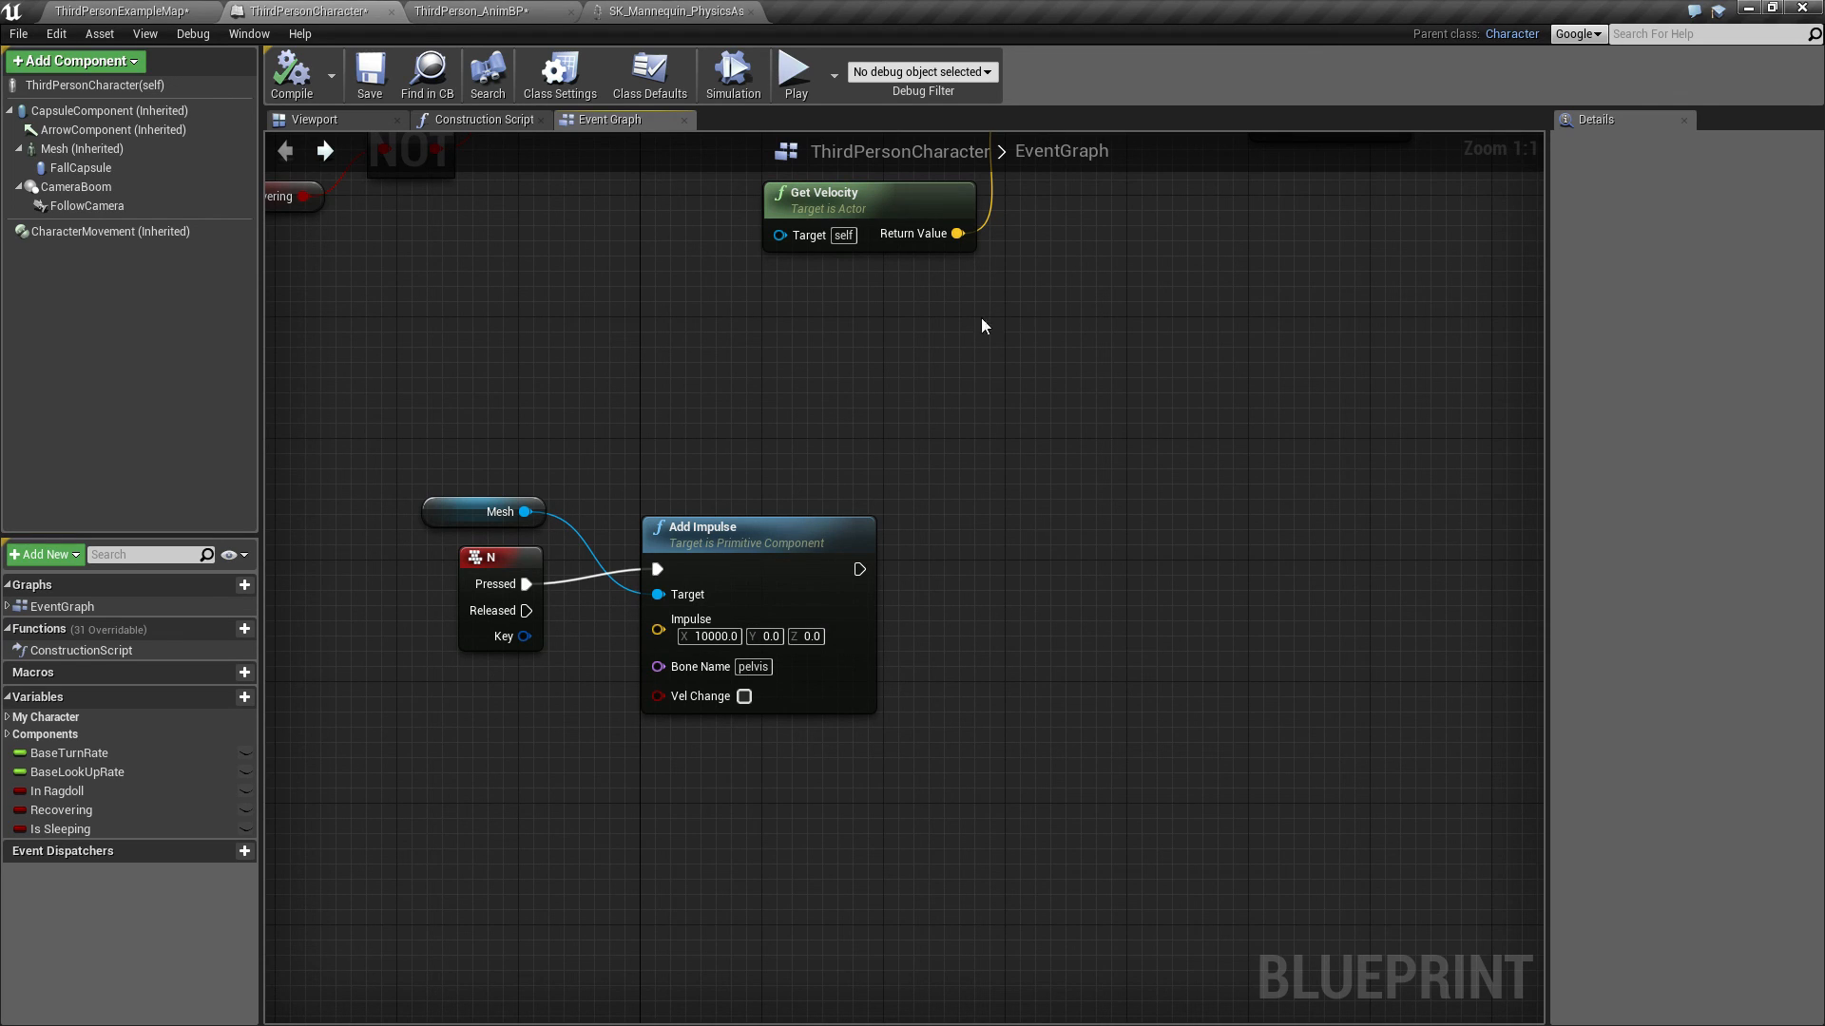